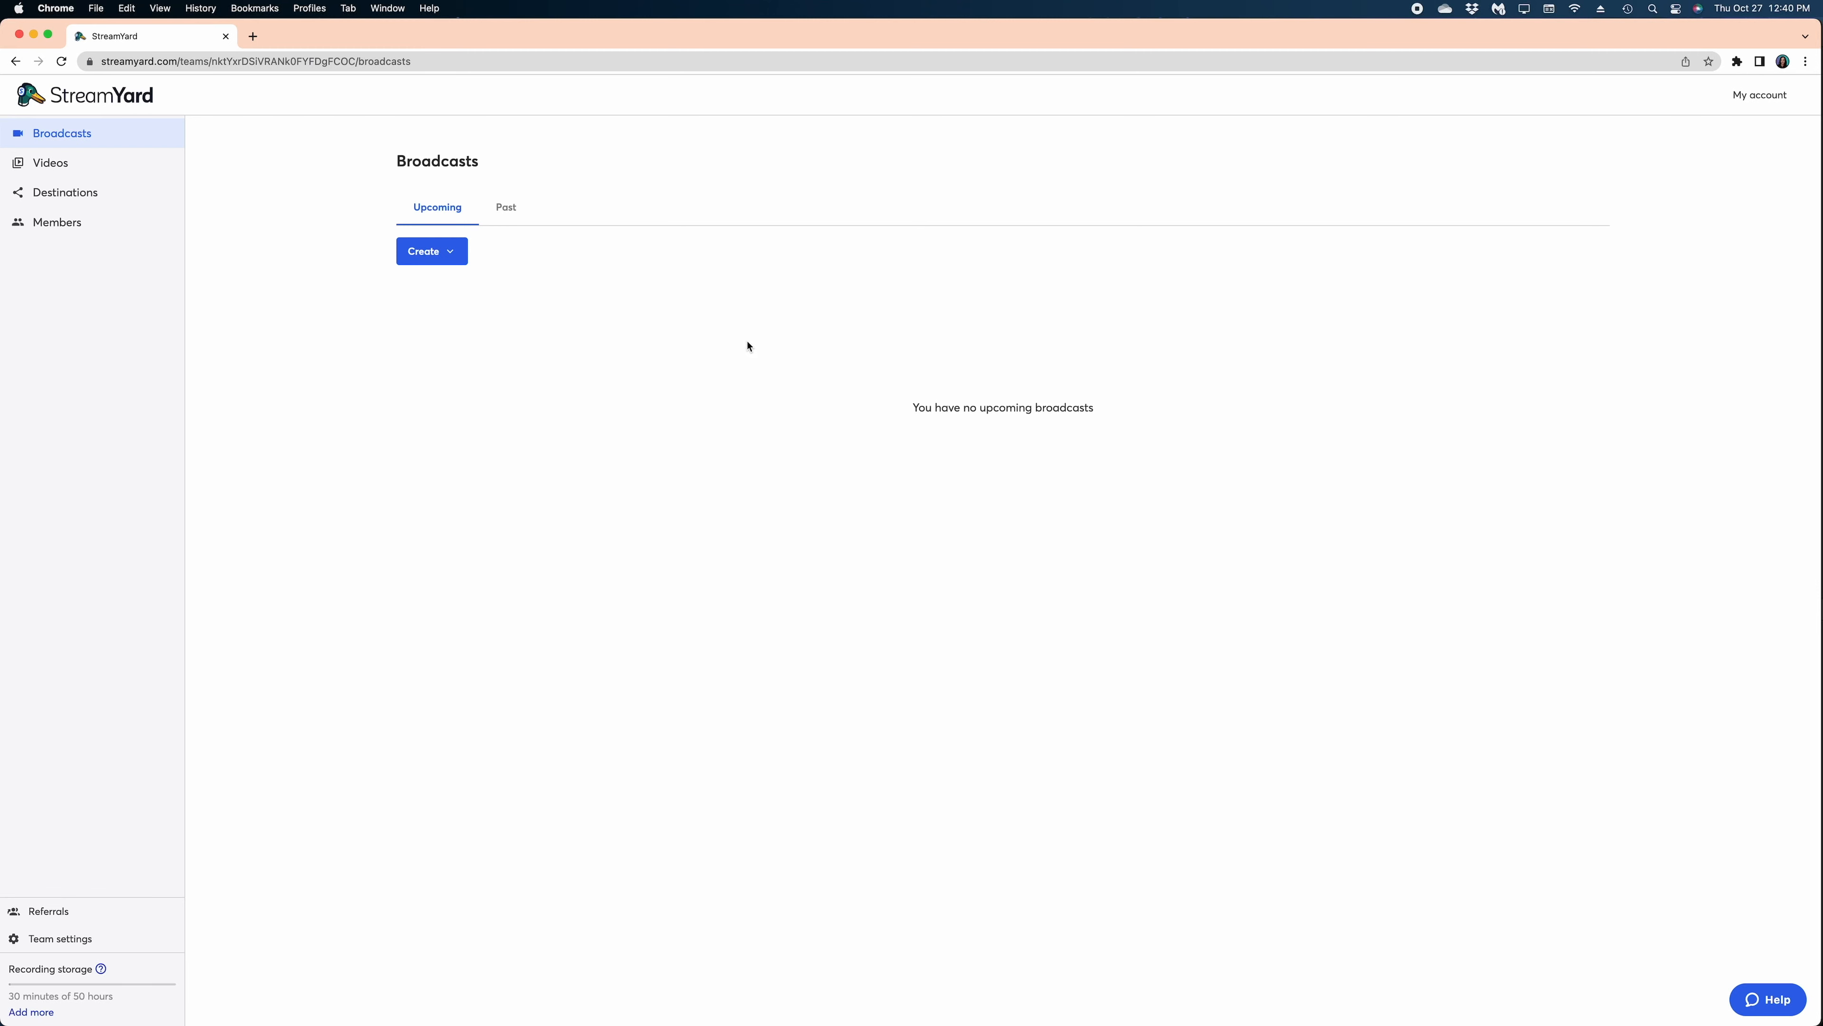
mouse_move(175, 365)
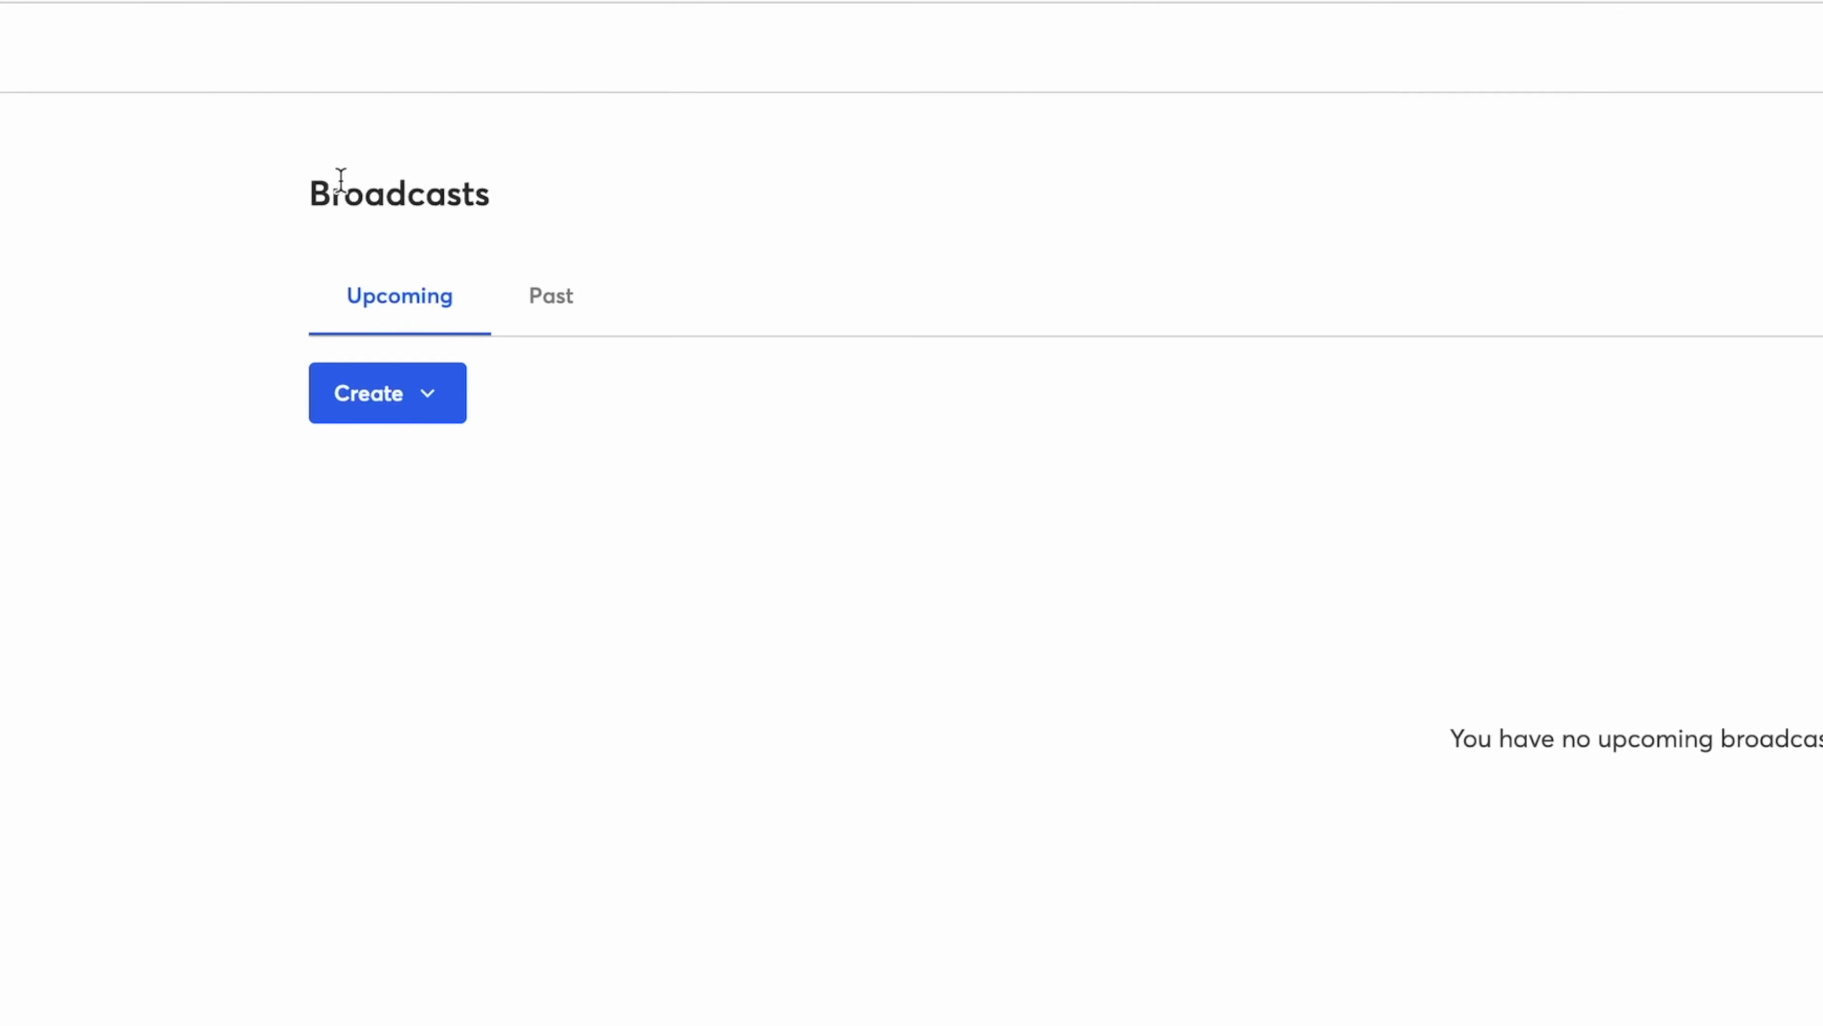
- Reveal the Create options (New broadcast, Use pre-recorded video) on the empty Broadcasts page
click(386, 393)
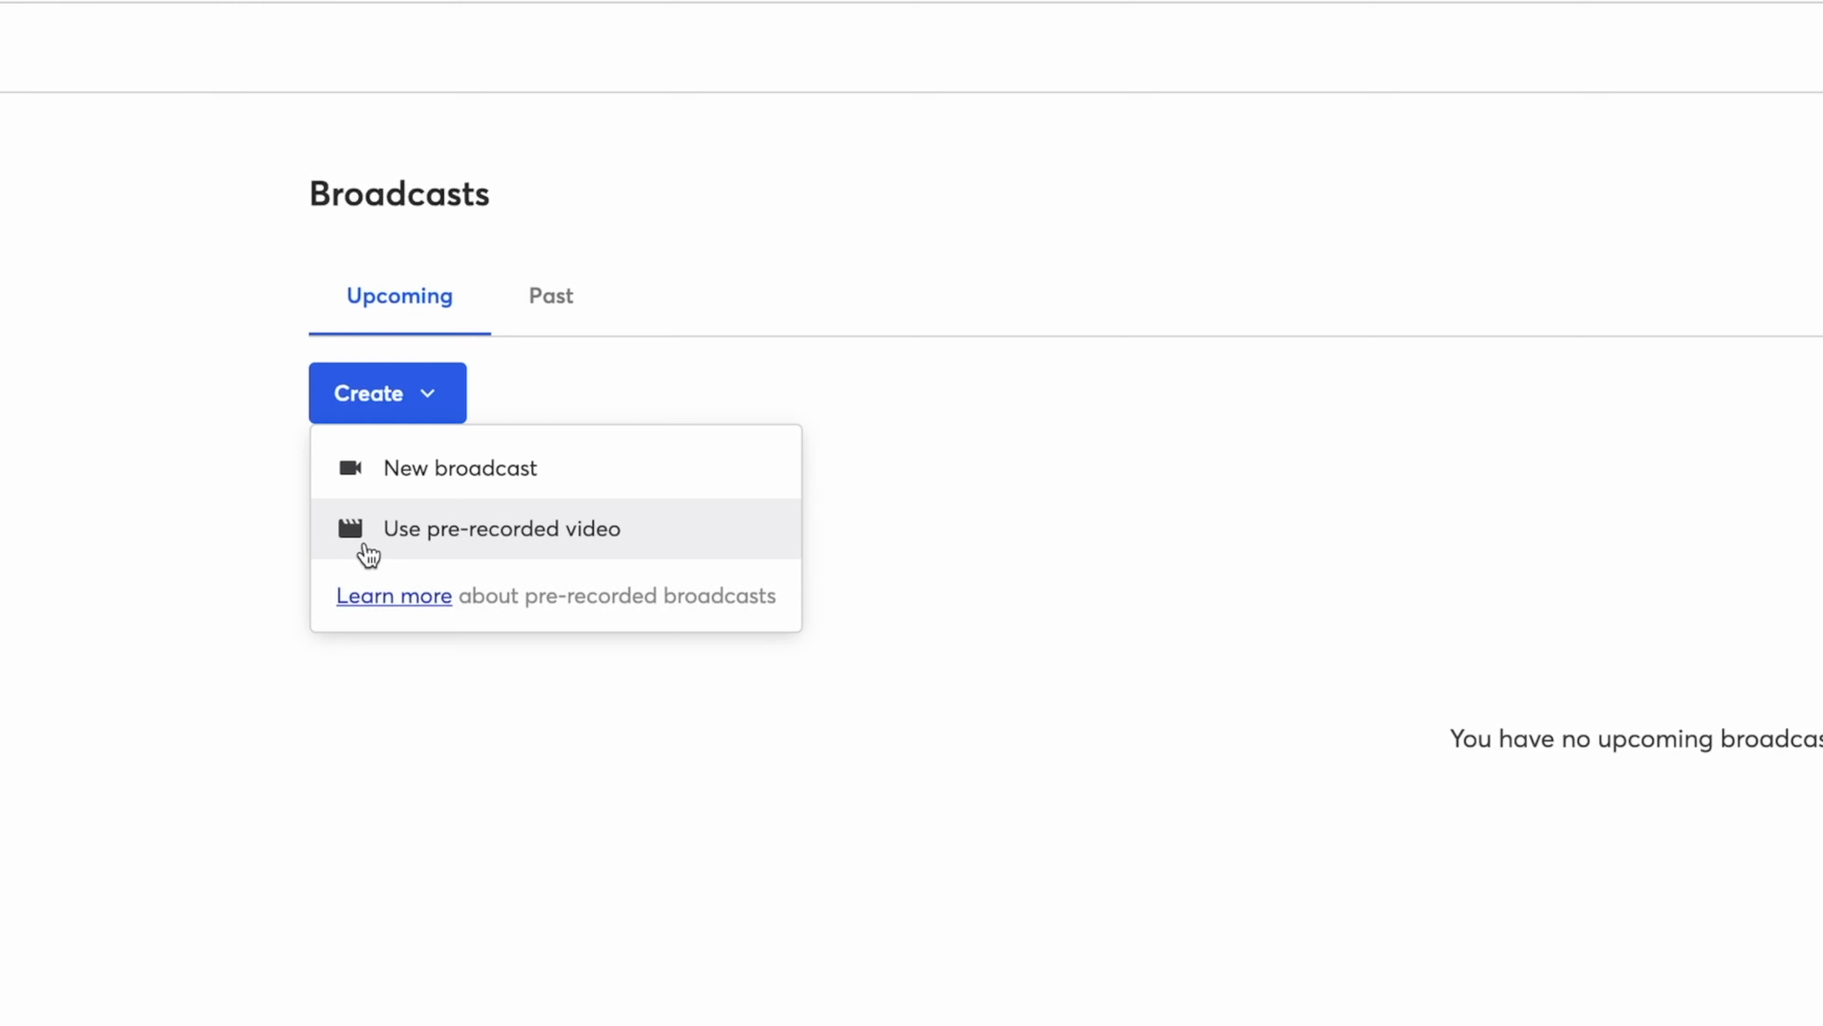
mouse_move(378, 541)
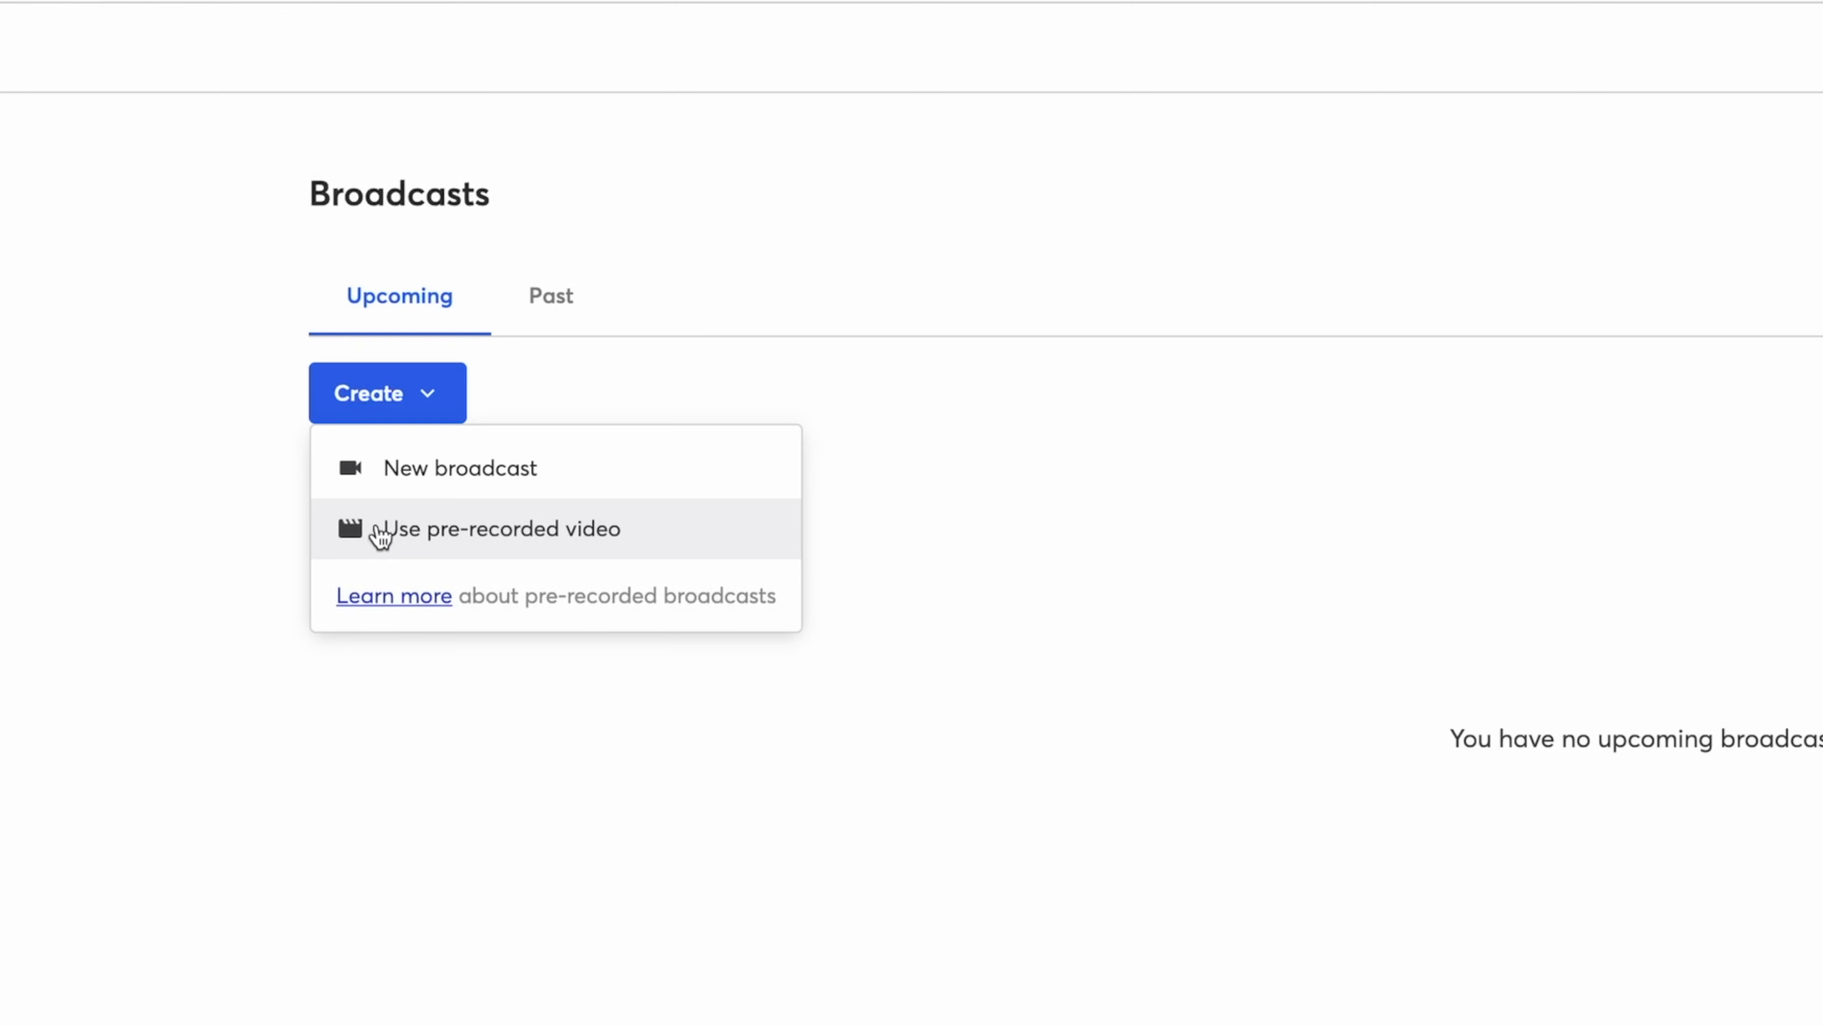
- Start a new broadcast and add a YouTube Channel as a new streaming destination
click(498, 528)
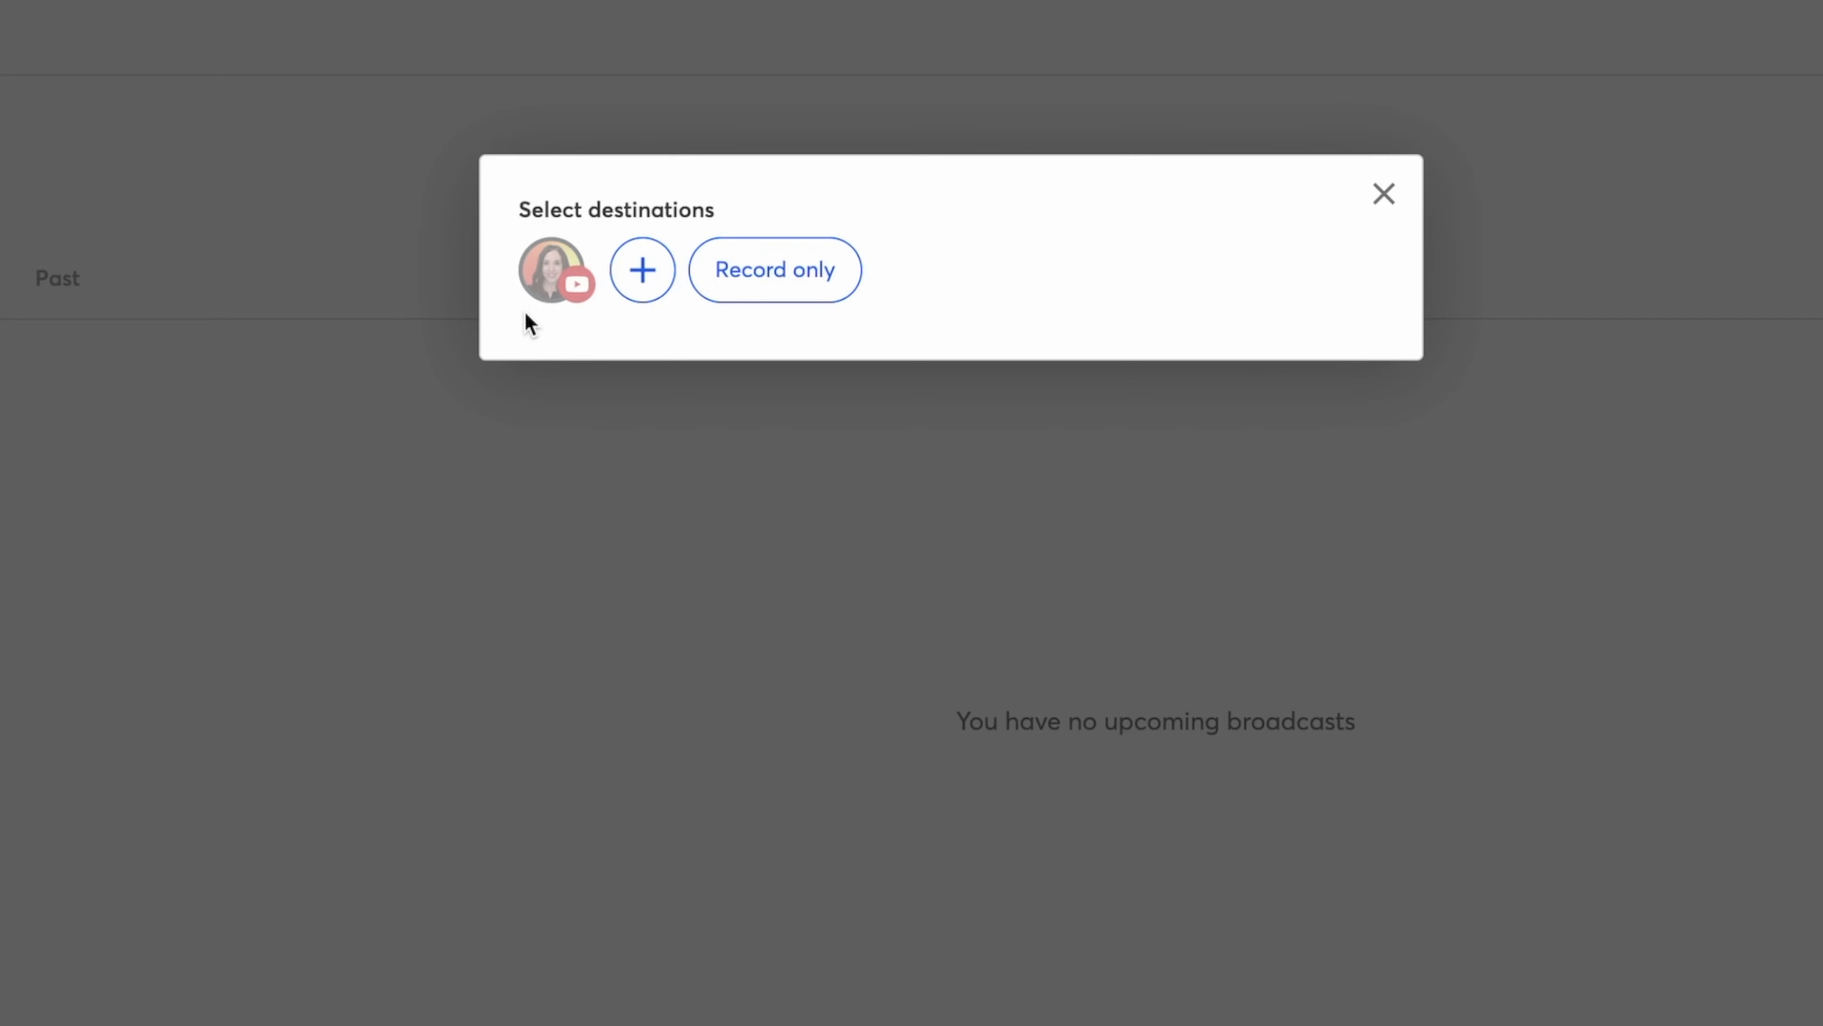
mouse_move(551, 271)
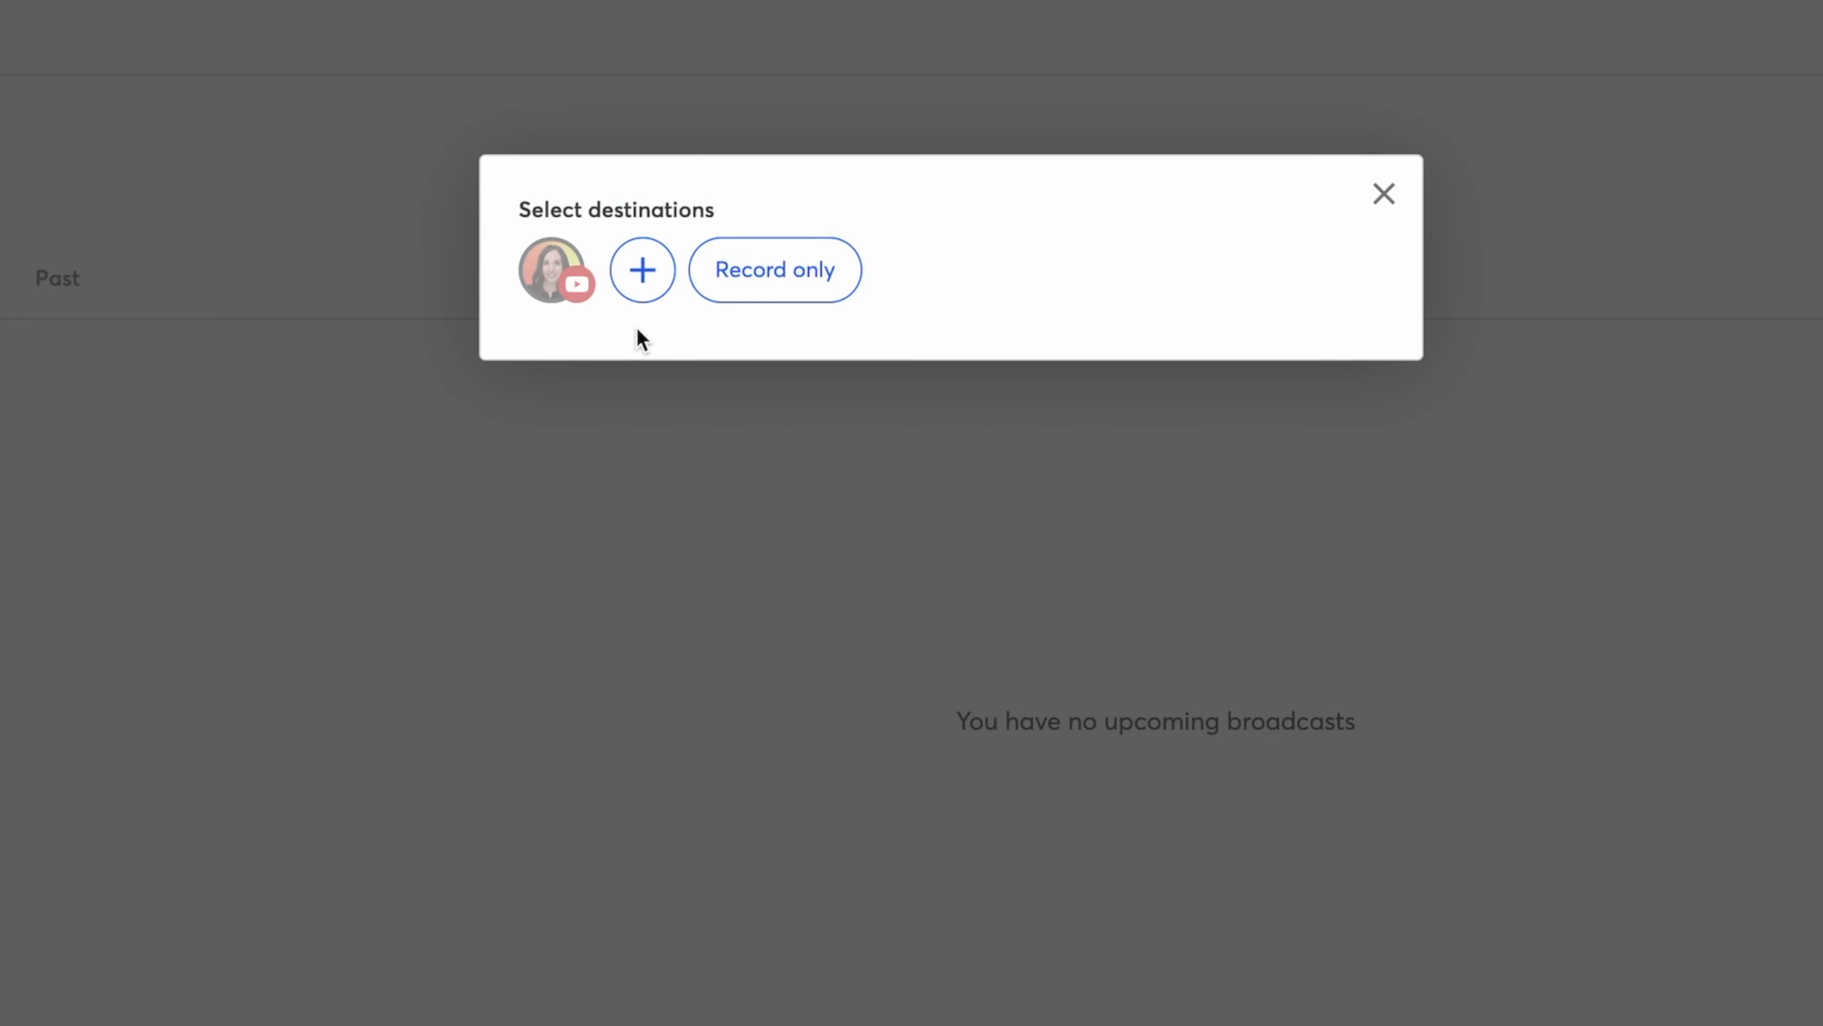
mouse_move(642, 269)
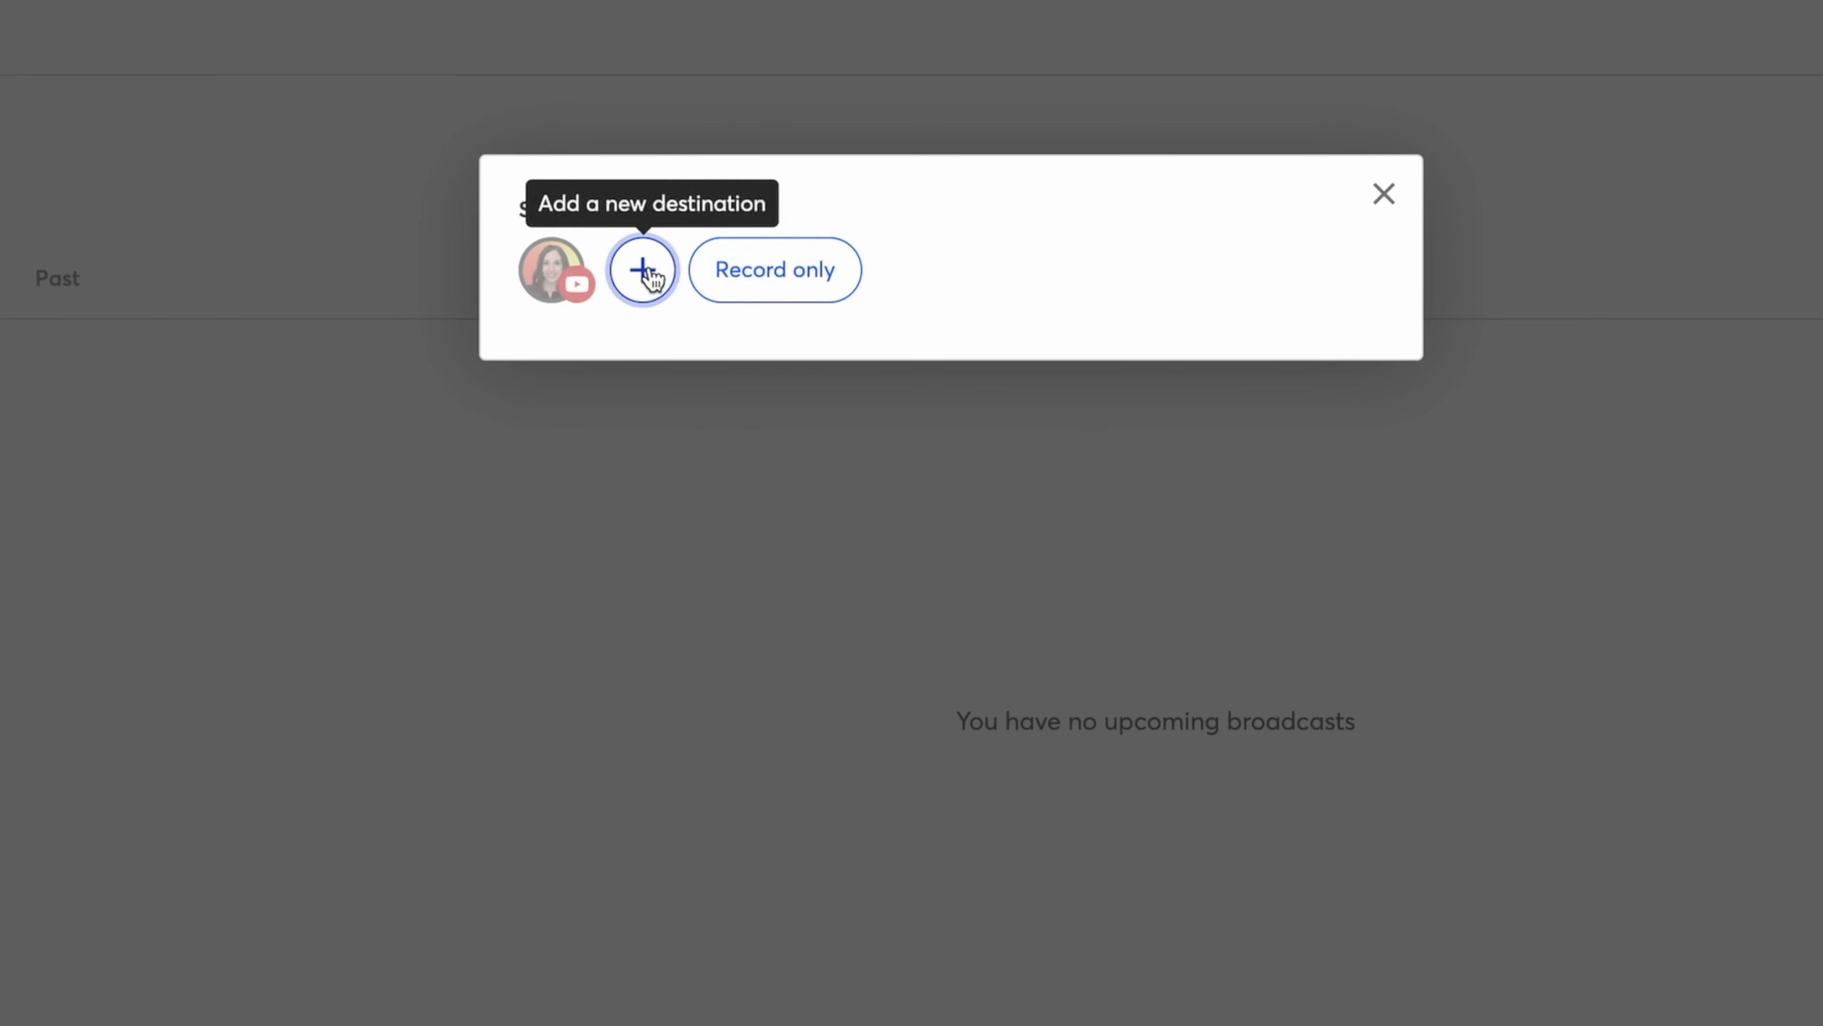
click(642, 270)
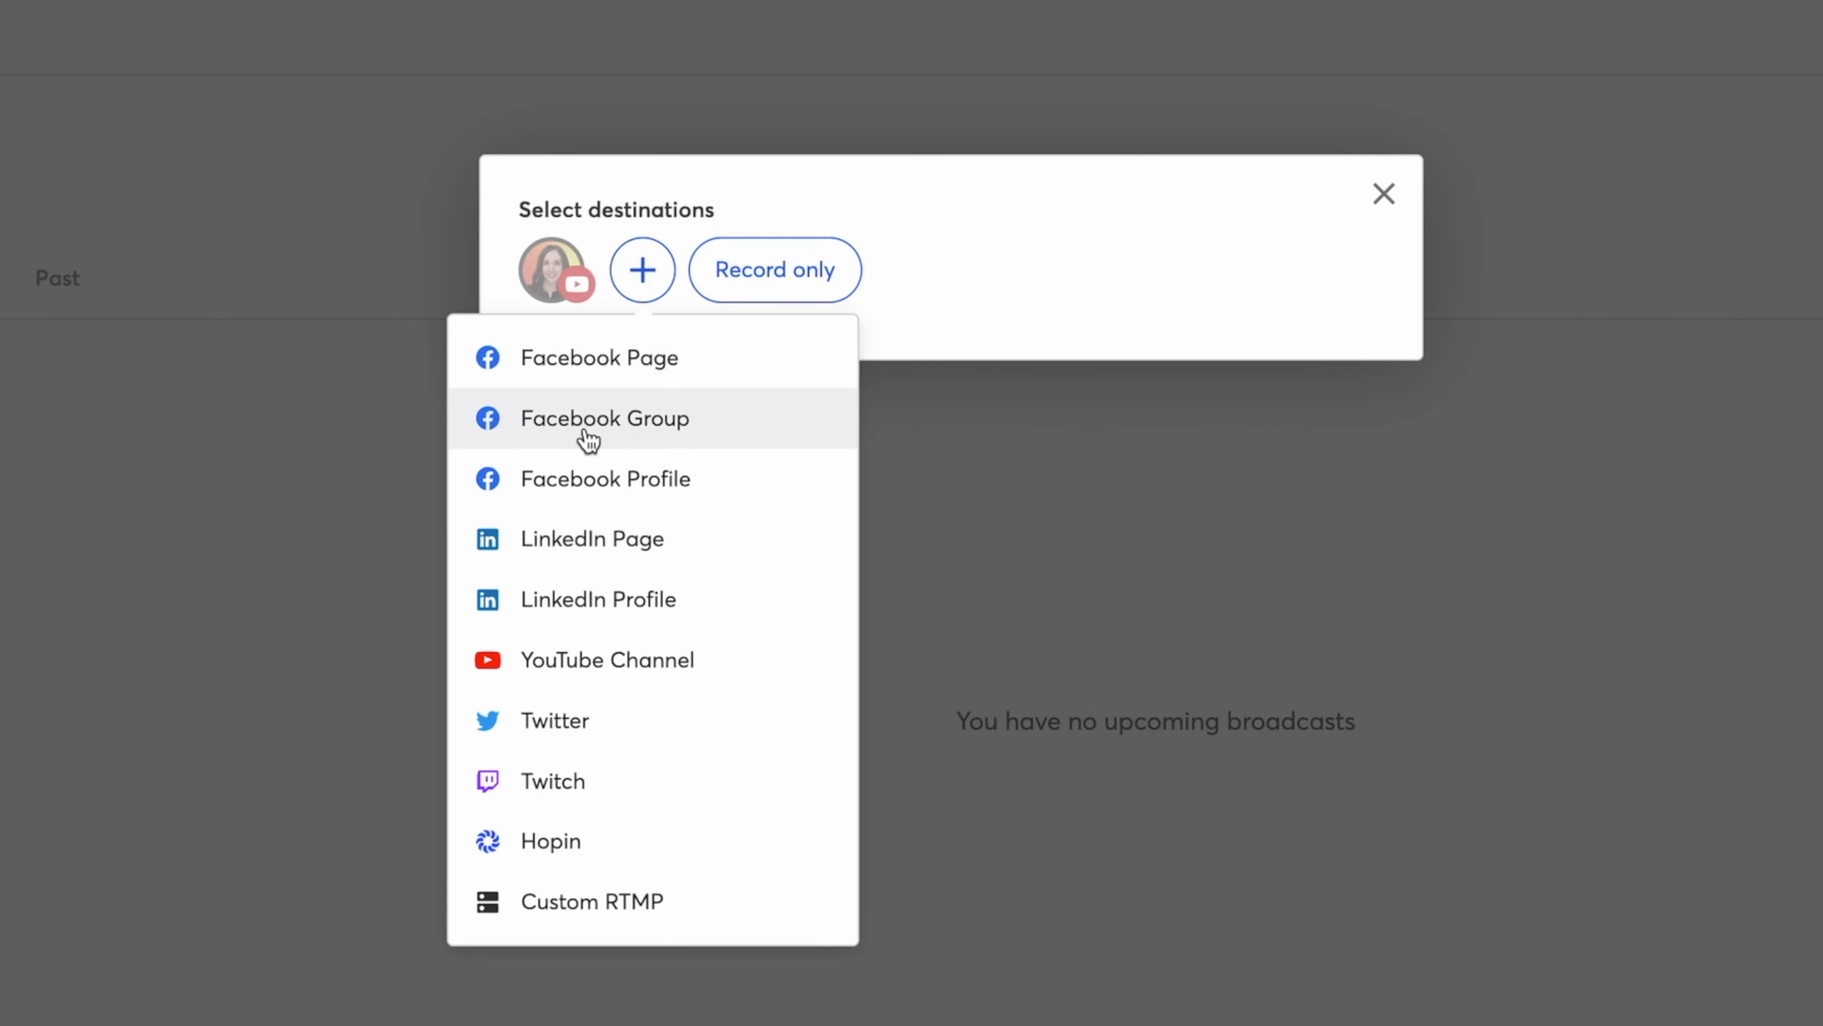
mouse_move(570, 659)
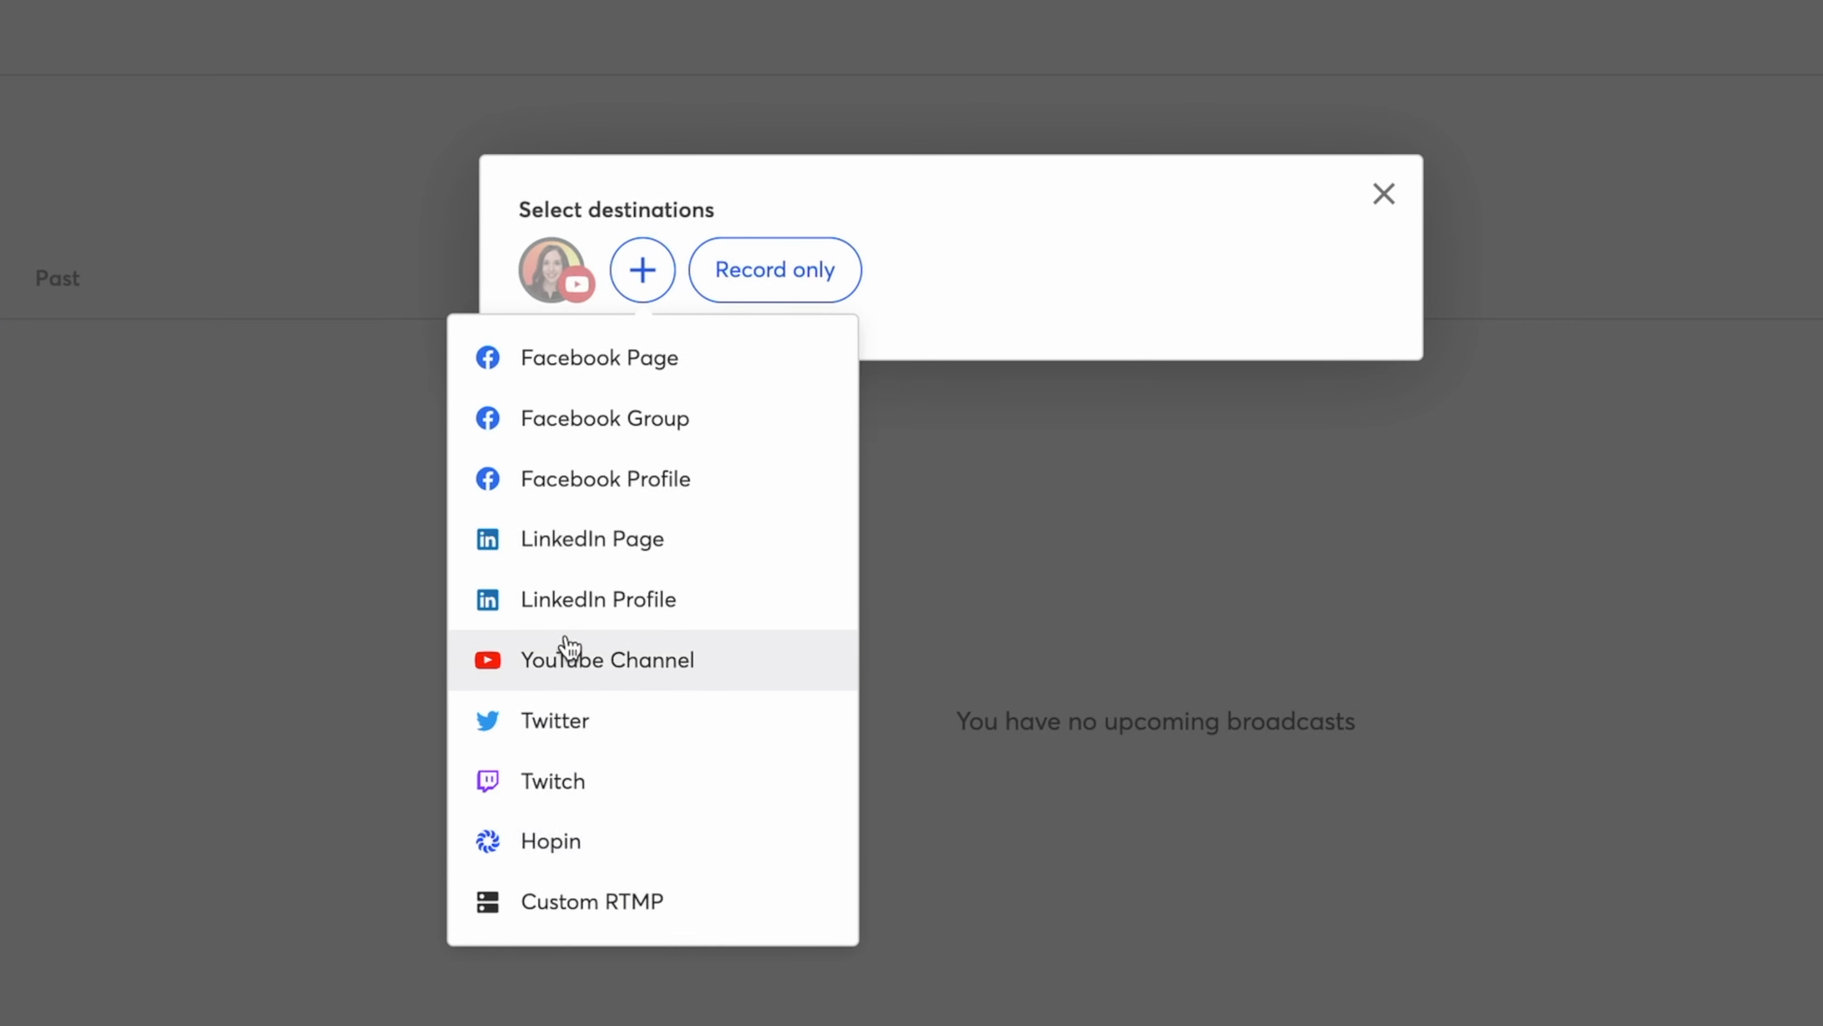
click(606, 659)
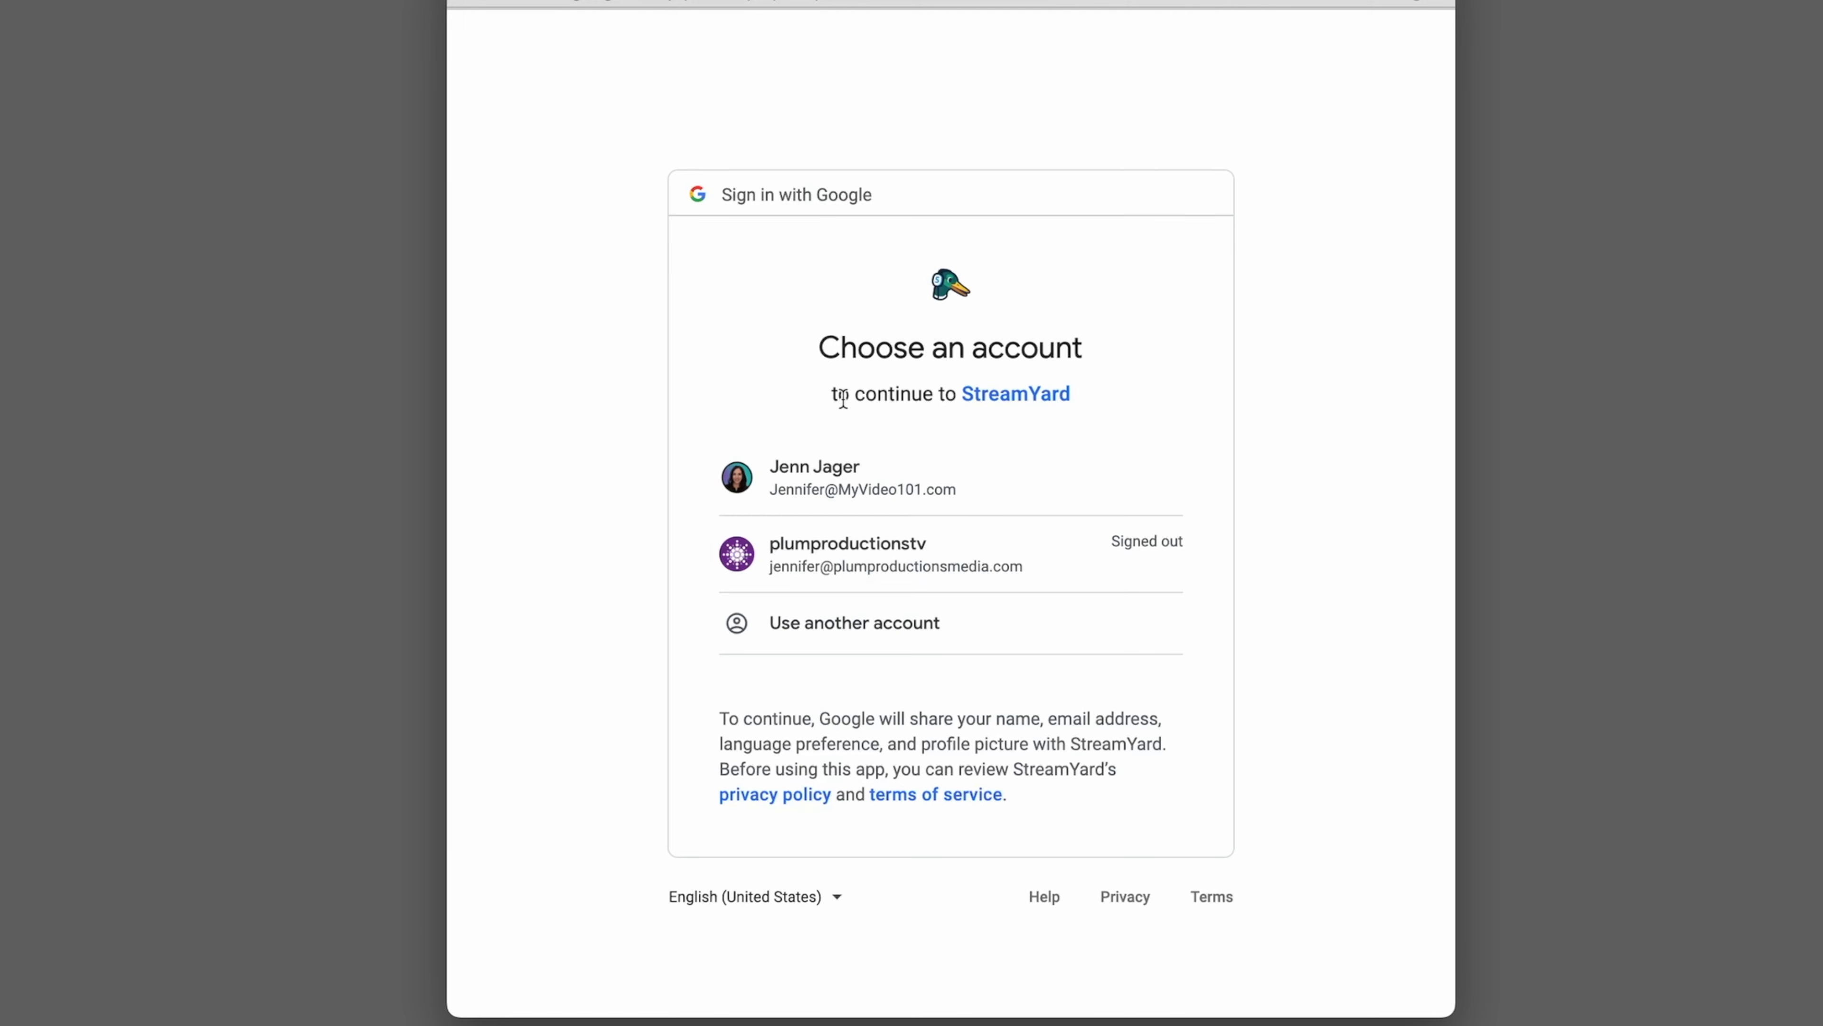
- Sign in with the first Google account and allow StreamYard access to its YouTube account
click(863, 477)
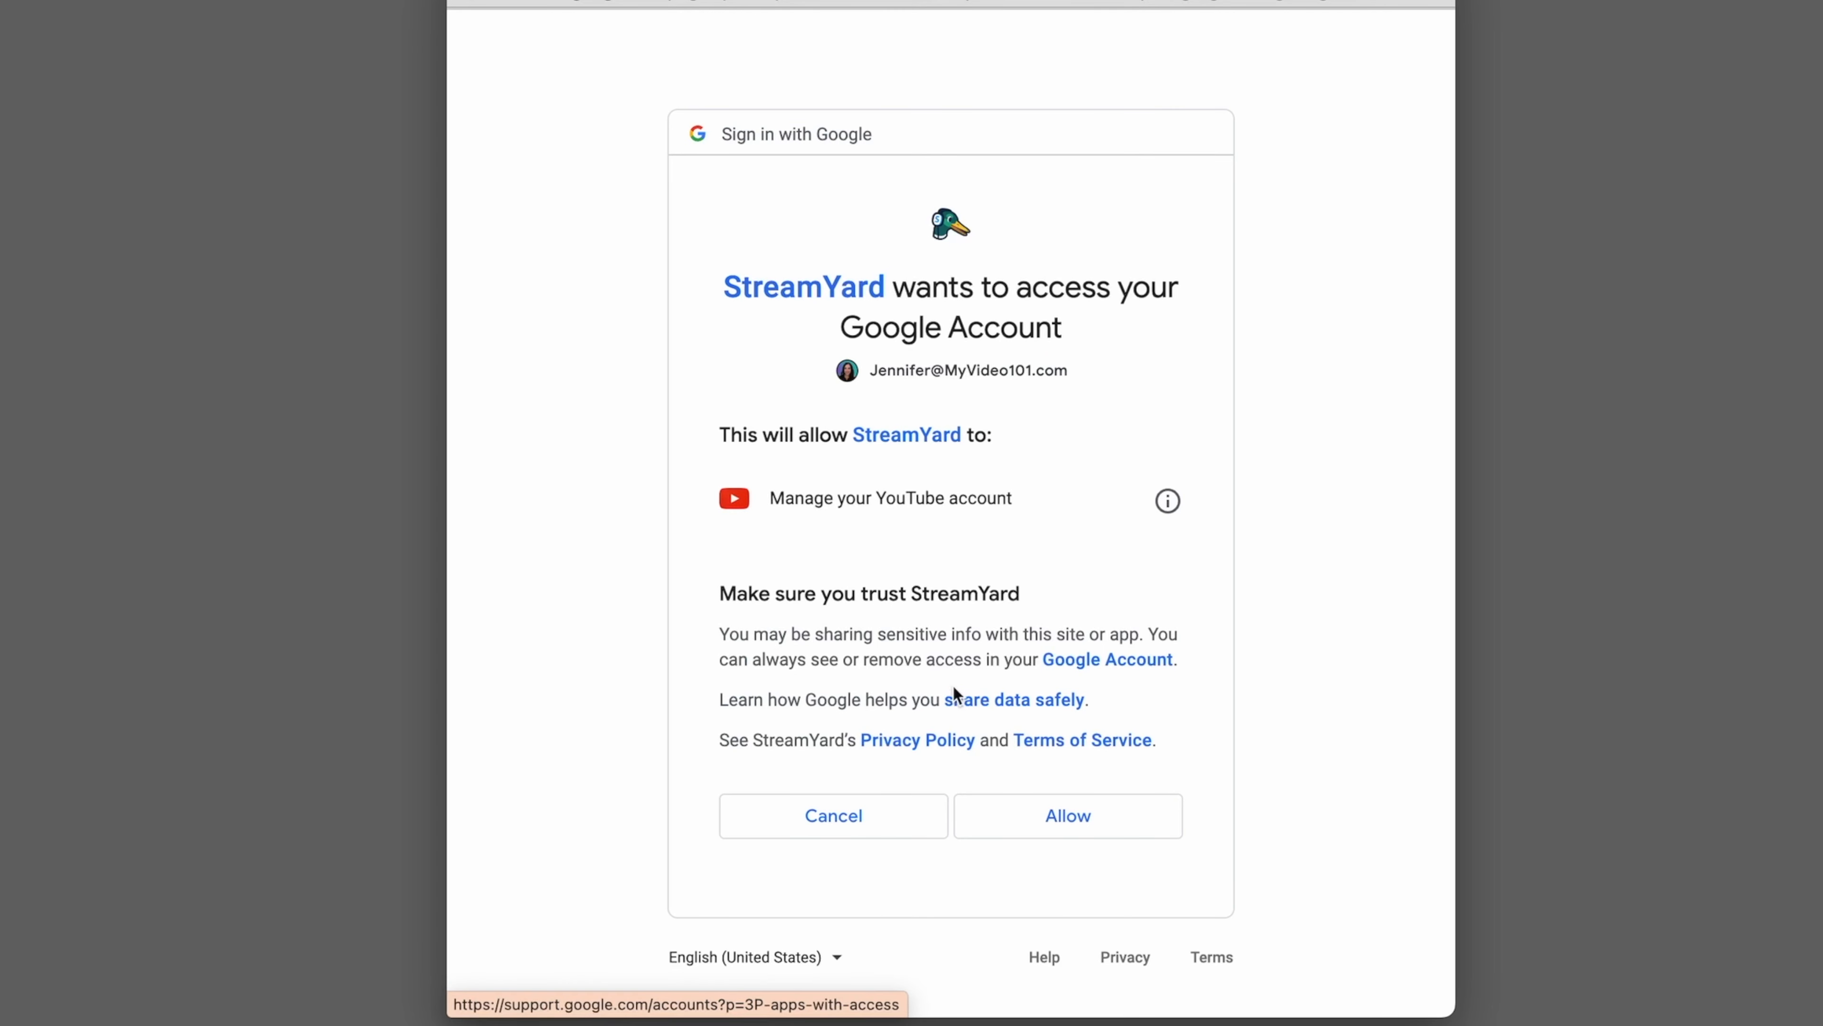
click(1065, 815)
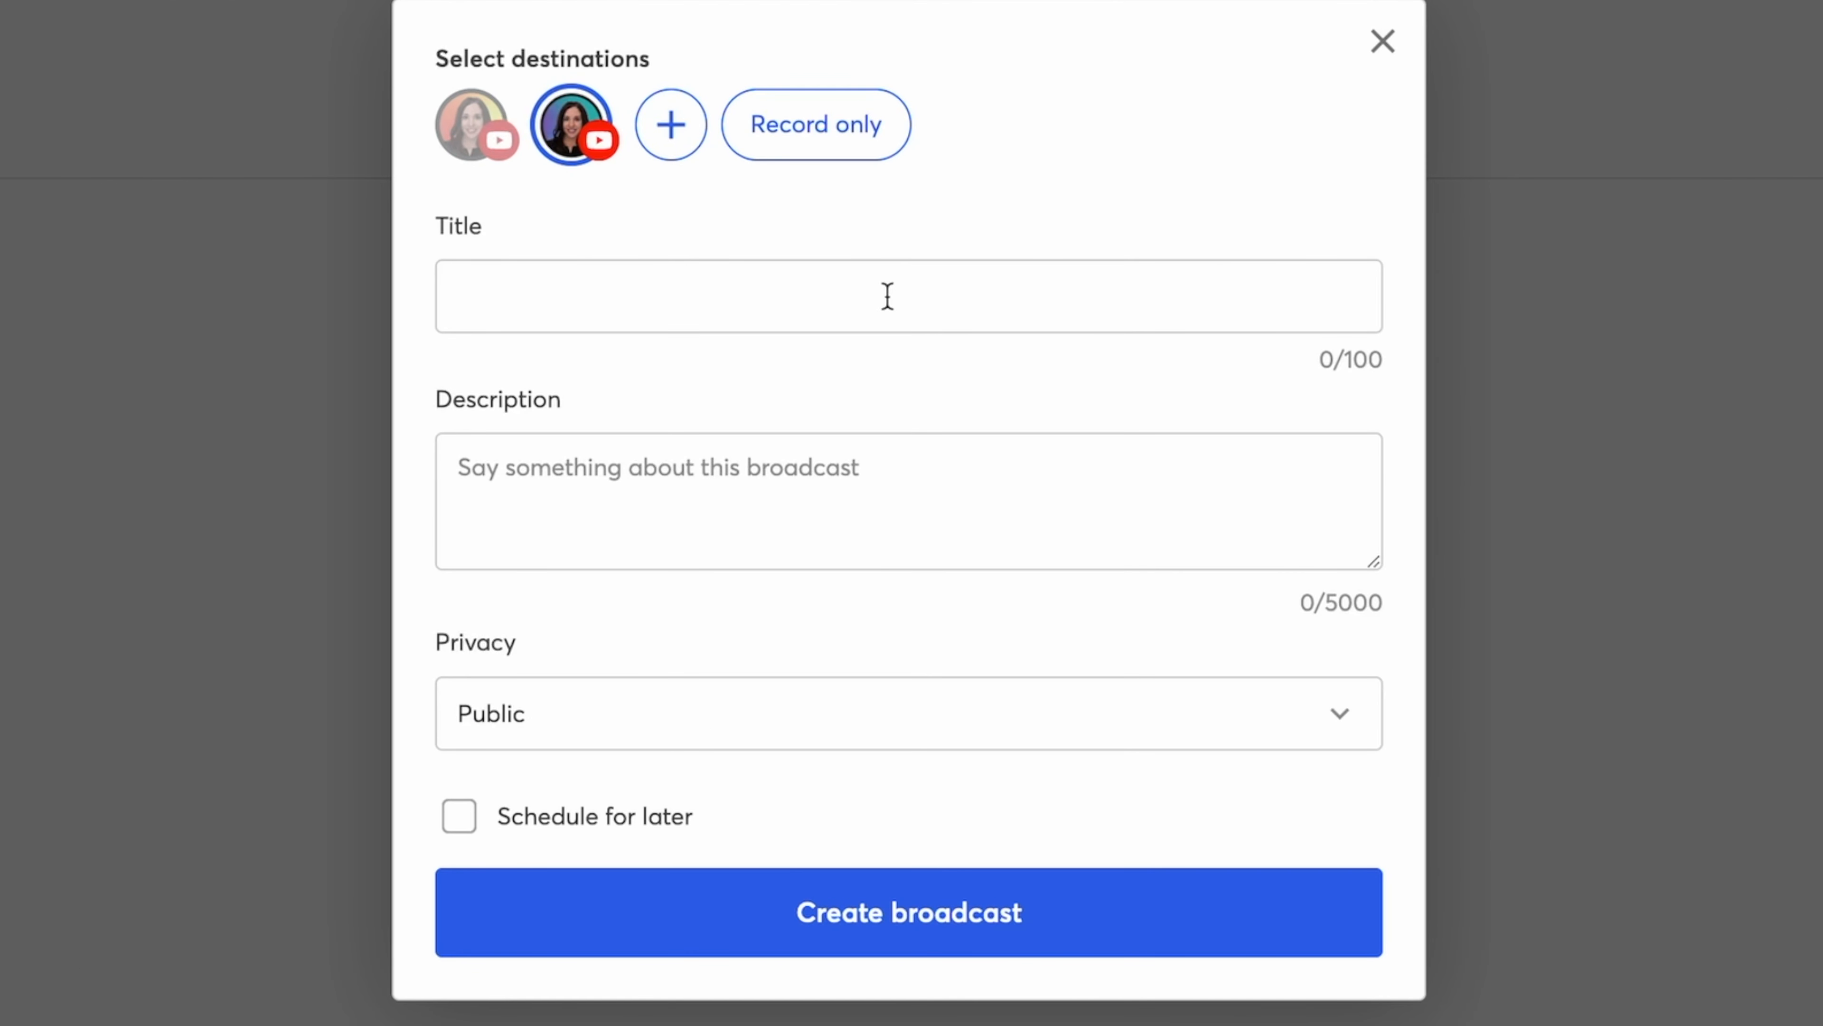
mouse_move(825, 279)
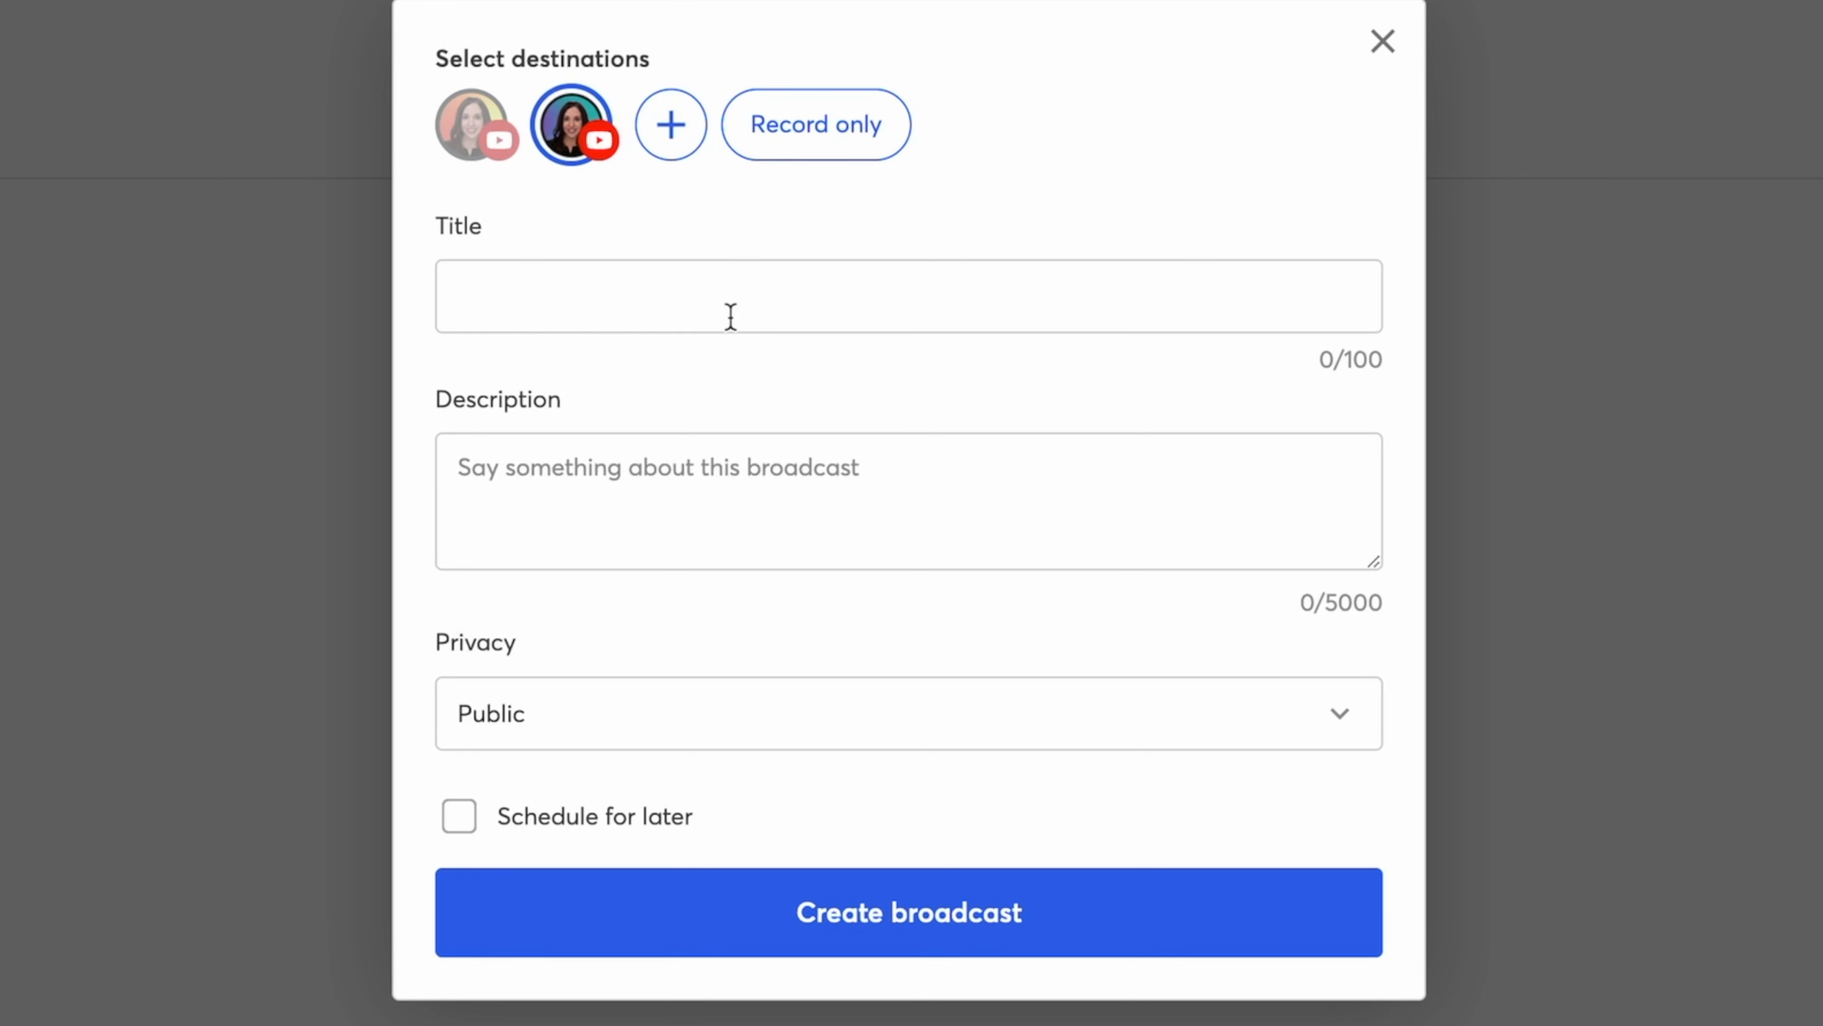
- Title the broadcast 'Ask Me Anything!' with a video marketing description and choose its privacy
text(I)
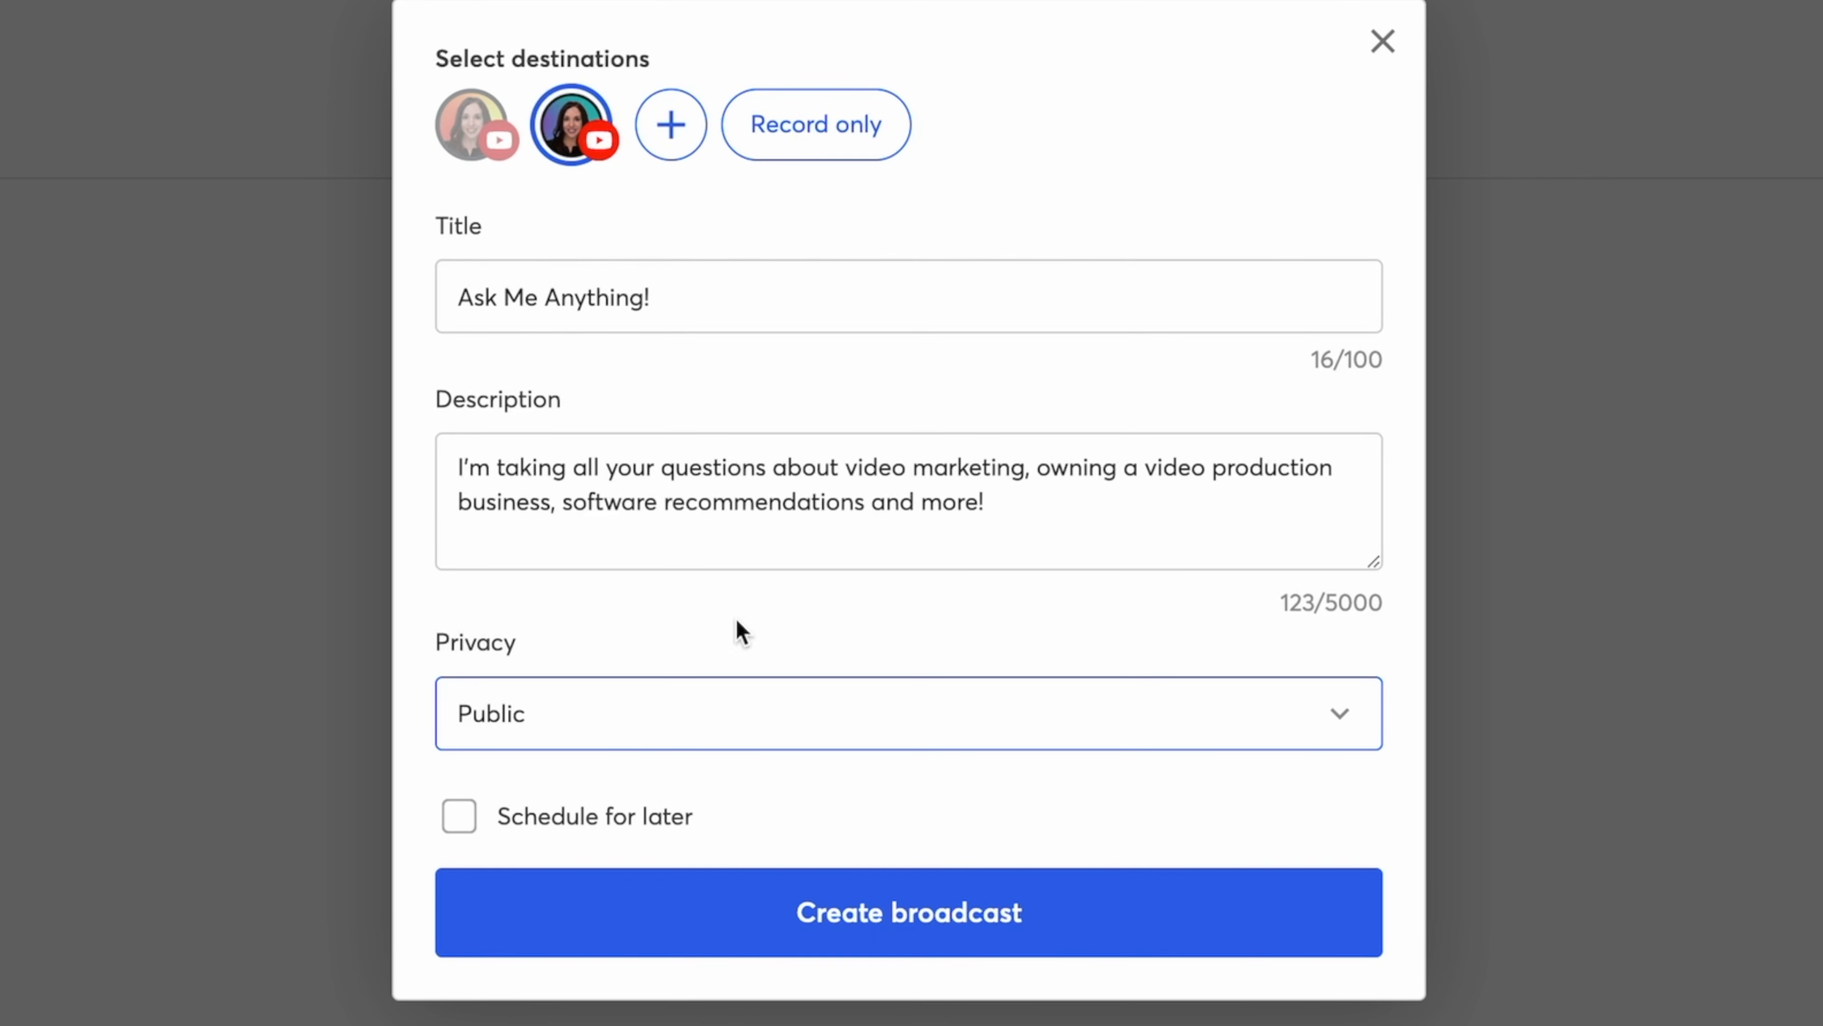
mouse_move(721, 715)
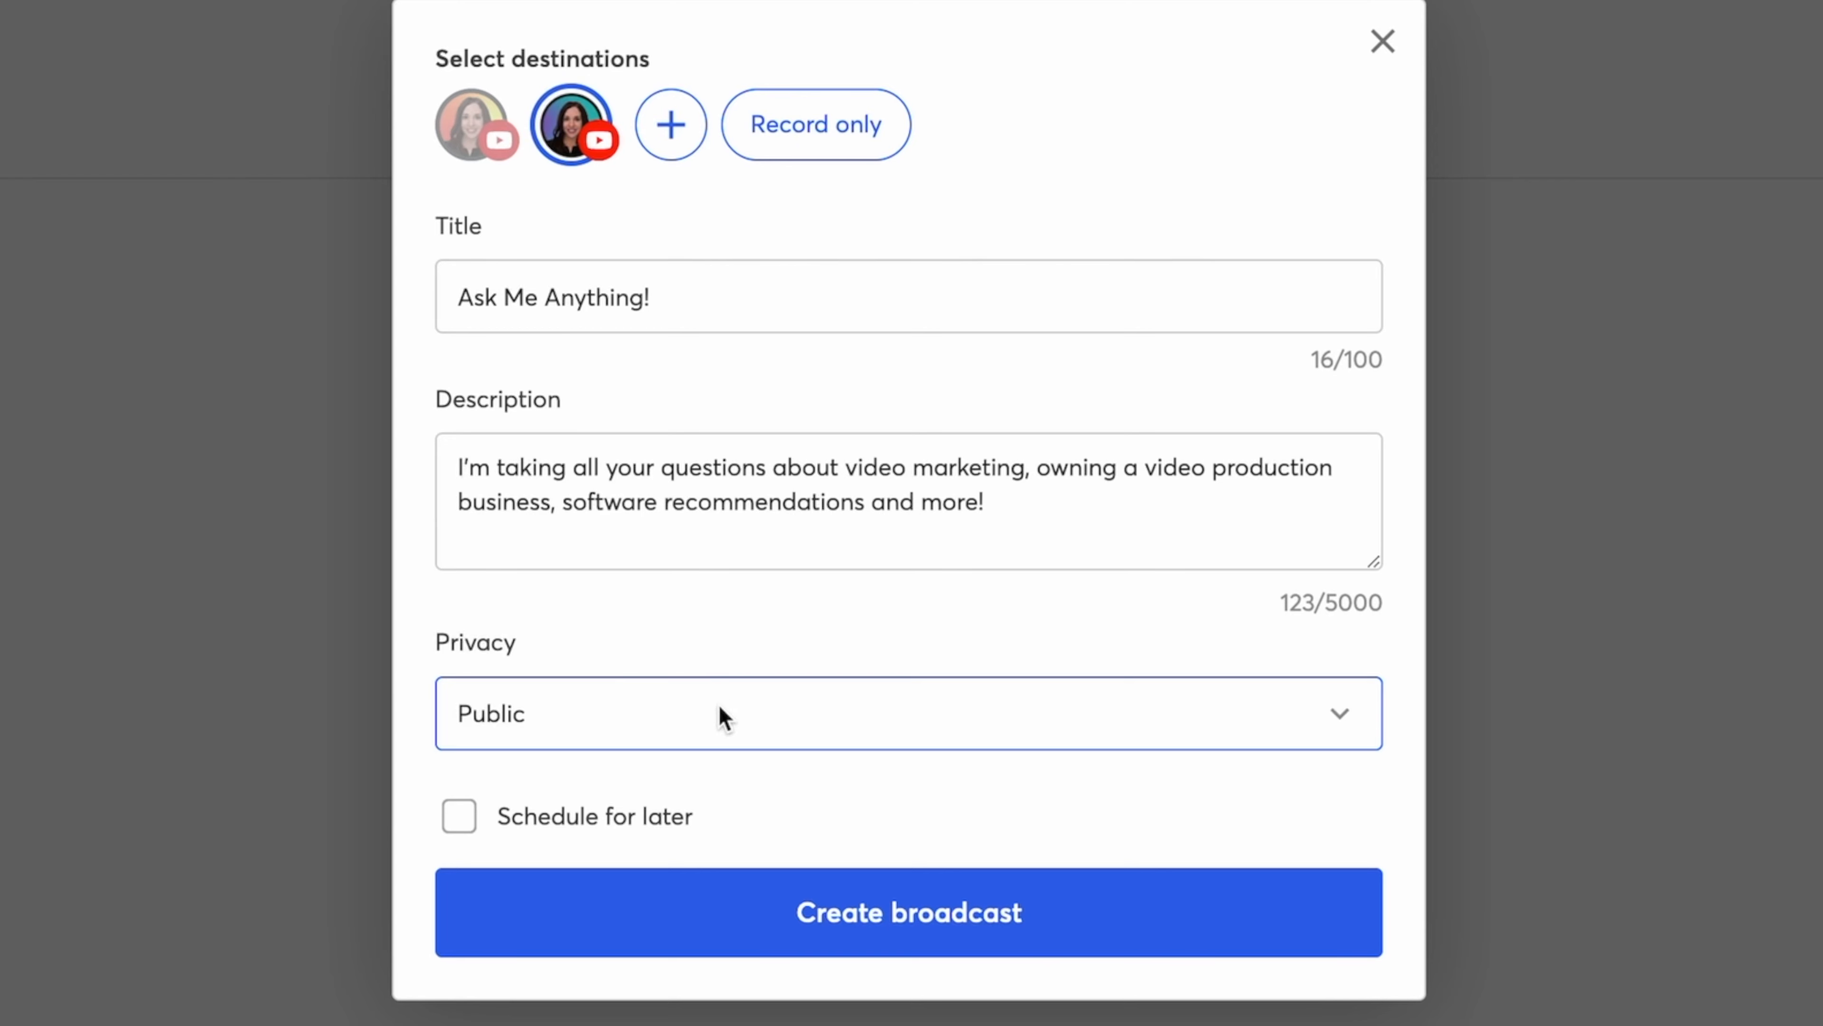
click(908, 713)
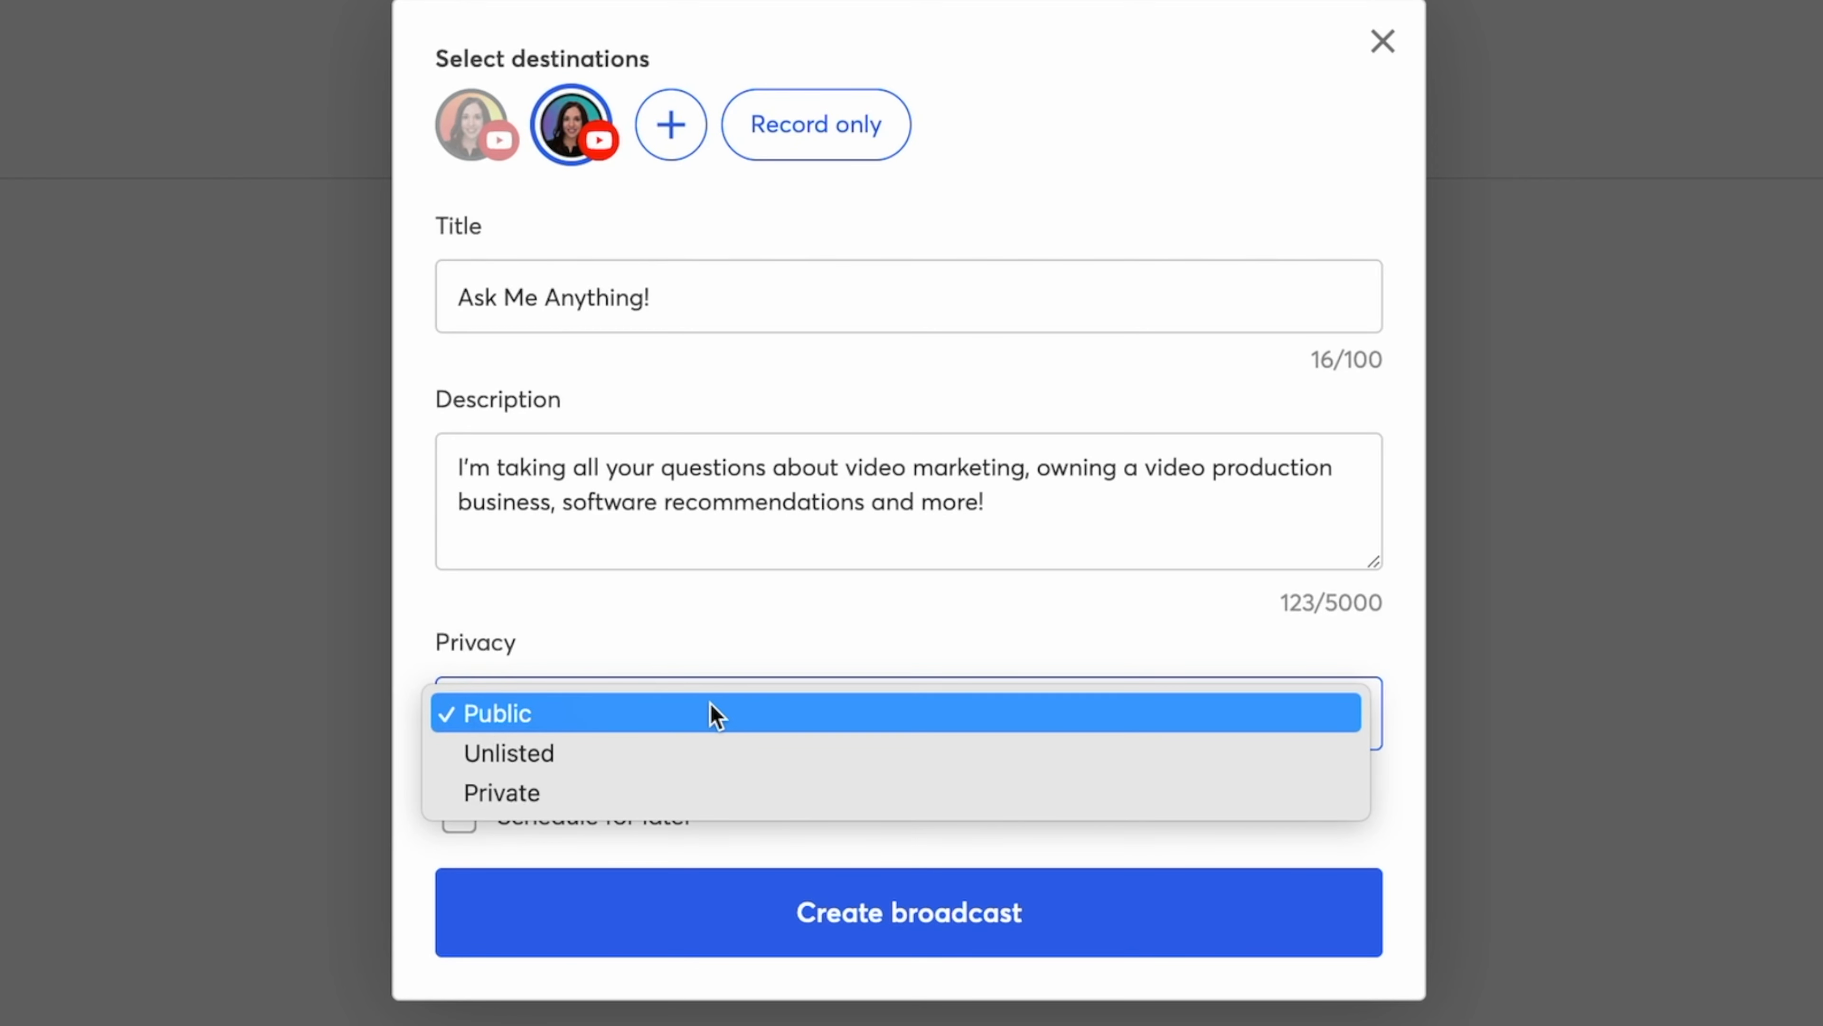
mouse_move(716, 710)
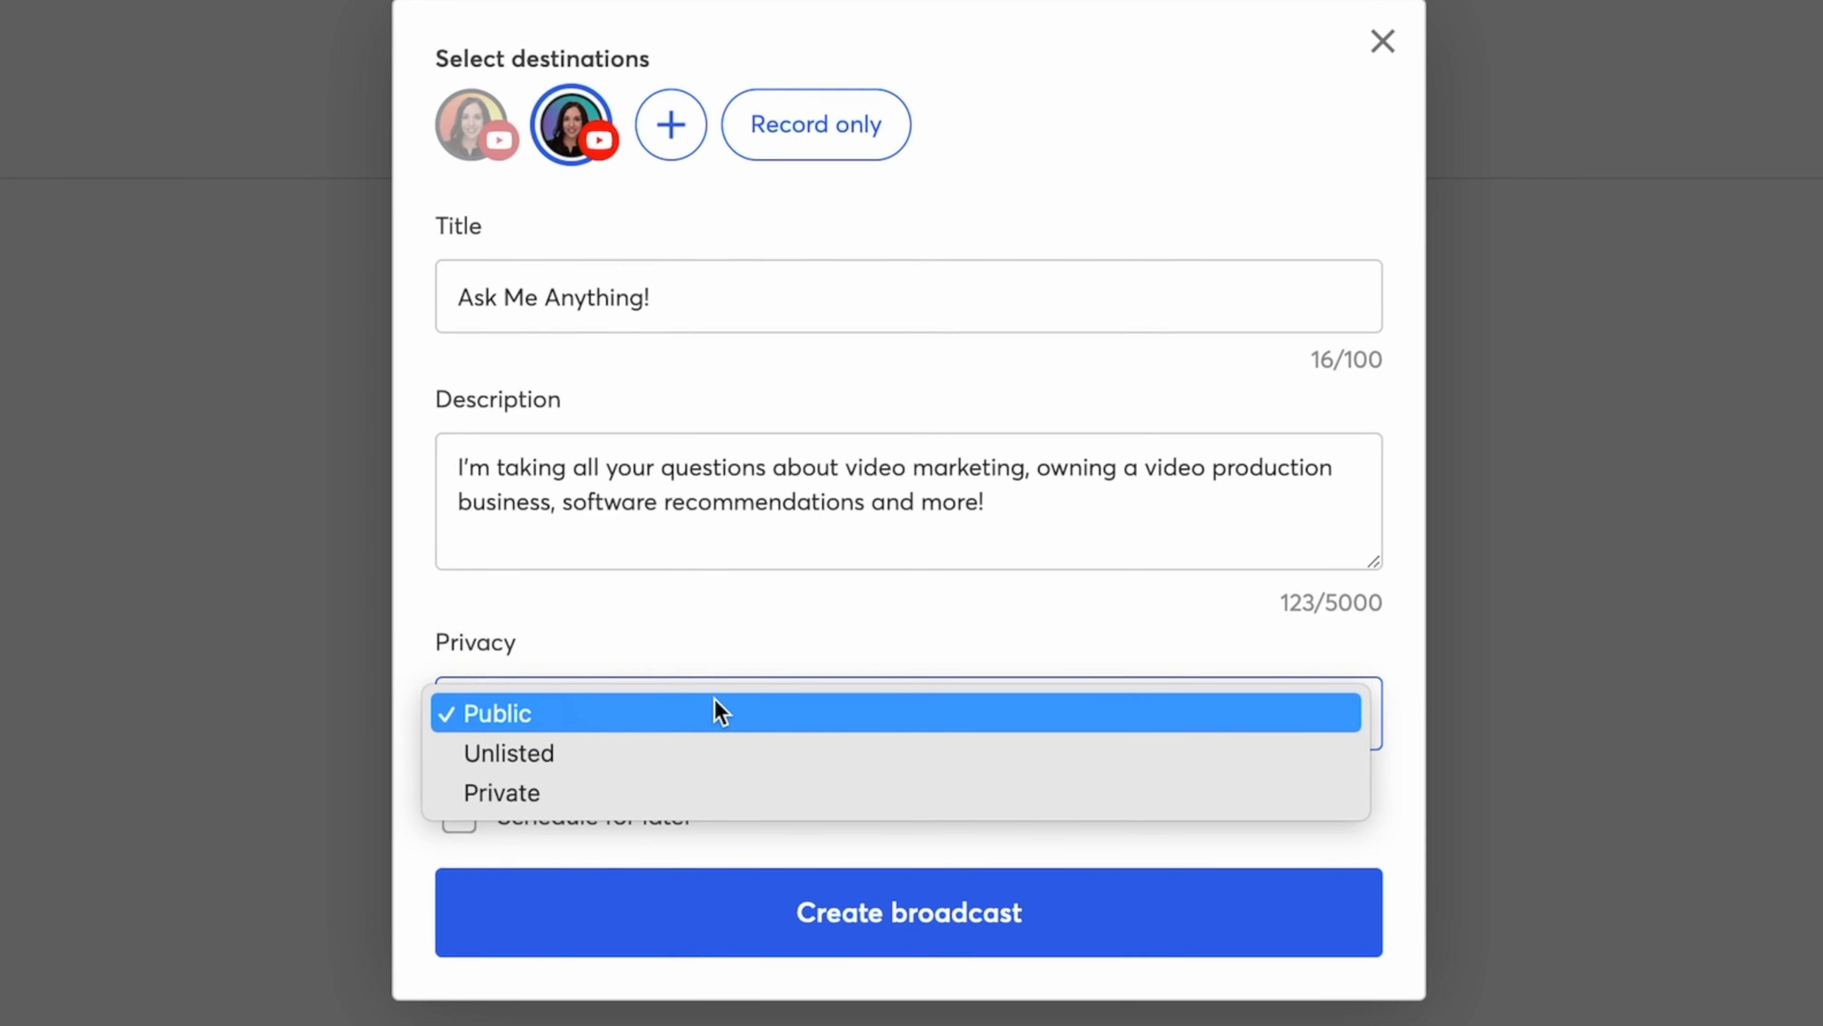
mouse_move(686, 752)
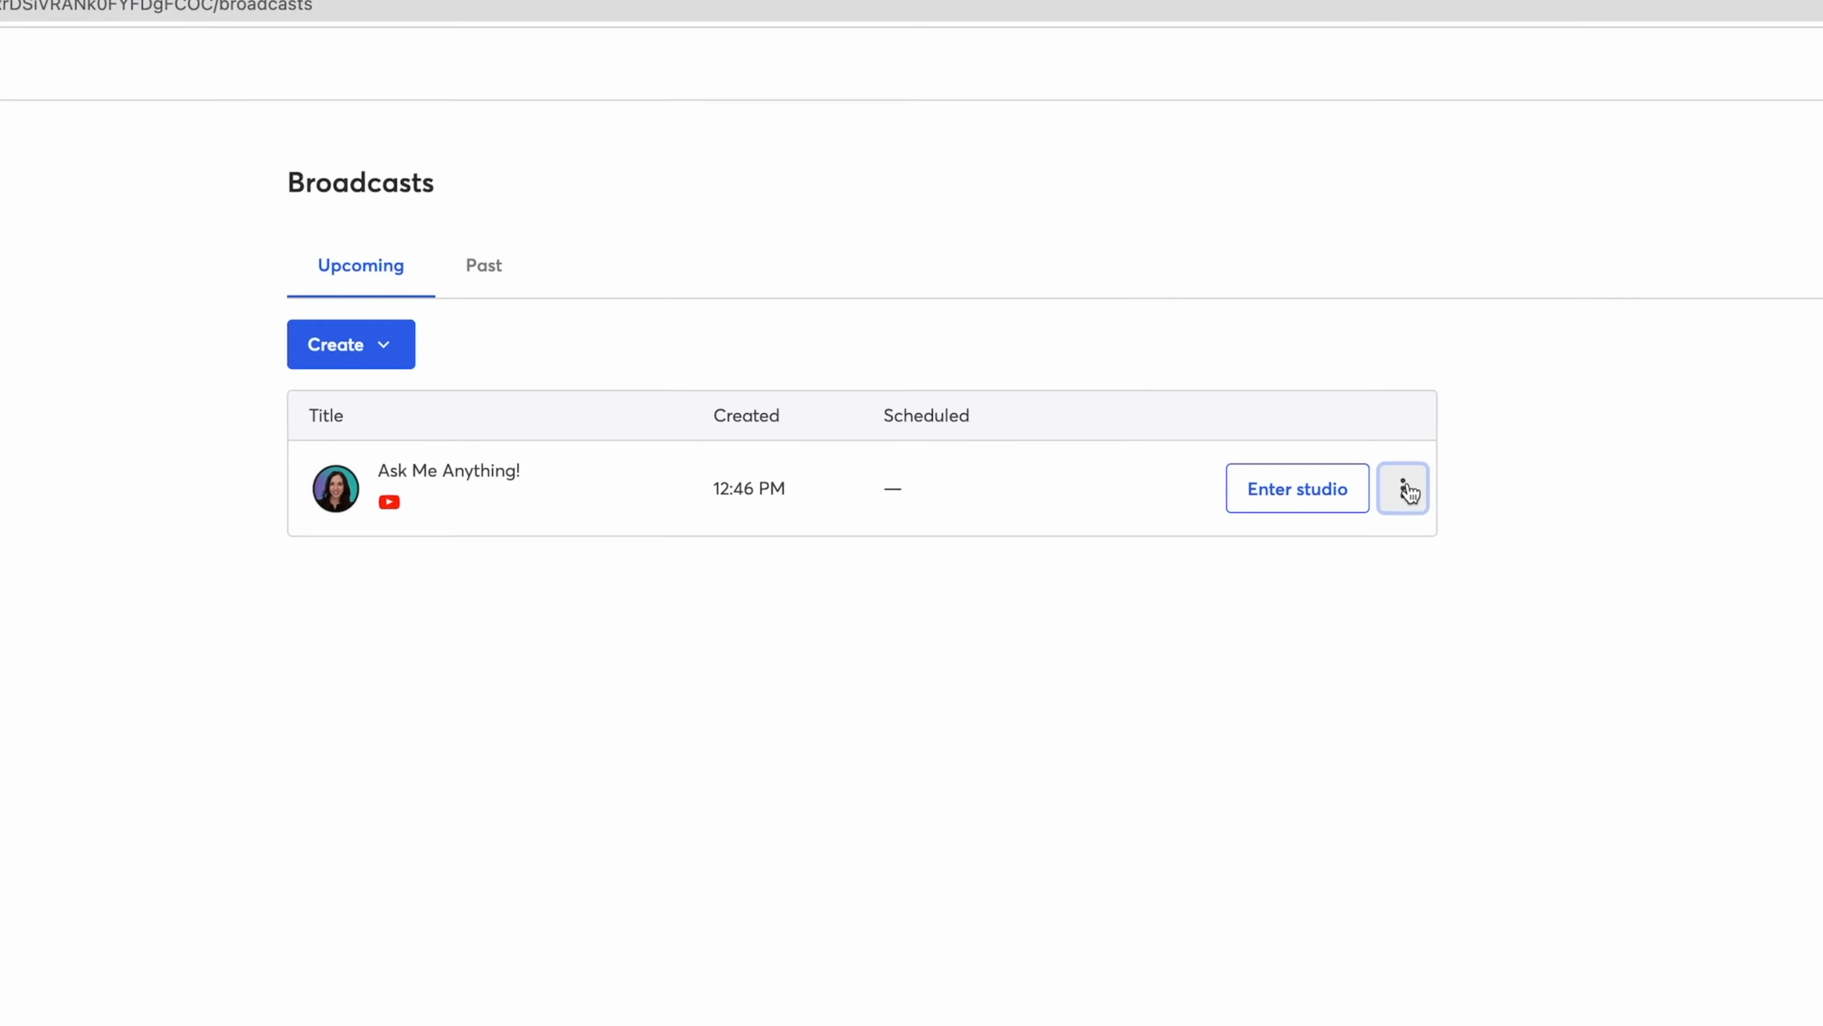
- View the Ask Me Anything! broadcast on YouTube from its row's more-actions menu
click(1403, 487)
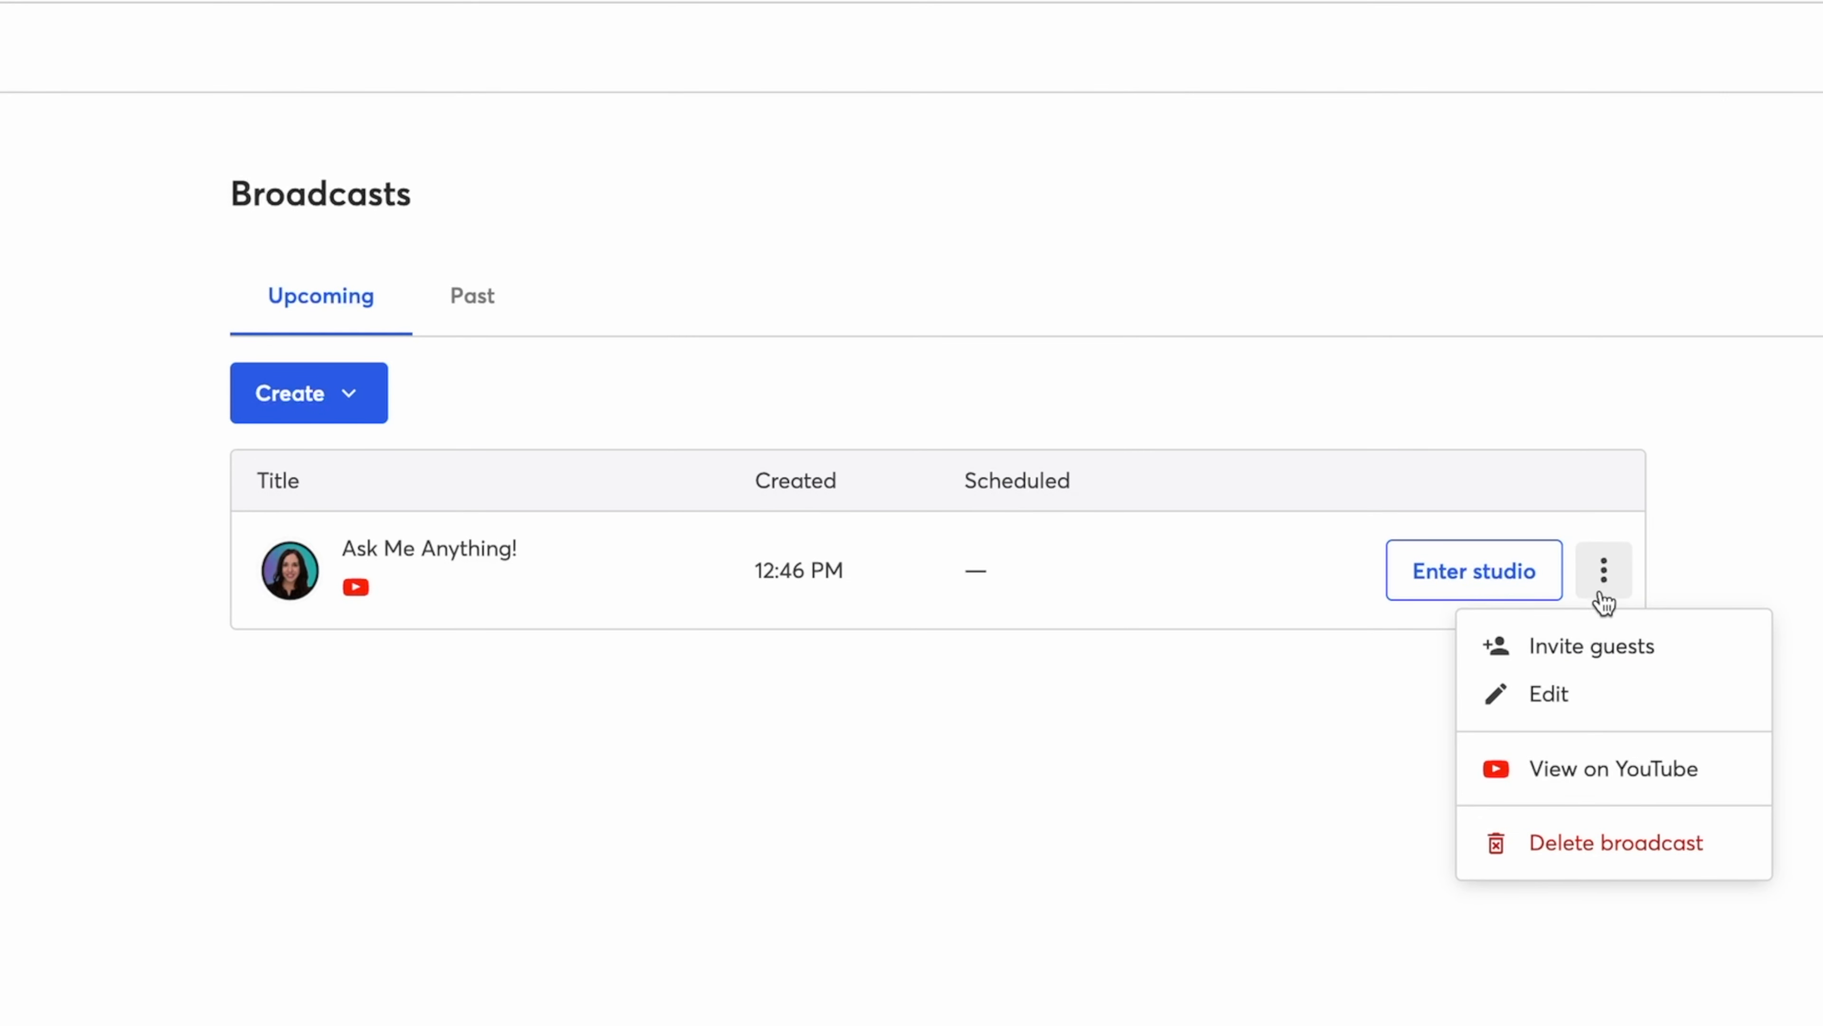
click(1614, 768)
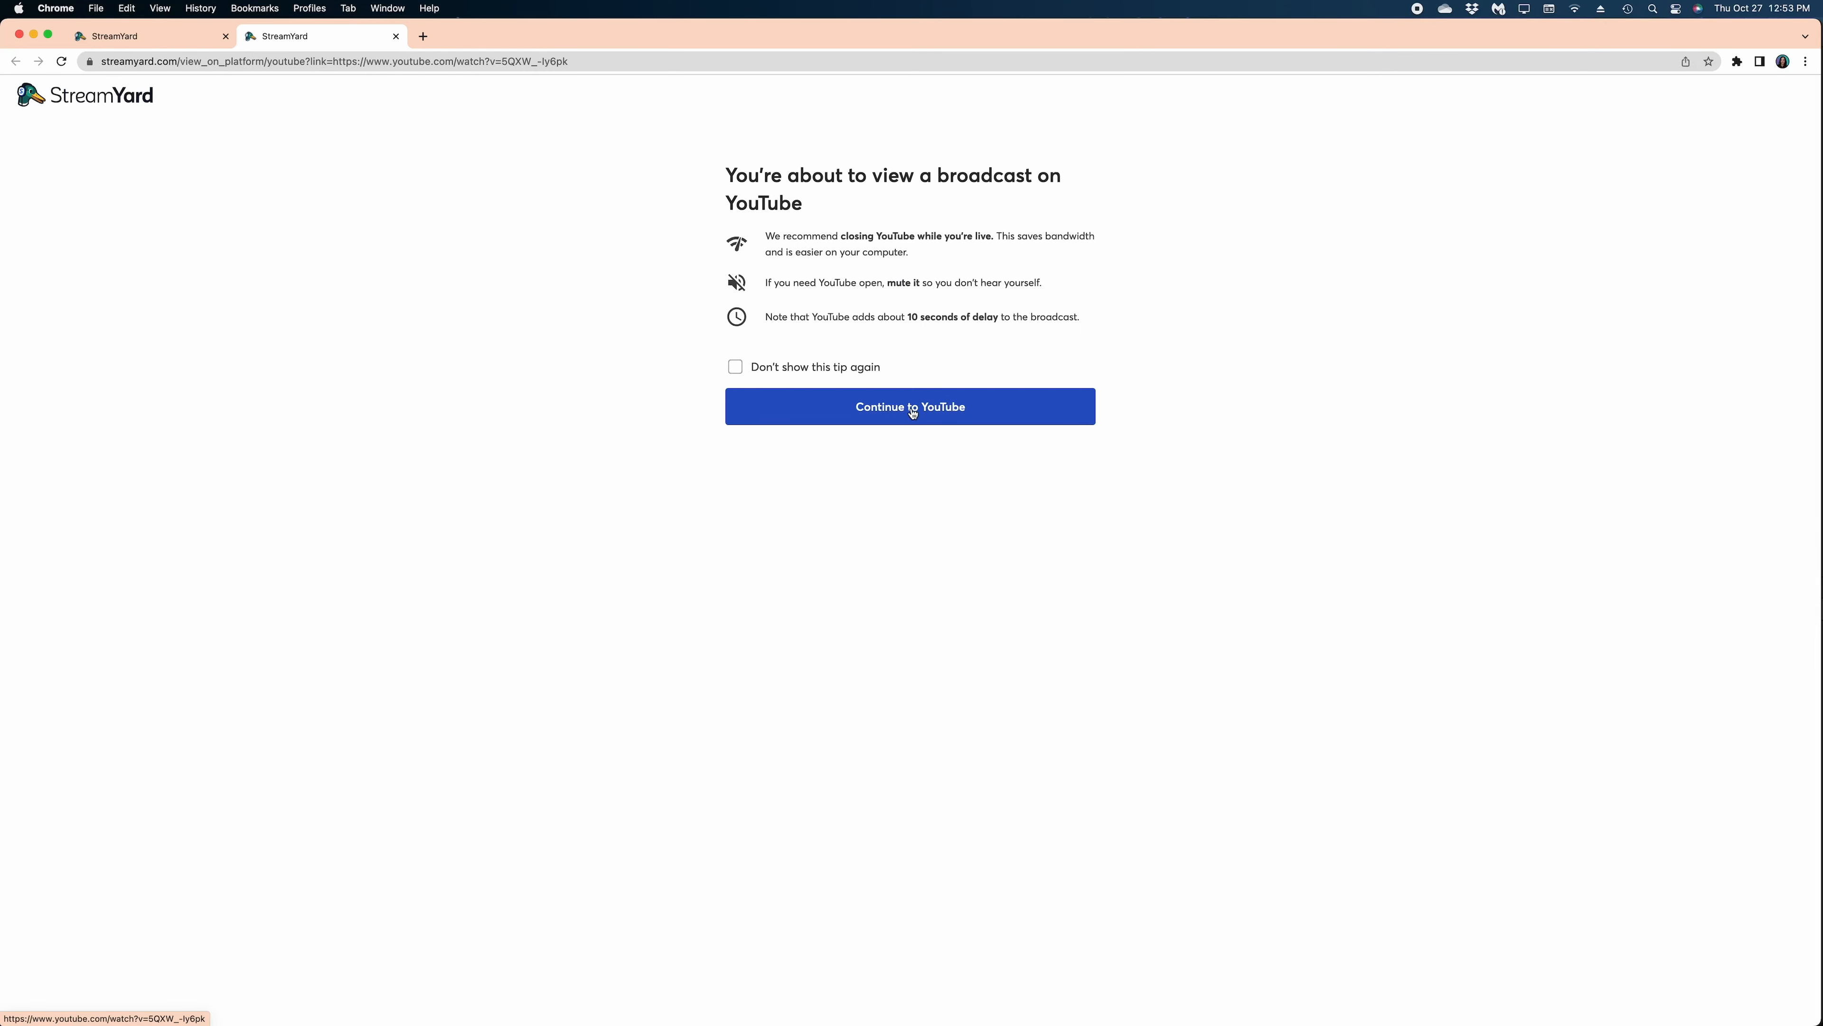
click(910, 405)
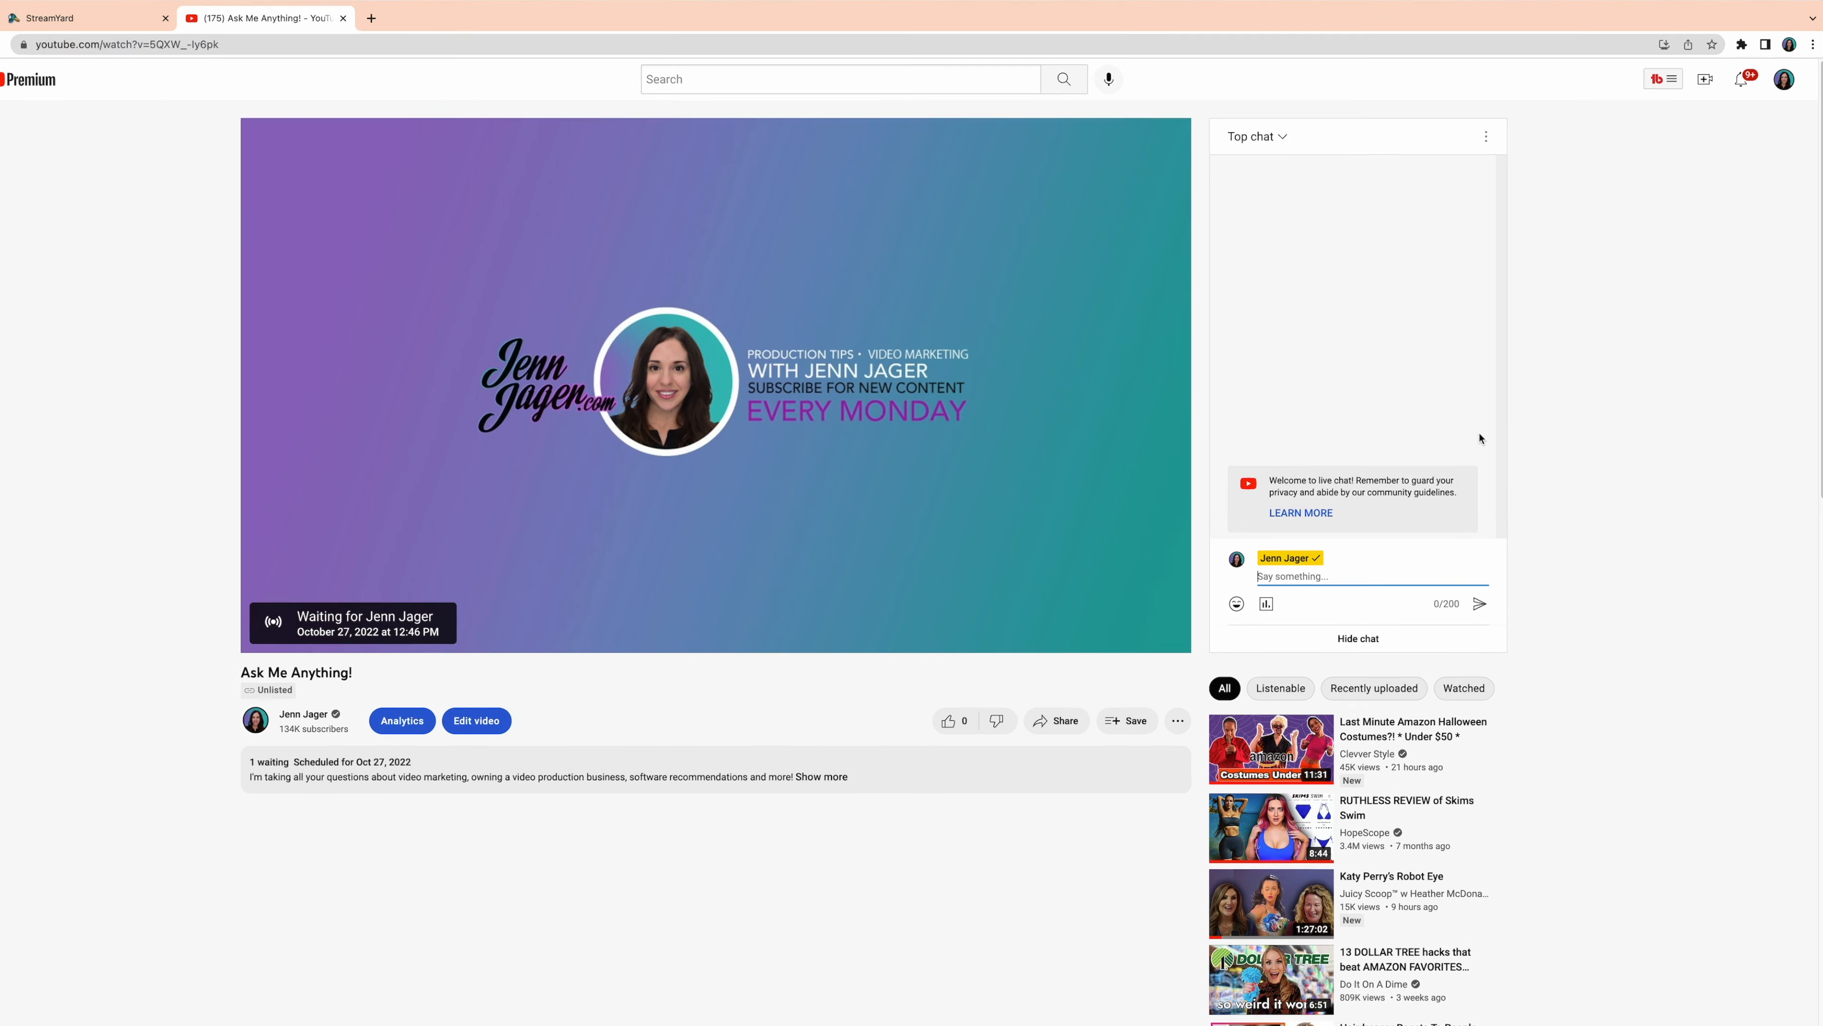
- Write 'Hey Guys, we're almost ready' in the live chat and return to the StreamYard broadcasts list
text(Hey Guys)
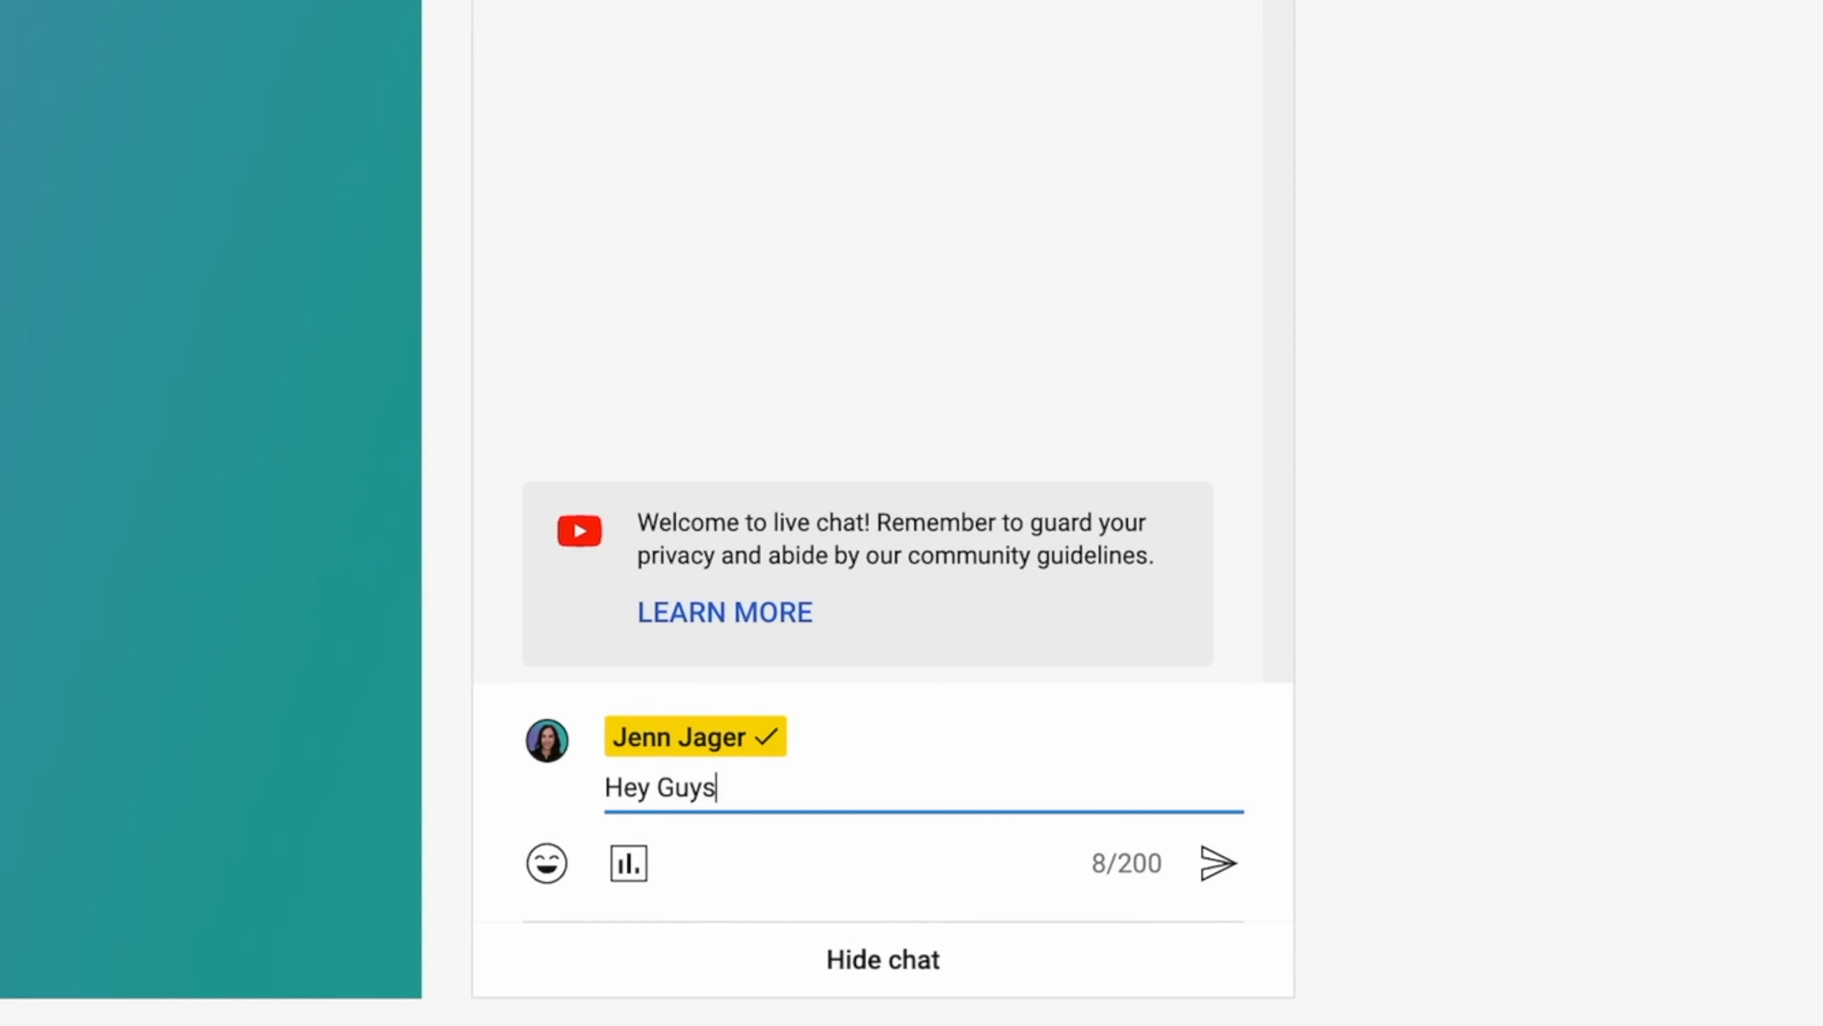
text(, we're almost ready)
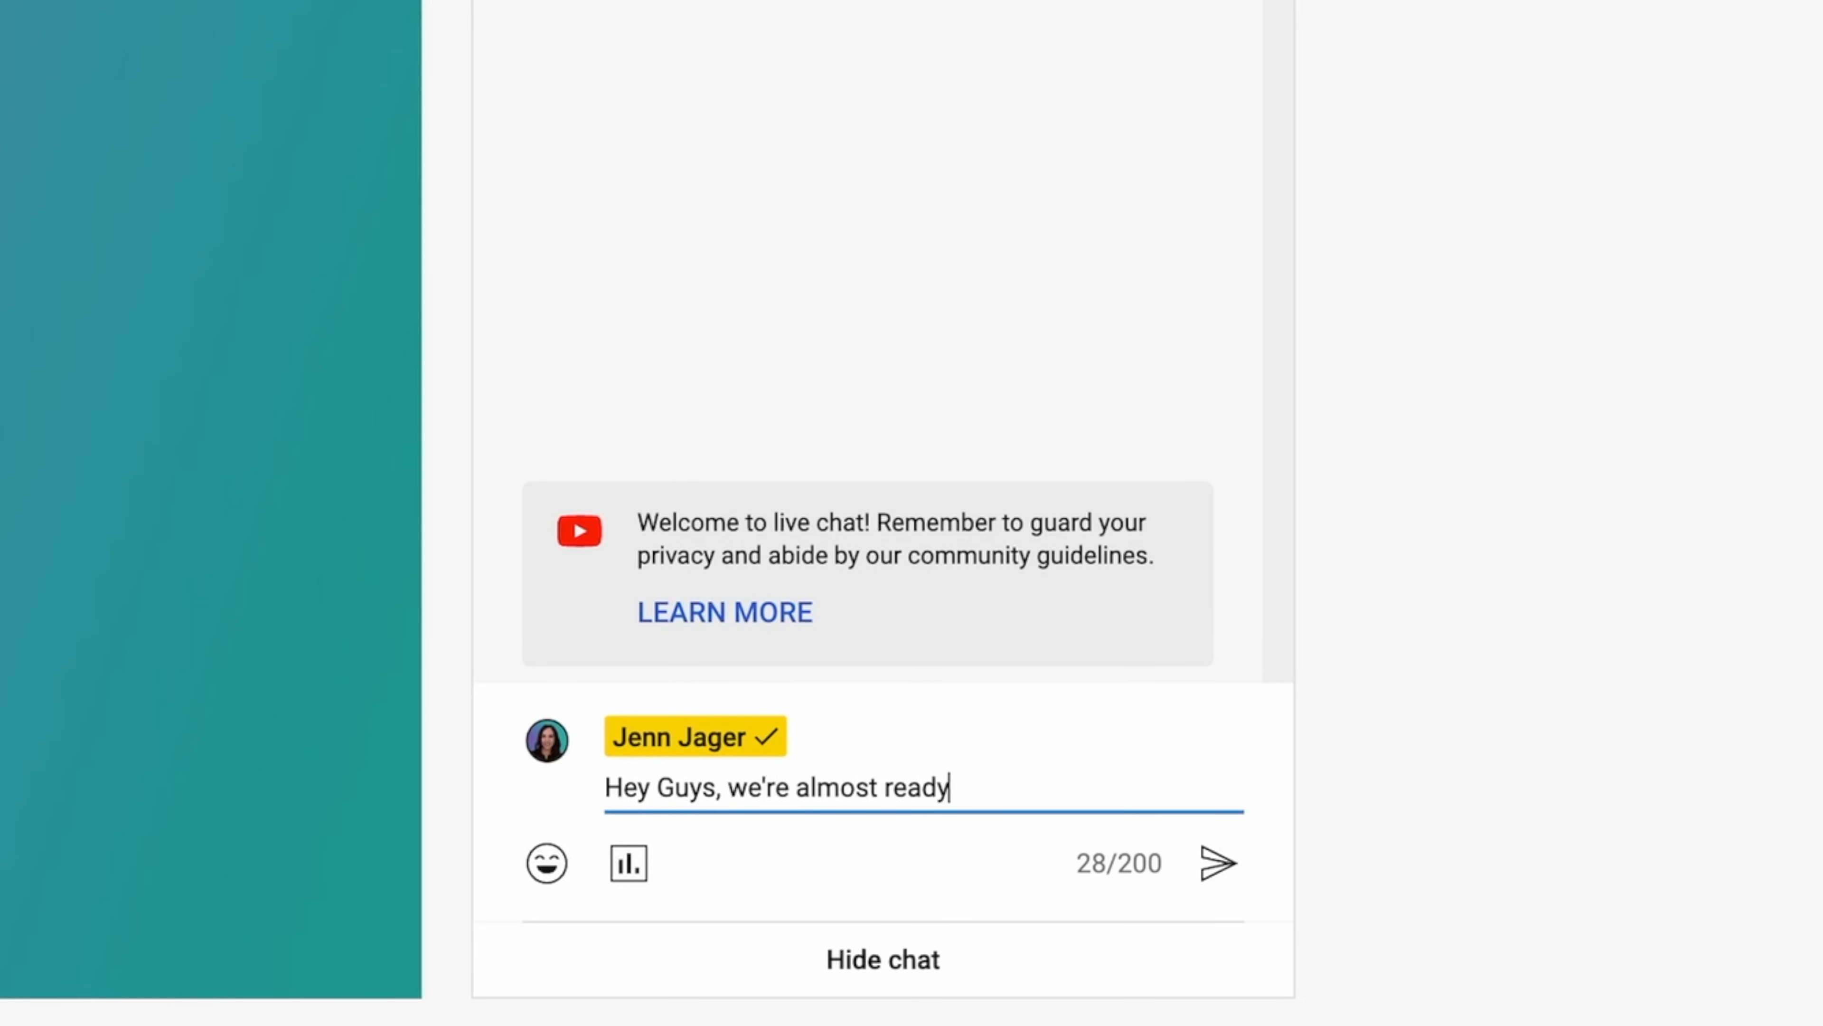
click(1220, 863)
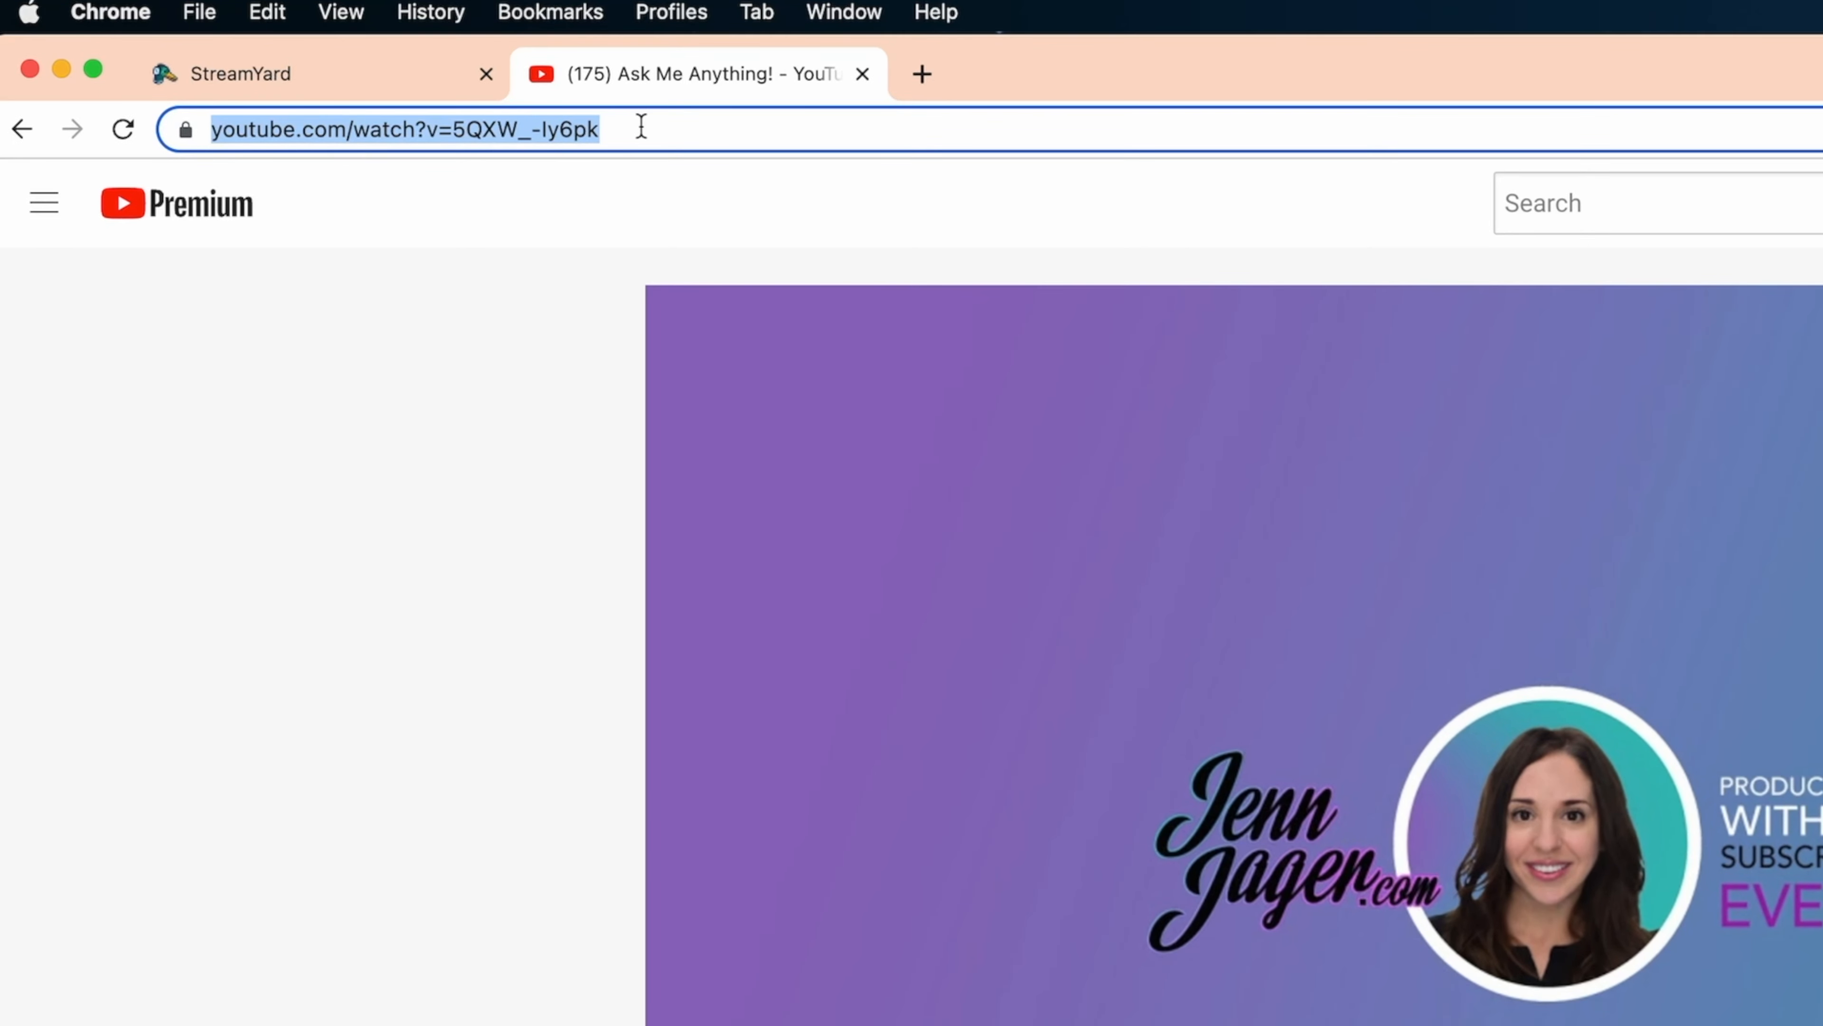
mouse_move(450, 170)
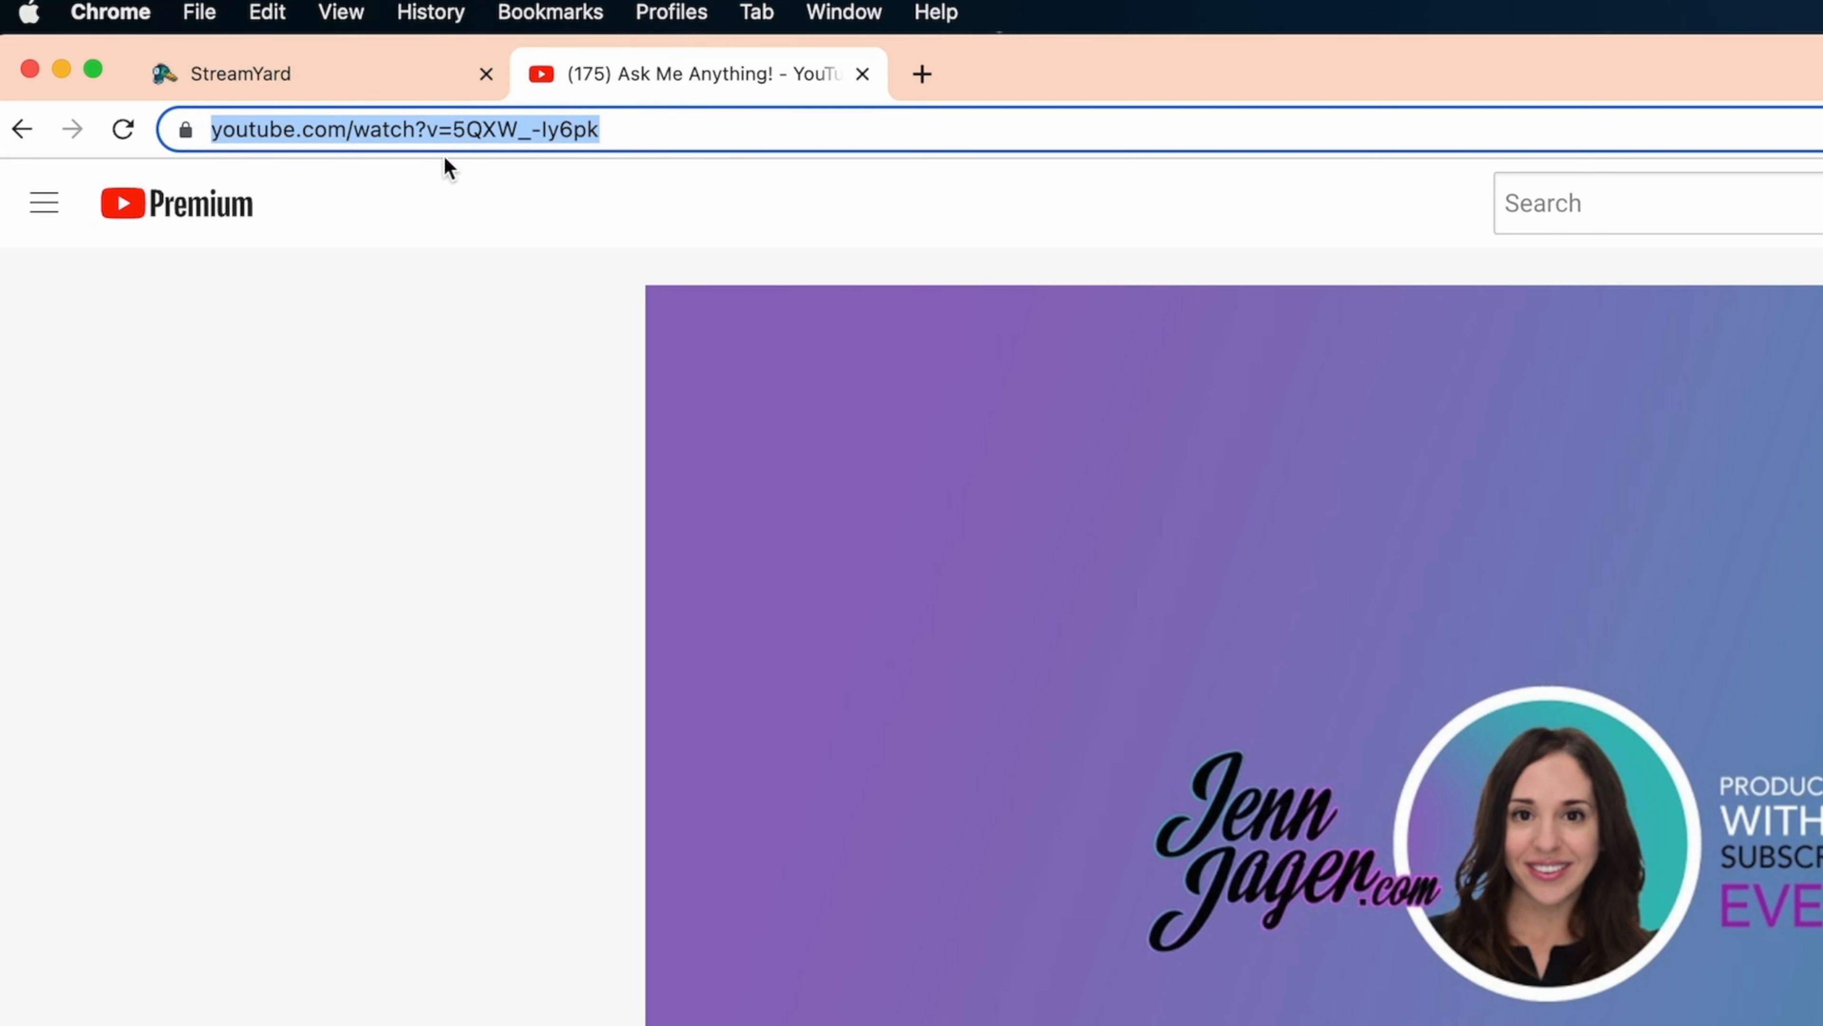
click(242, 73)
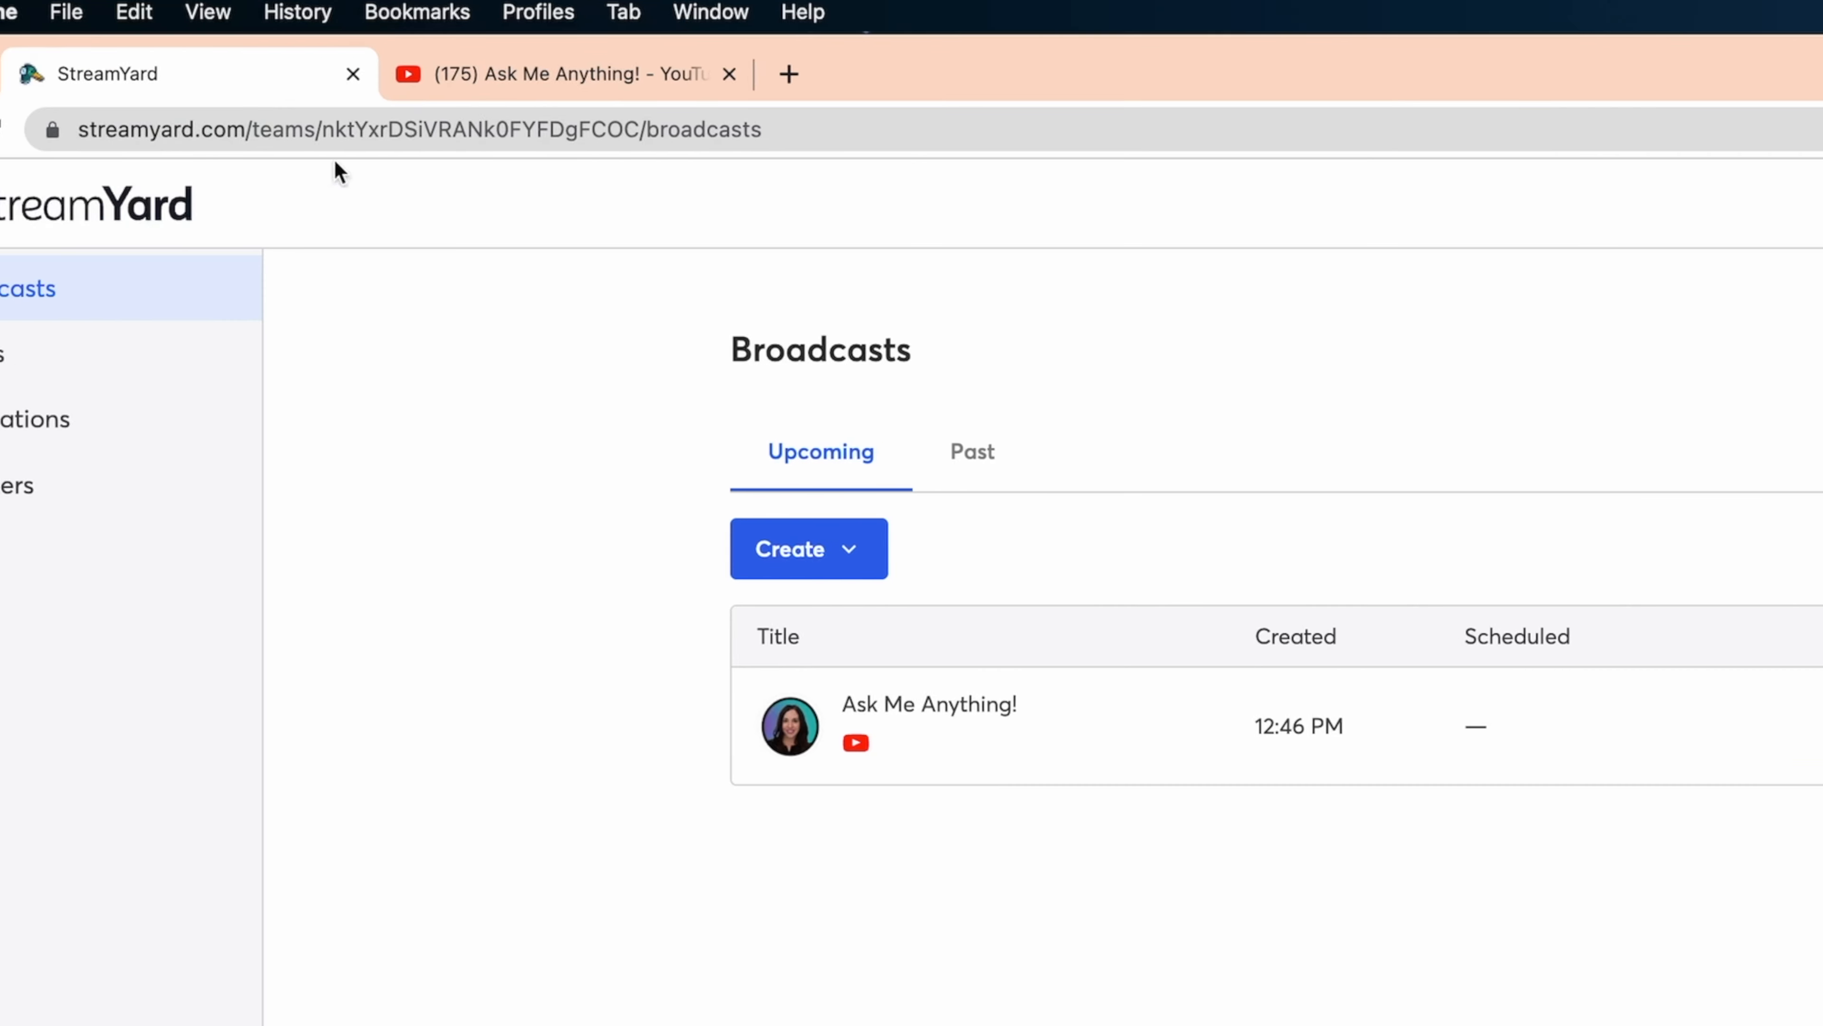
- Enter the studio for the broadcast and bring up Settings on the camera and mic check
click(927, 704)
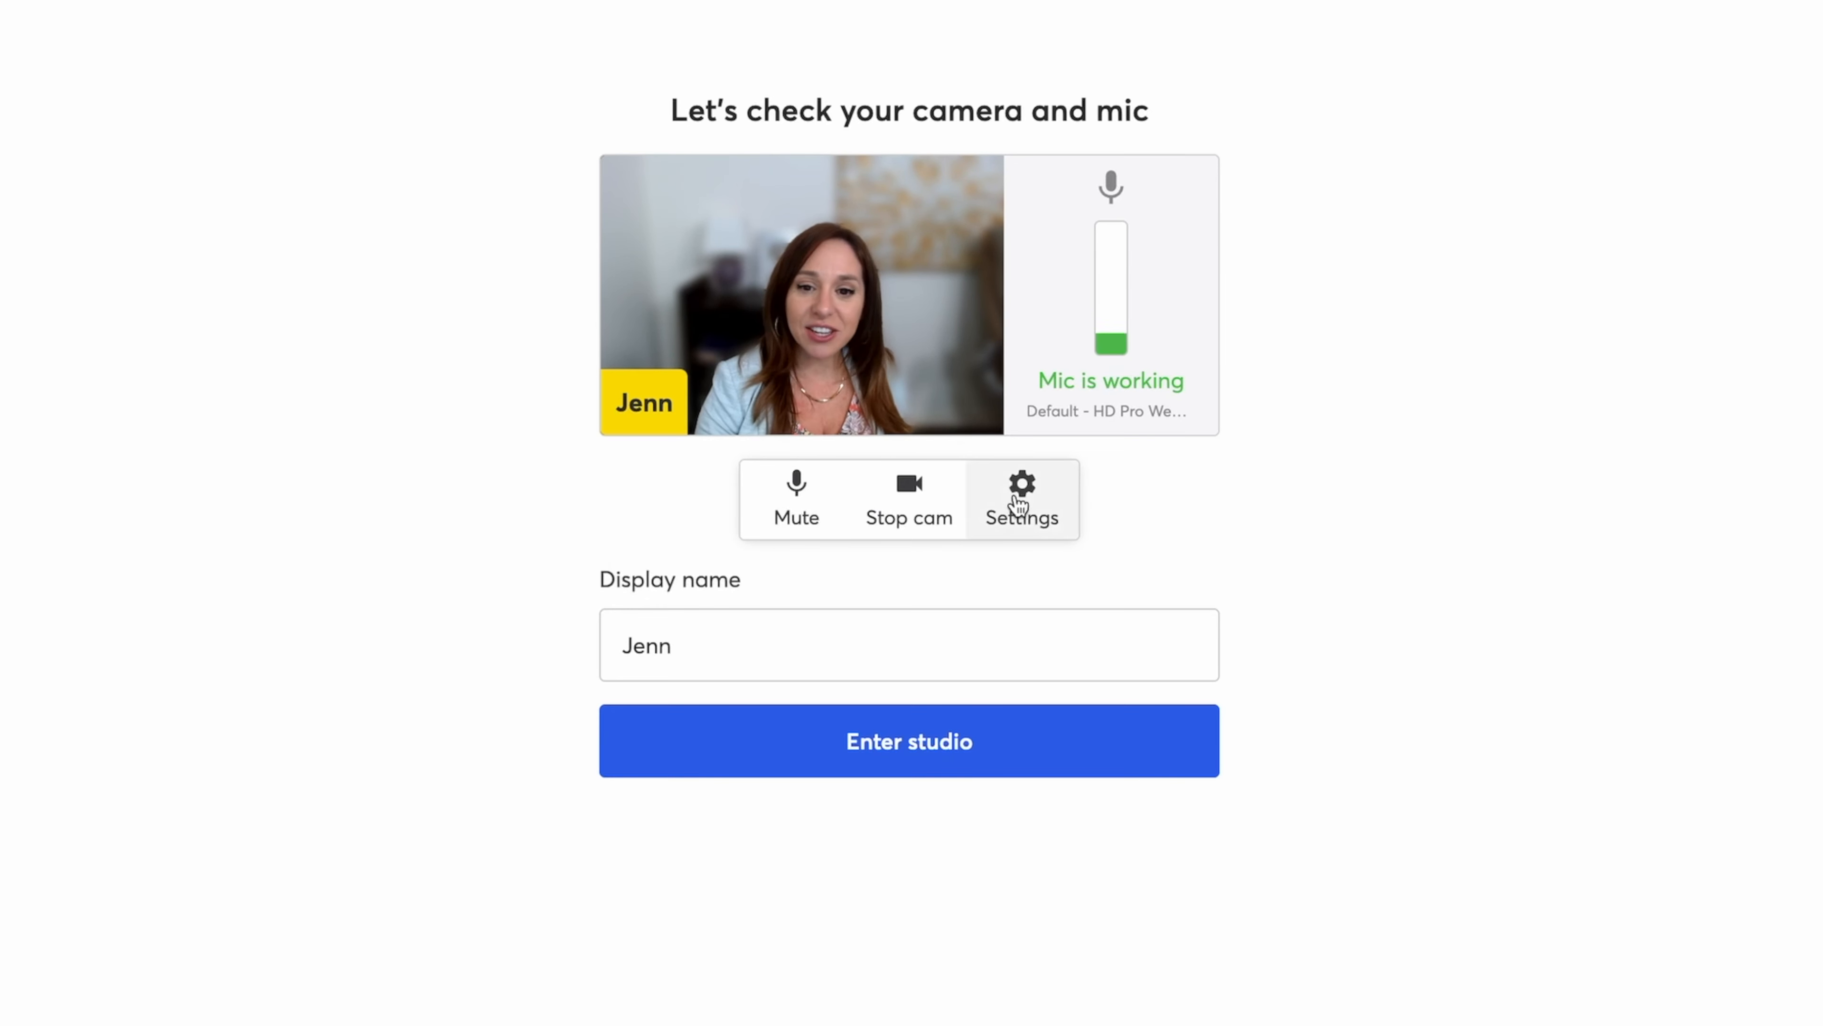
click(1021, 501)
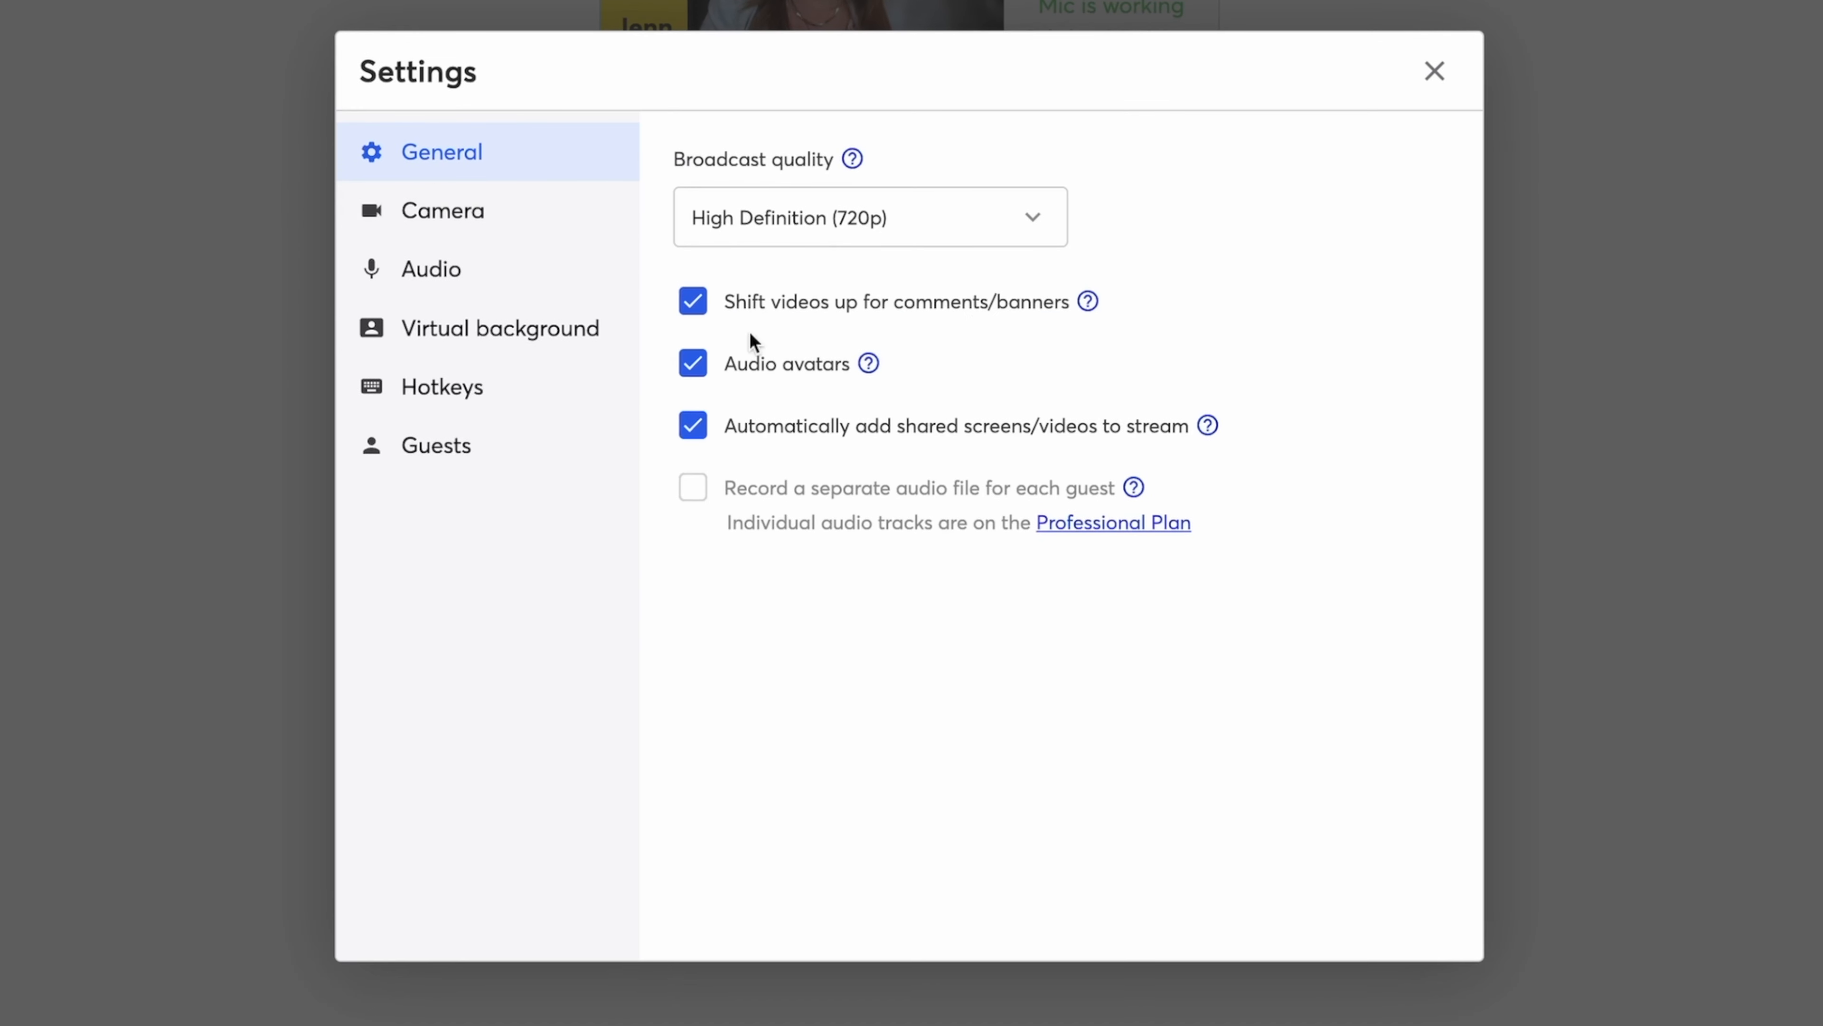
mouse_move(746, 240)
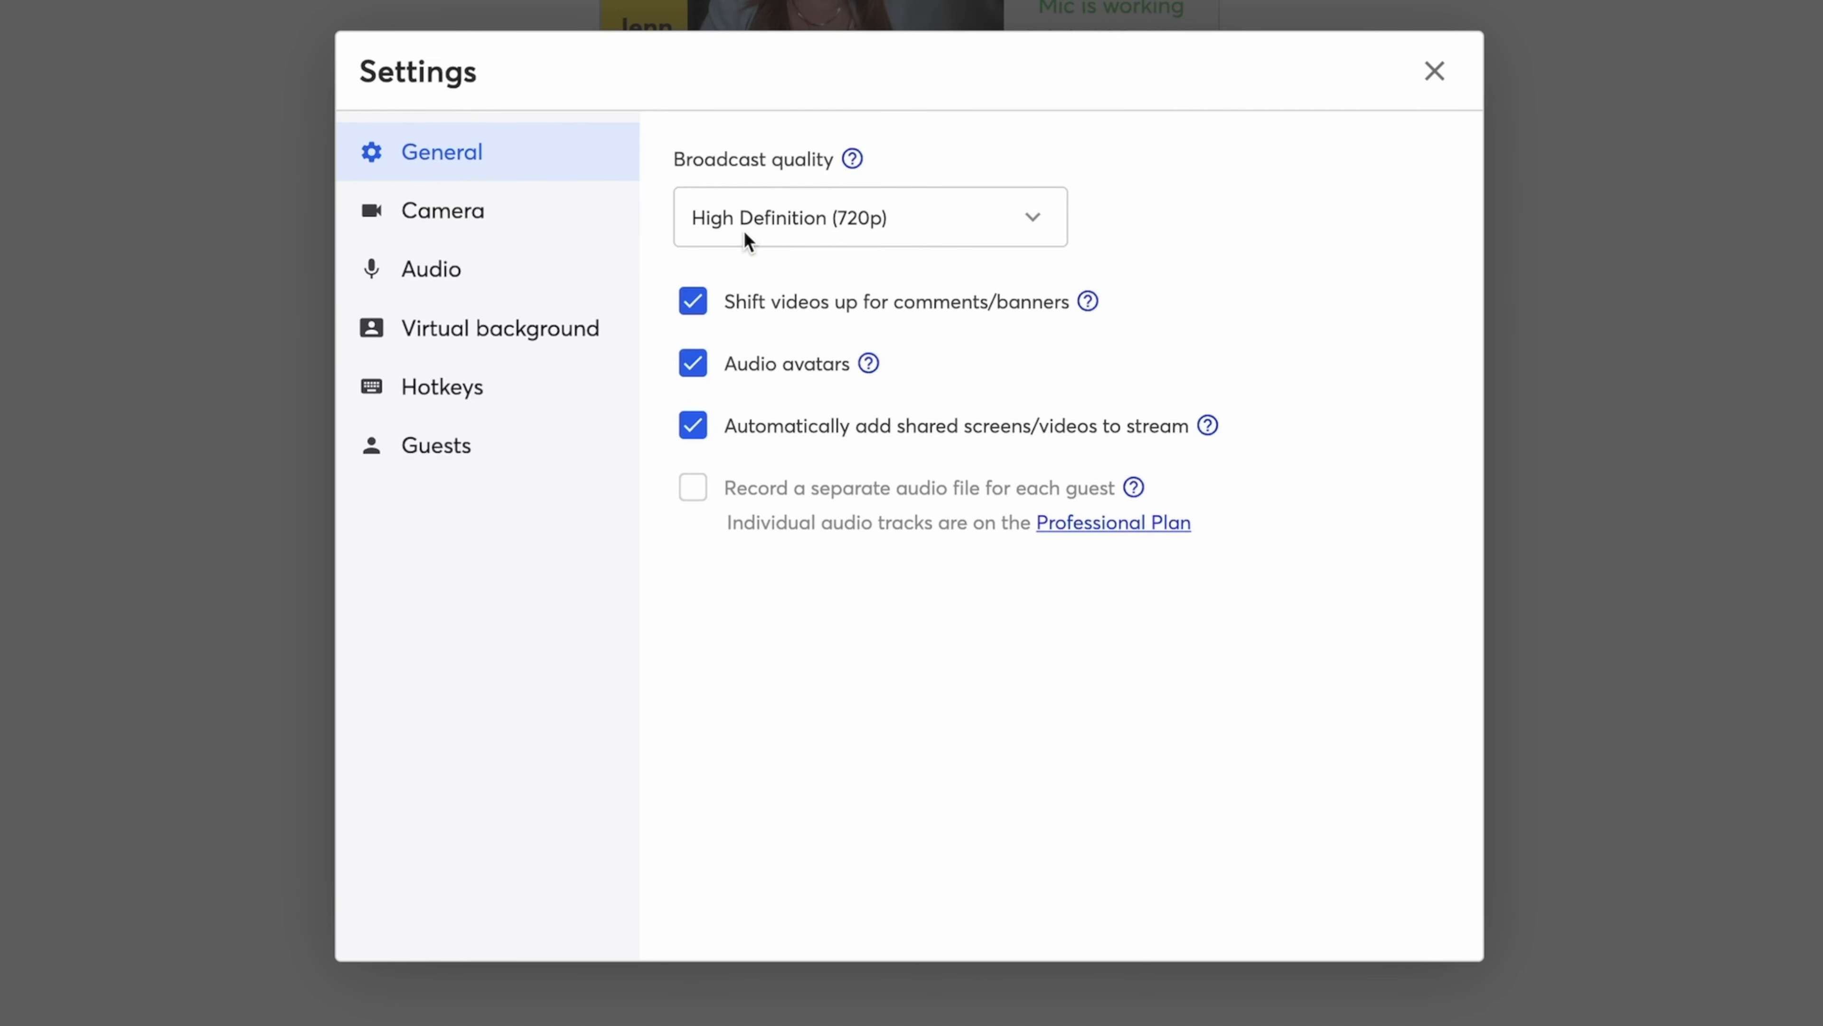
mouse_move(884, 326)
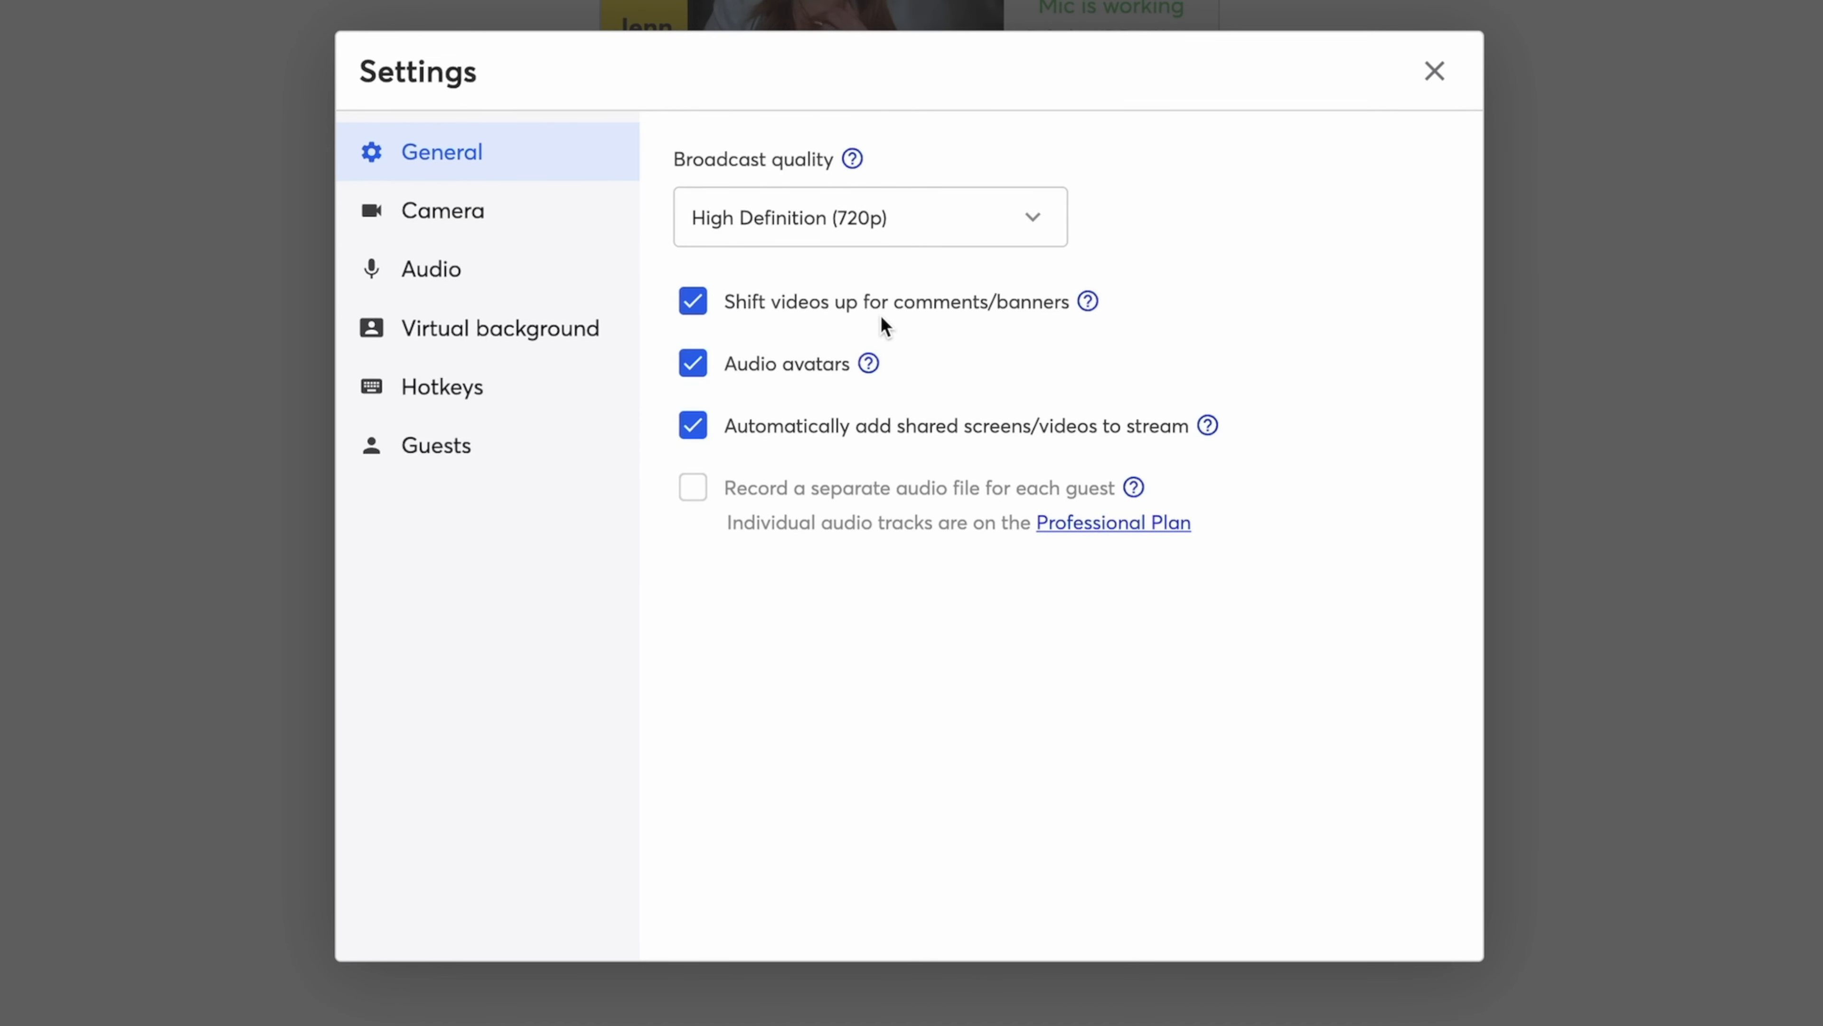
mouse_move(835, 338)
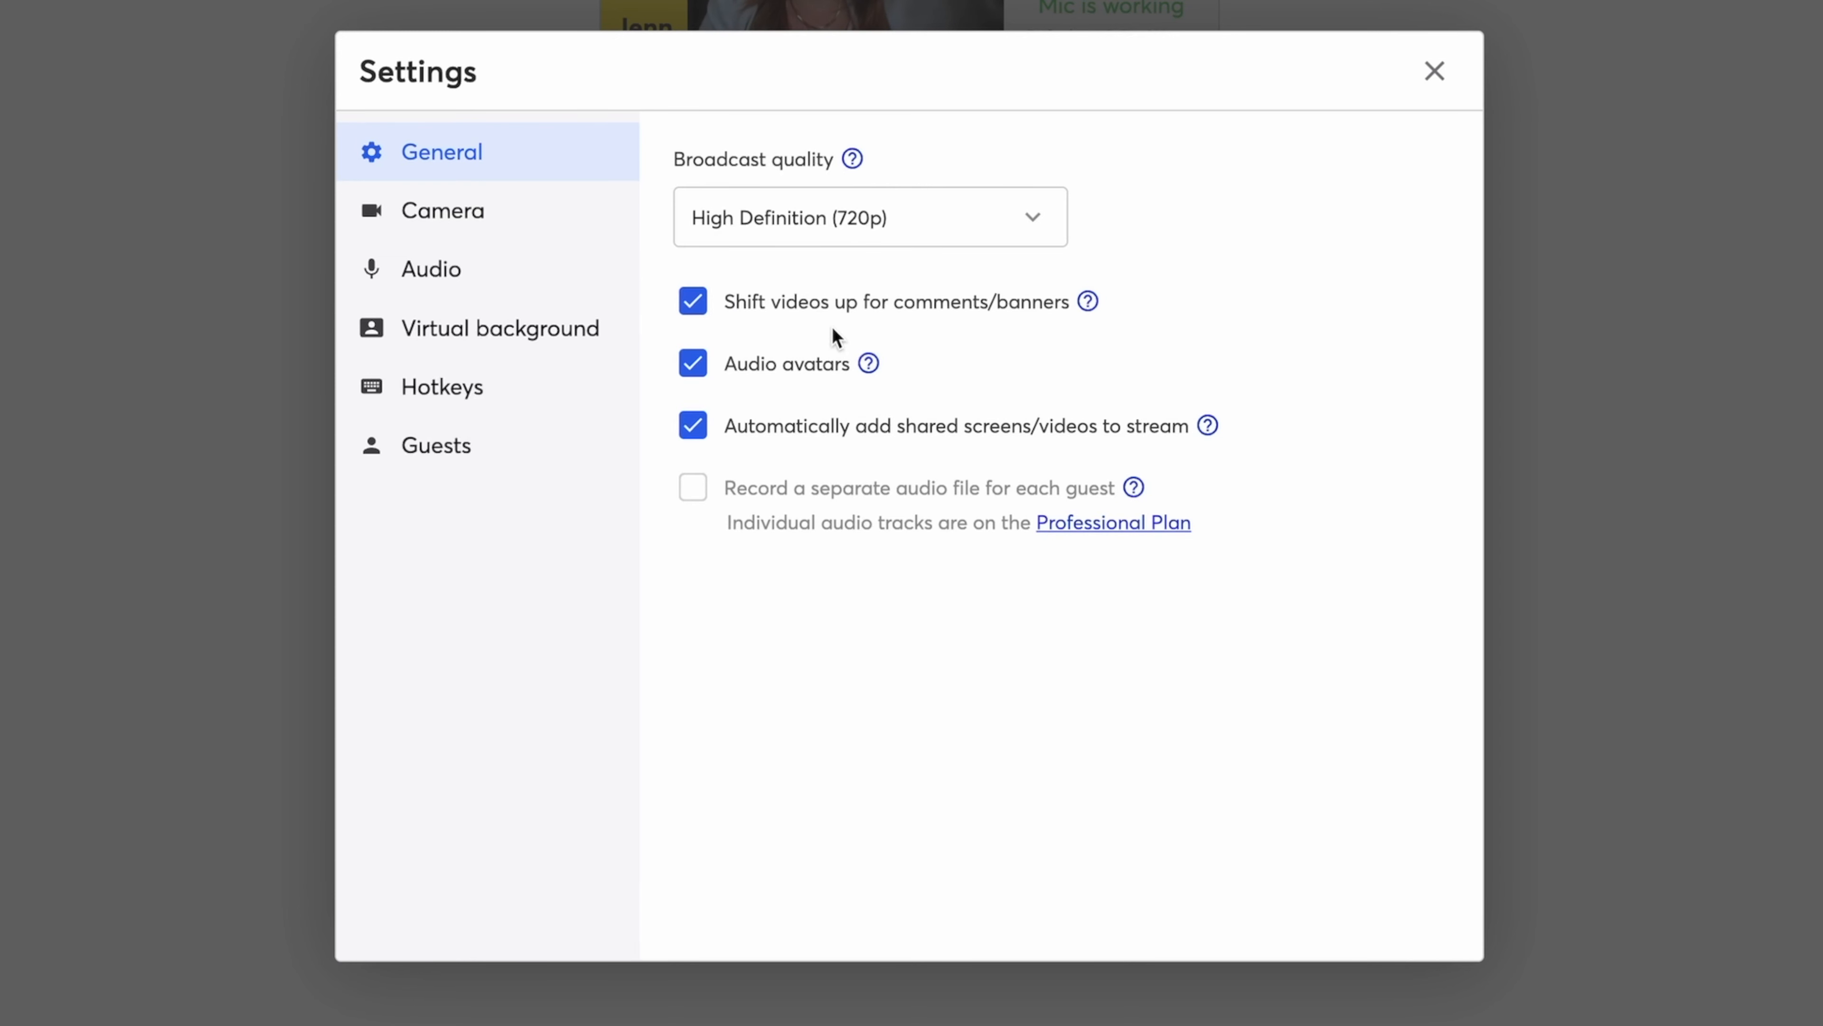
mouse_move(865, 344)
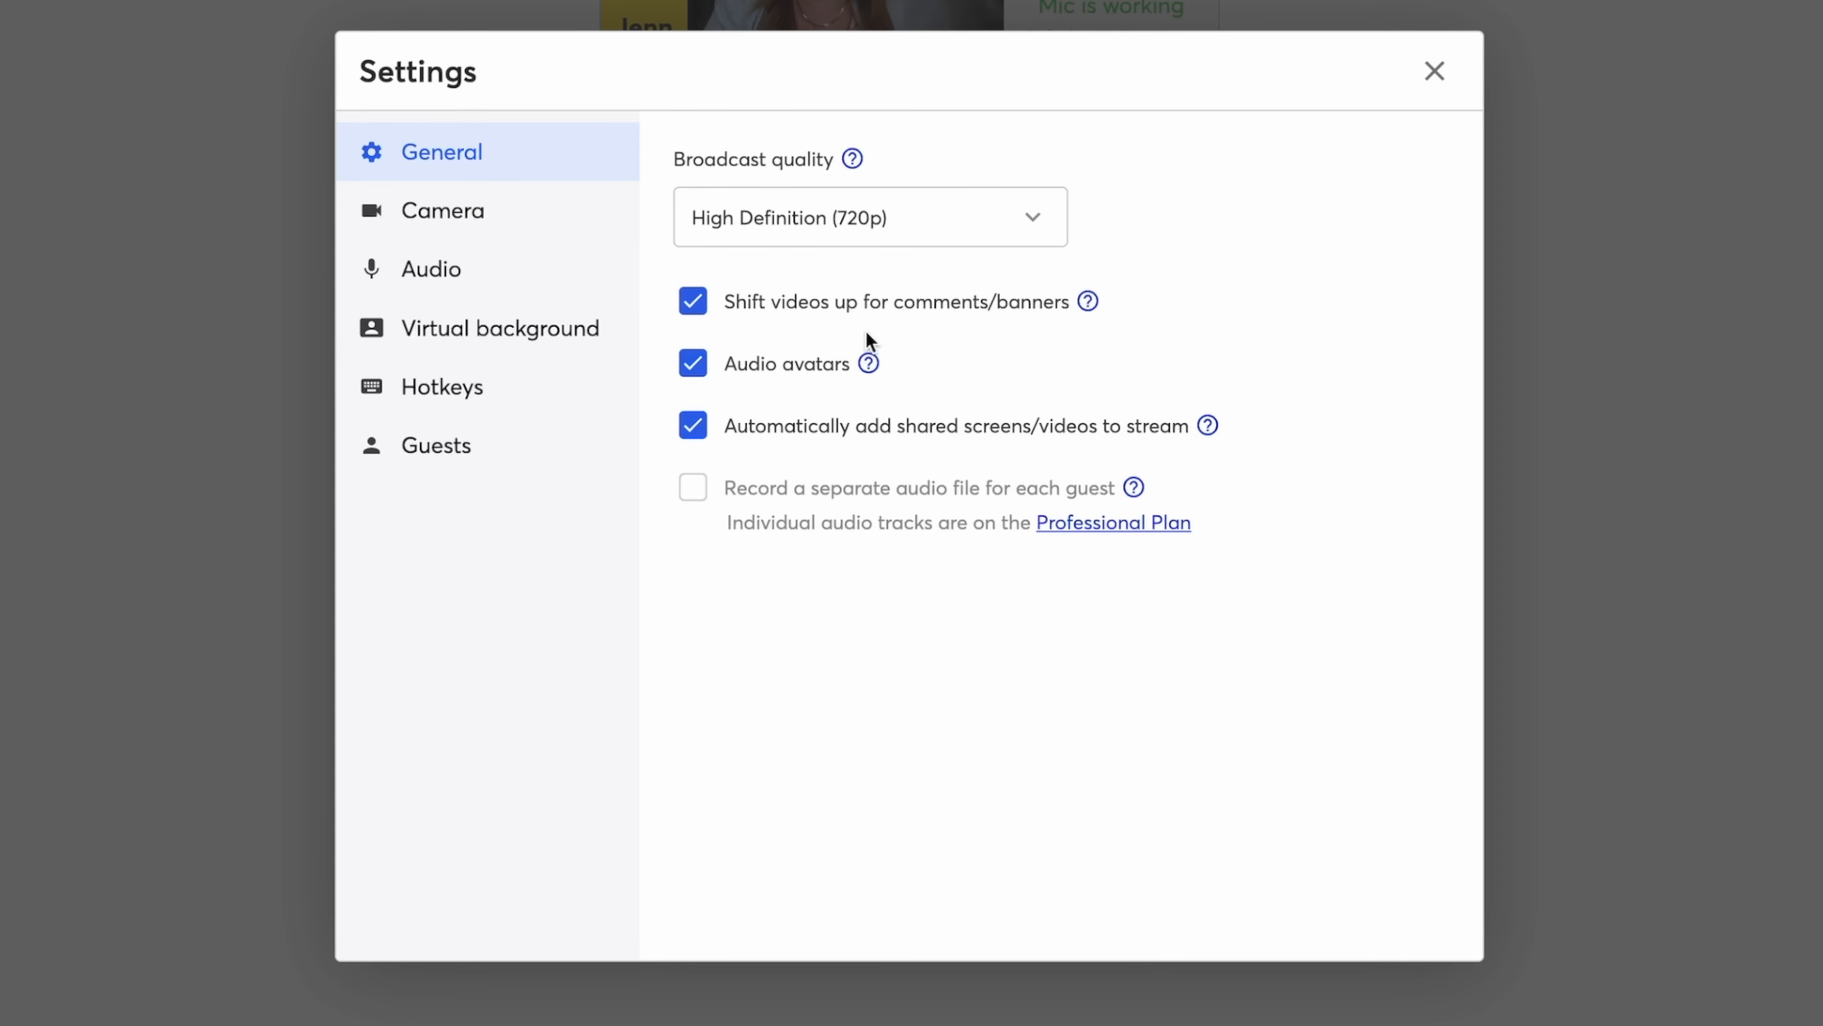
mouse_move(906, 390)
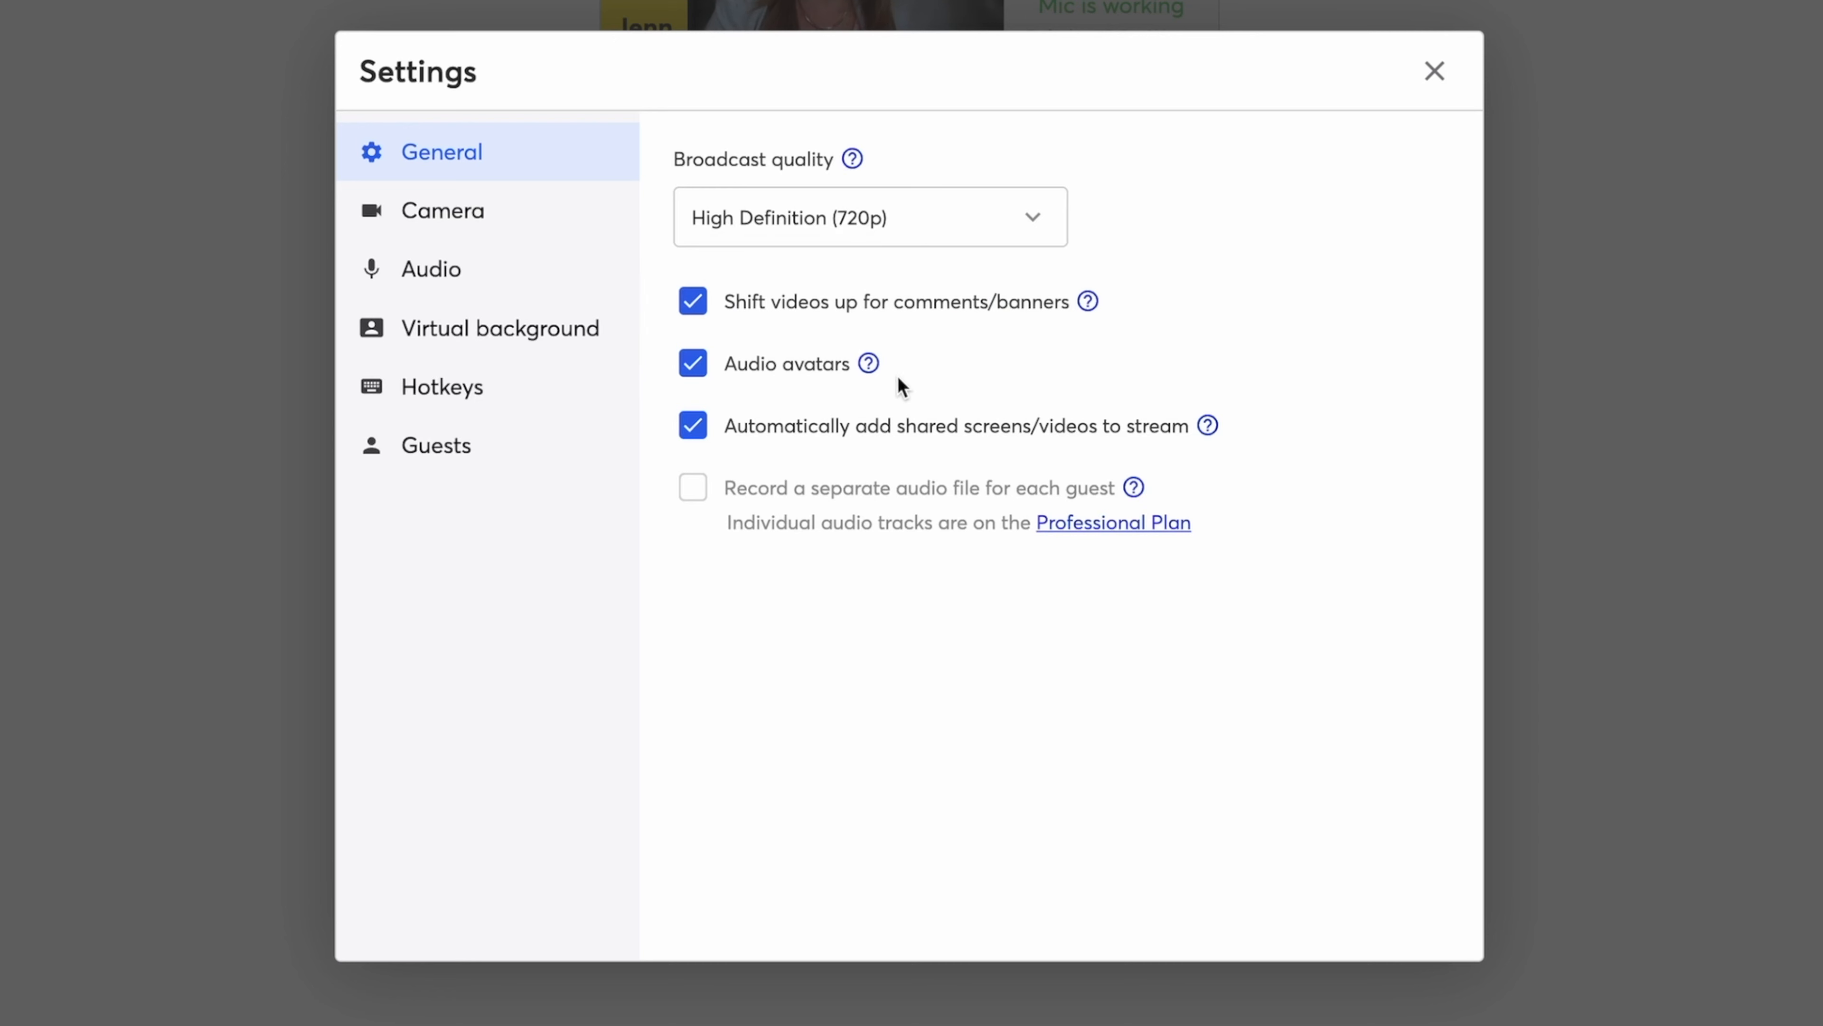
mouse_move(907, 375)
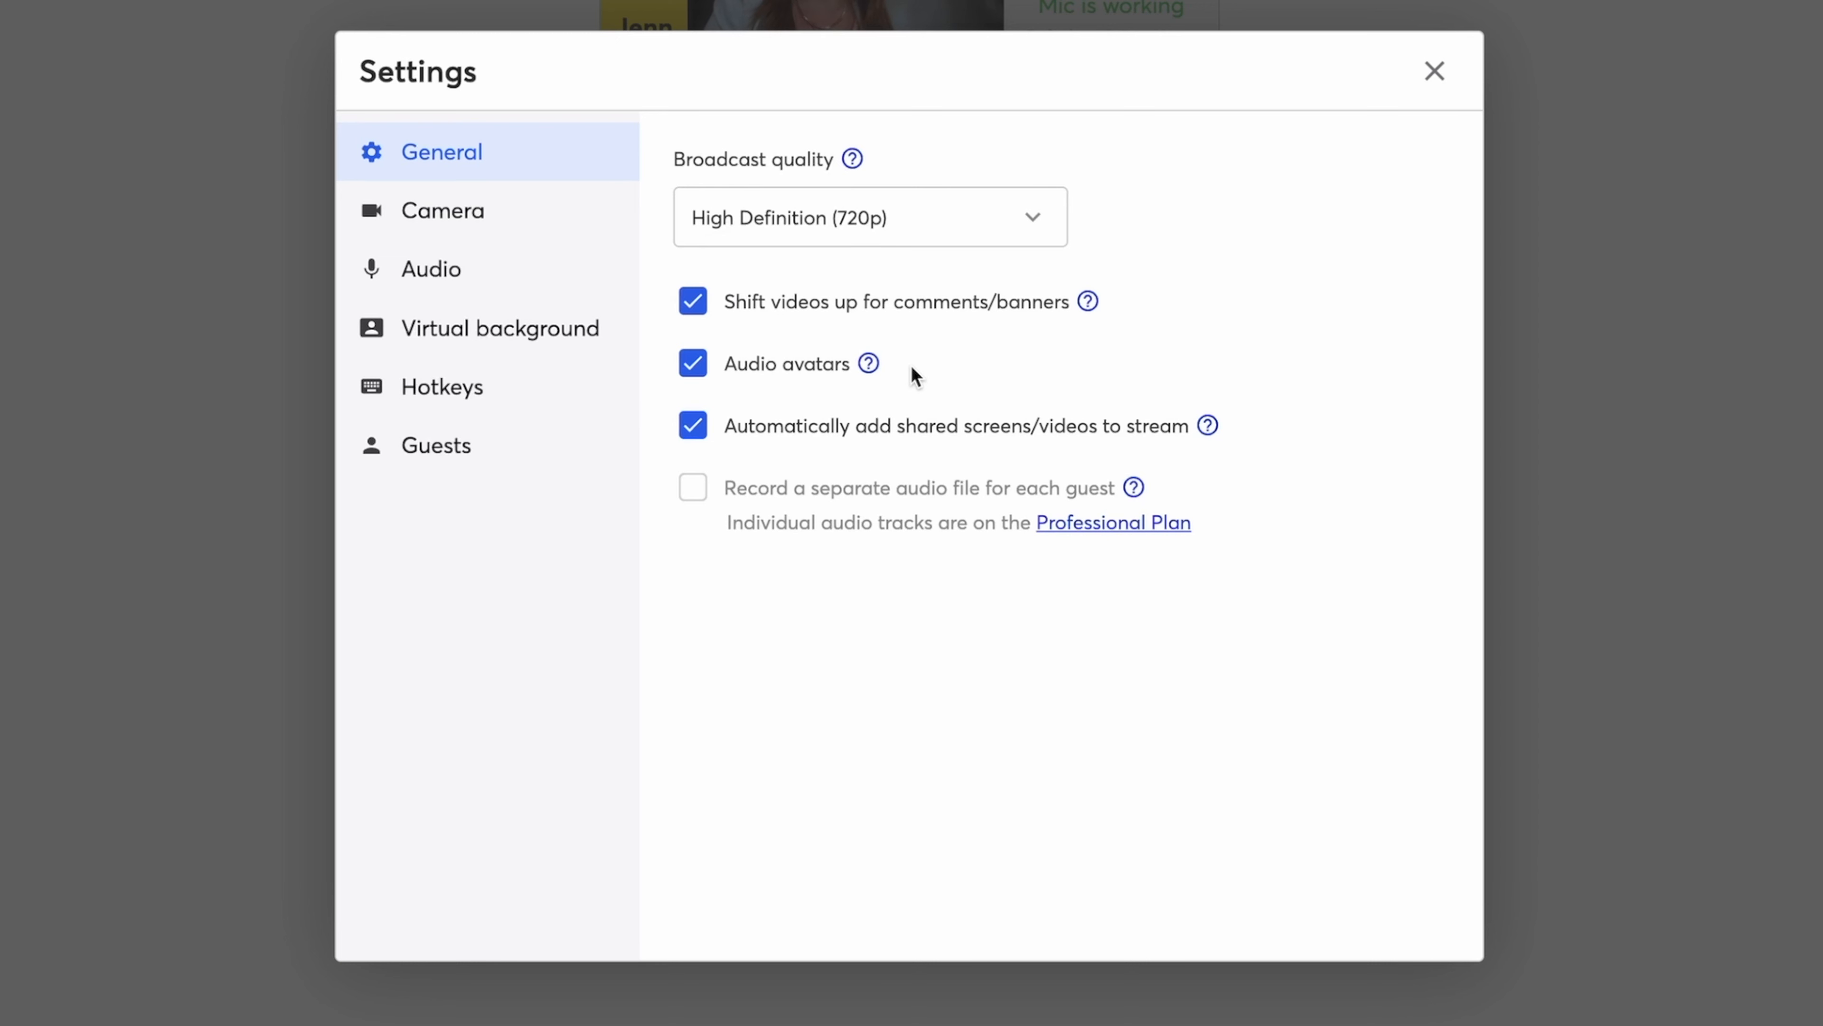
mouse_move(985, 435)
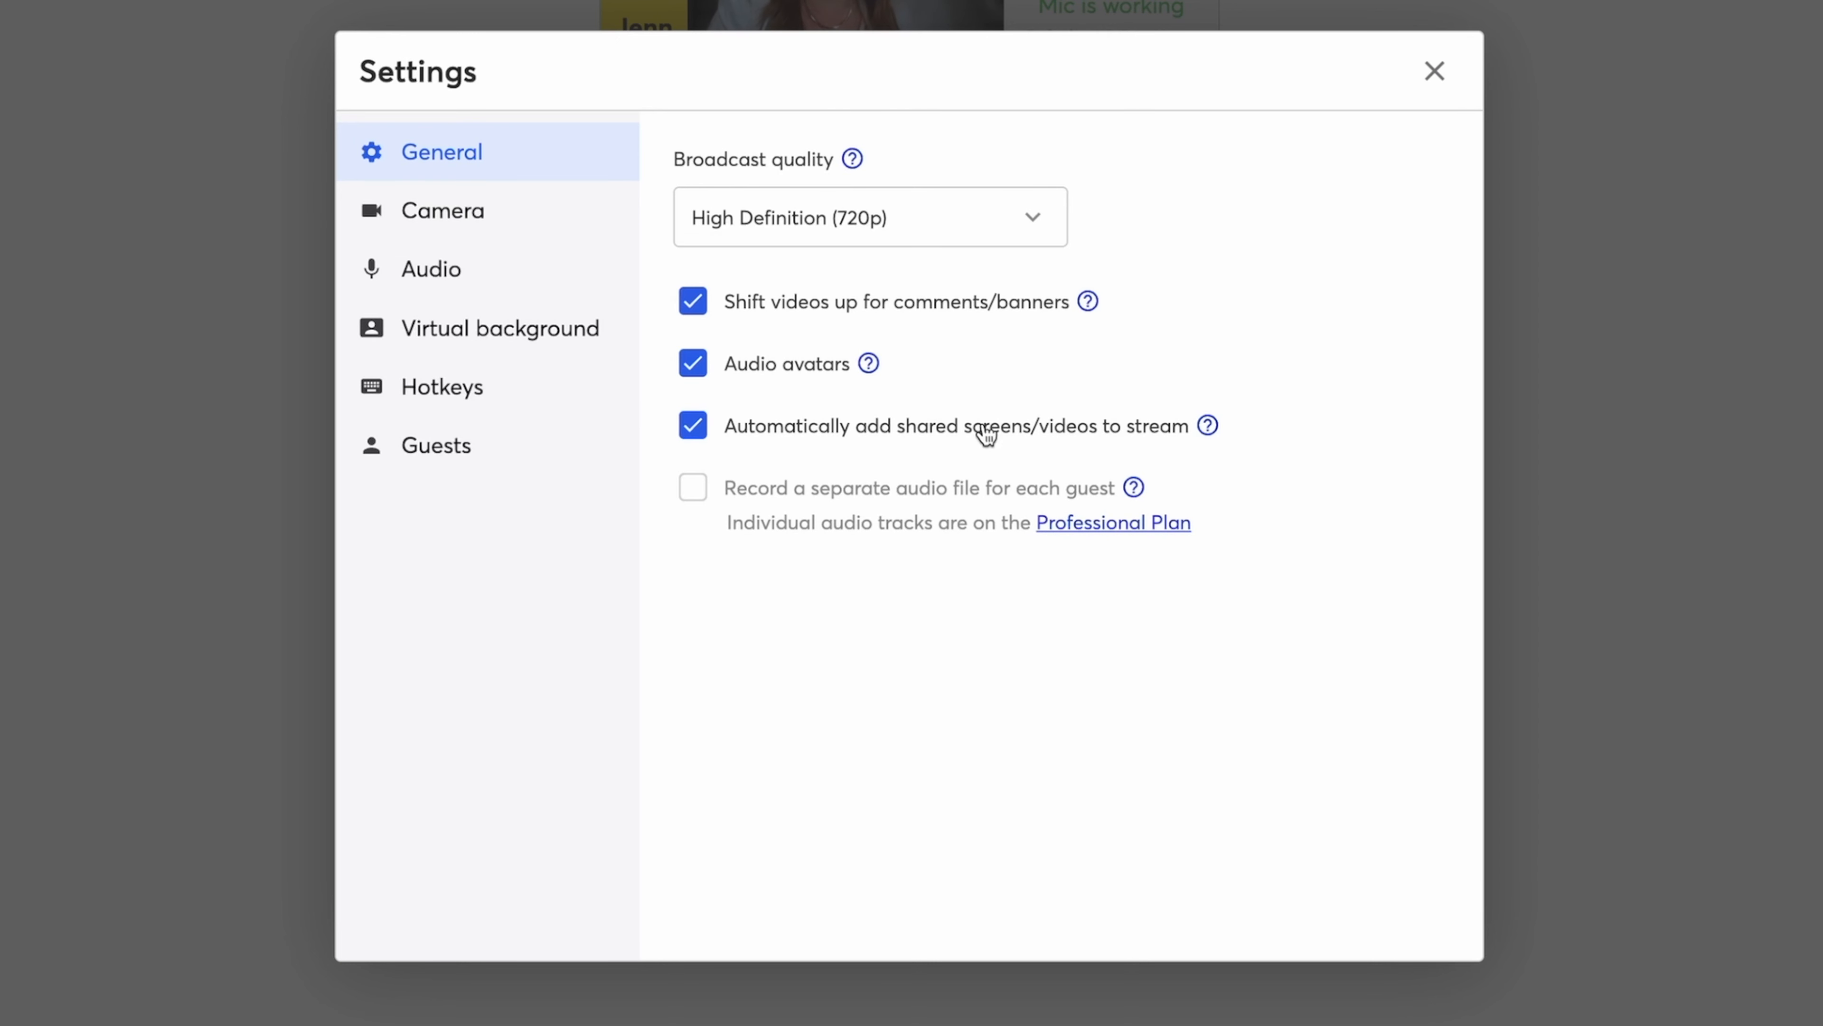
mouse_move(946, 415)
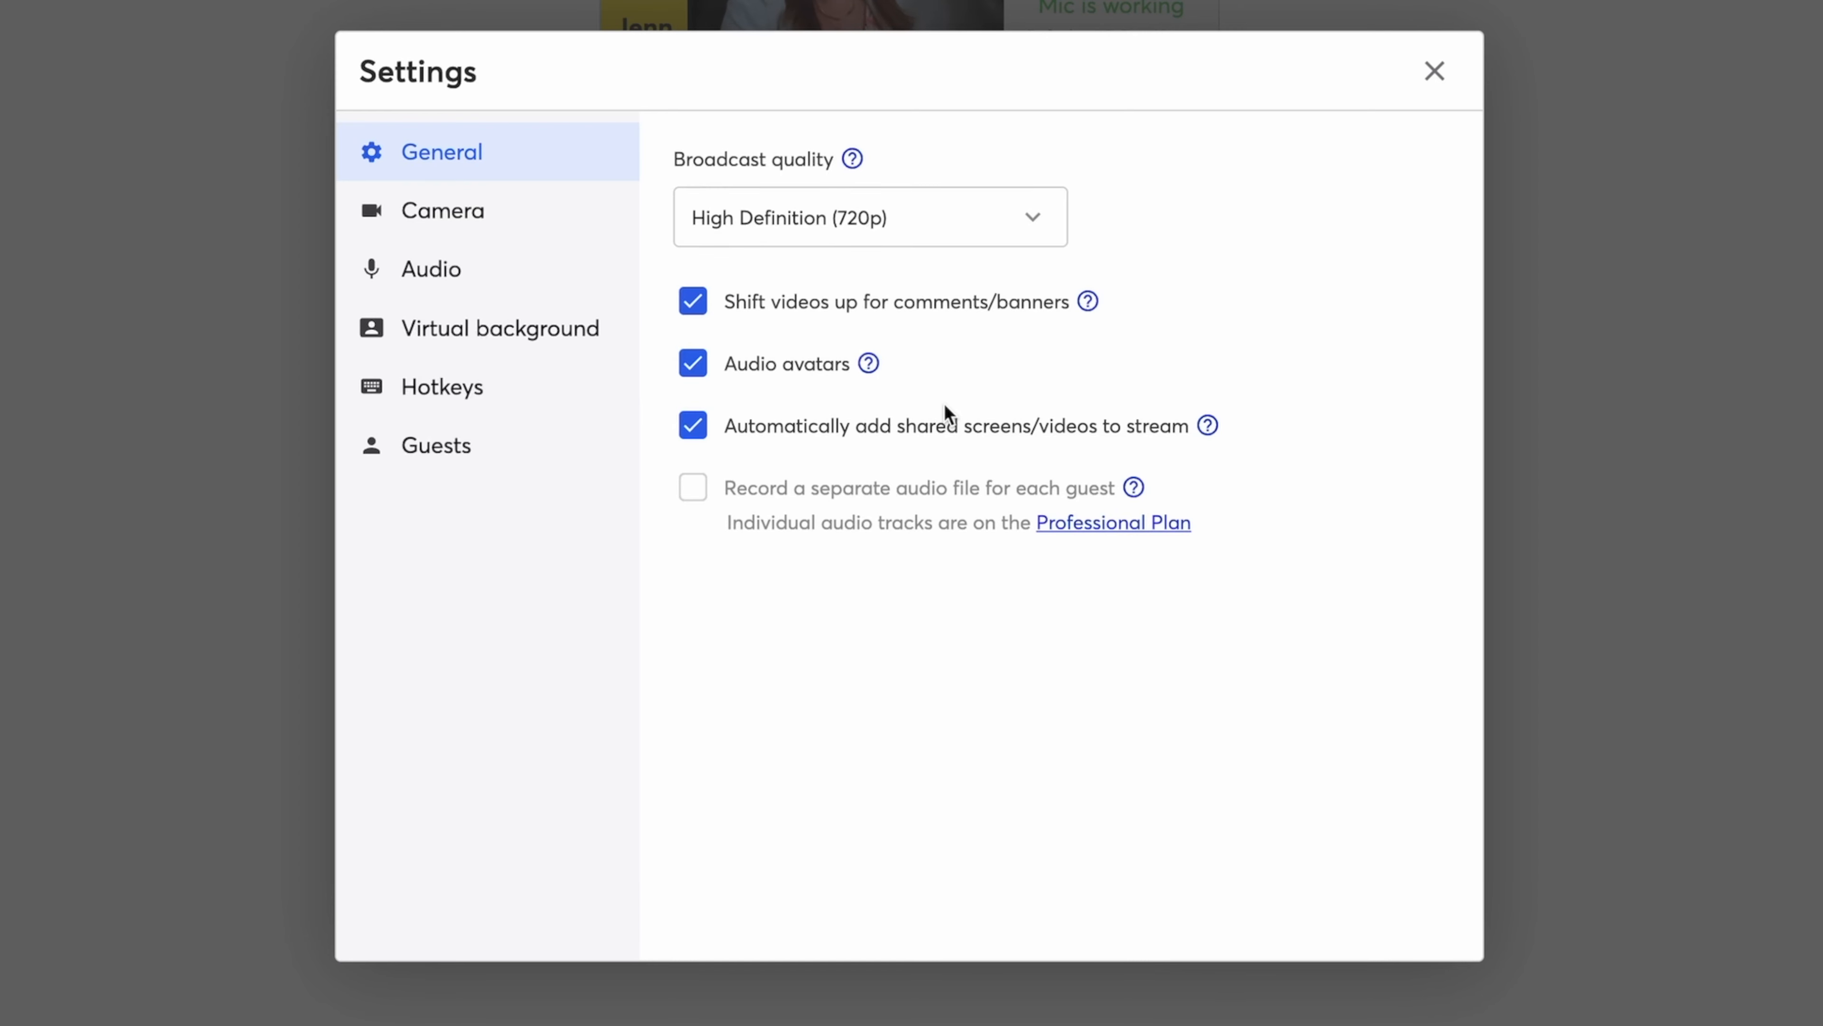
- Review the Camera settings, then switch to the Audio mic and speaker settings
click(441, 211)
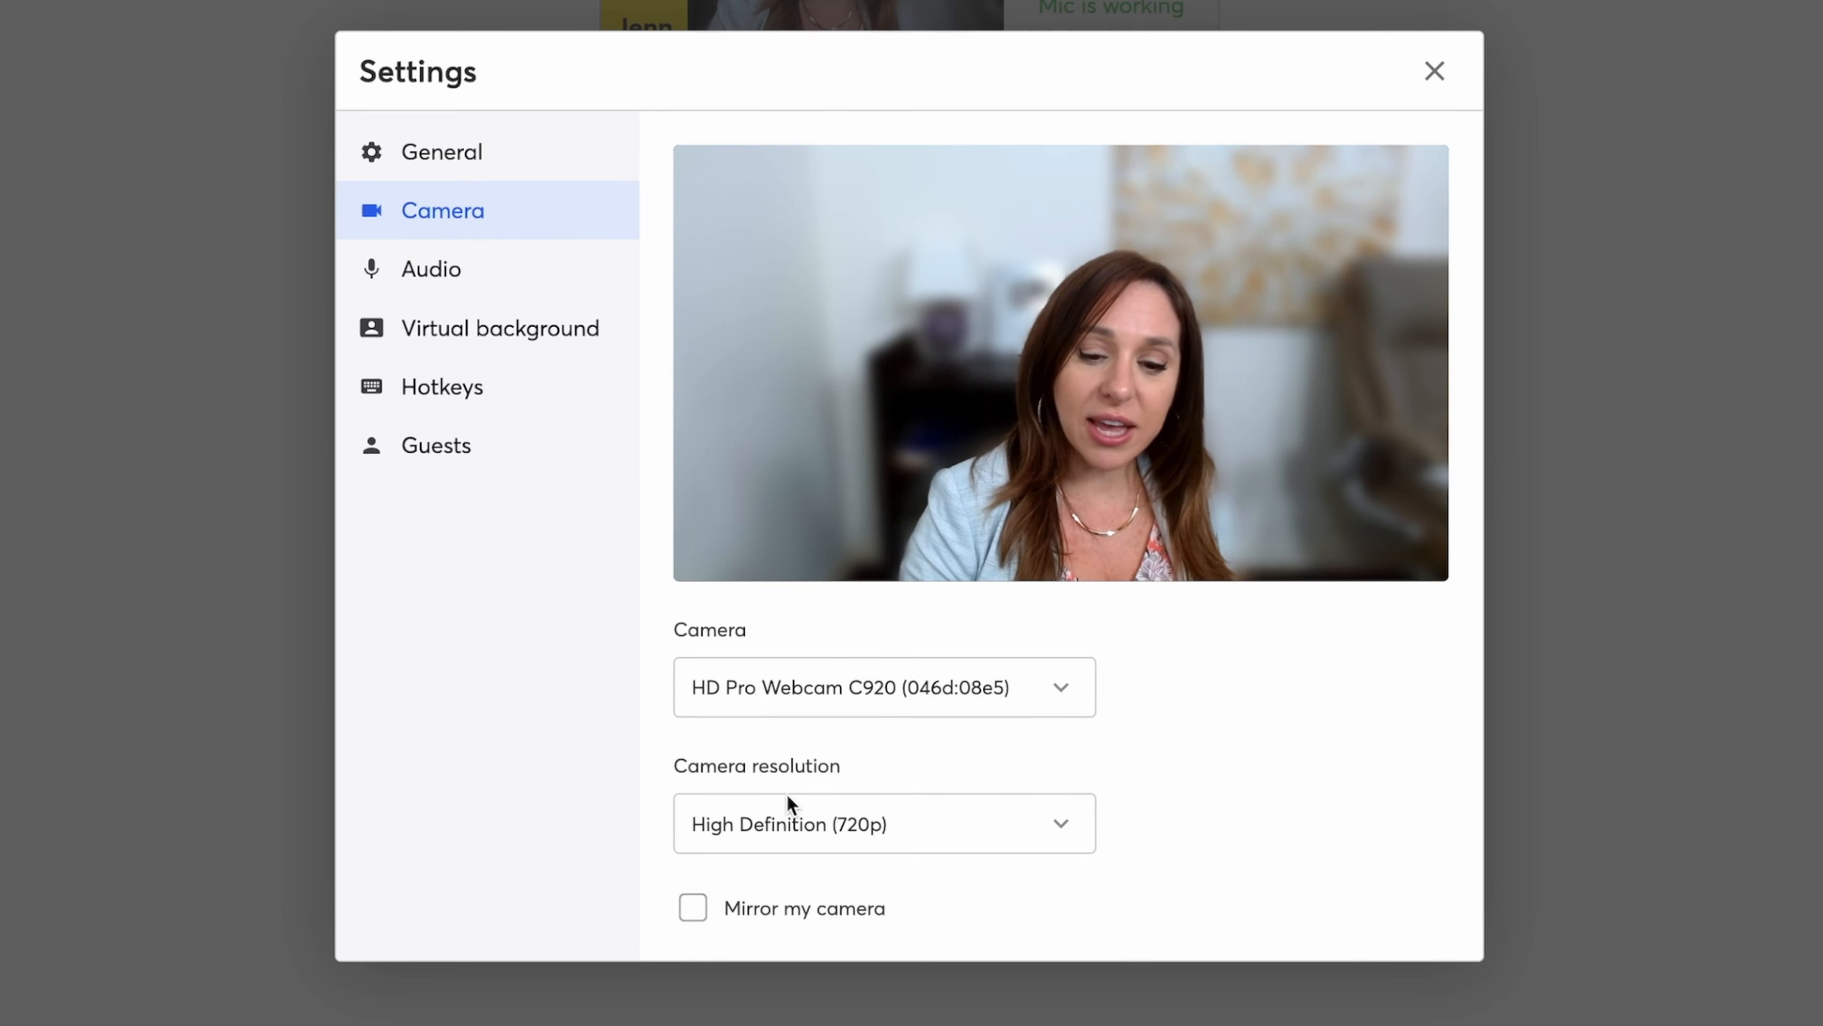
click(431, 269)
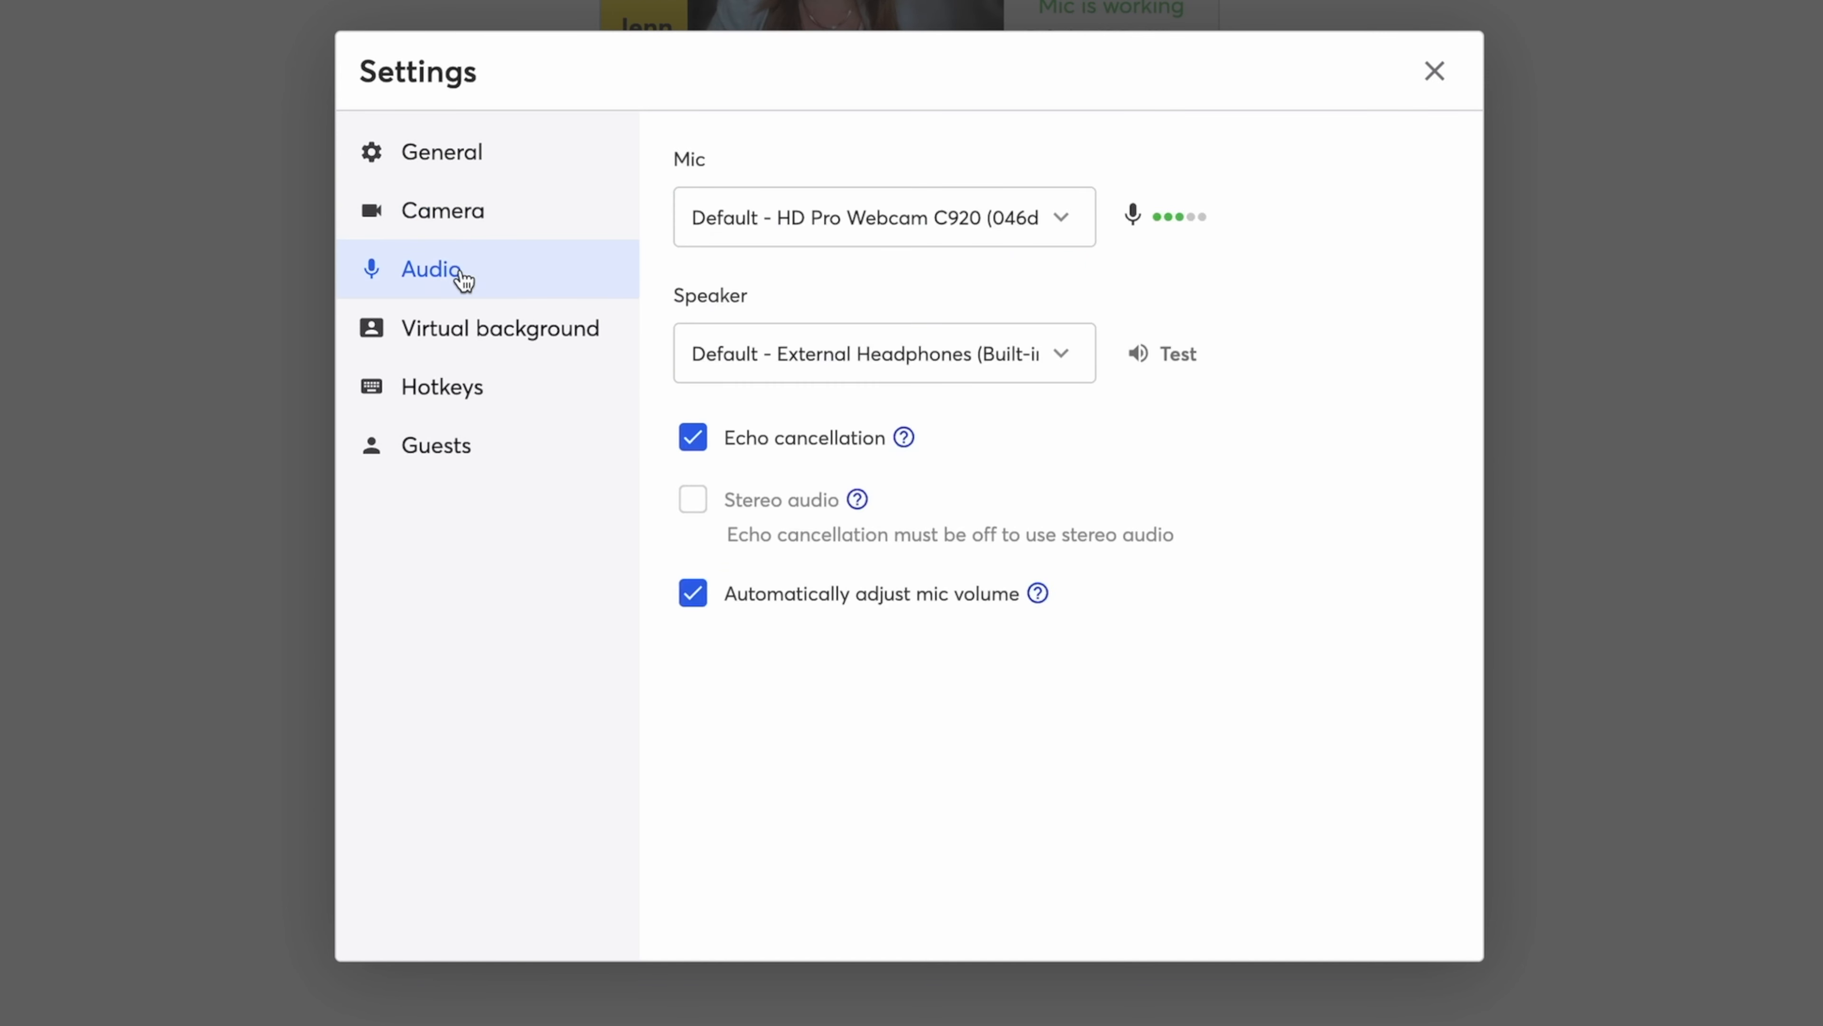
mouse_move(730, 399)
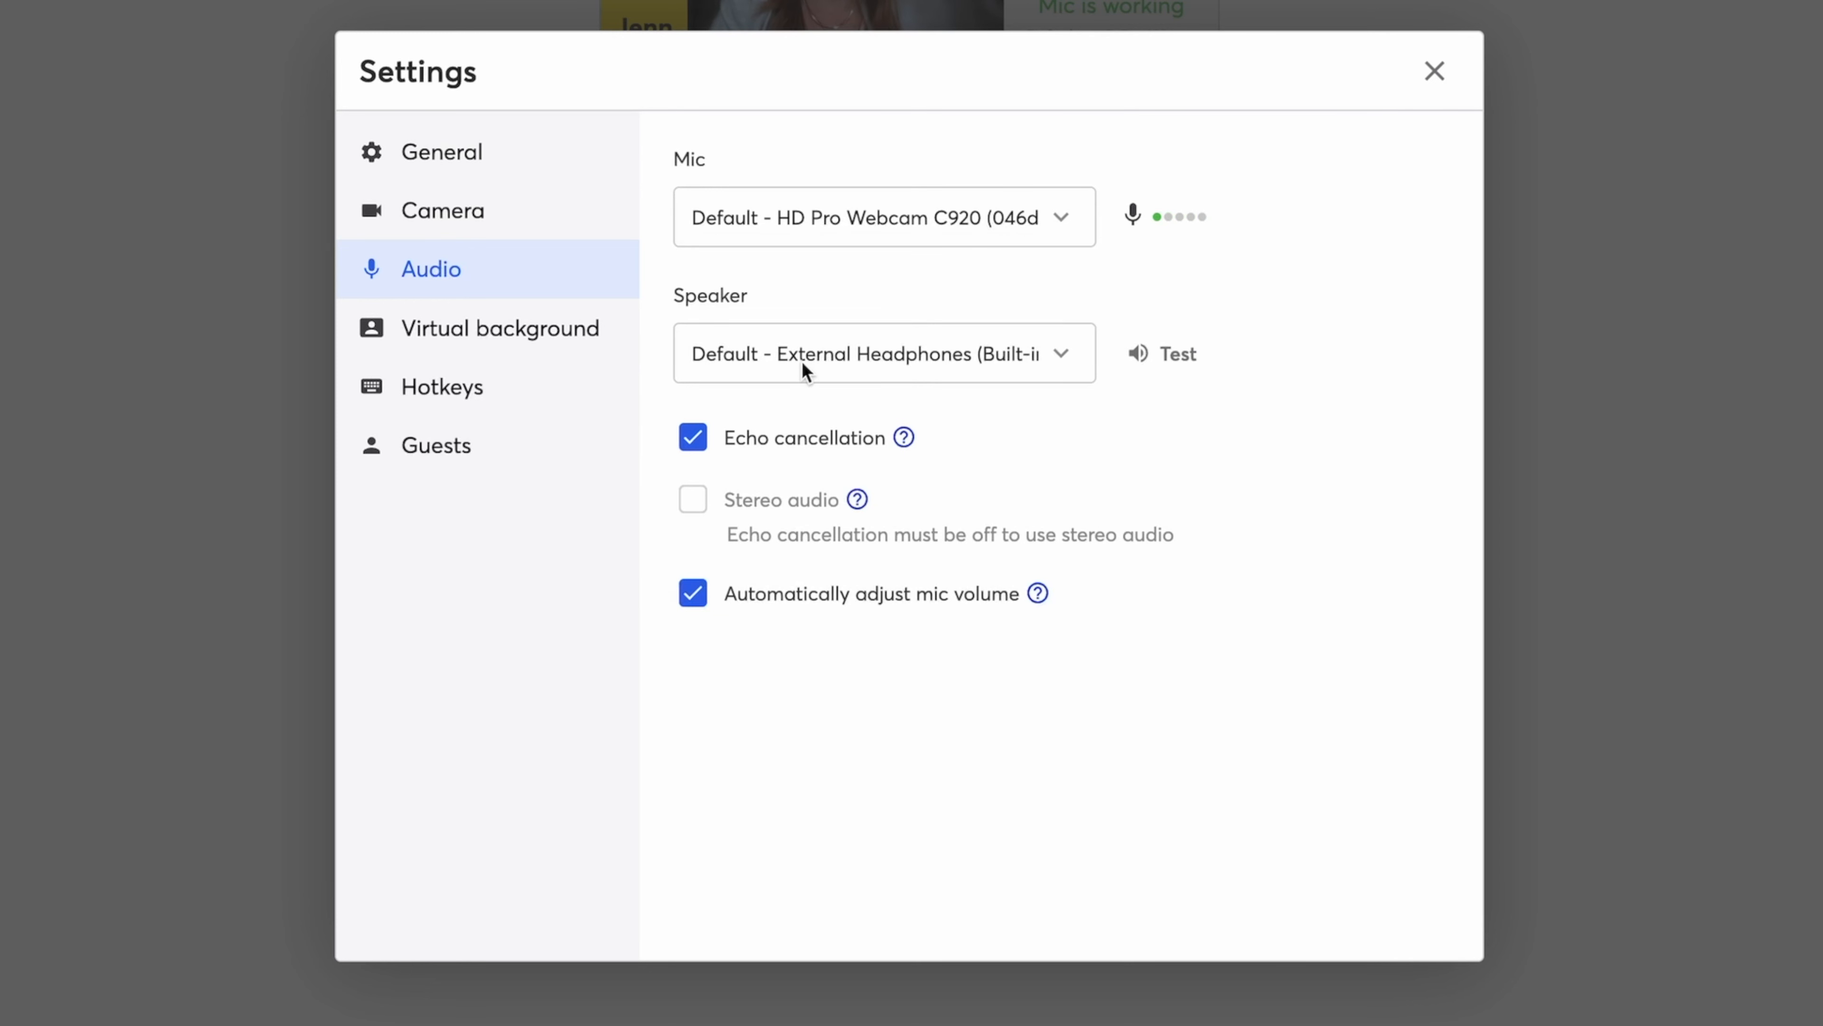
mouse_move(740, 456)
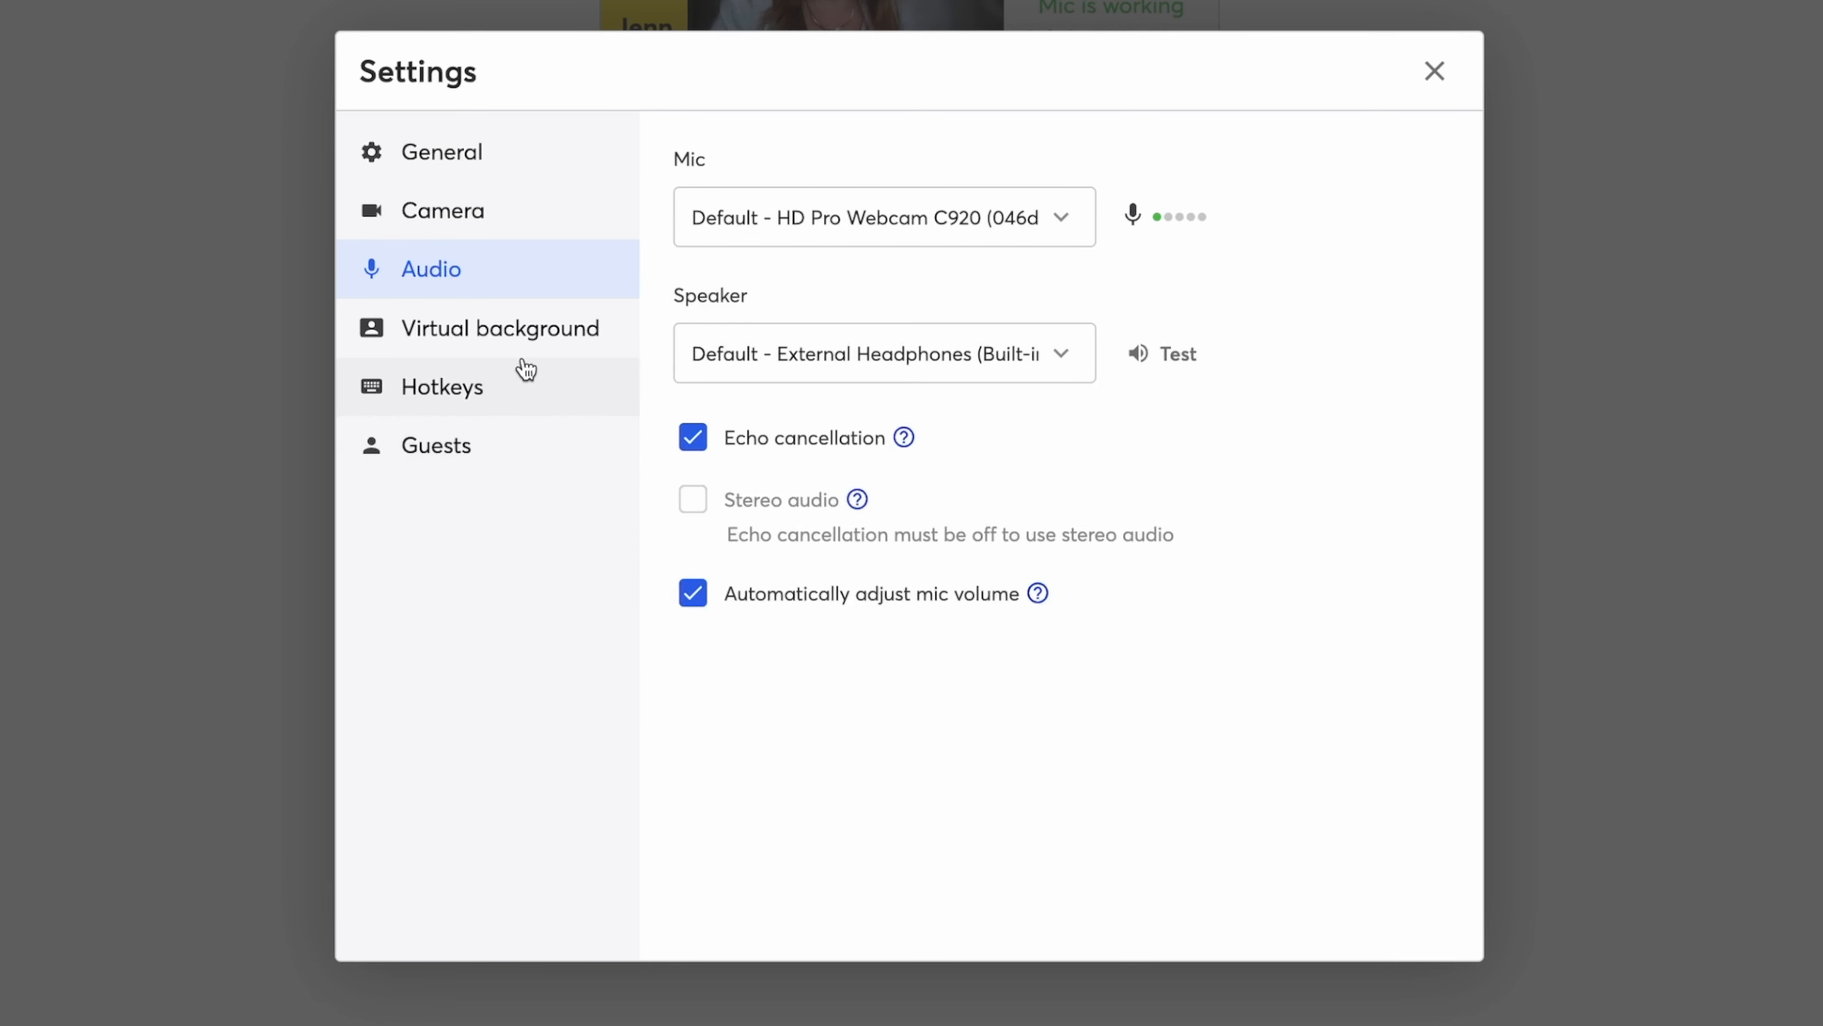
- Set the virtual background to None, then scroll through the Hotkeys shortcut list to layouts
click(500, 327)
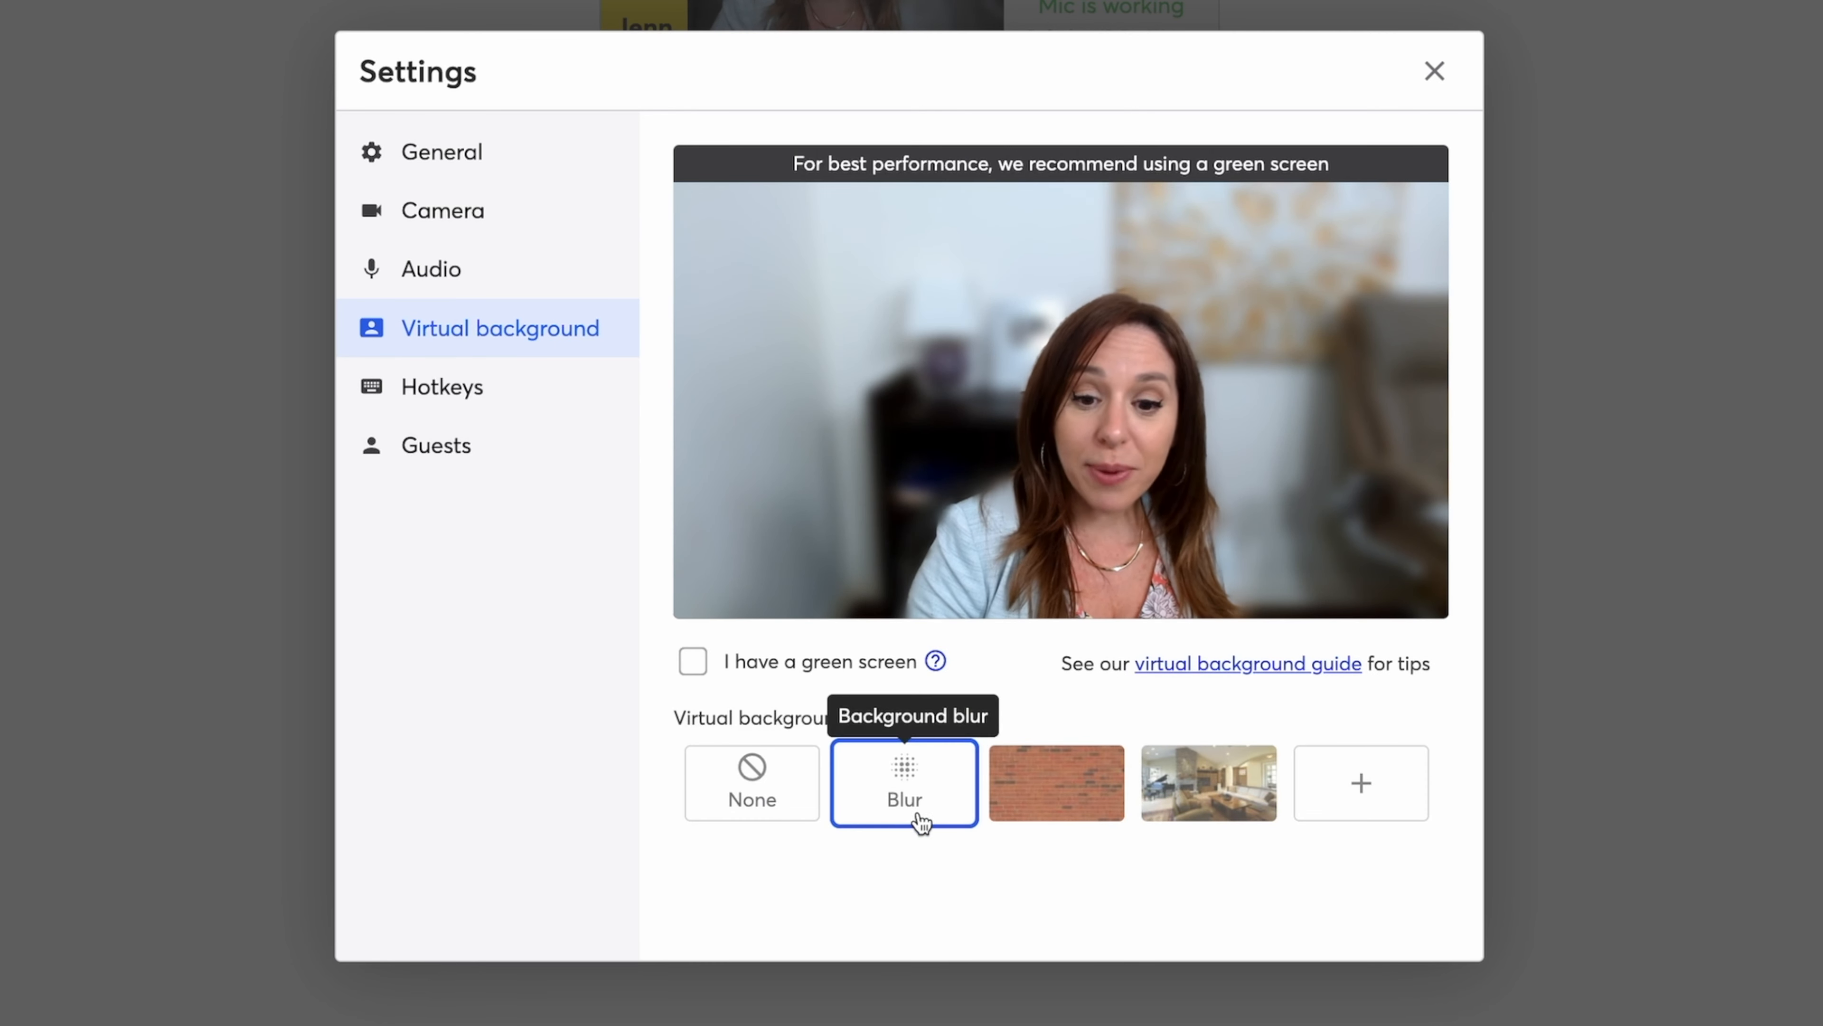
click(751, 782)
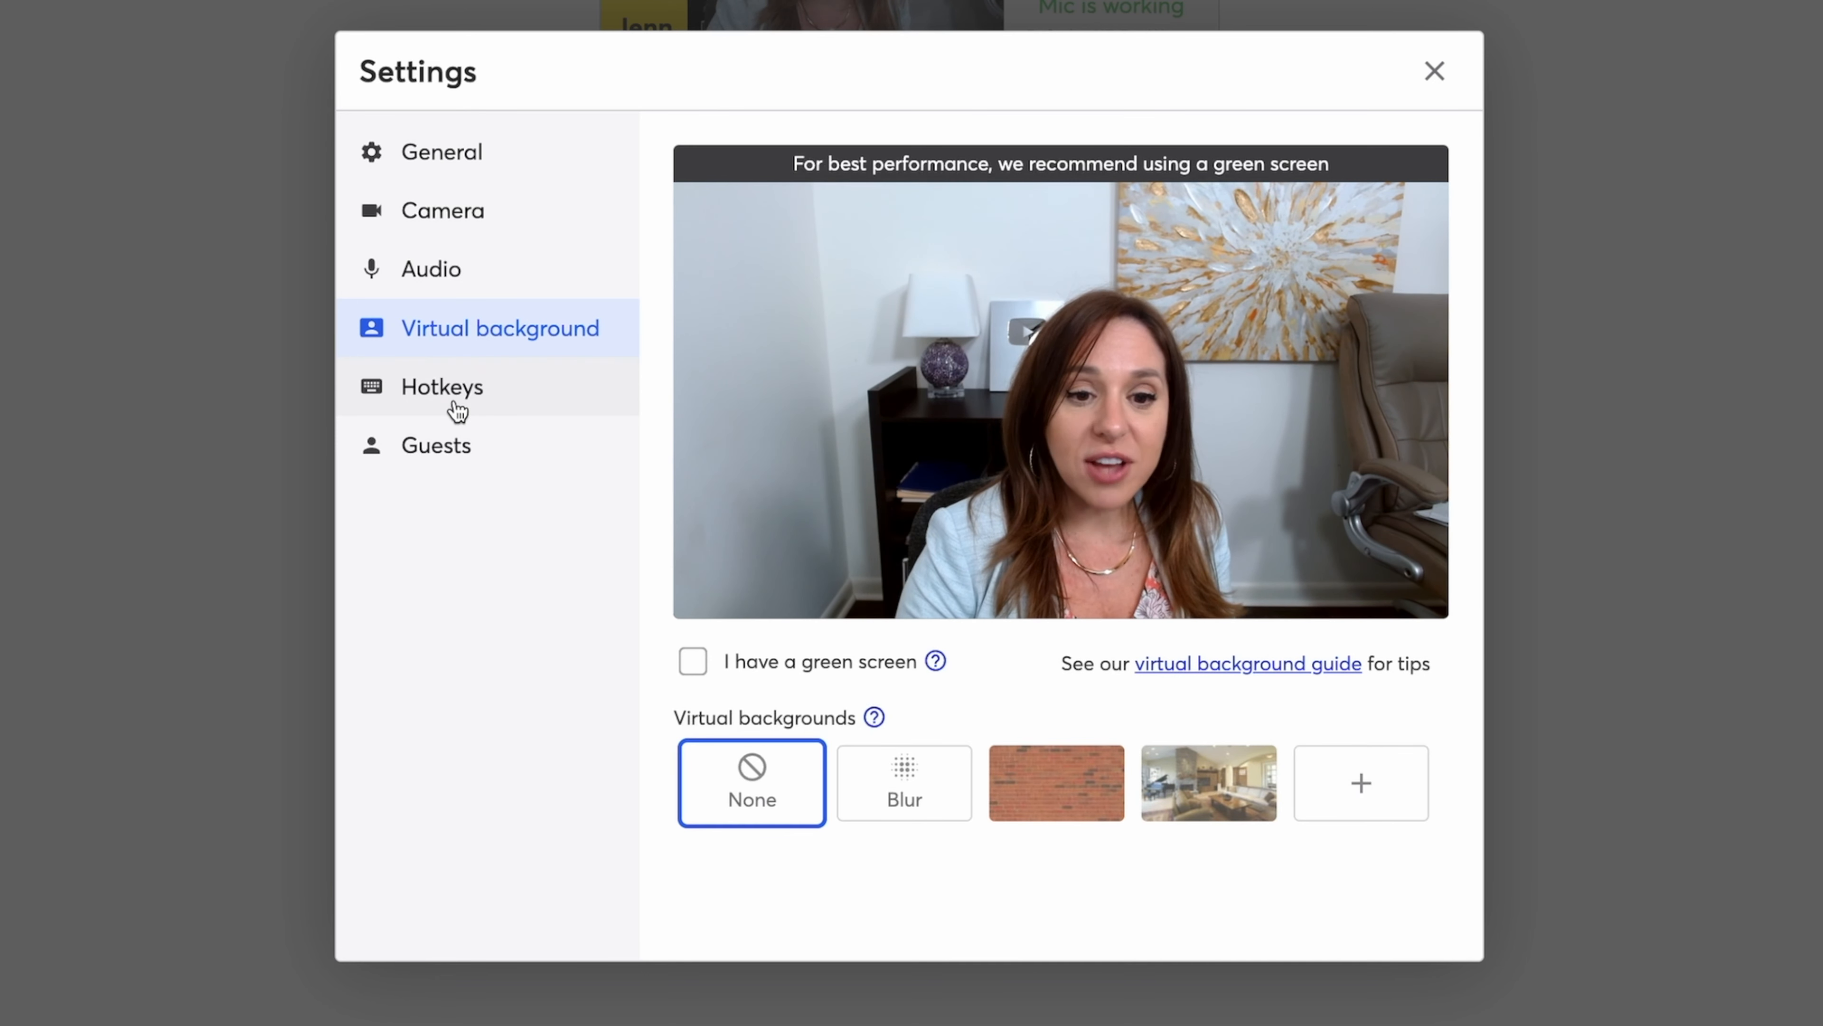
click(441, 387)
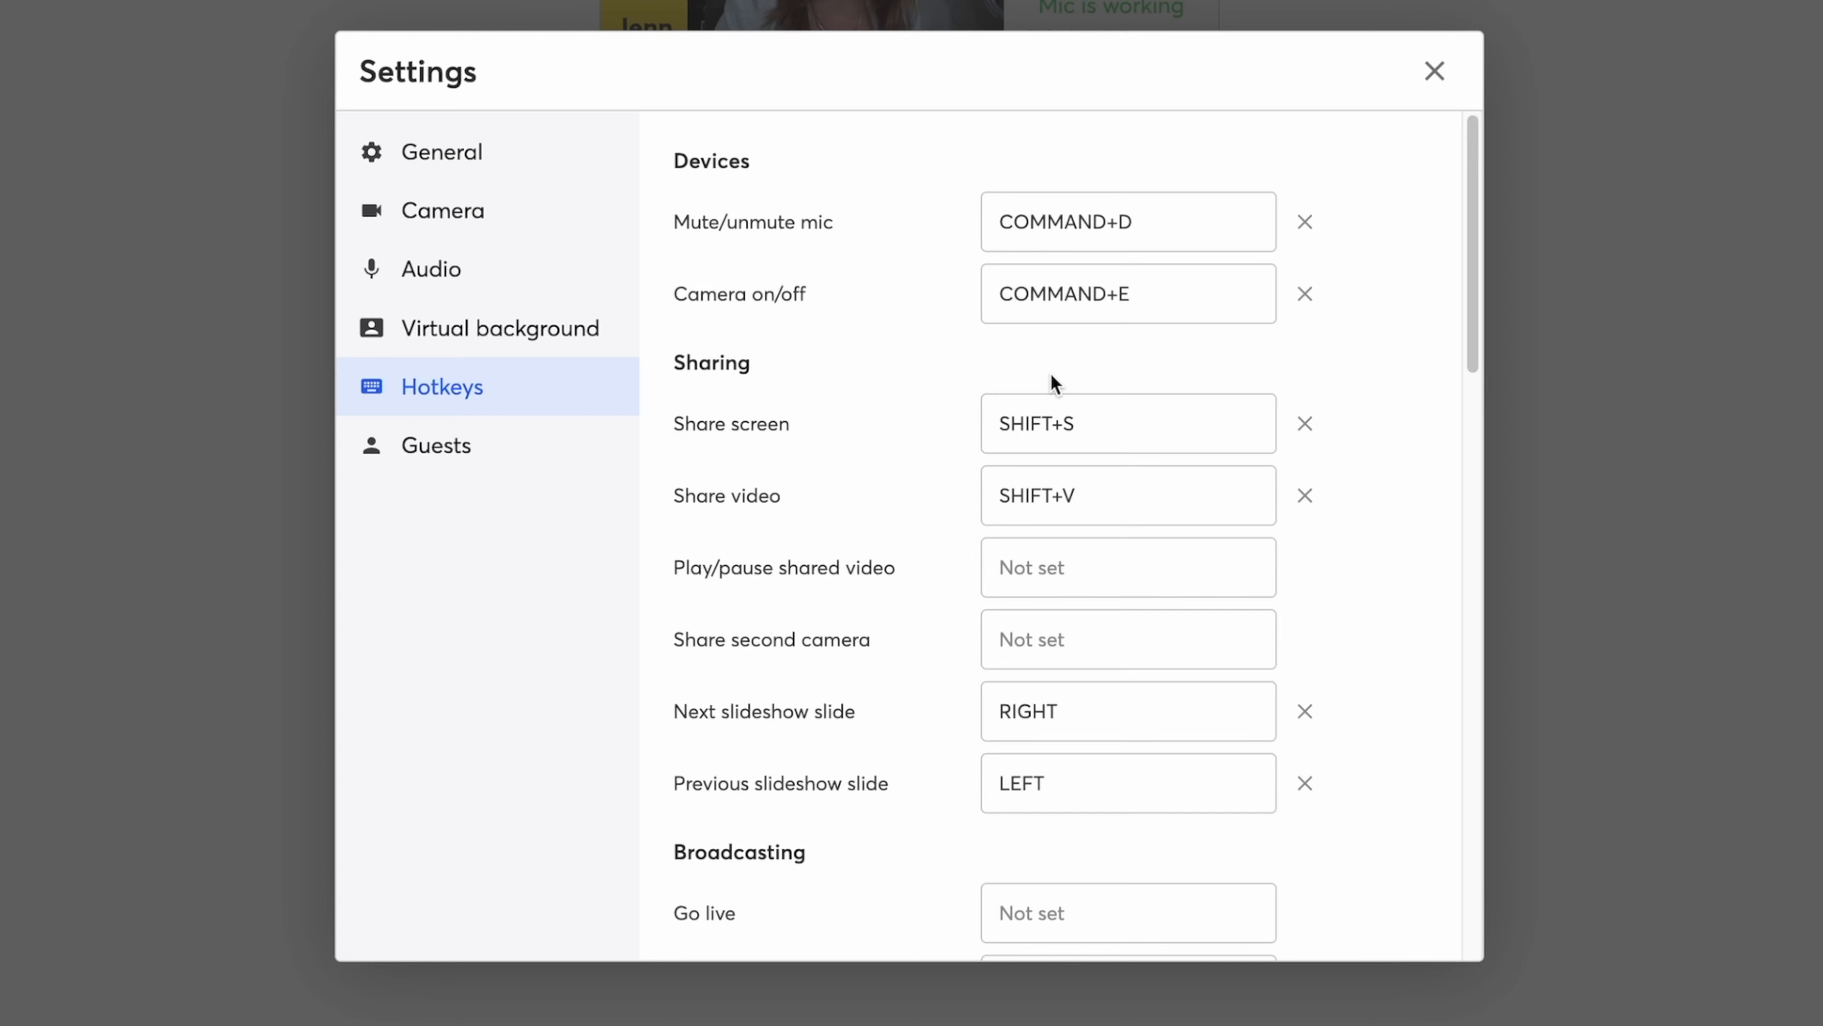
scroll(down, 3)
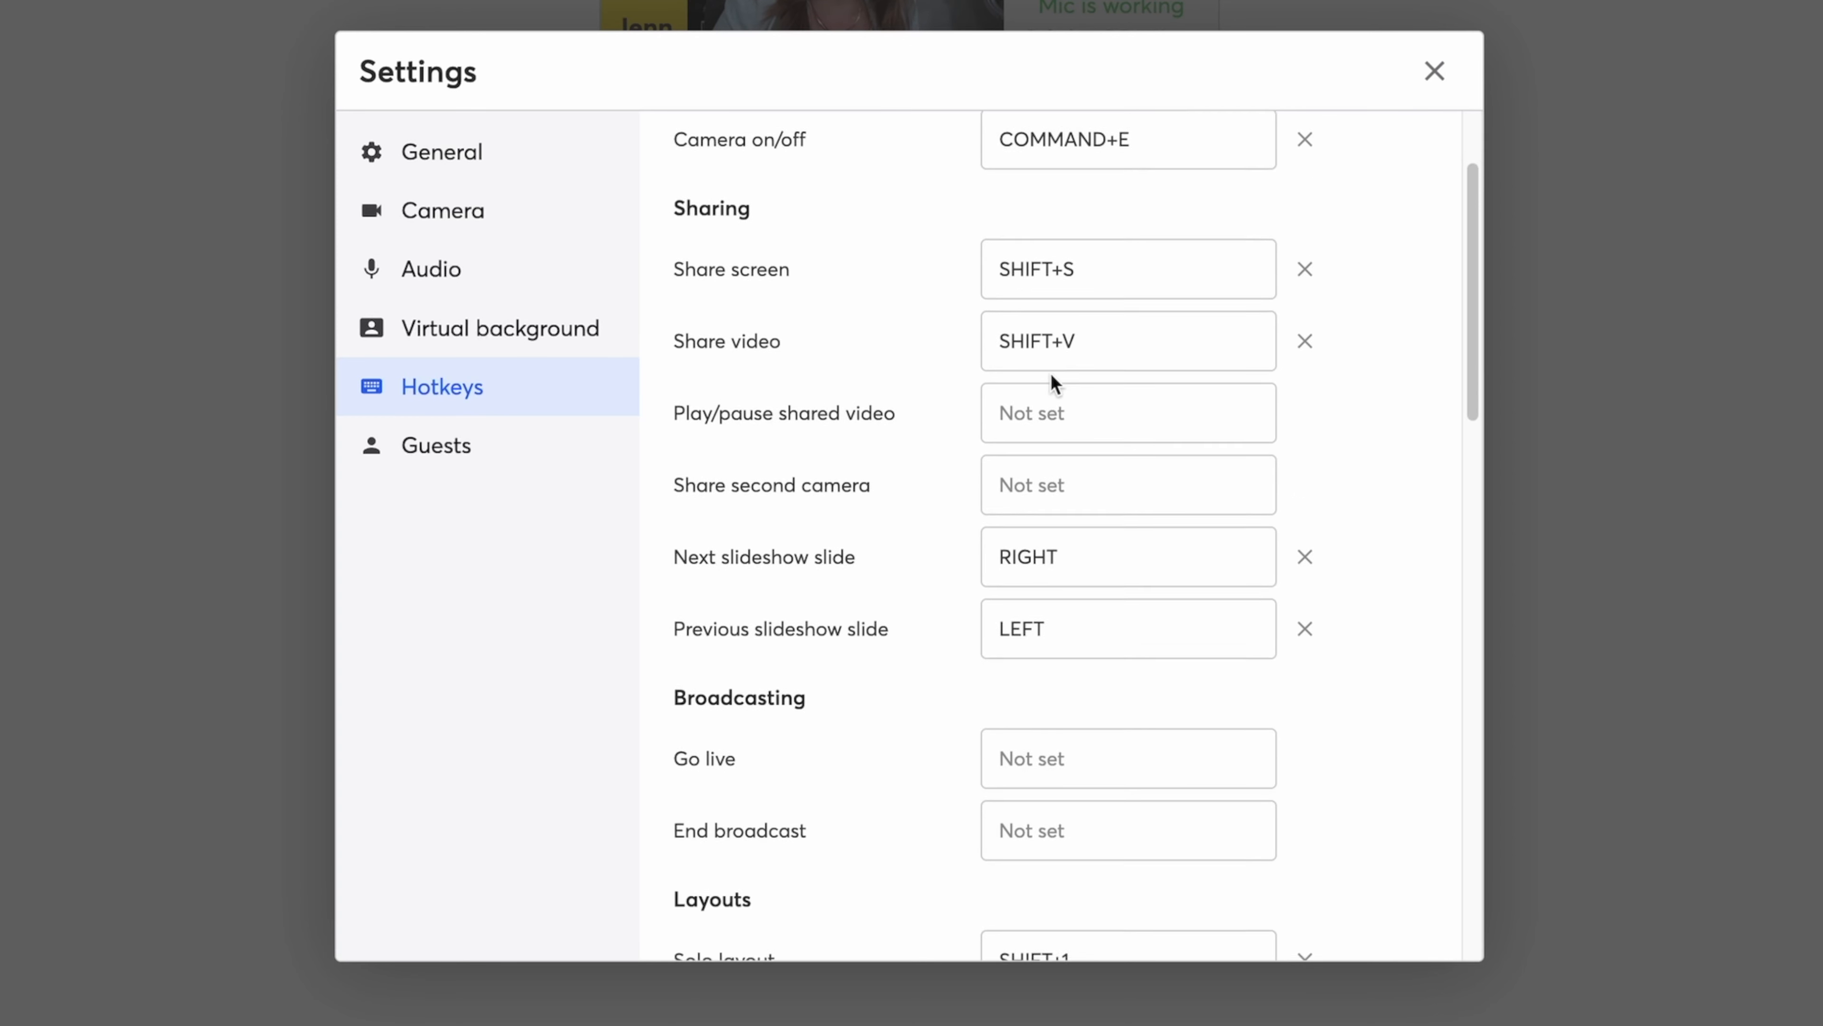
scroll(down, 3)
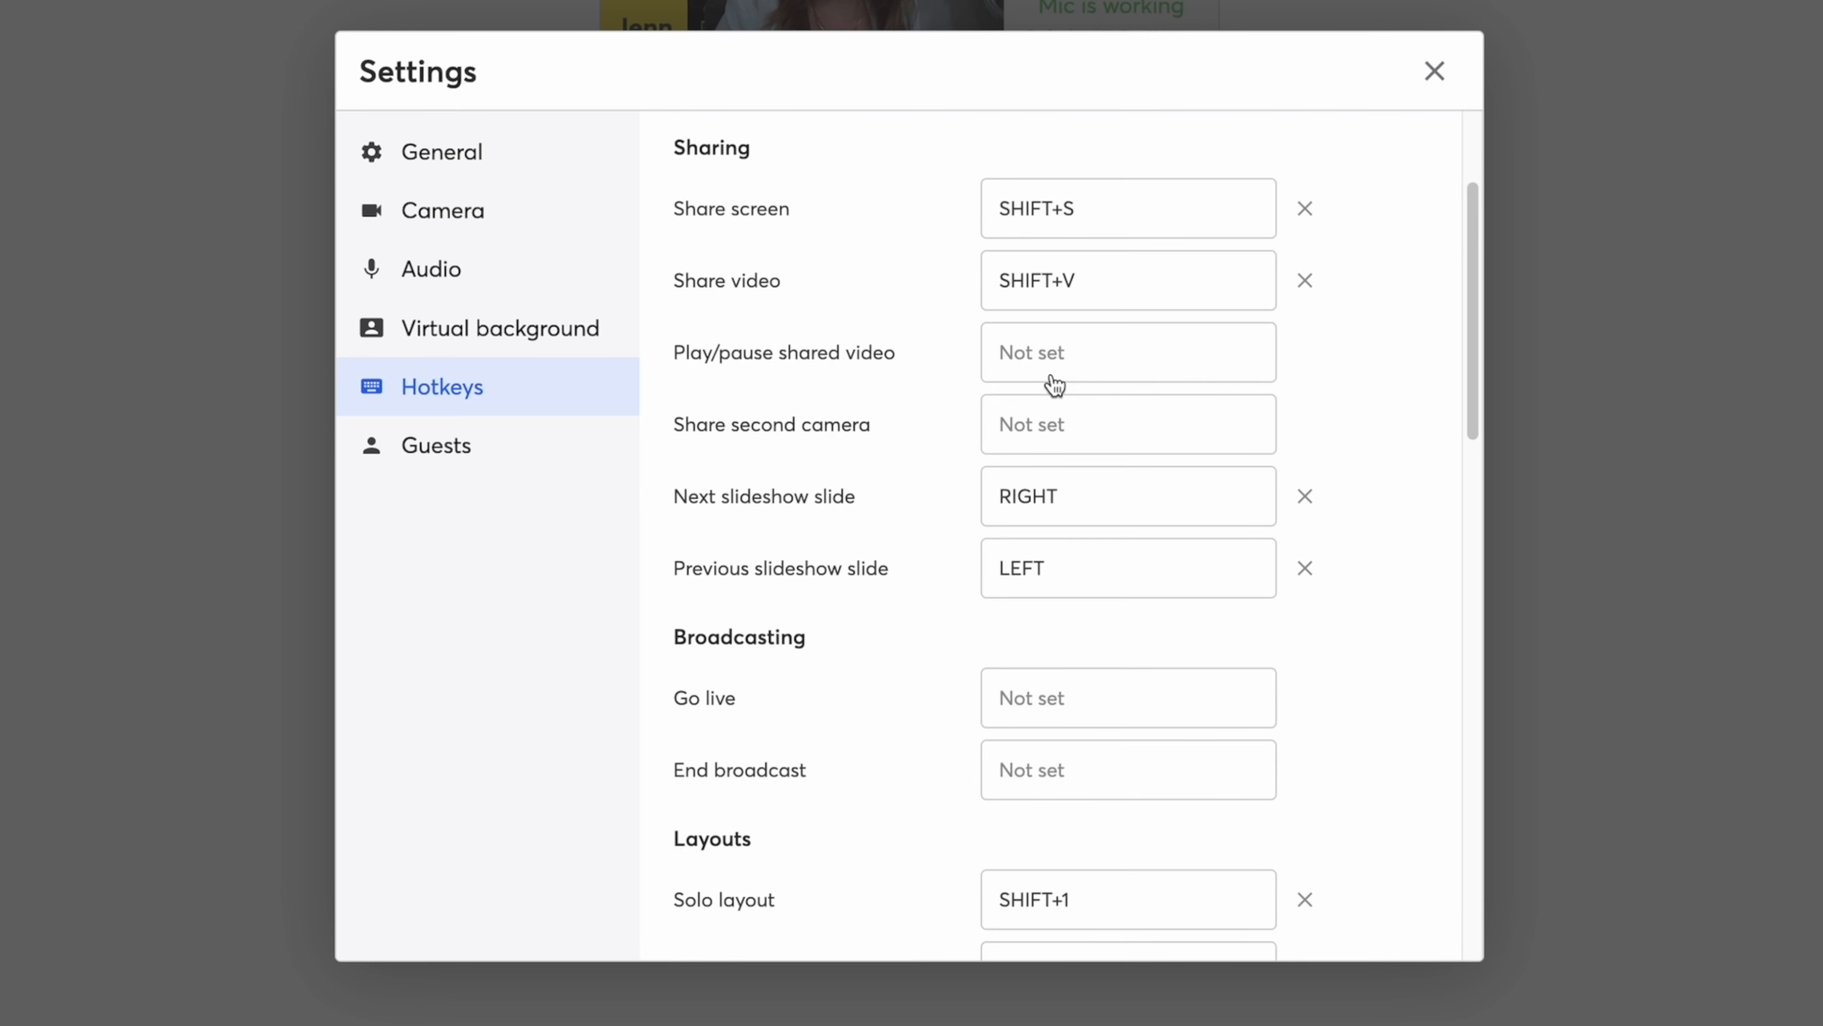
mouse_move(1052, 388)
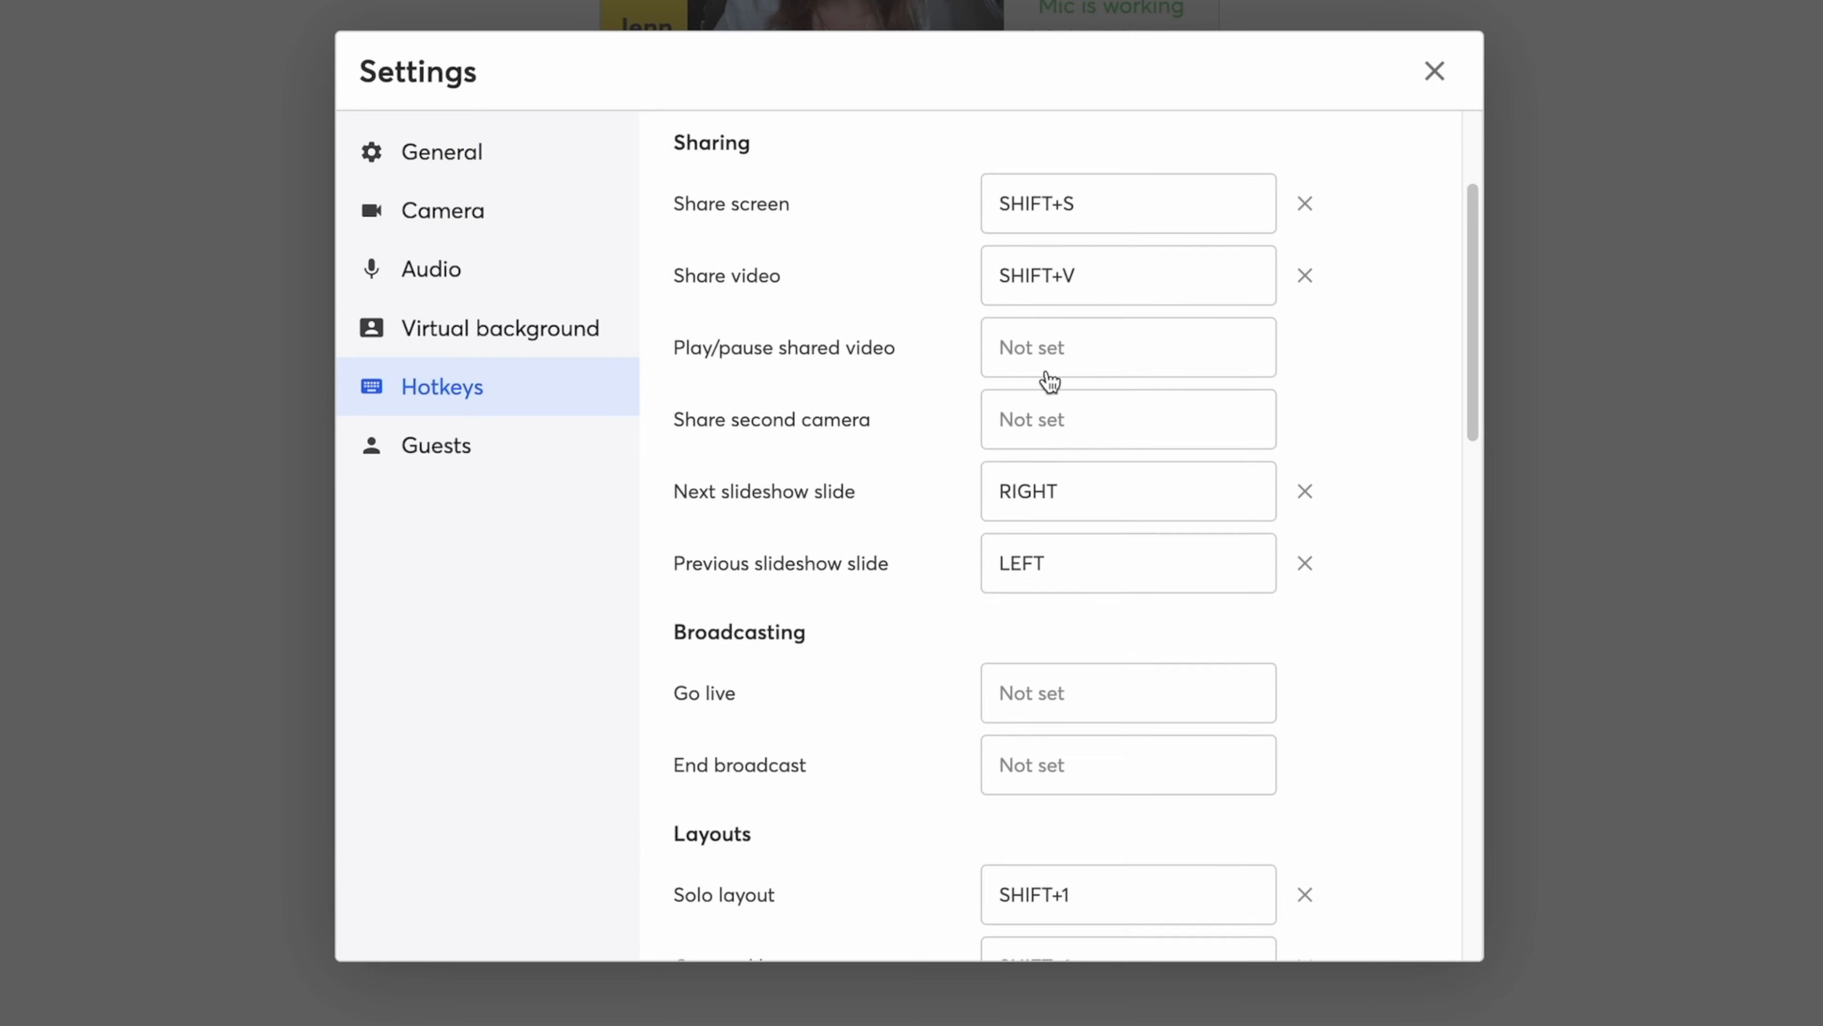
scroll(down, 3)
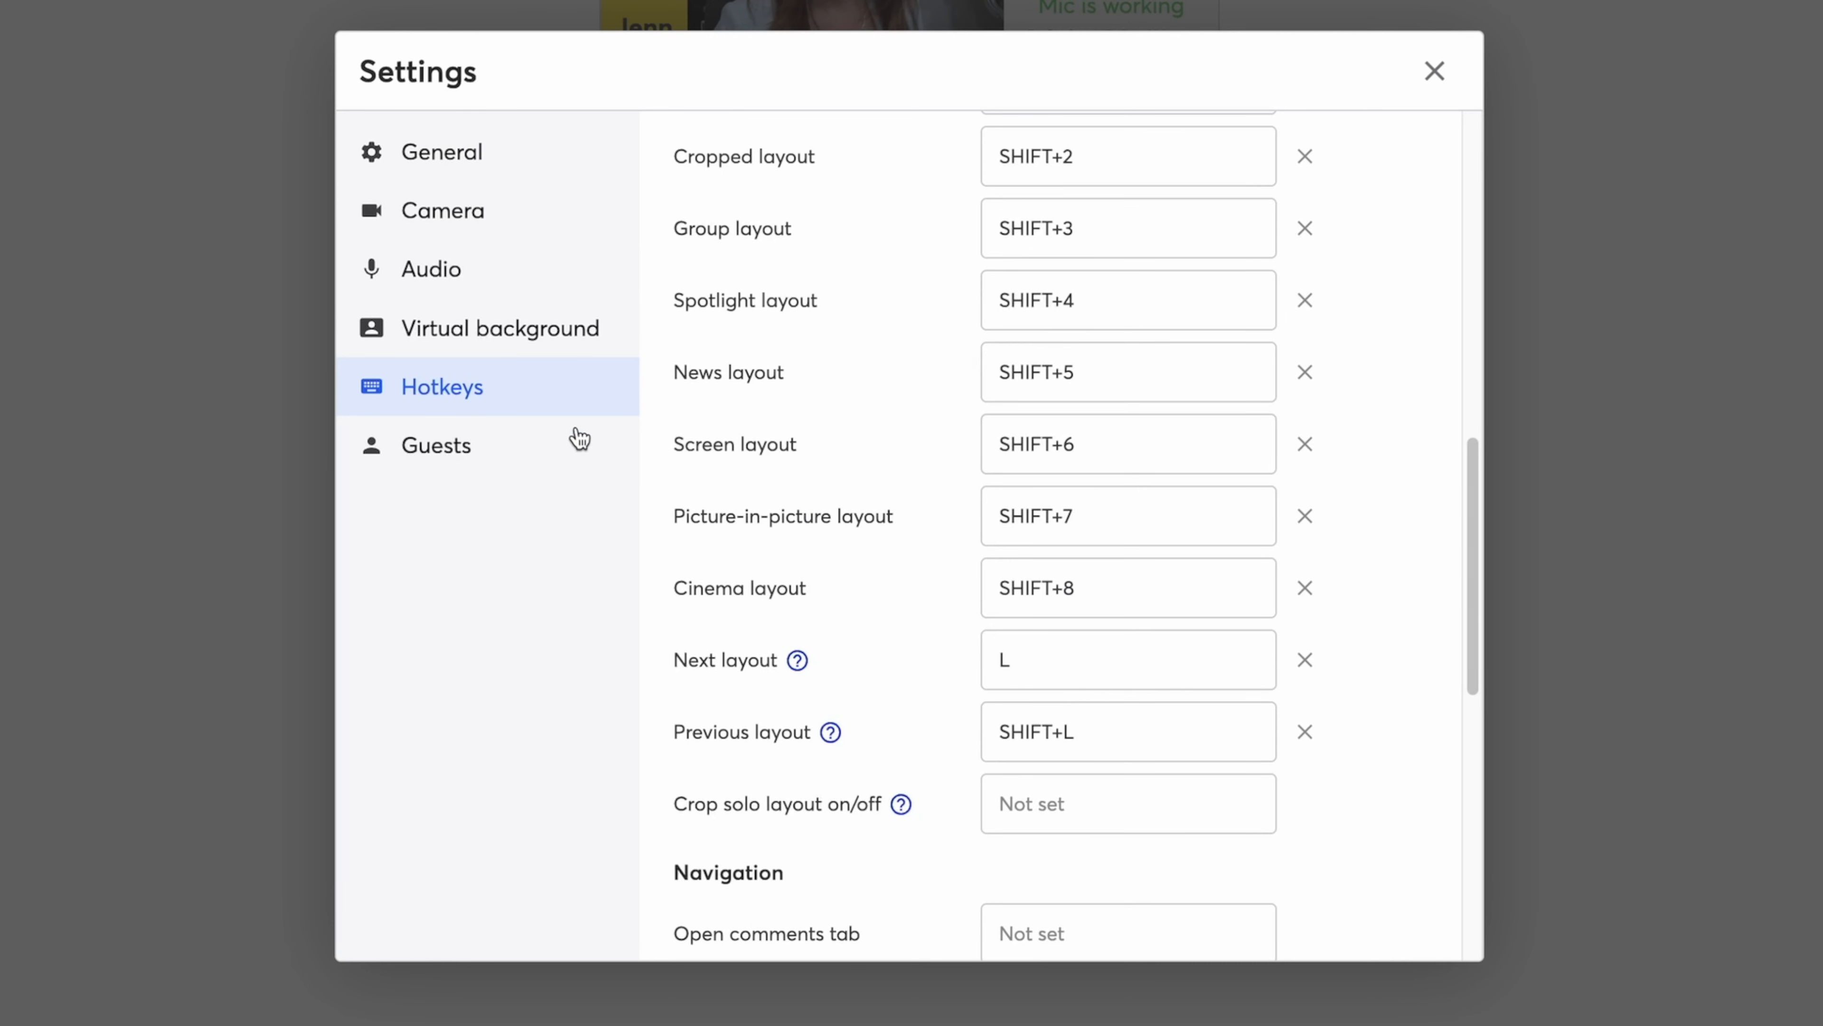
- Review the Guests settings and close the Settings dialog
click(436, 445)
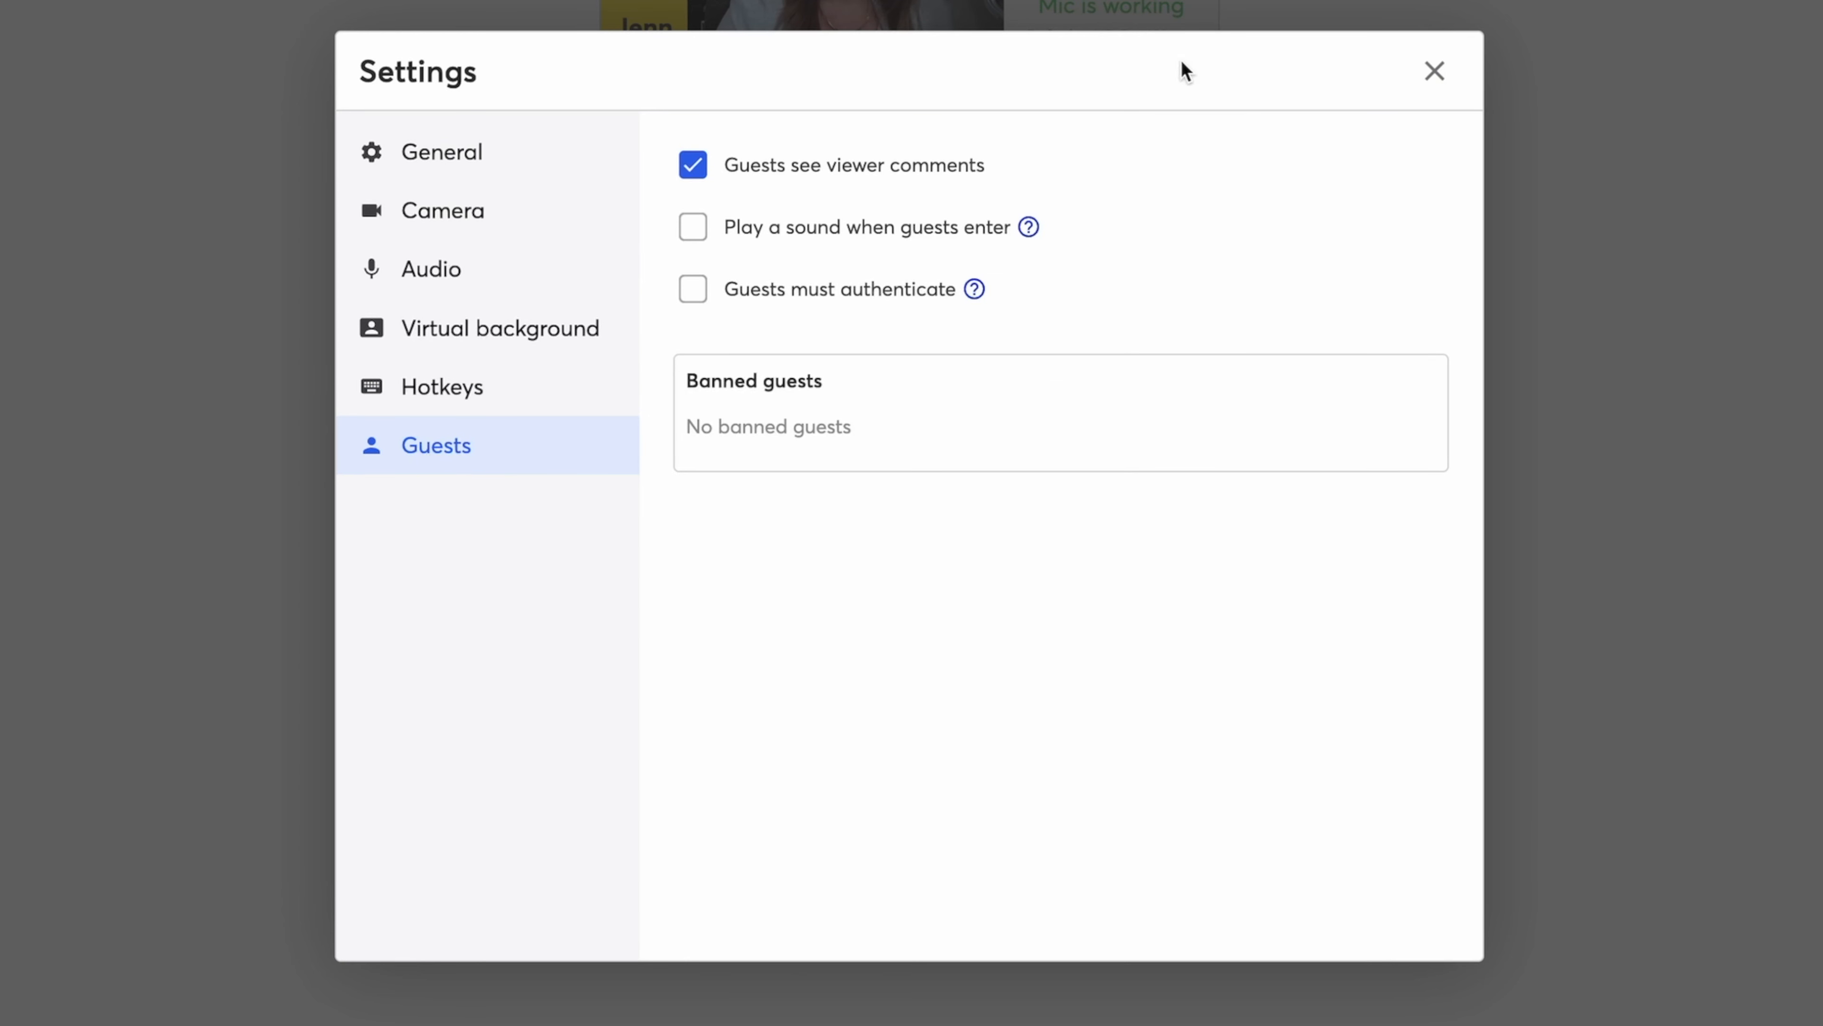
mouse_move(895, 342)
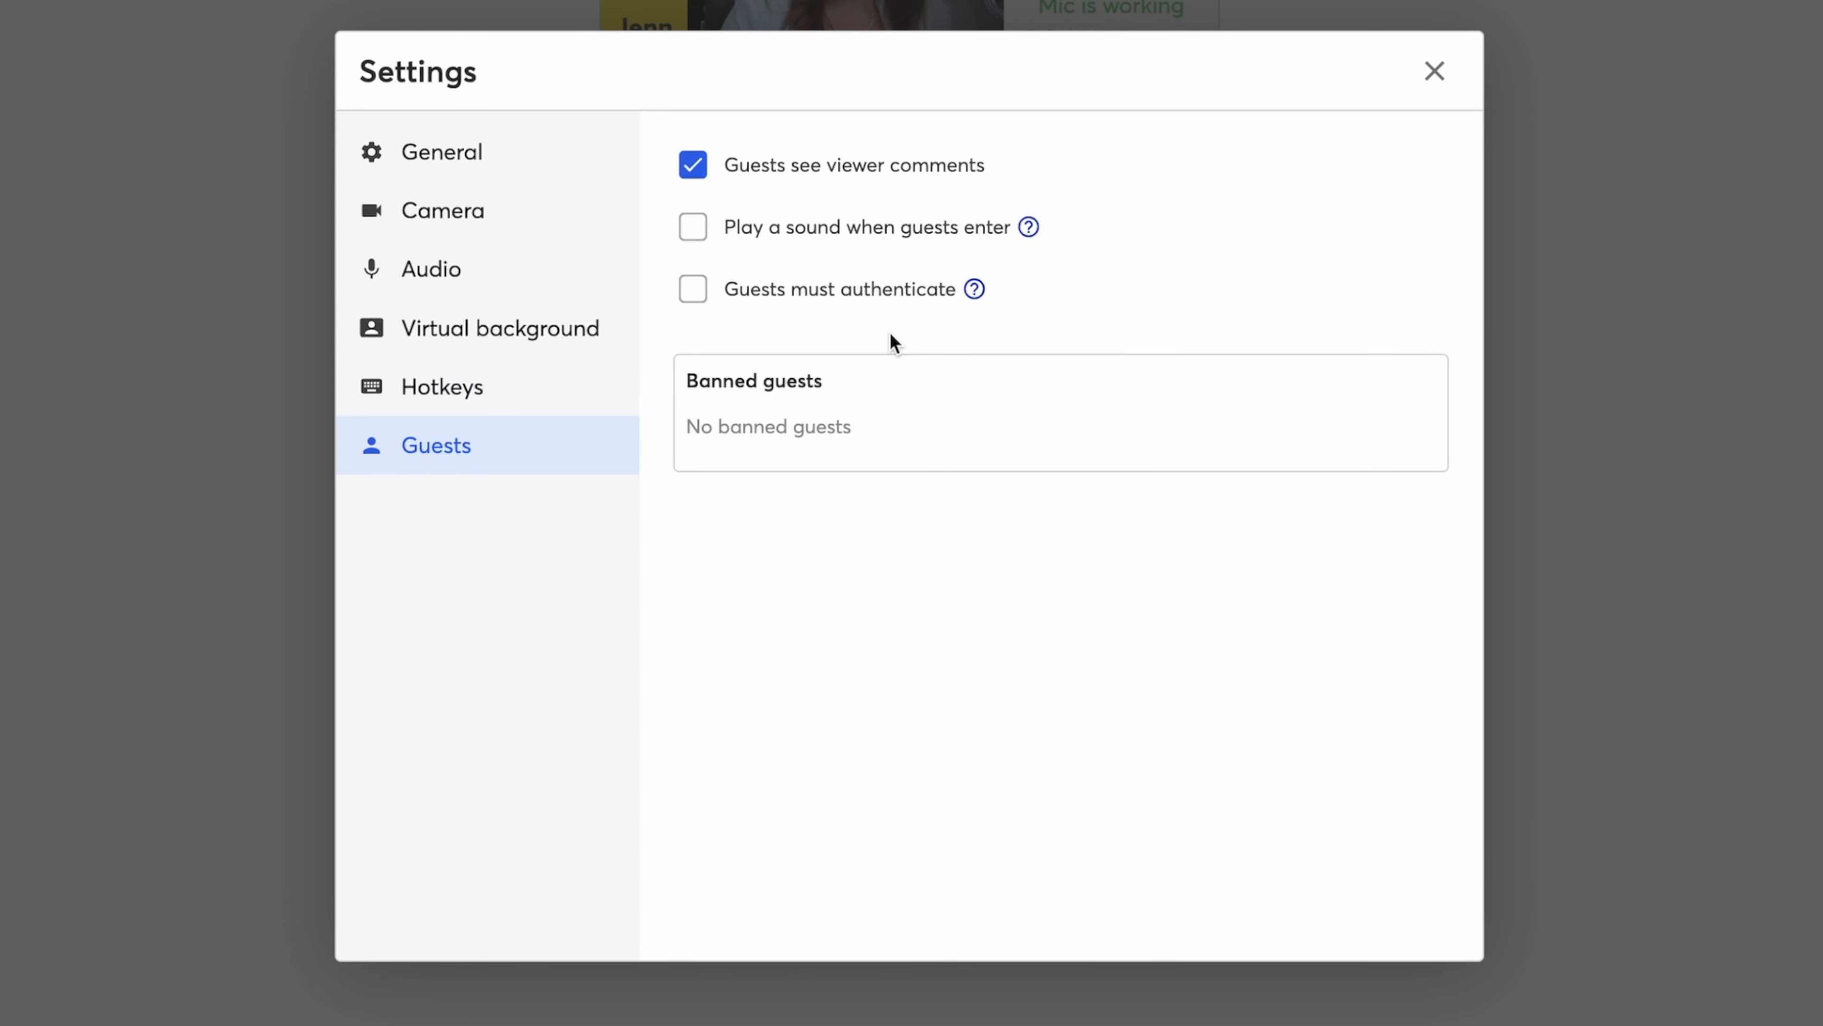
mouse_move(807, 287)
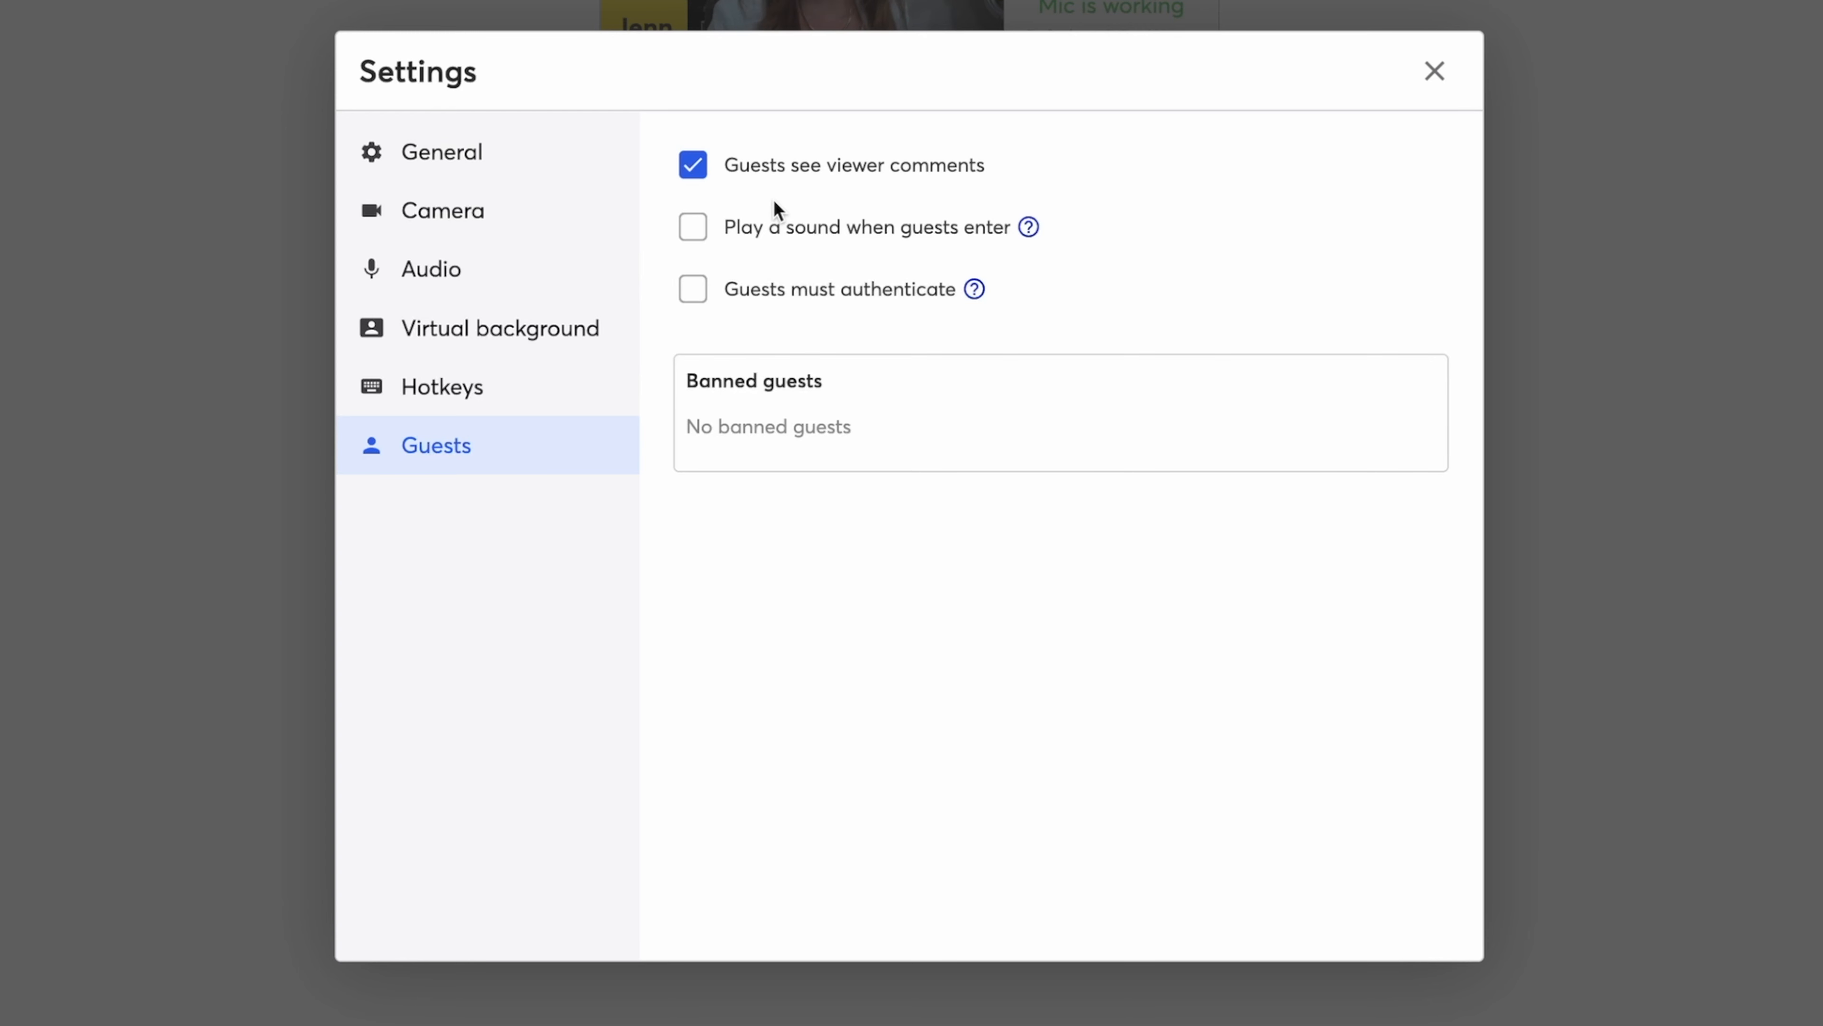
mouse_move(602, 268)
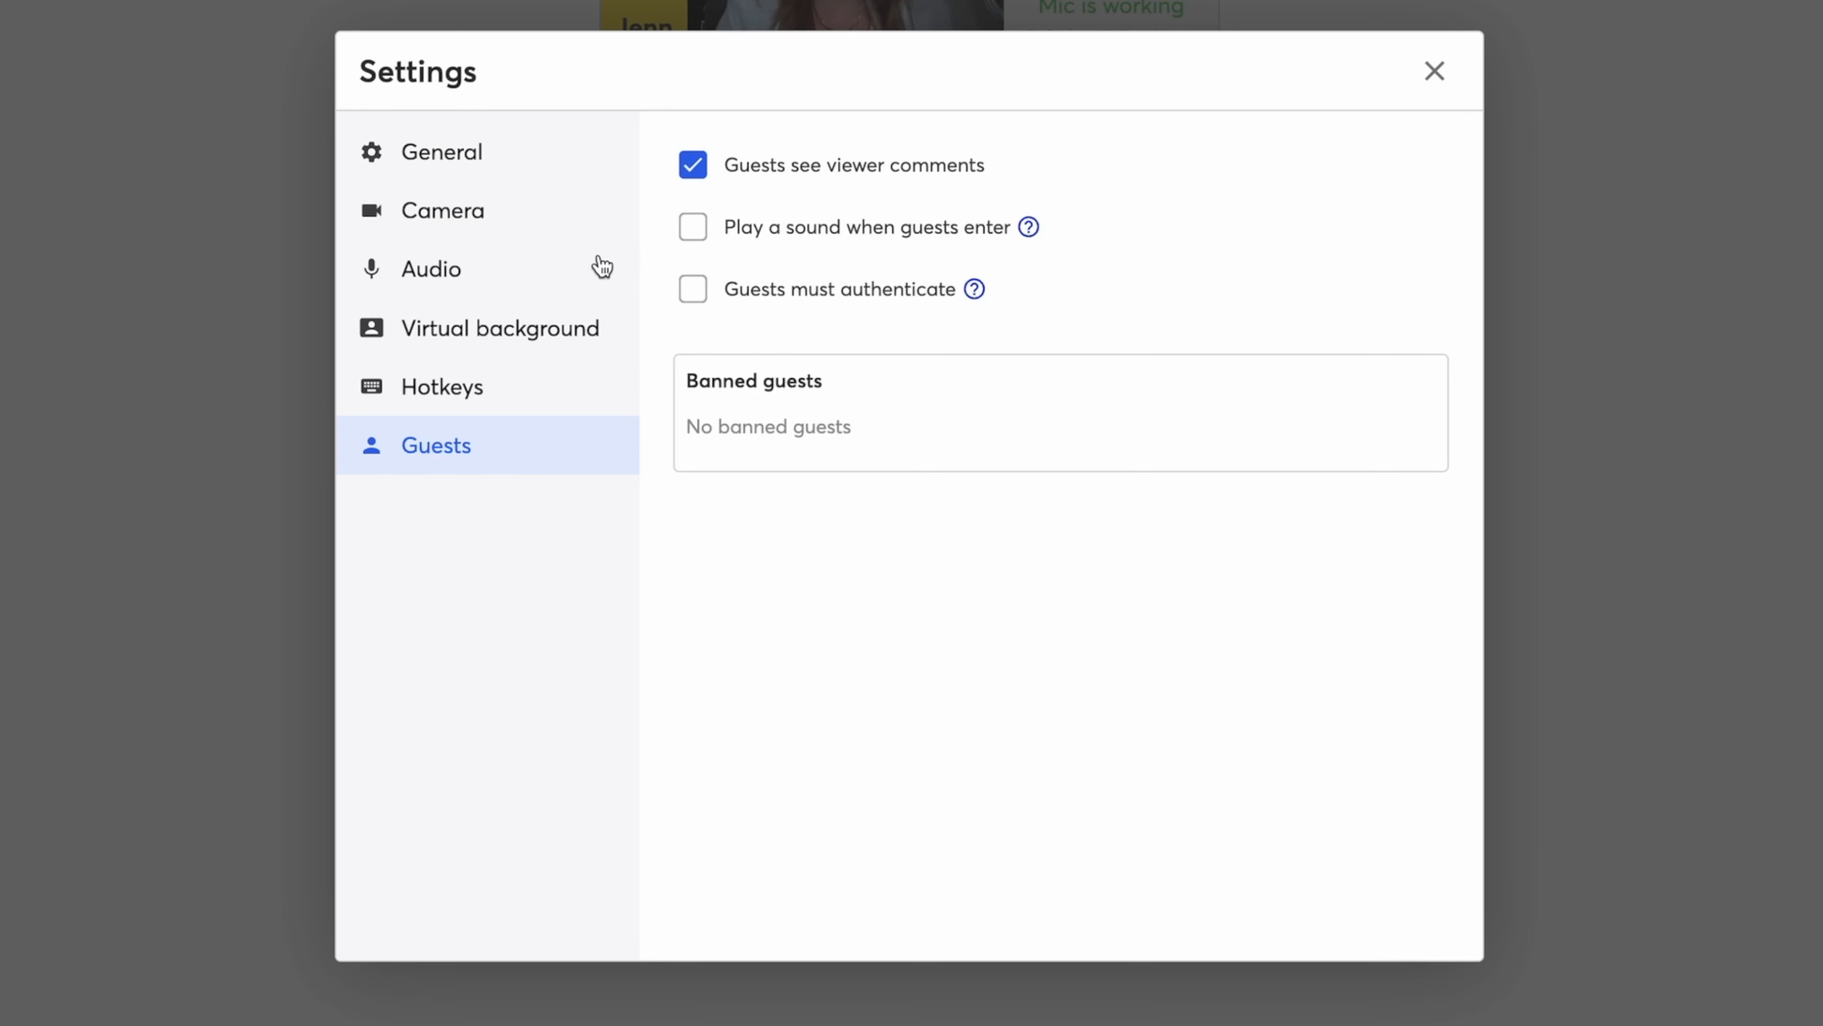
mouse_move(955, 553)
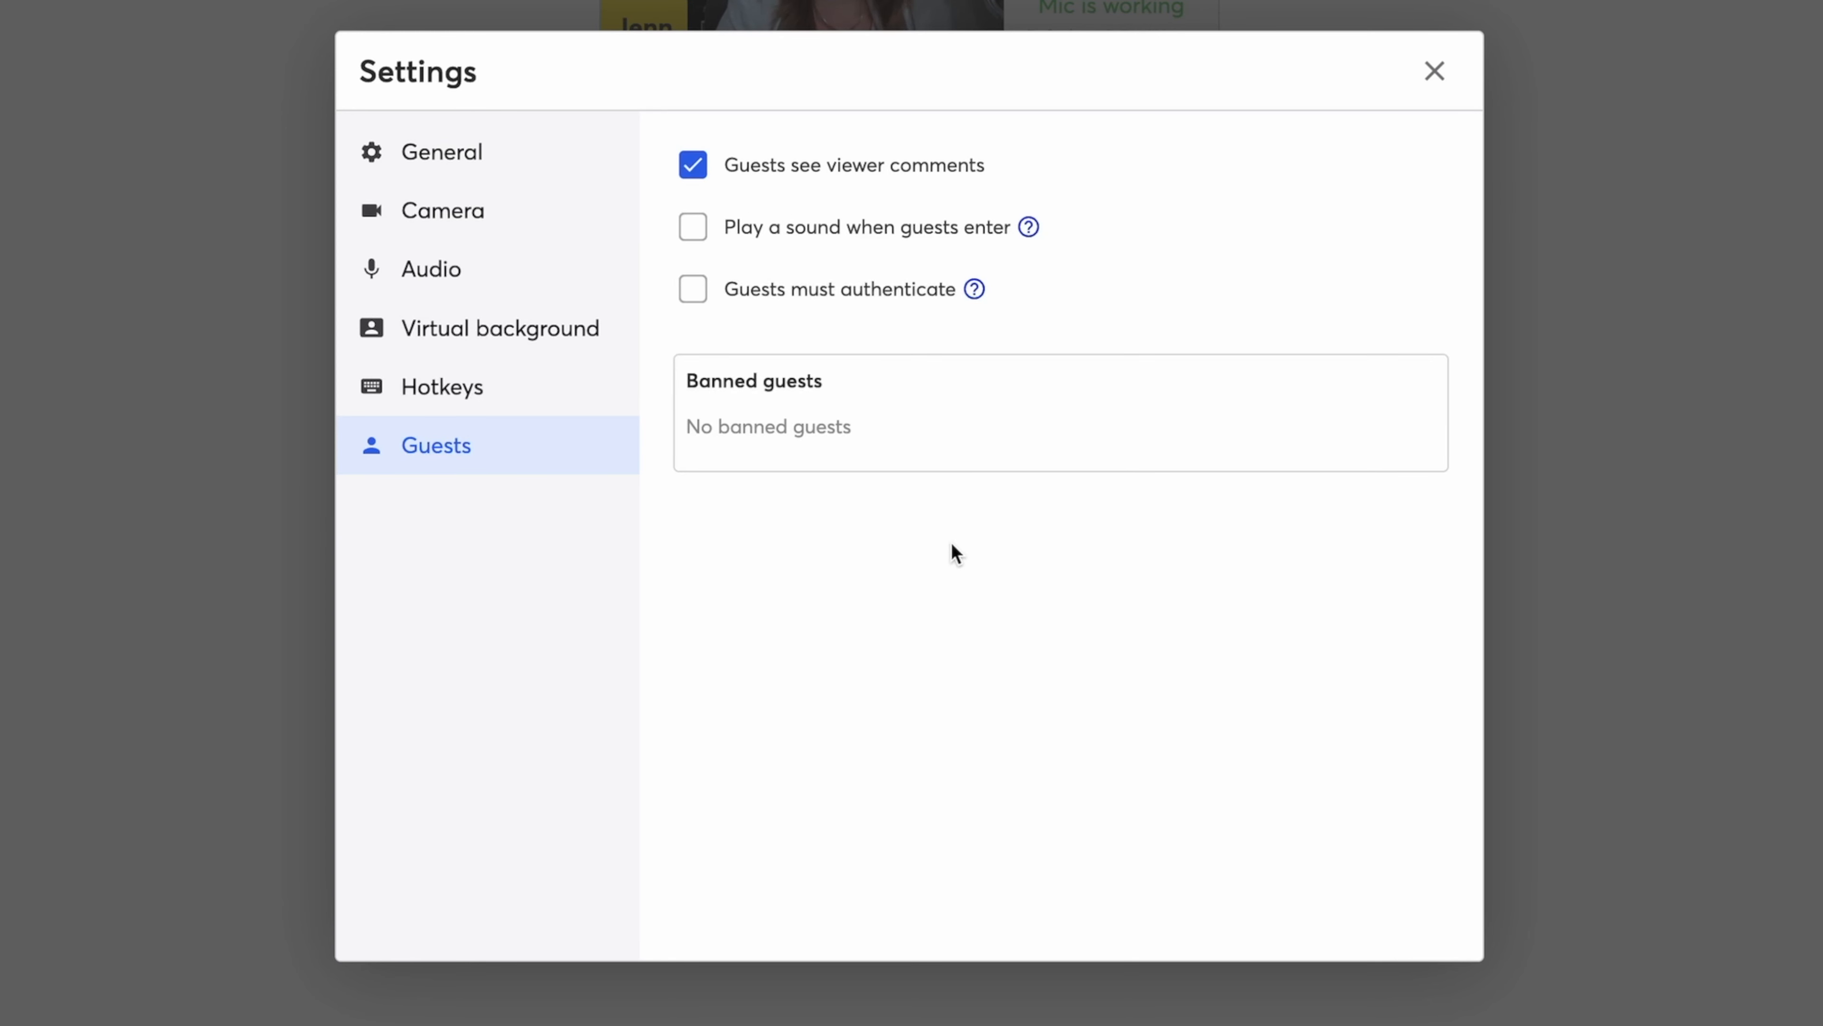
mouse_move(814, 492)
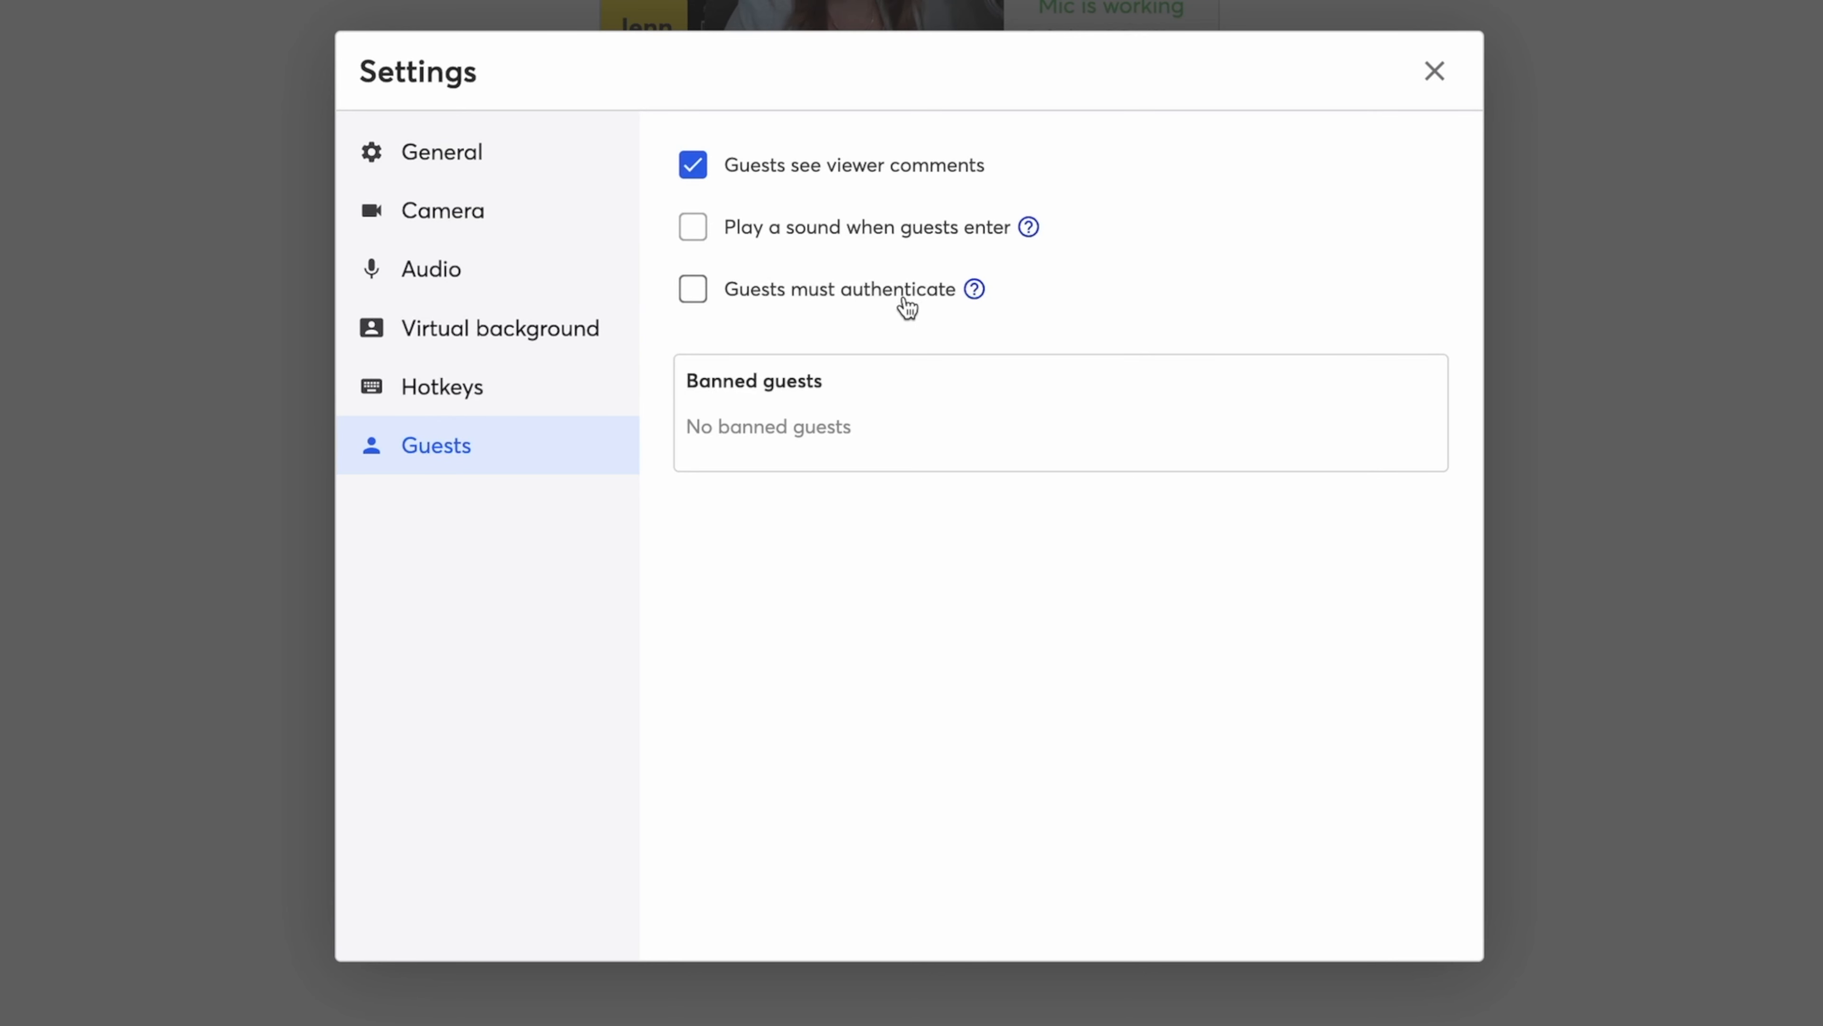
mouse_move(902, 311)
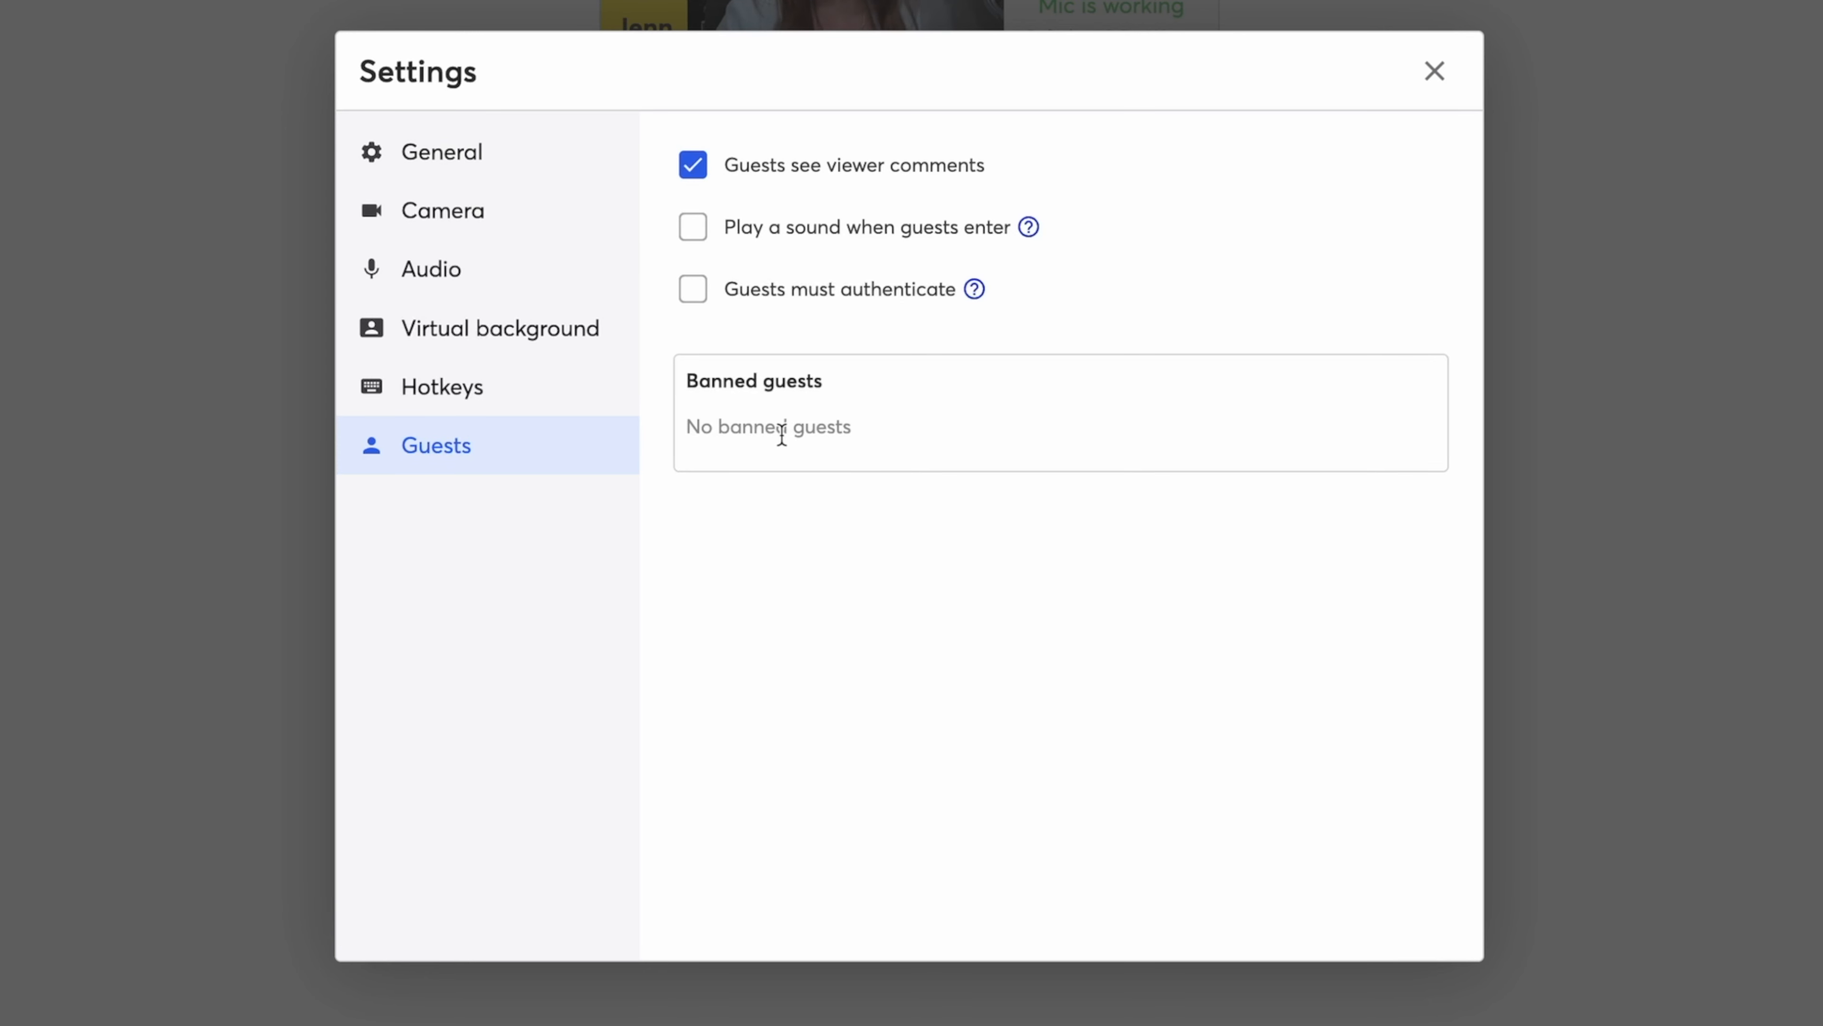
mouse_move(1138, 275)
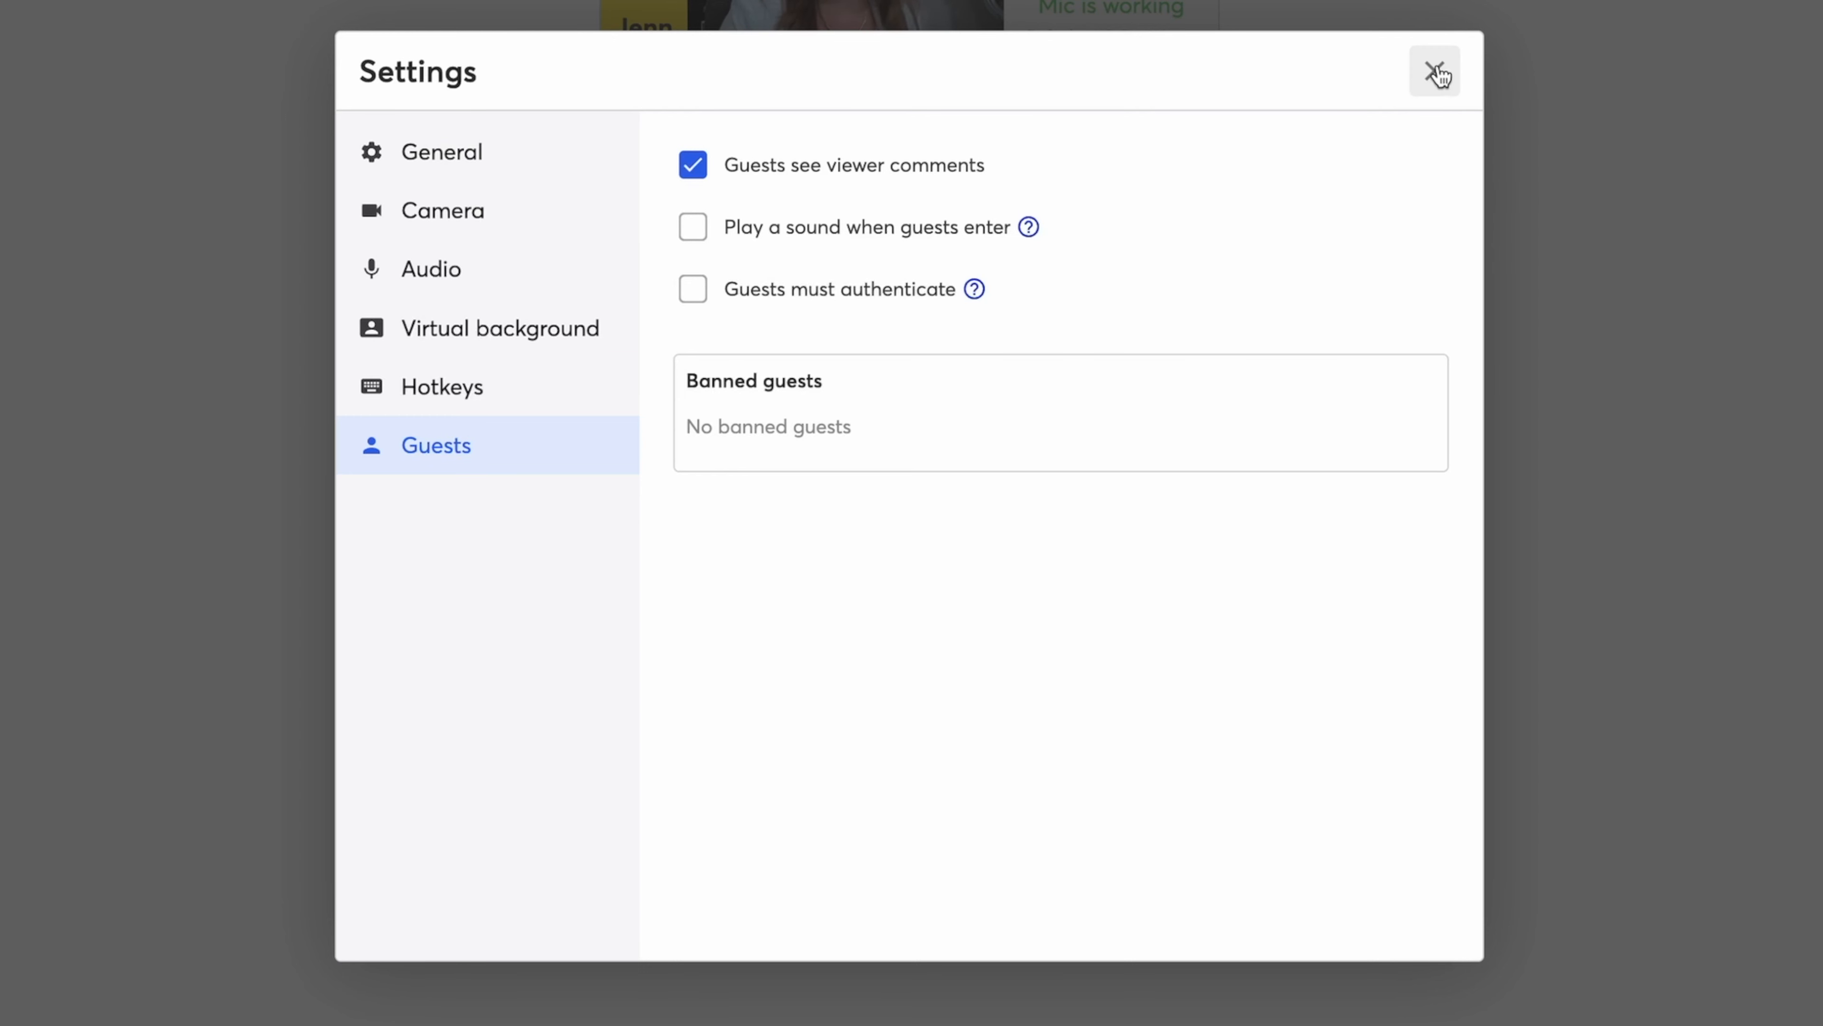
click(1435, 71)
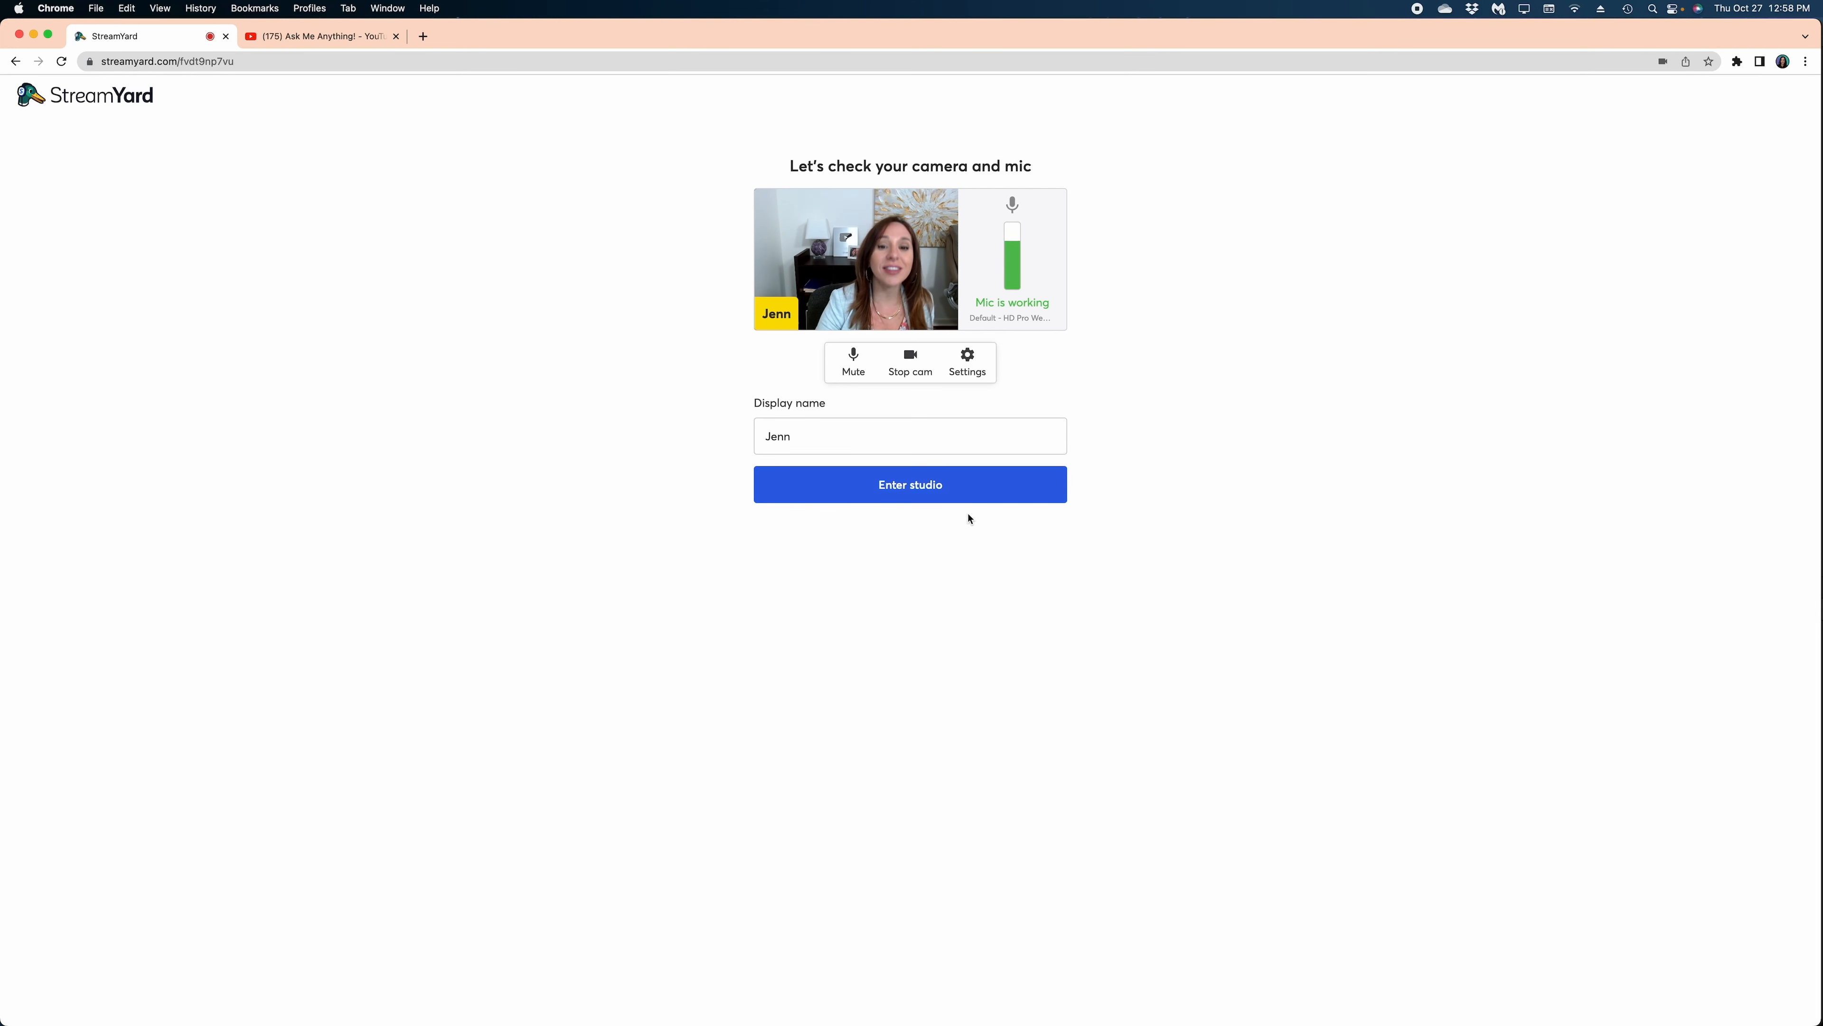
- Enter the studio and add Jenn's camera tile to the stage
click(910, 483)
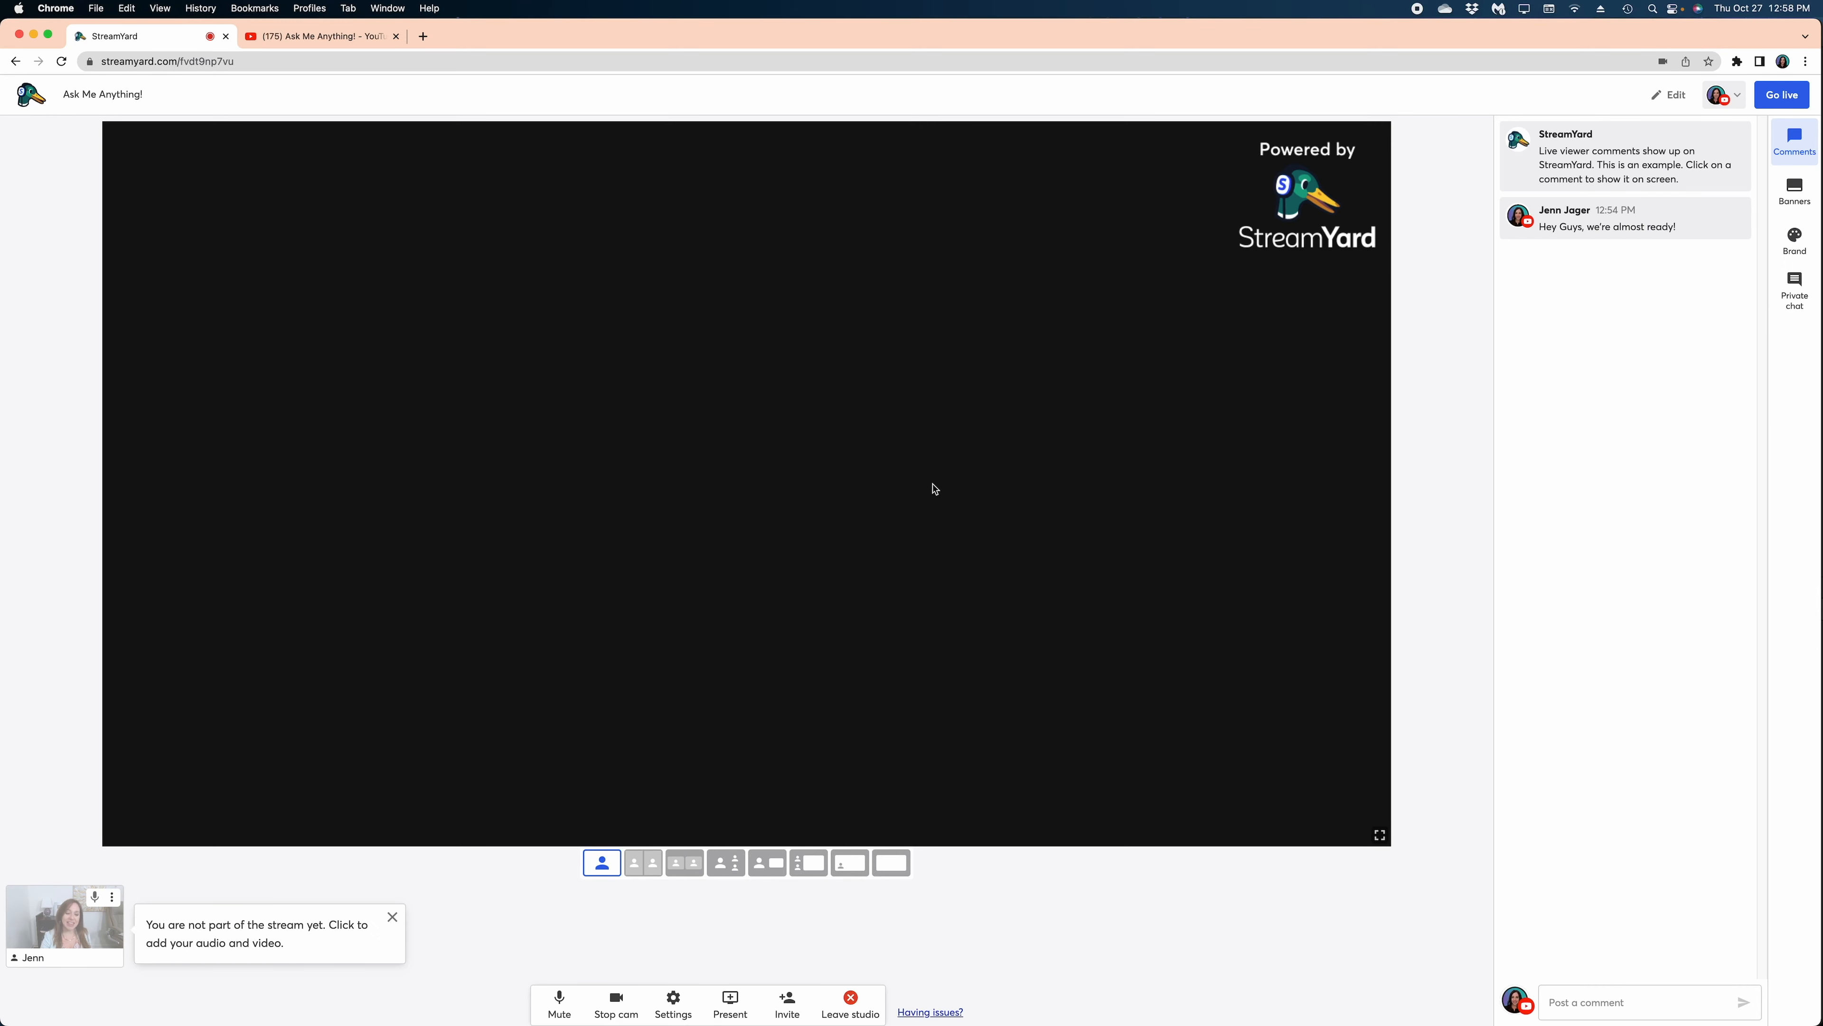
click(393, 917)
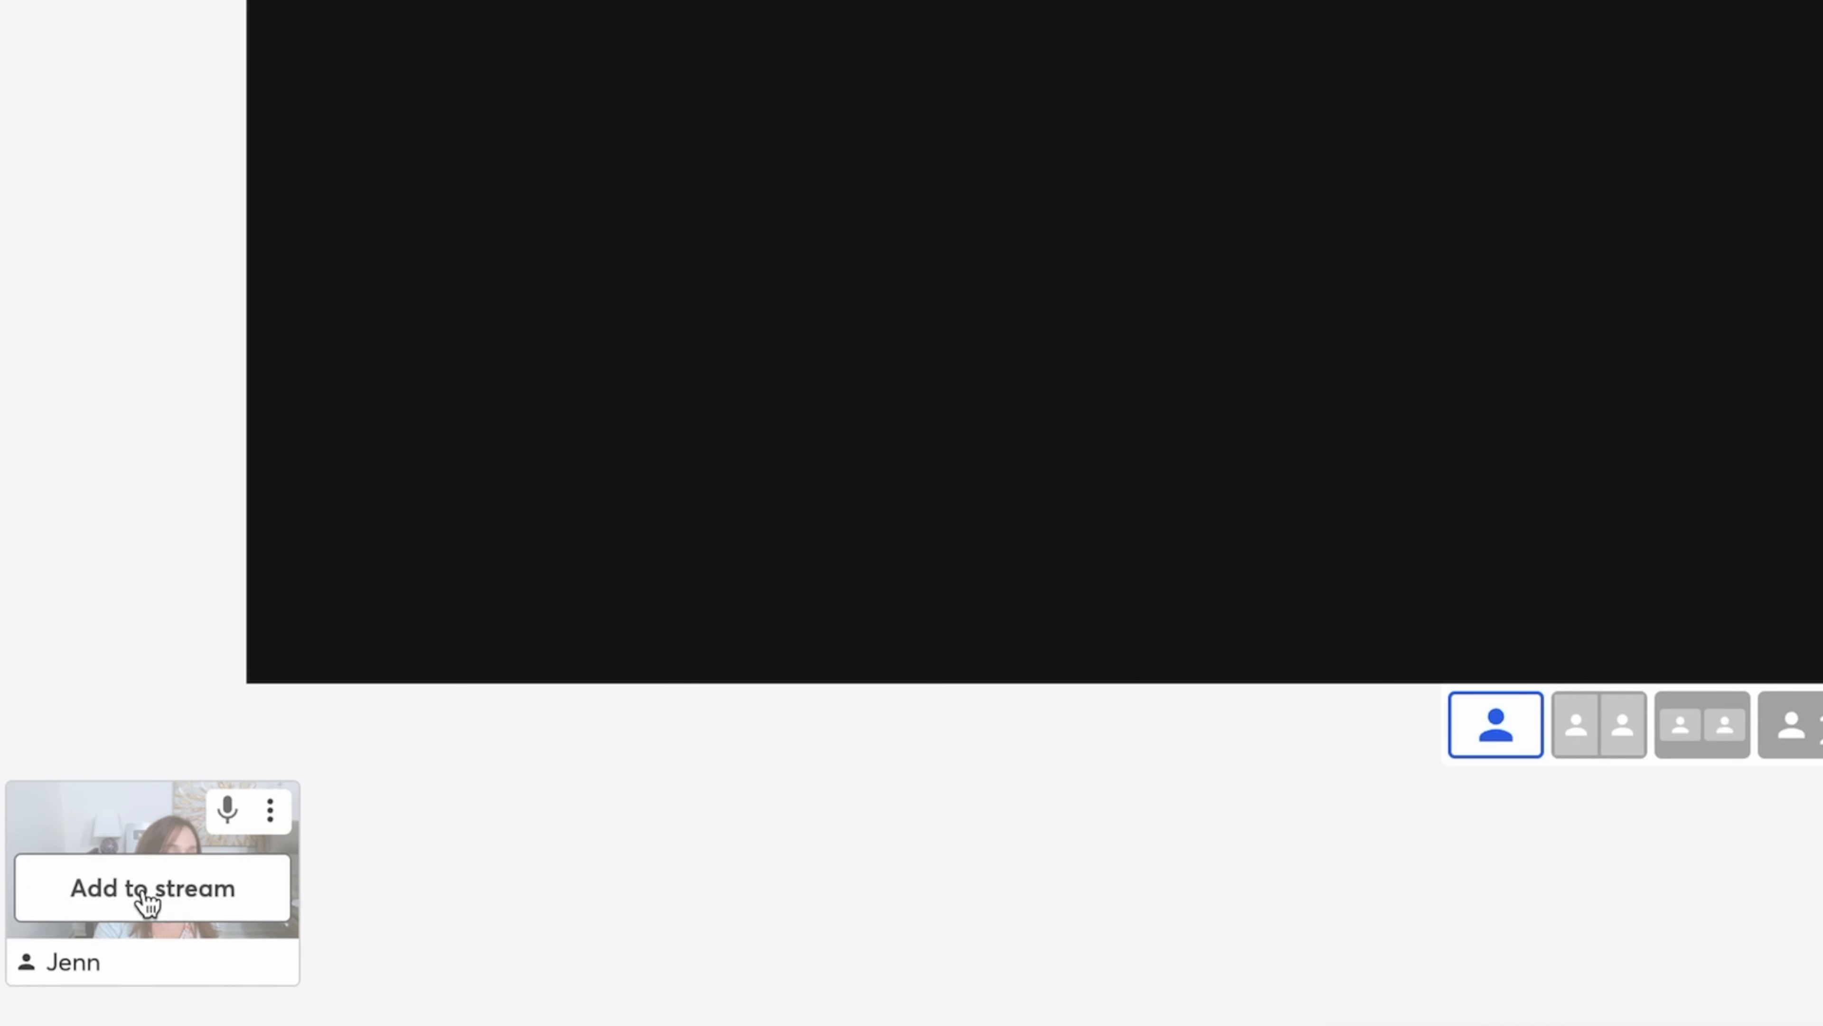
click(152, 887)
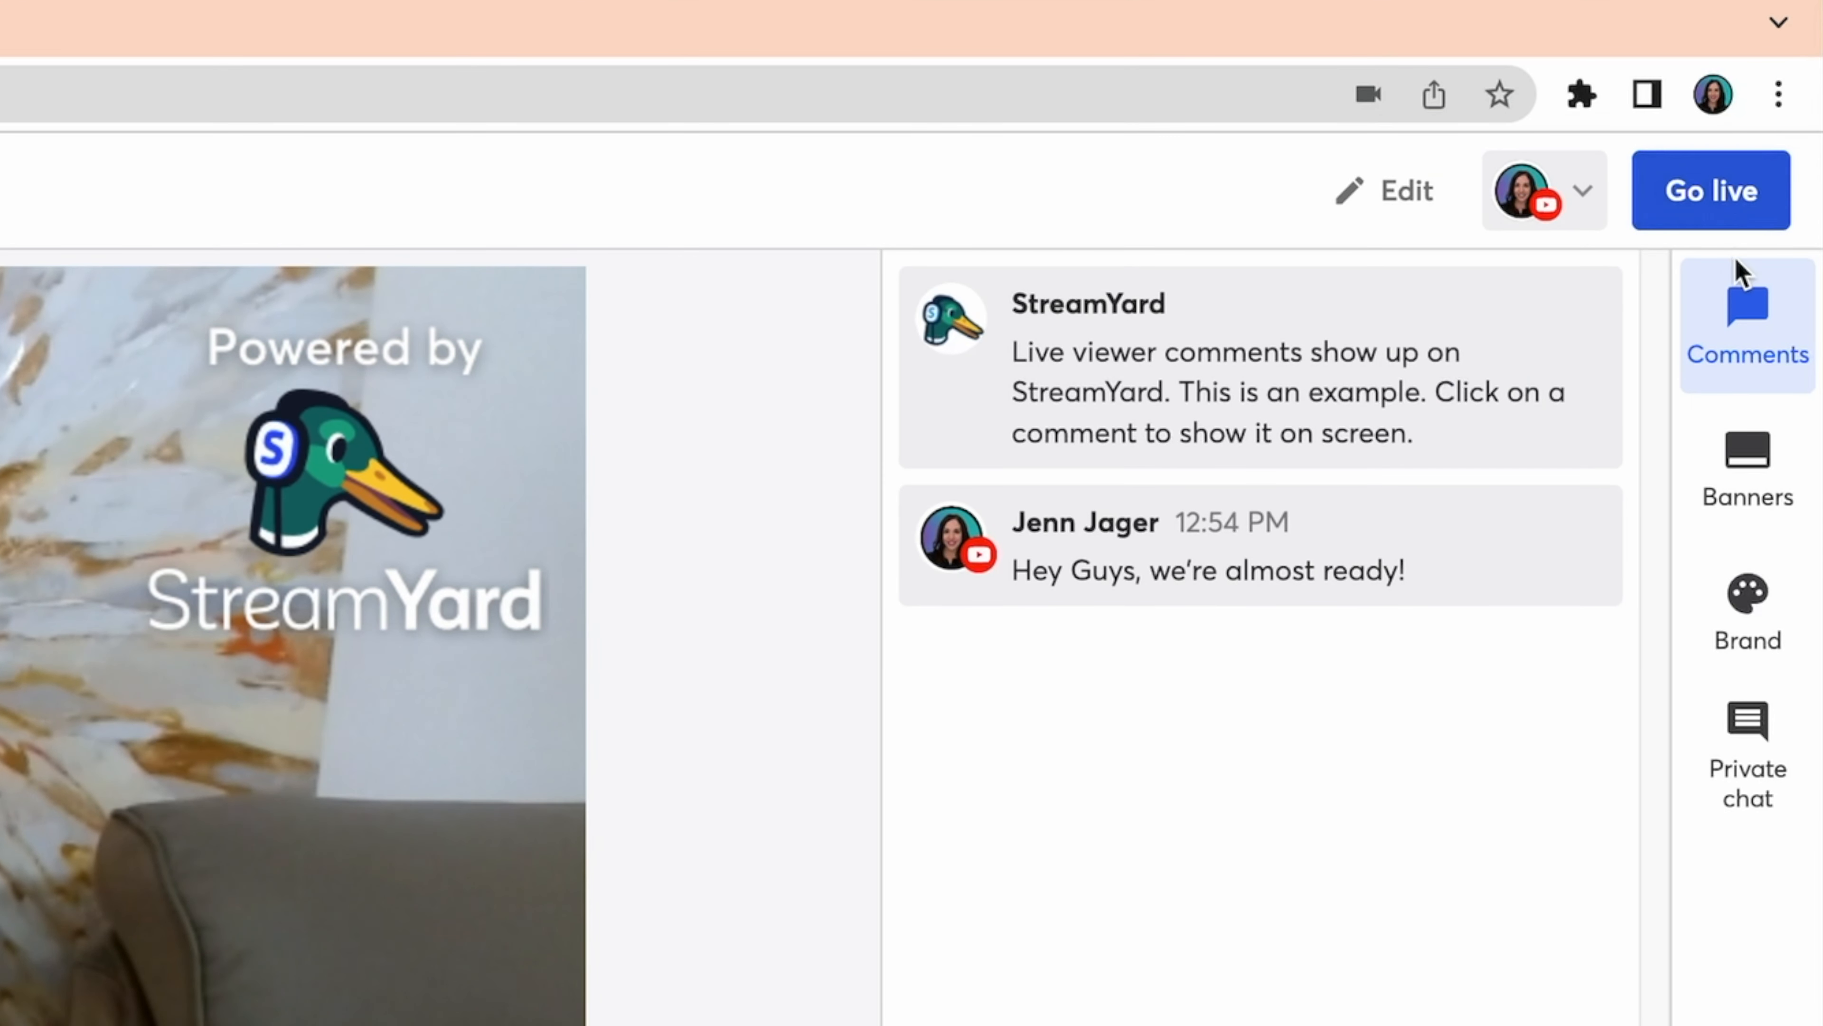
mouse_move(1747, 447)
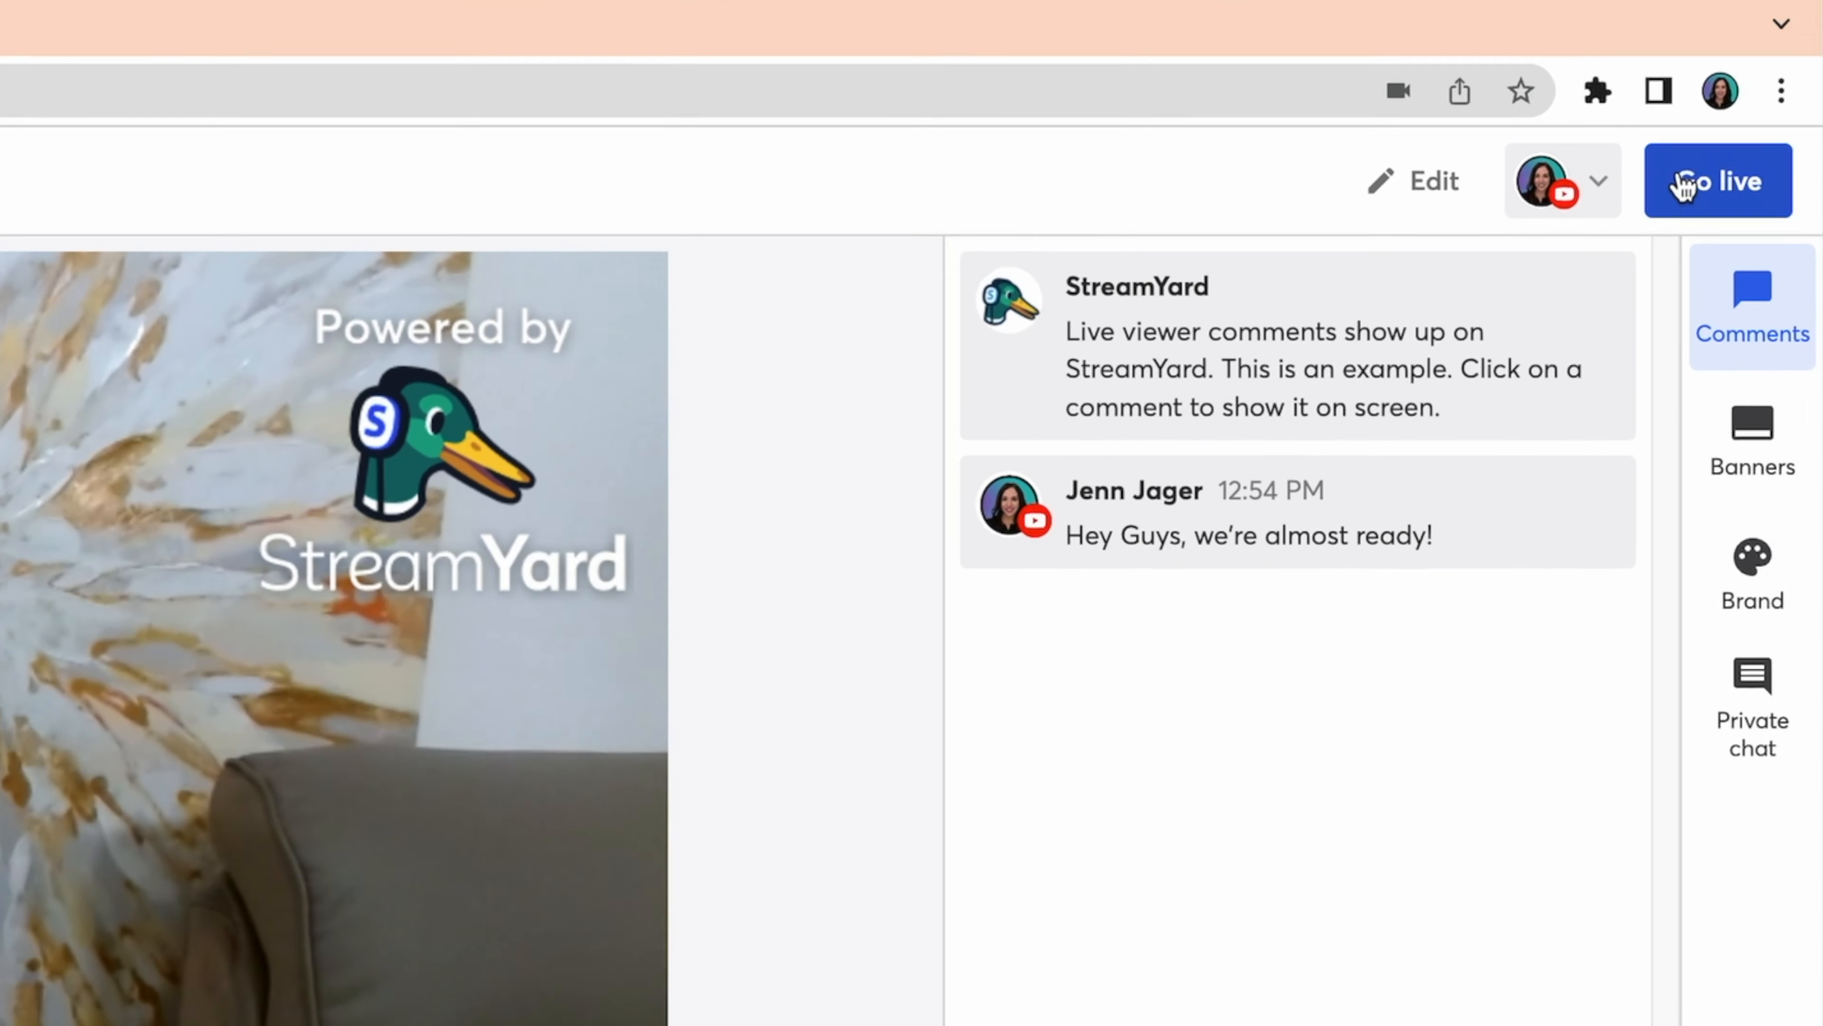
- Go live with the Ask Me Anything! broadcast, confirming the prompt
click(1718, 181)
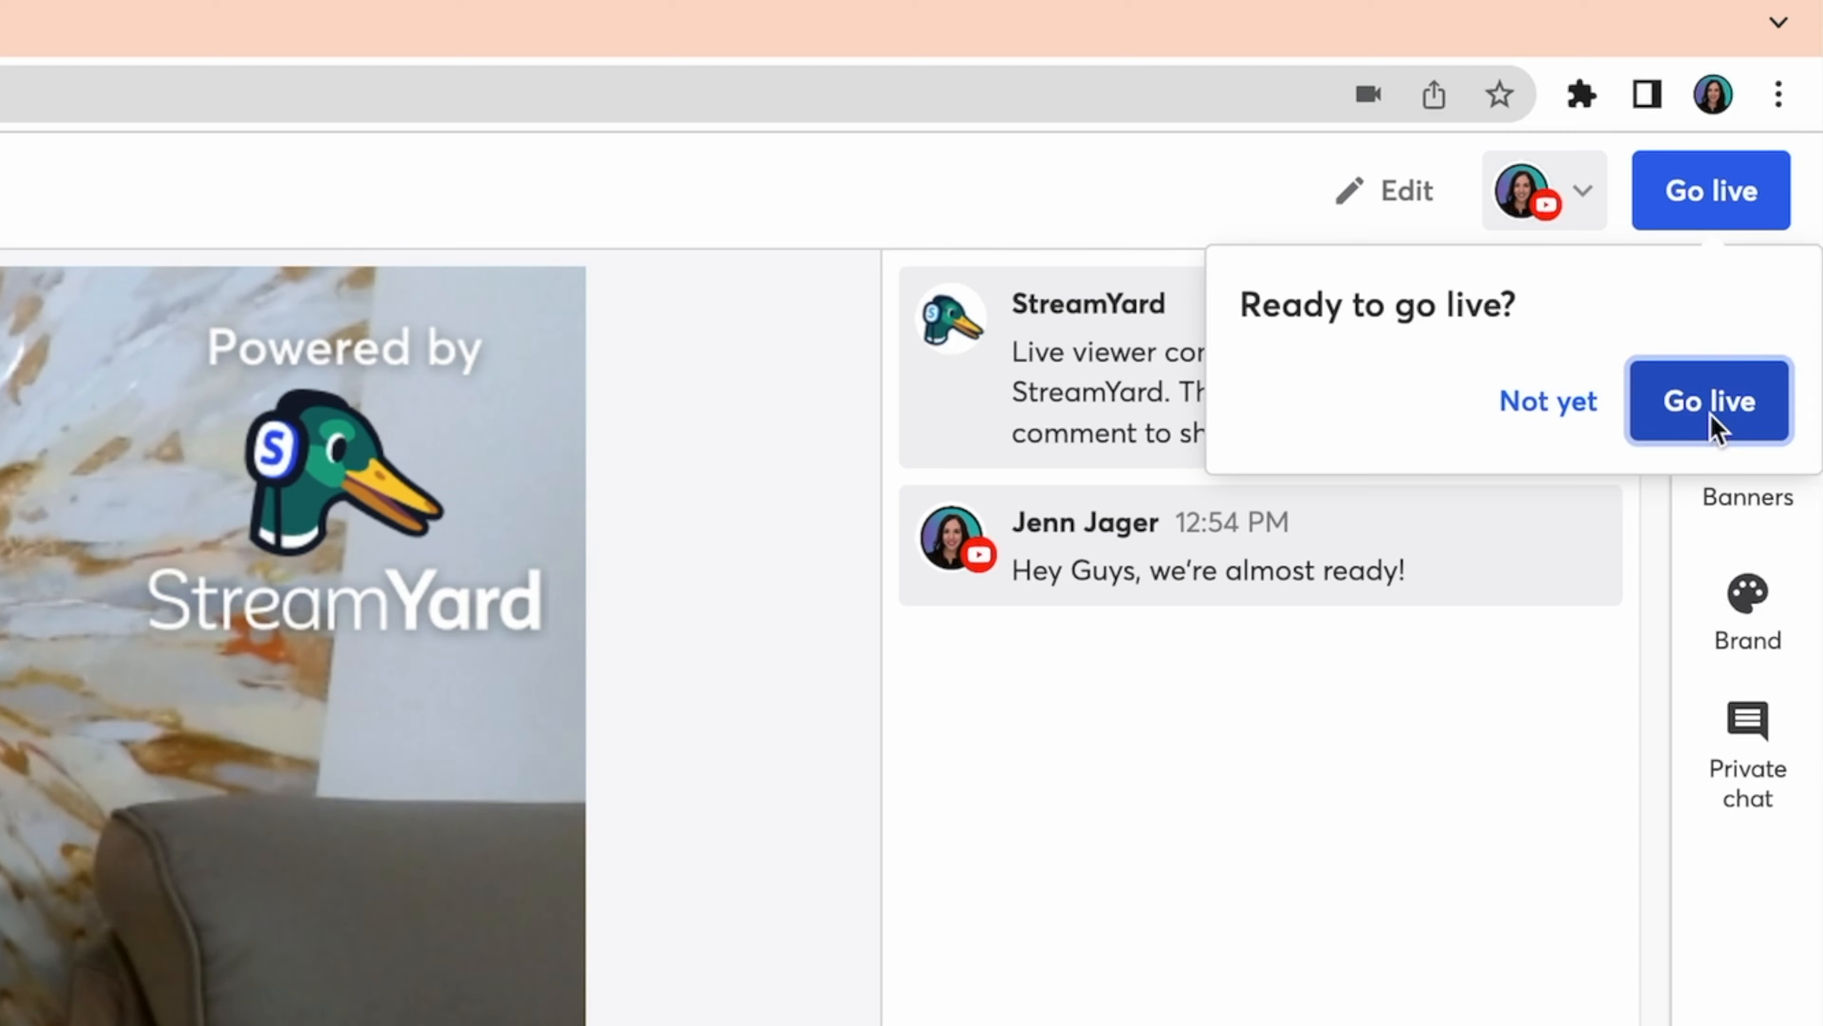
click(1709, 401)
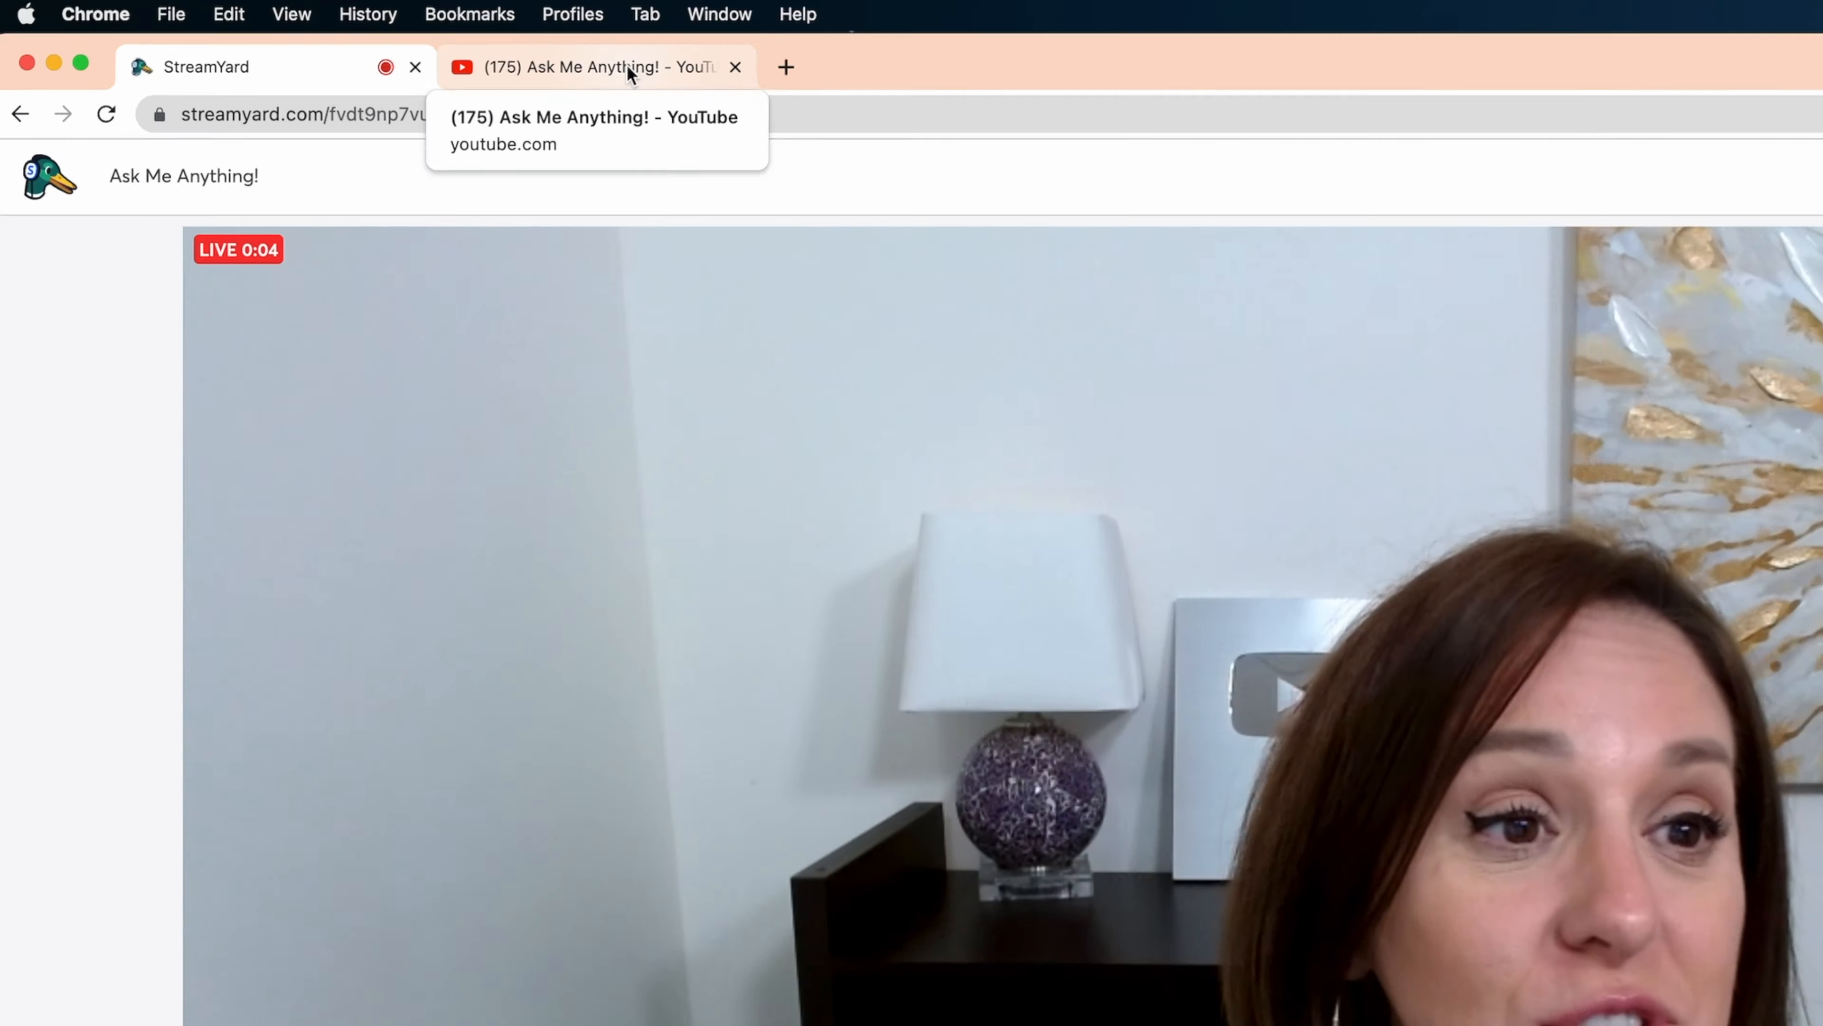
click(593, 66)
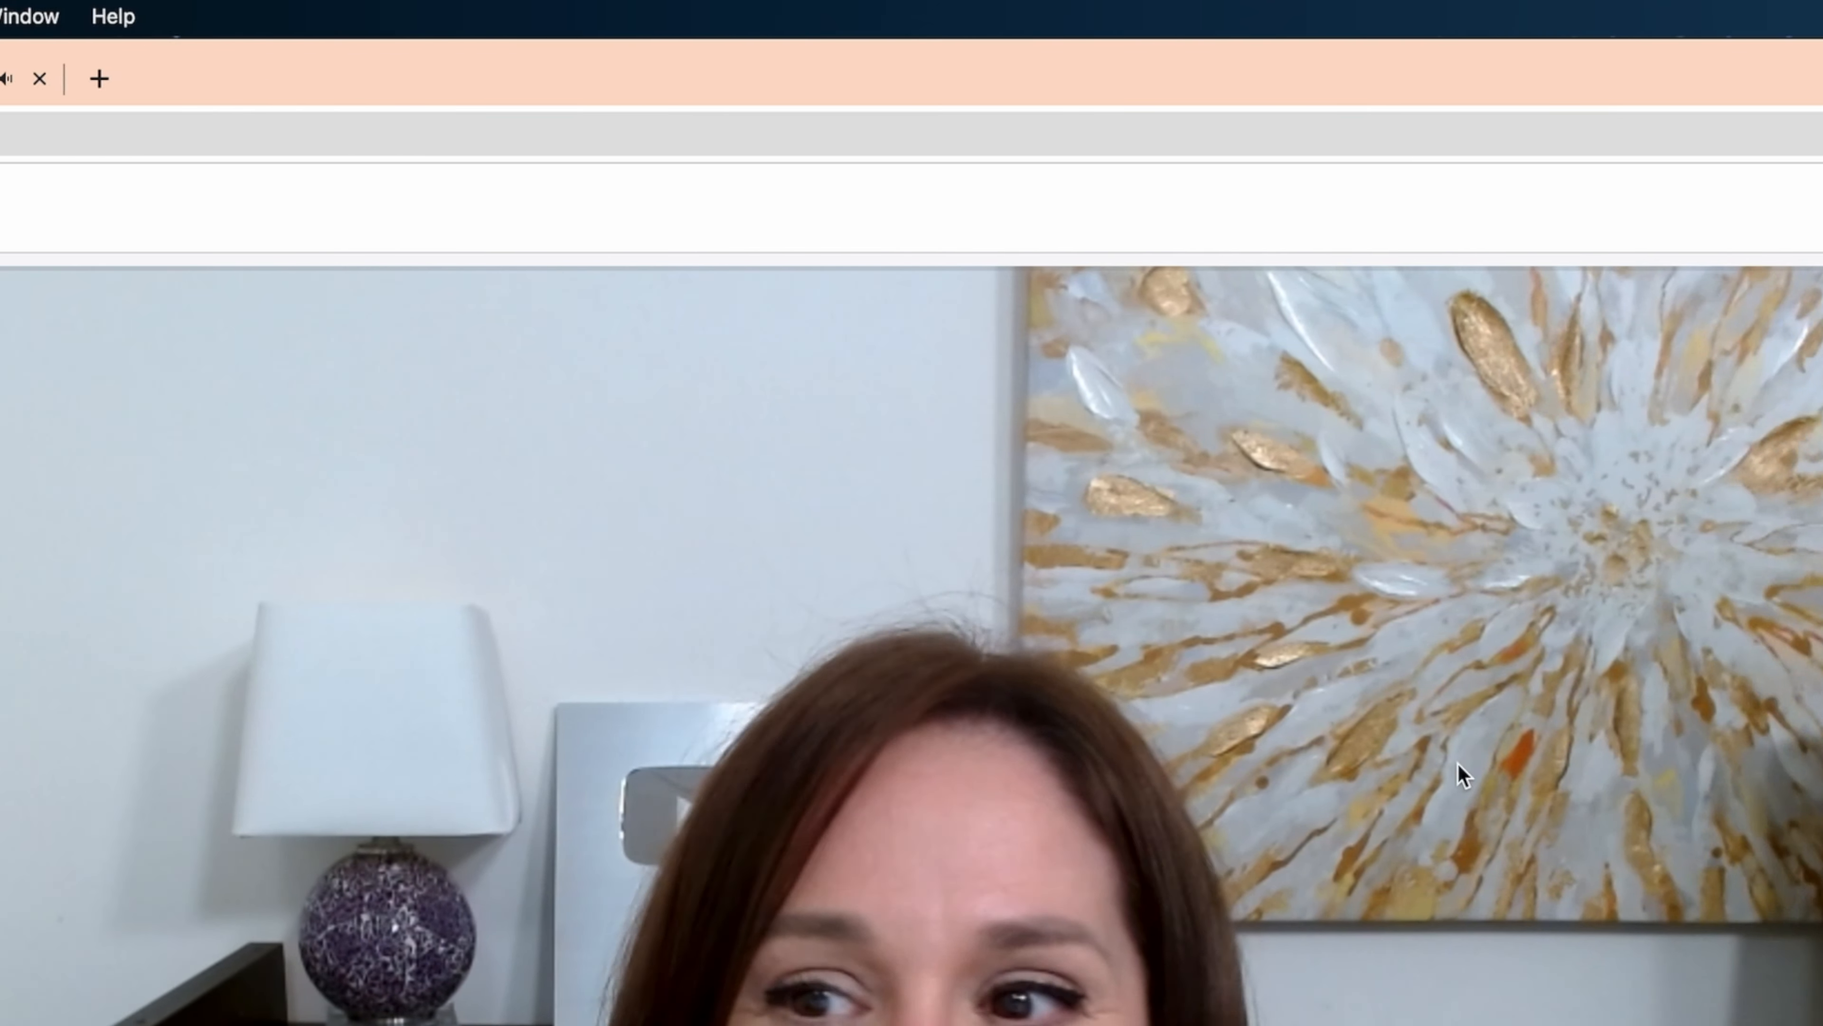
- End the live broadcast and confirm ending it
click(1698, 207)
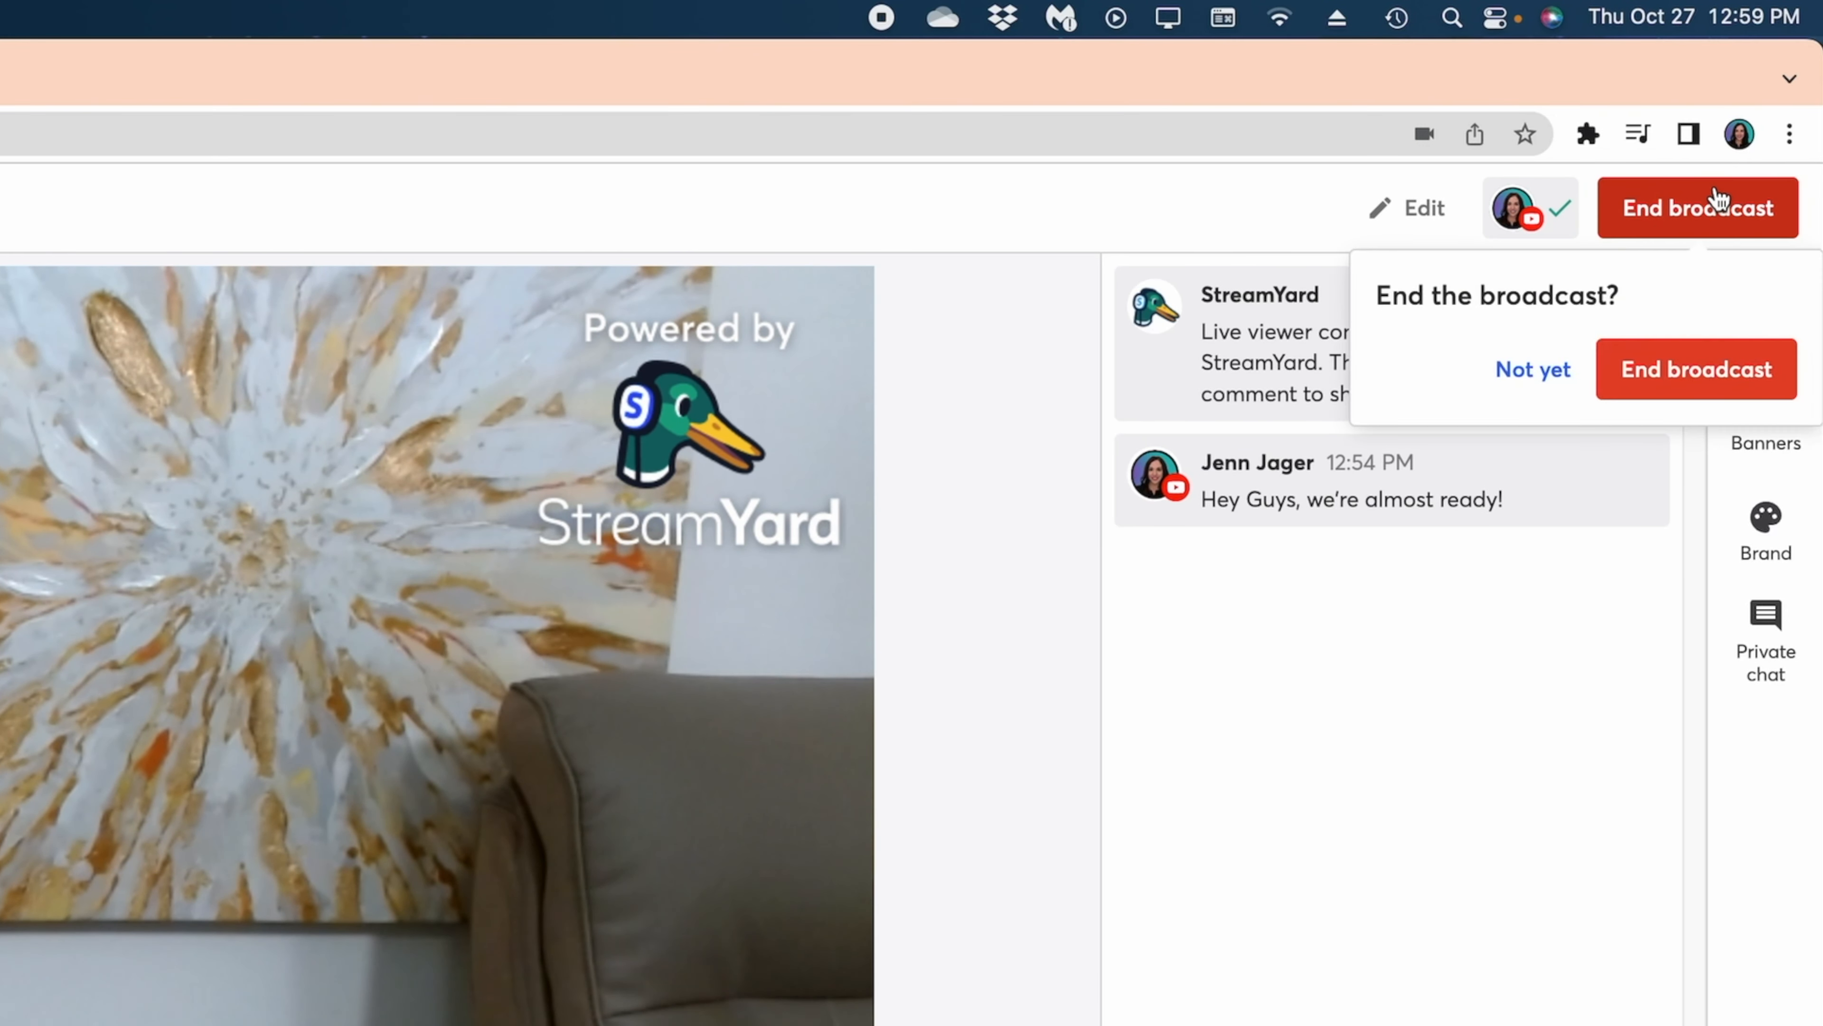
click(1695, 369)
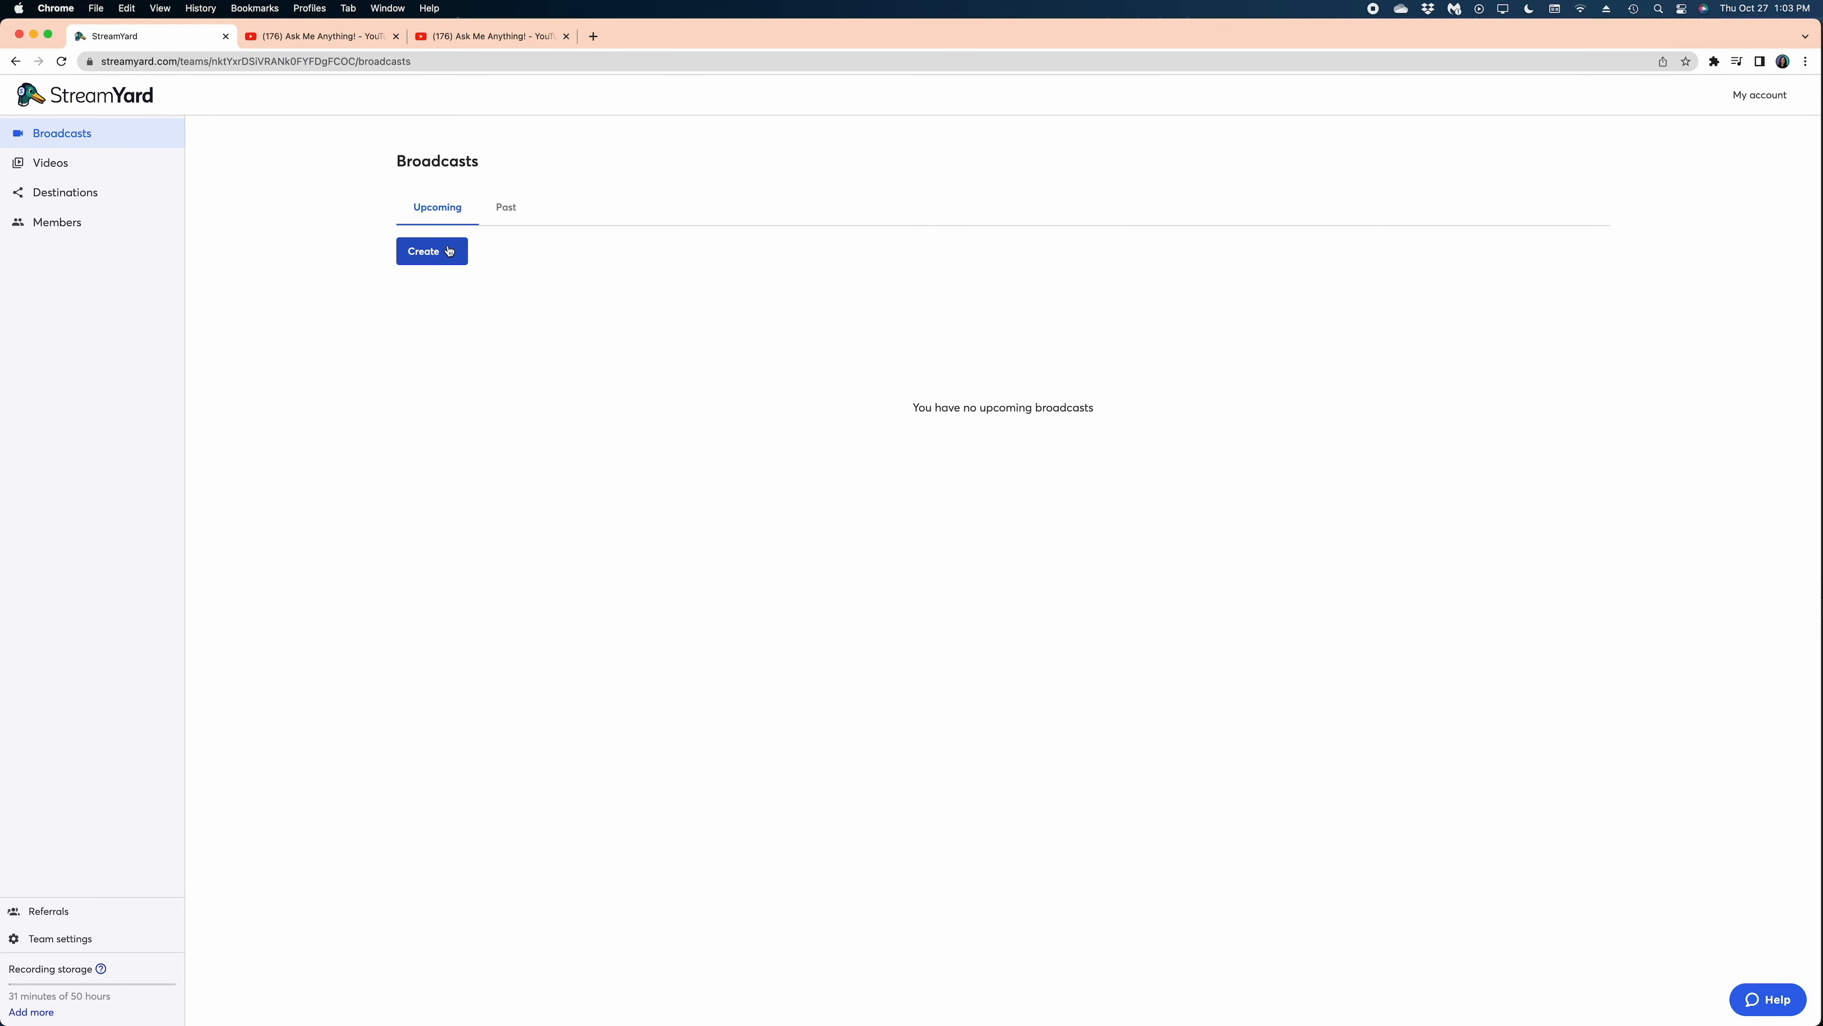
- Start a new broadcast to the YouTube channel with details customized per destination
click(431, 250)
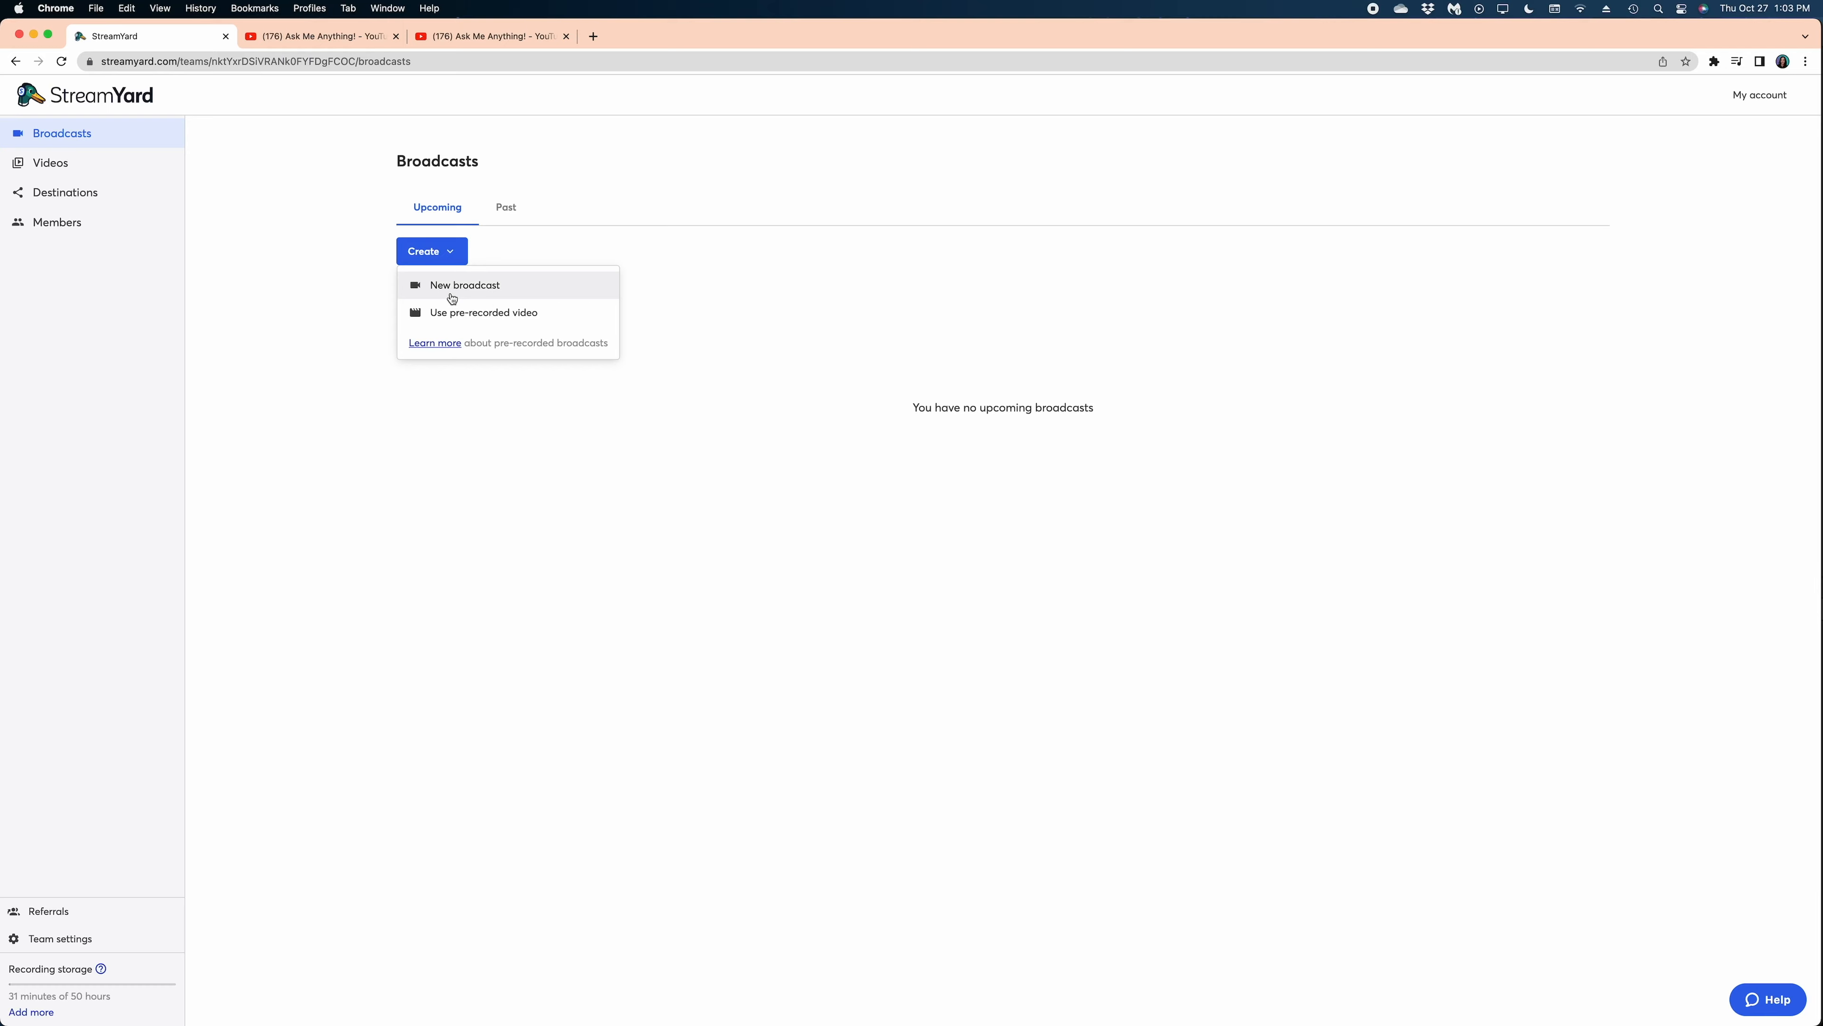
click(465, 285)
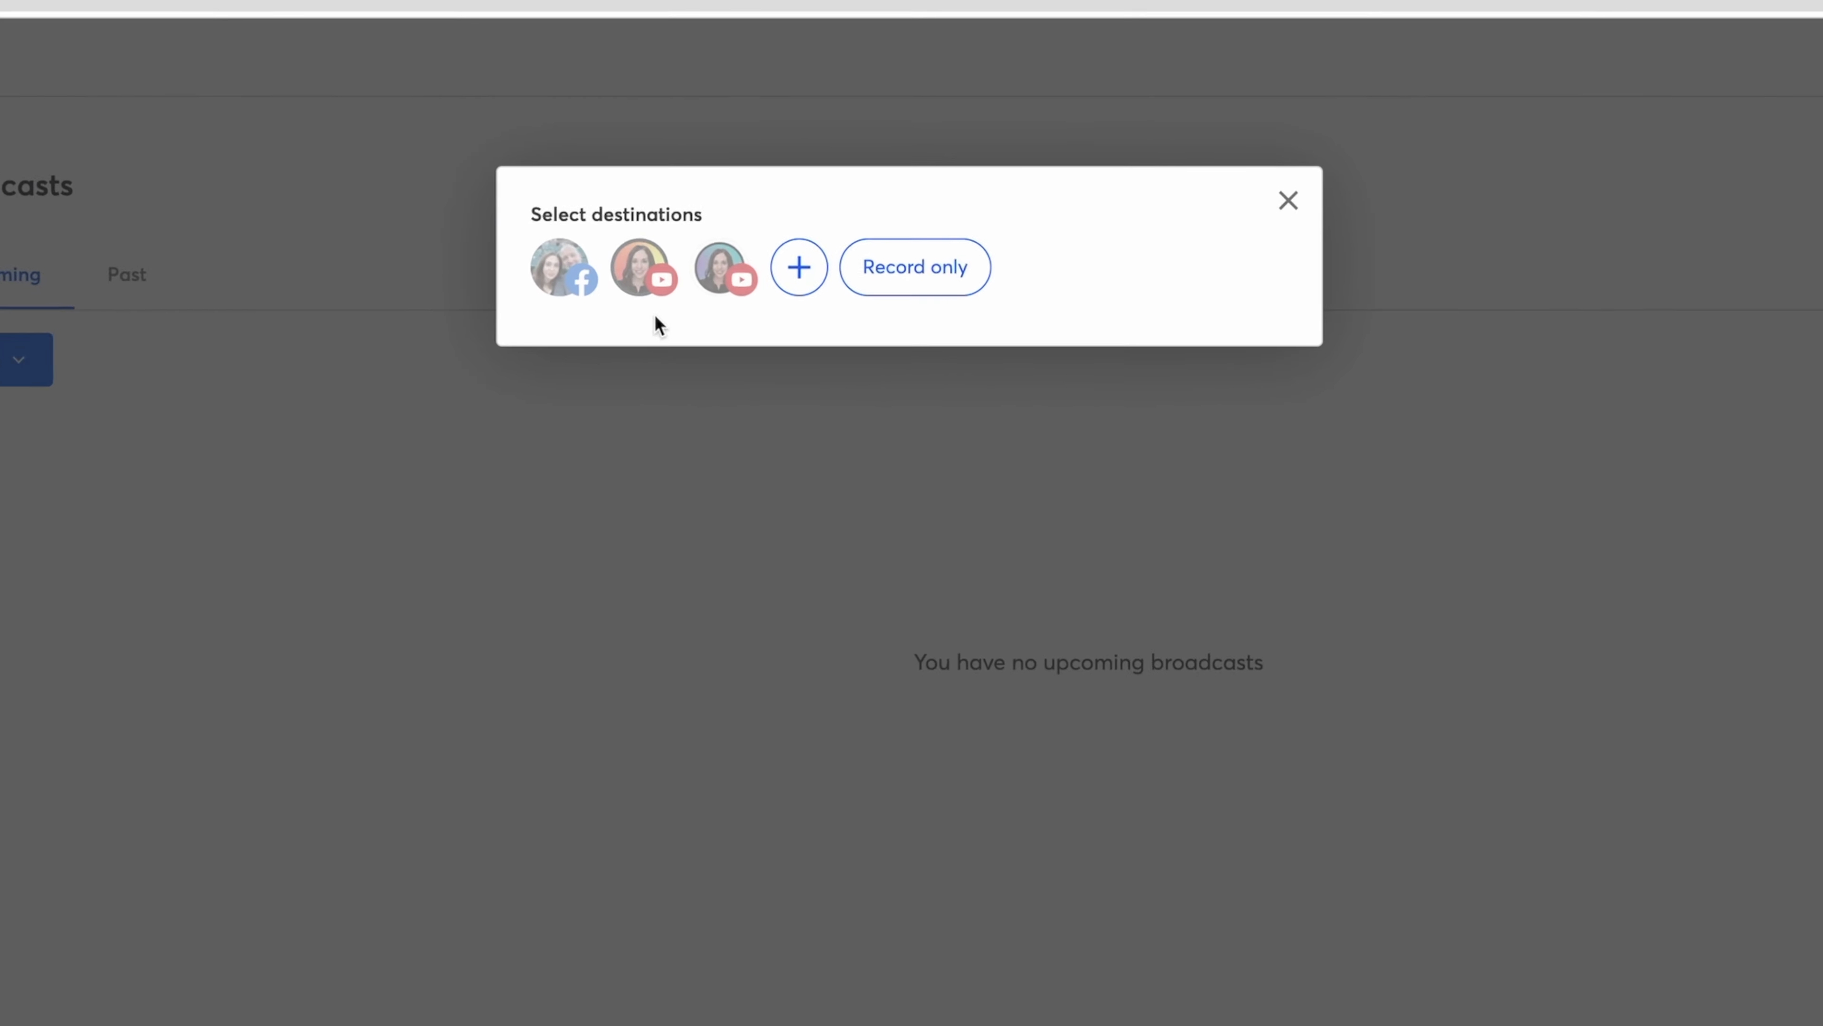
click(724, 266)
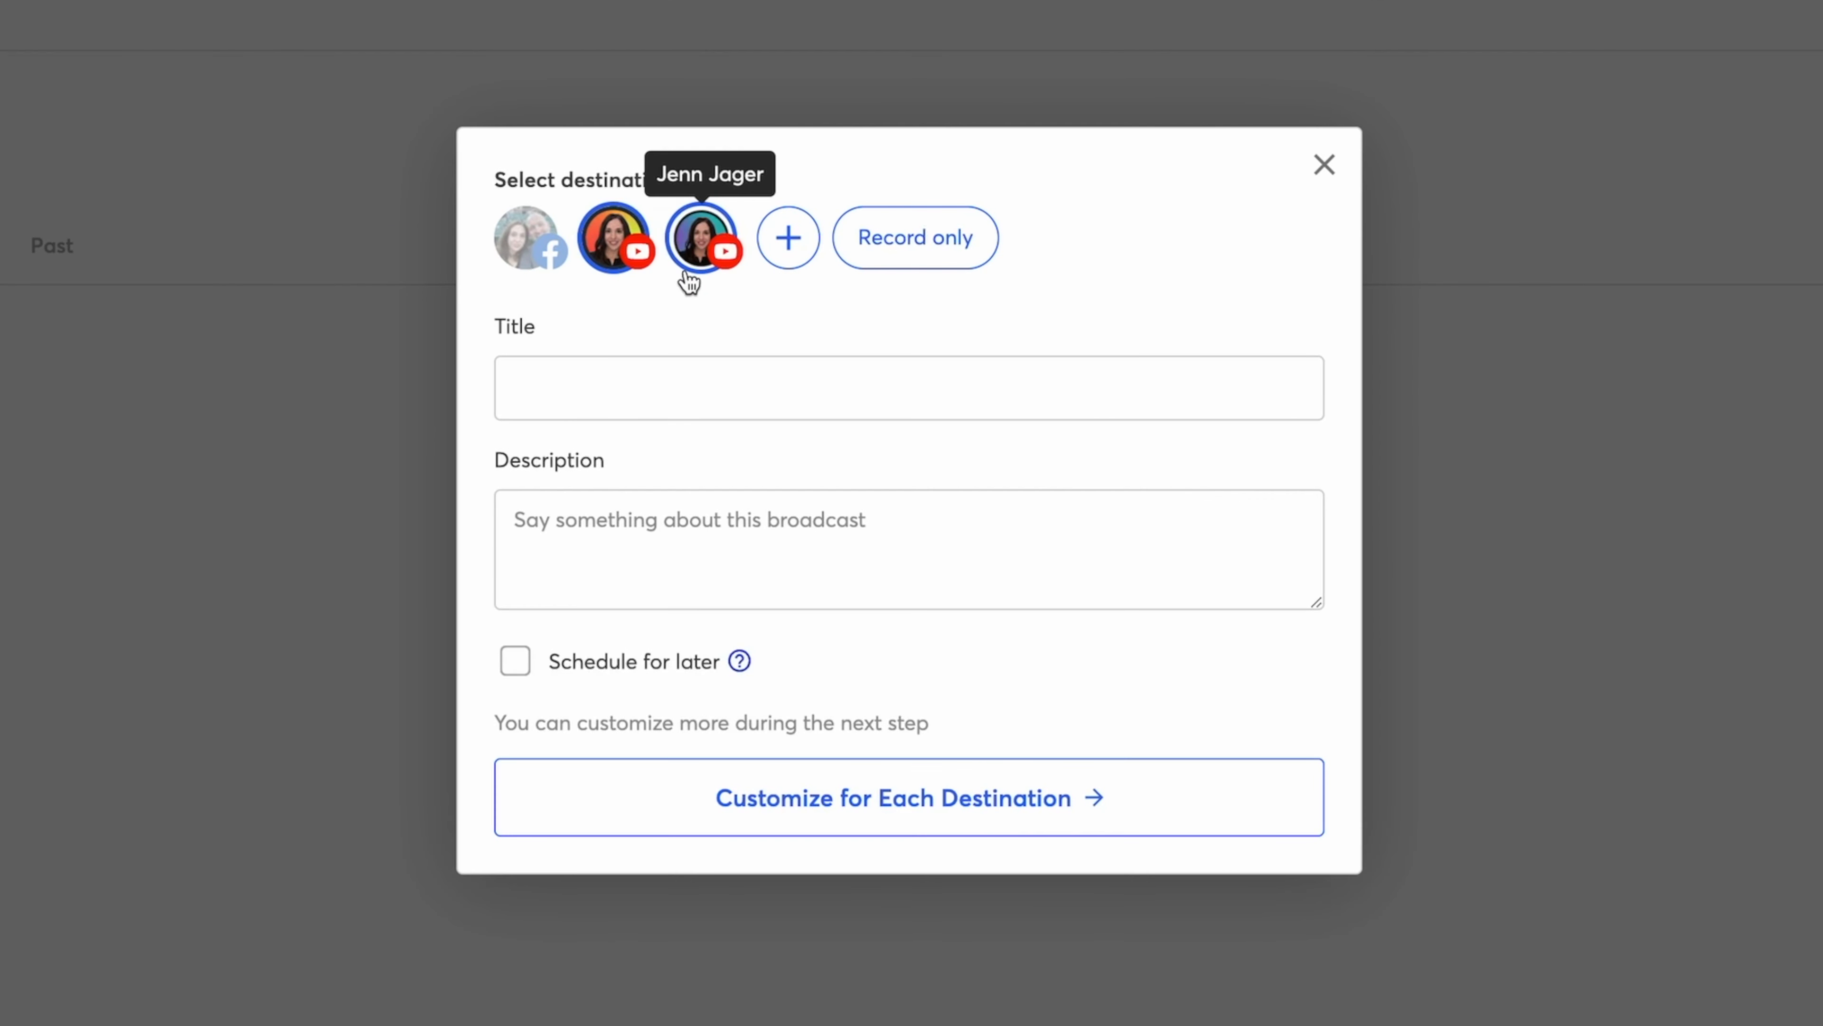
mouse_move(529, 238)
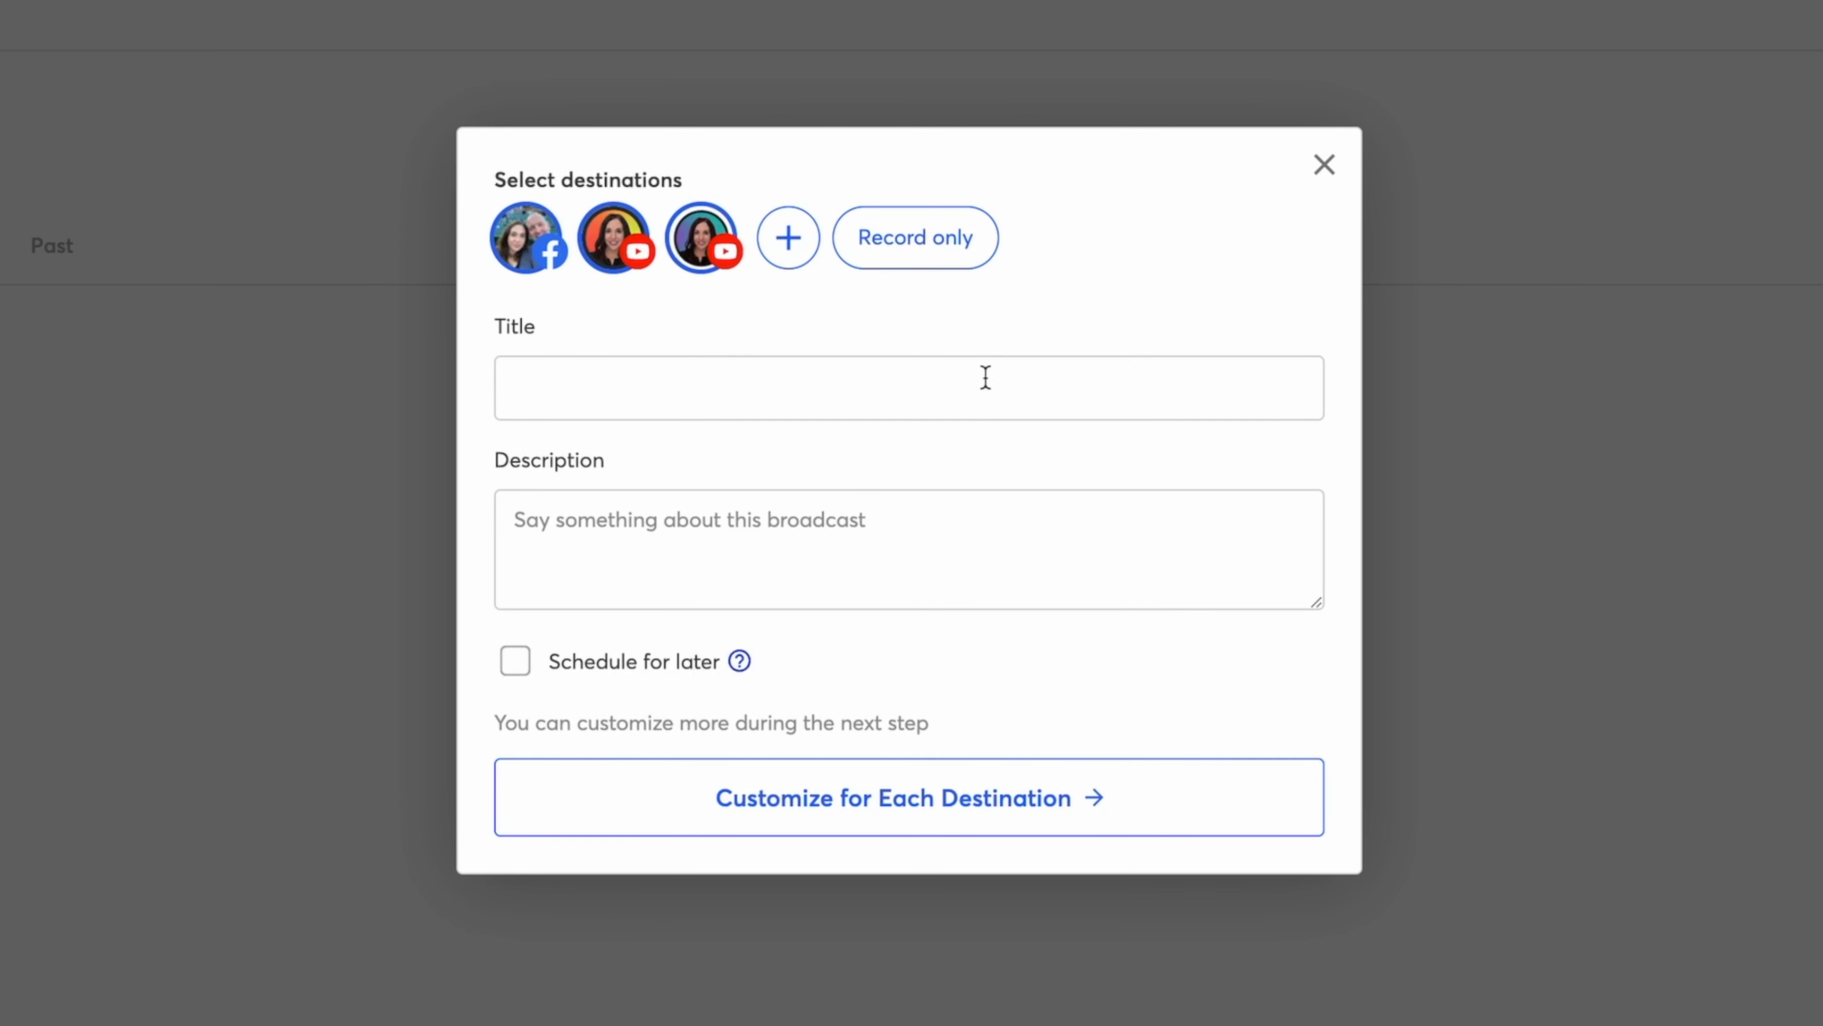
click(908, 797)
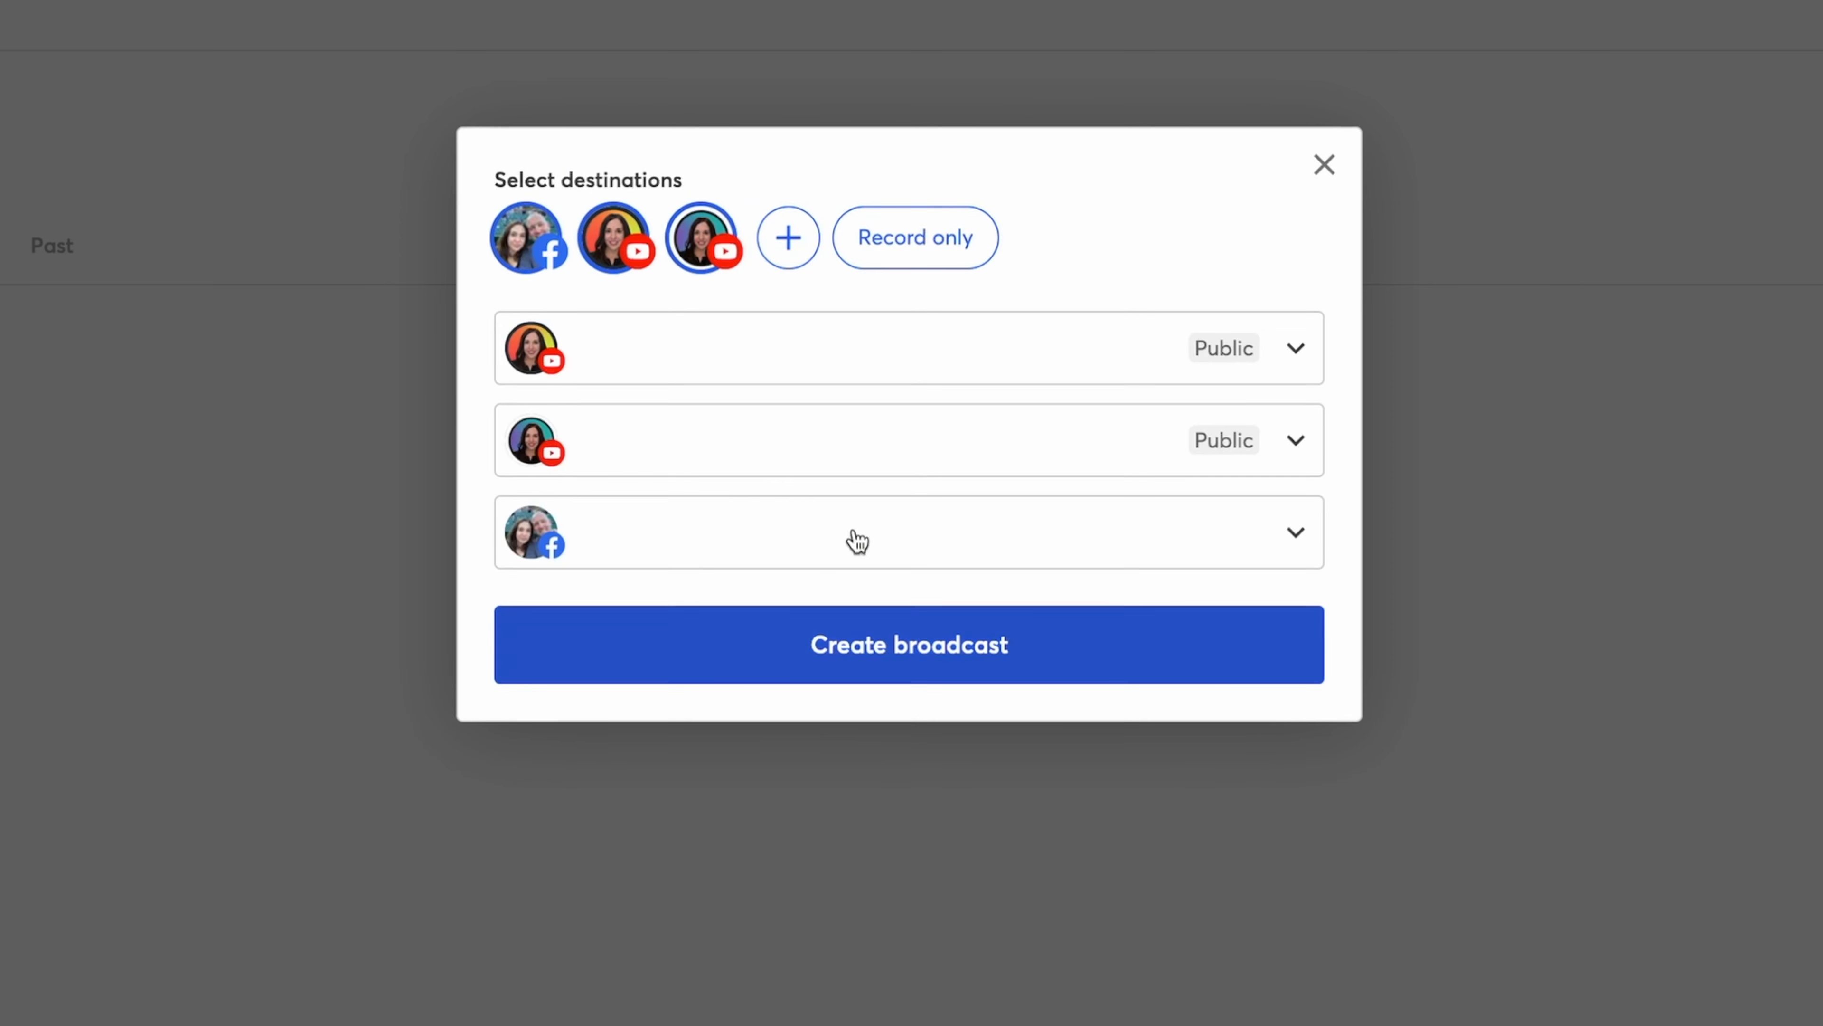
mouse_move(1315, 446)
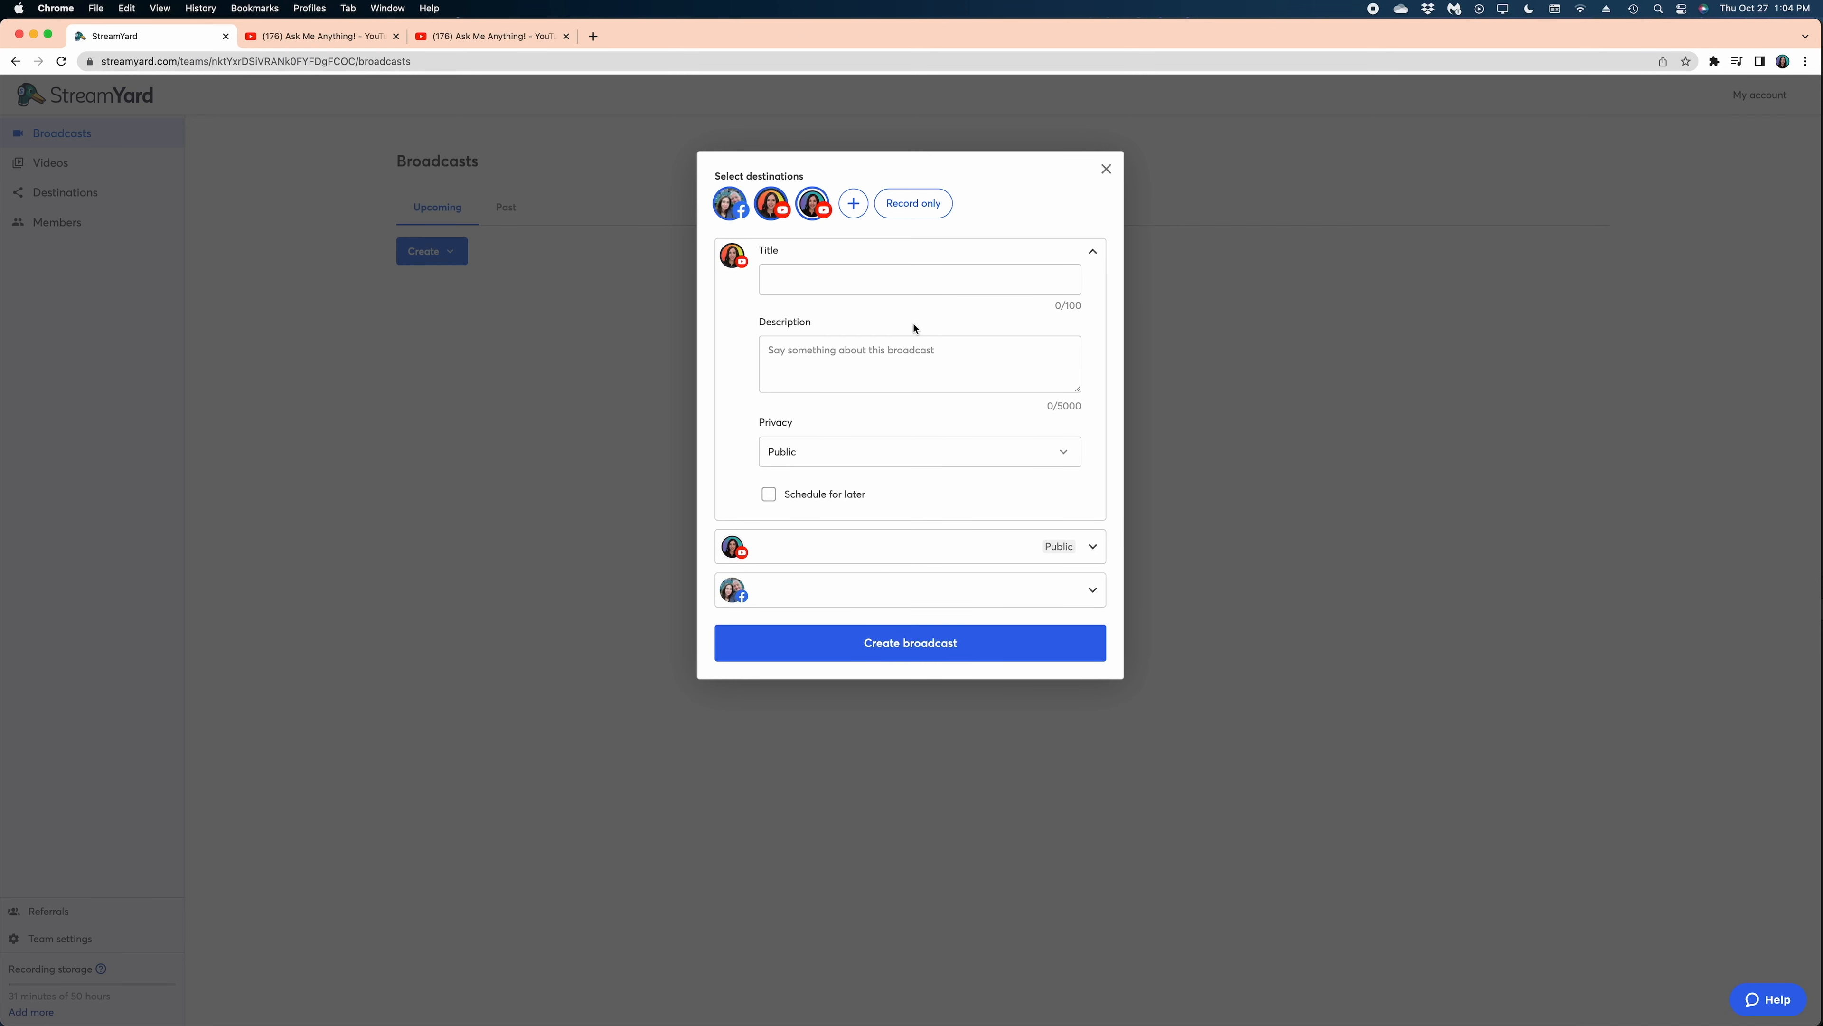
mouse_move(894, 307)
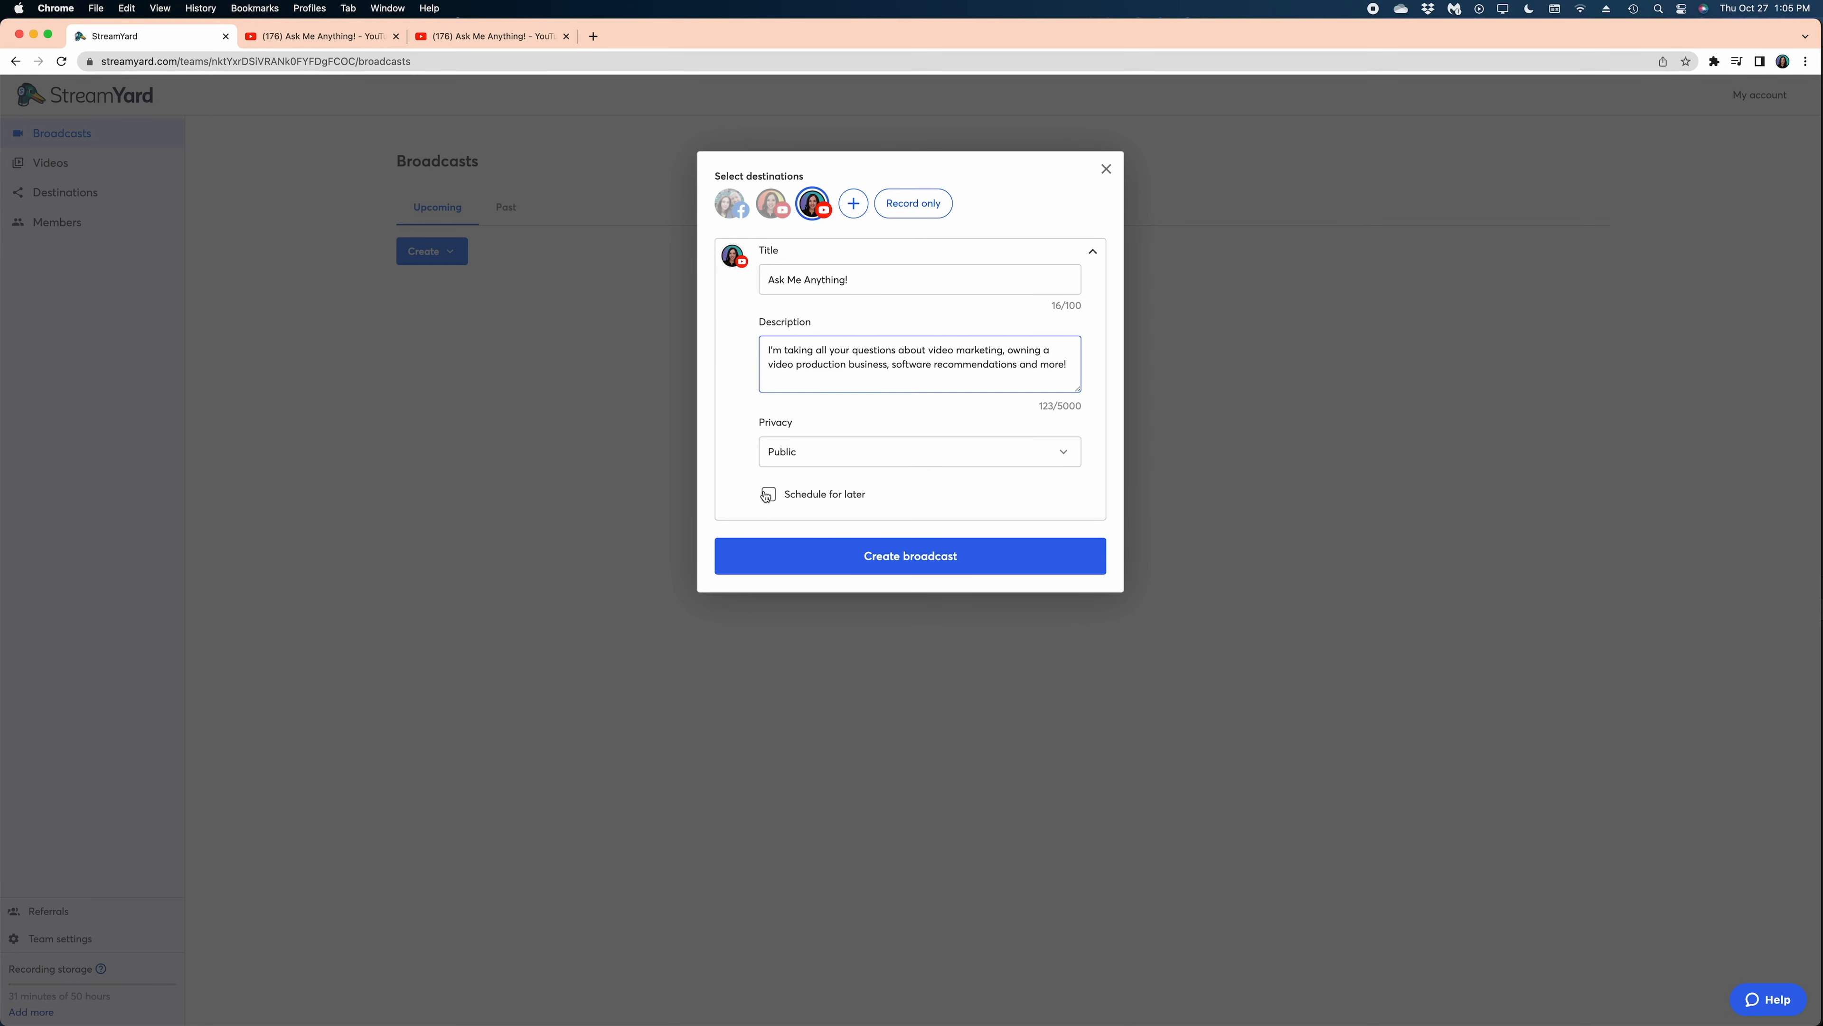
- Schedule Ask Me Anything! for later with an uploaded thumbnail and create the broadcast
click(767, 493)
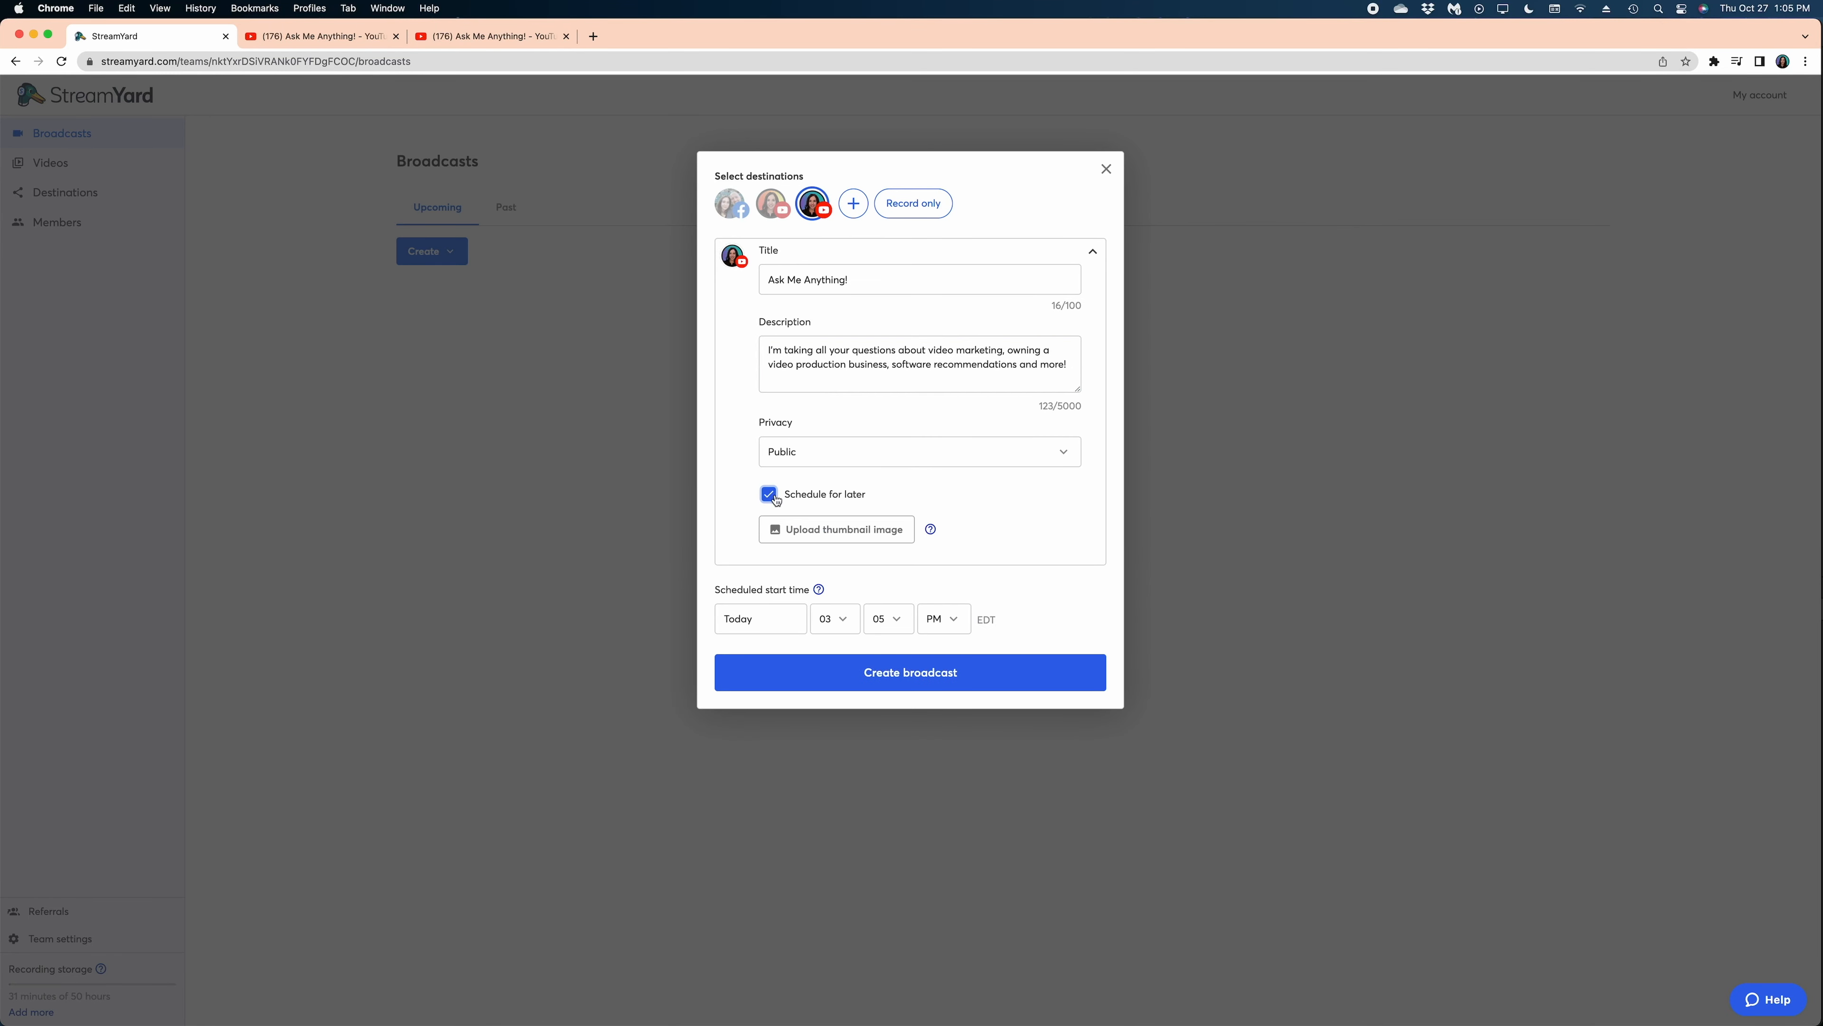
click(835, 529)
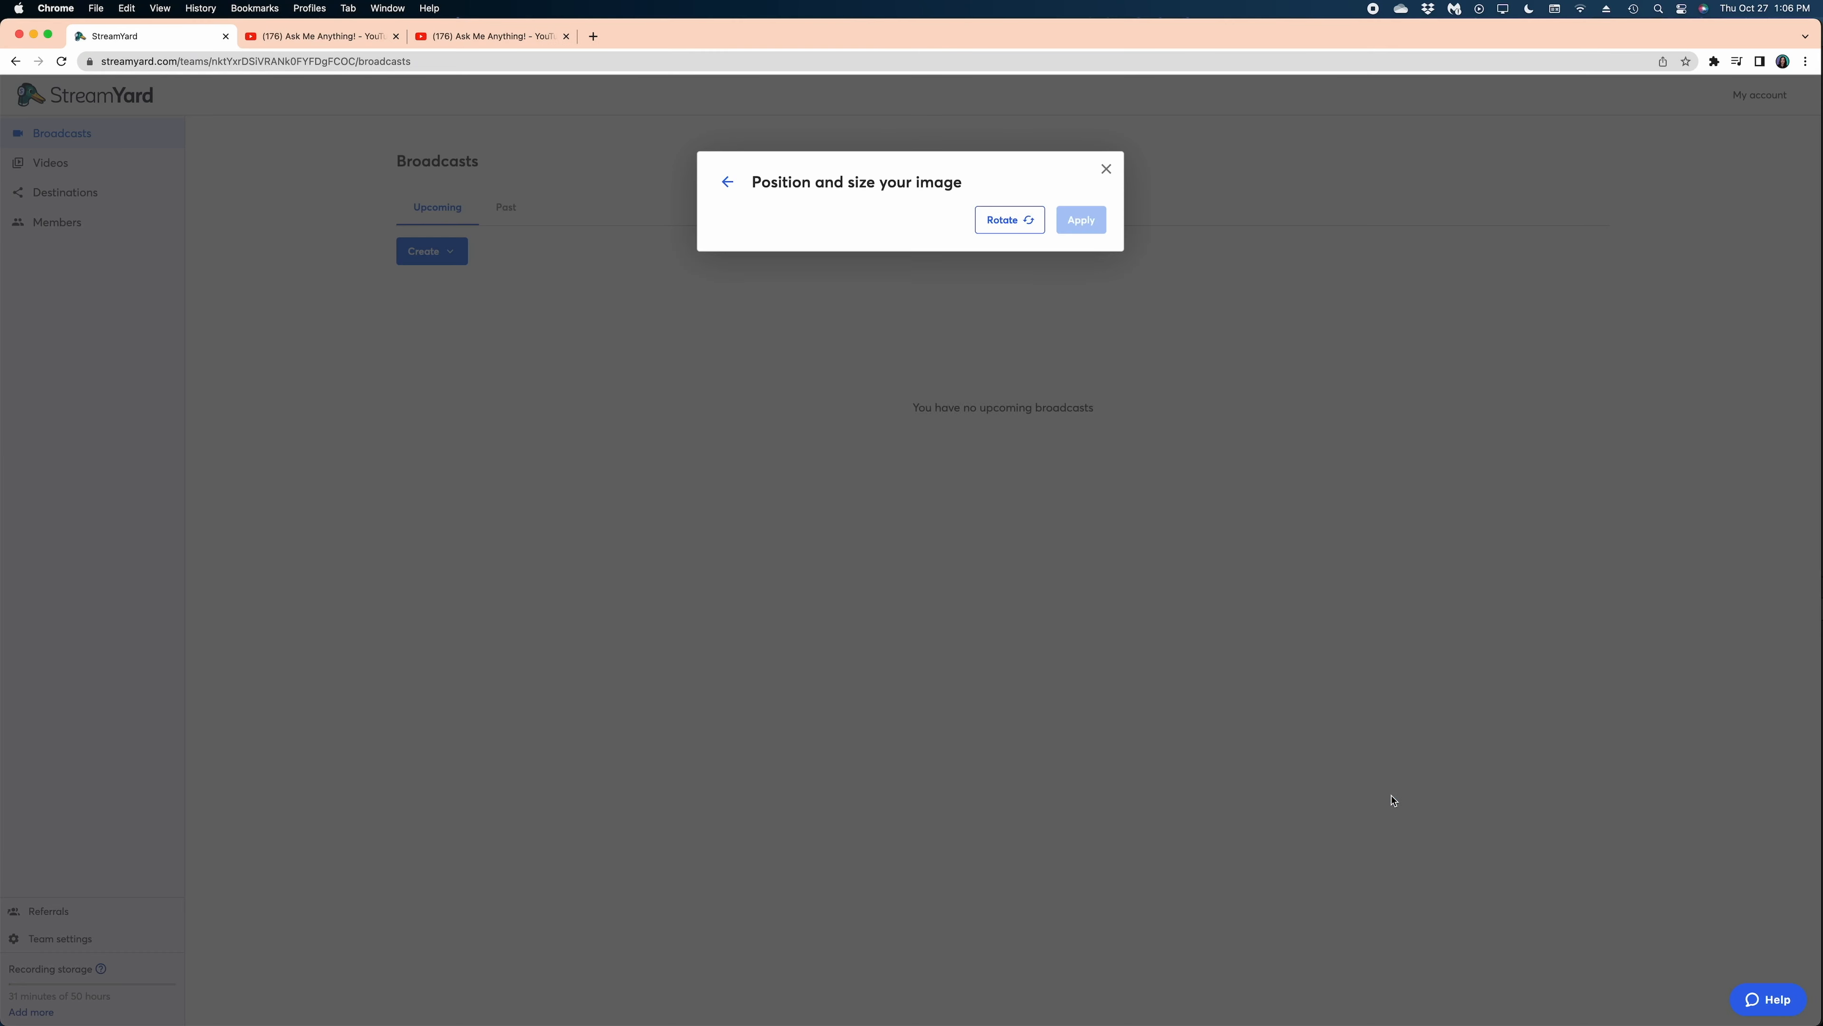
click(1079, 220)
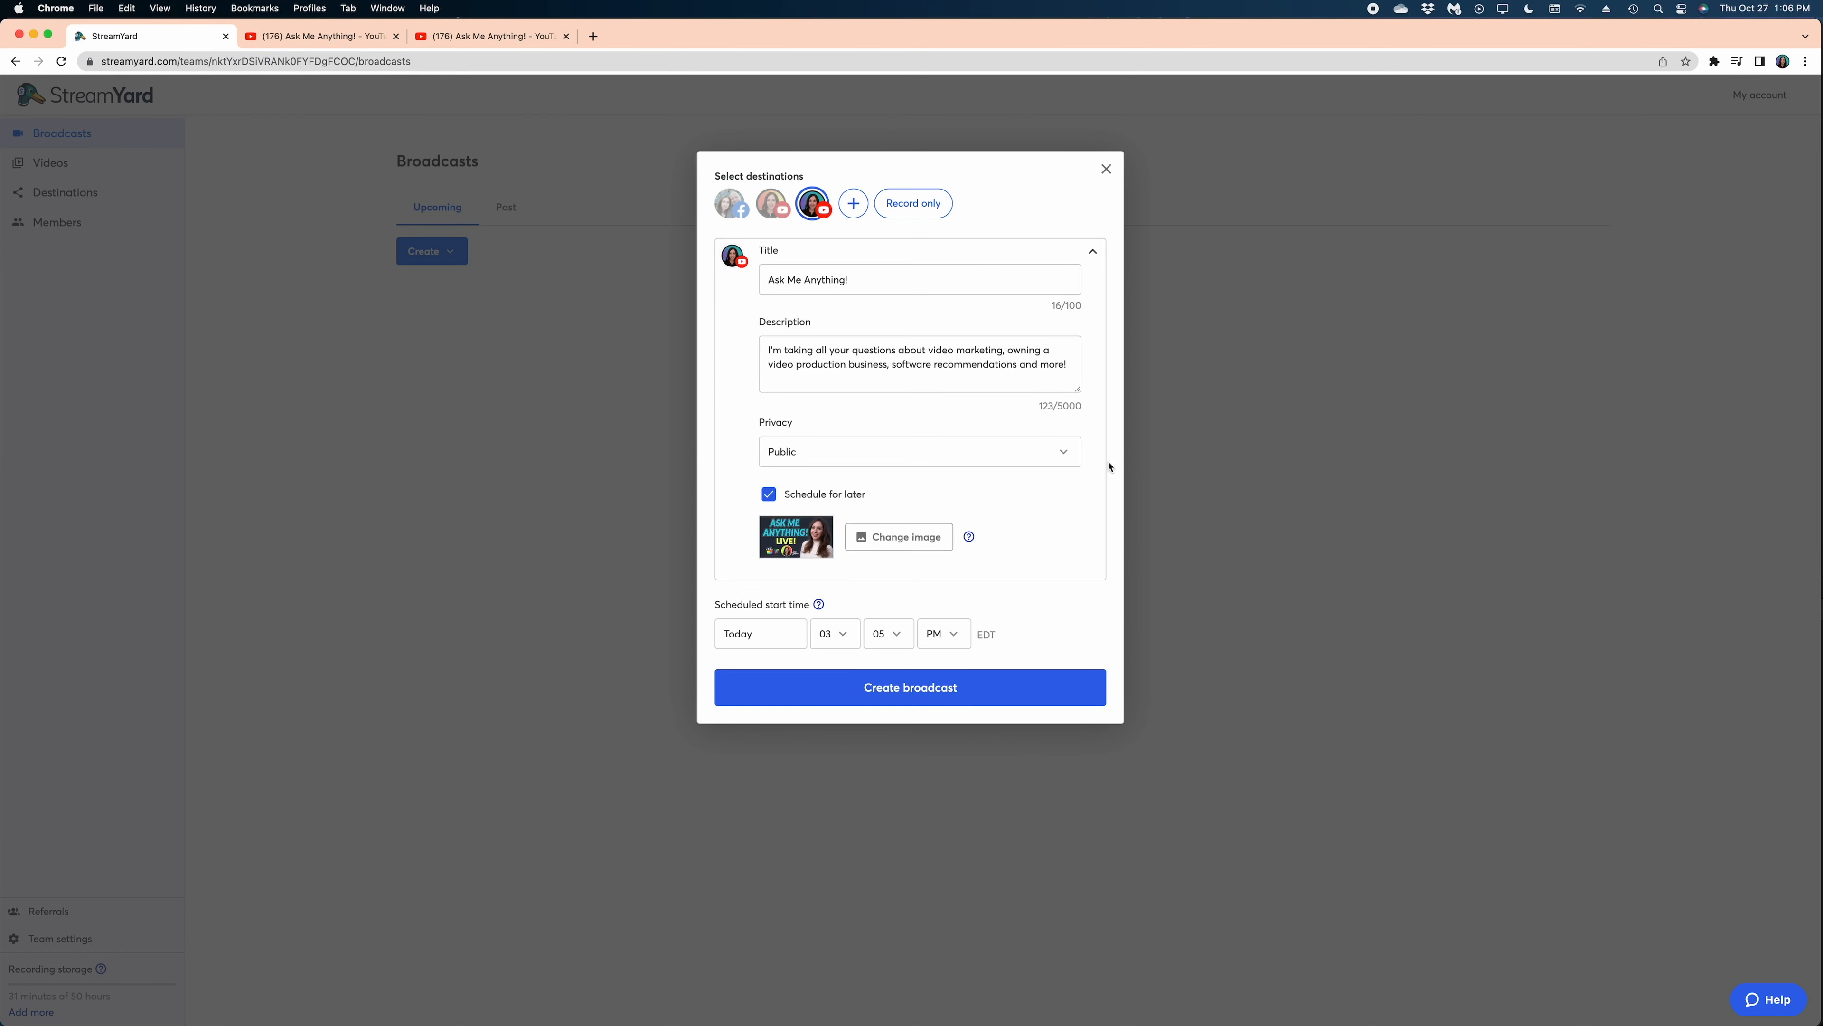
click(910, 685)
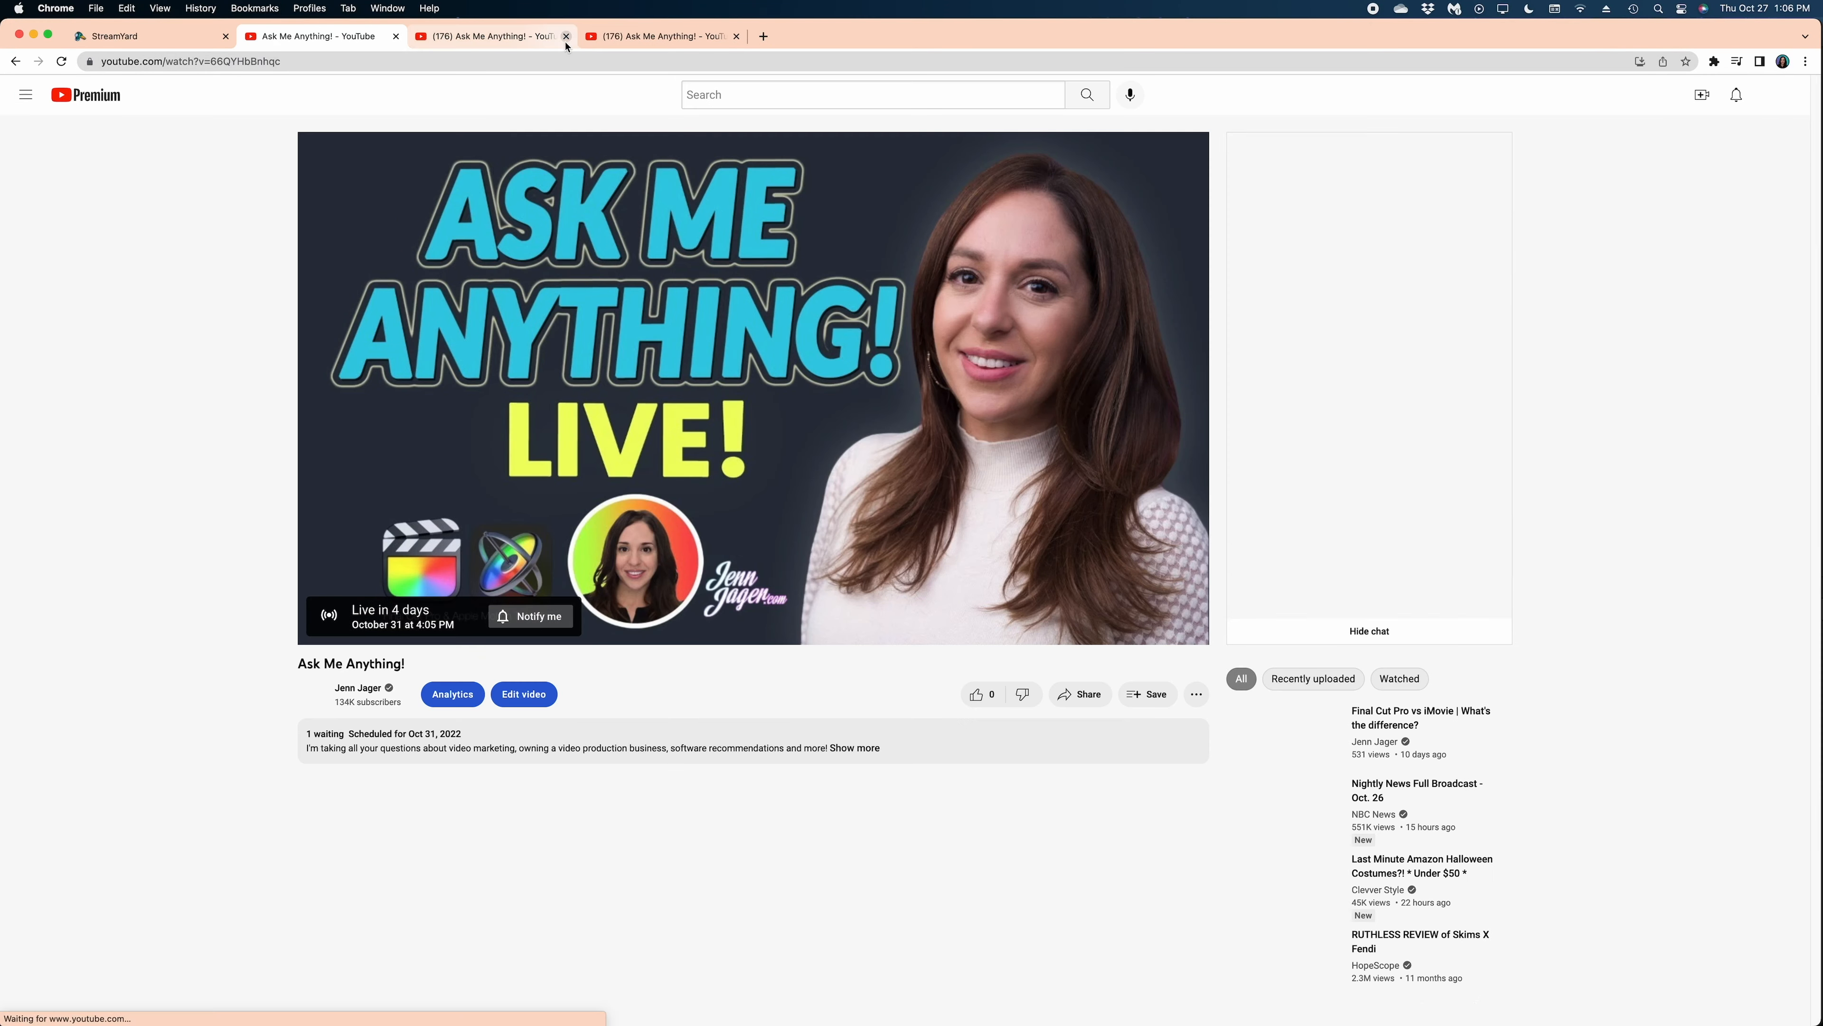
- Close the duplicate YouTube tab, leaving the scheduled stream page
click(566, 36)
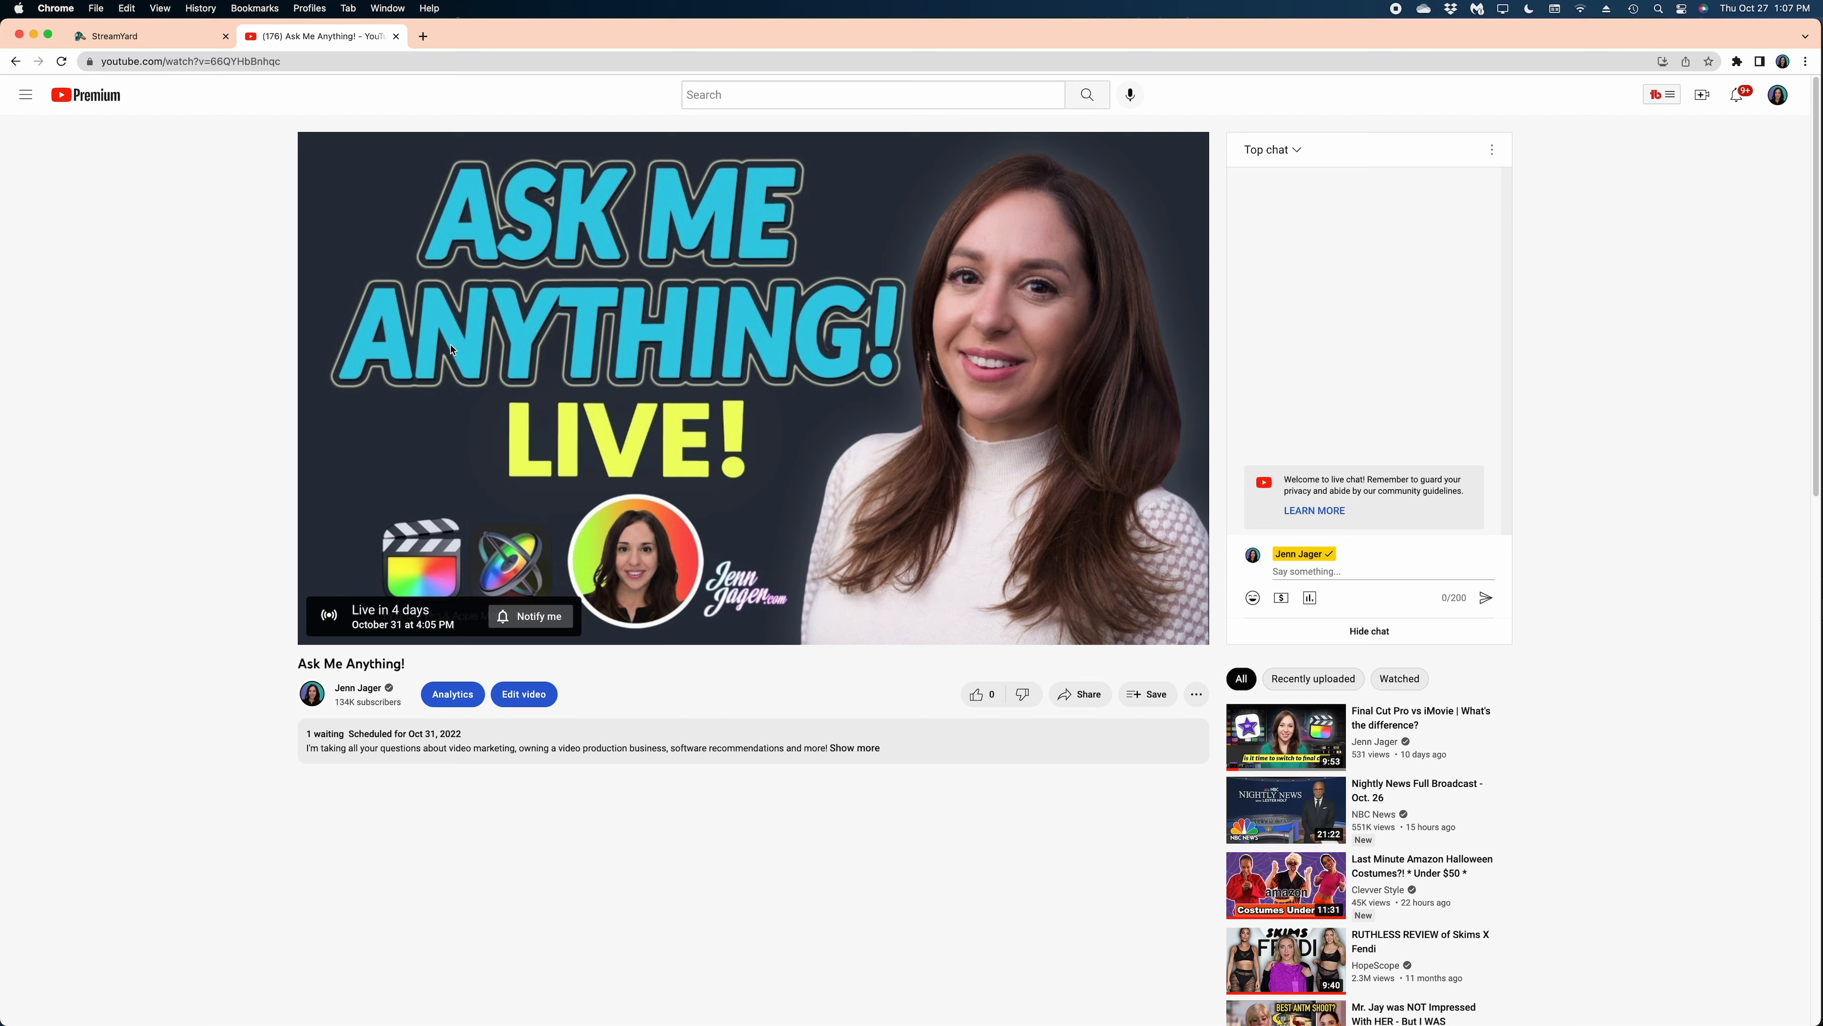
mouse_move(544, 650)
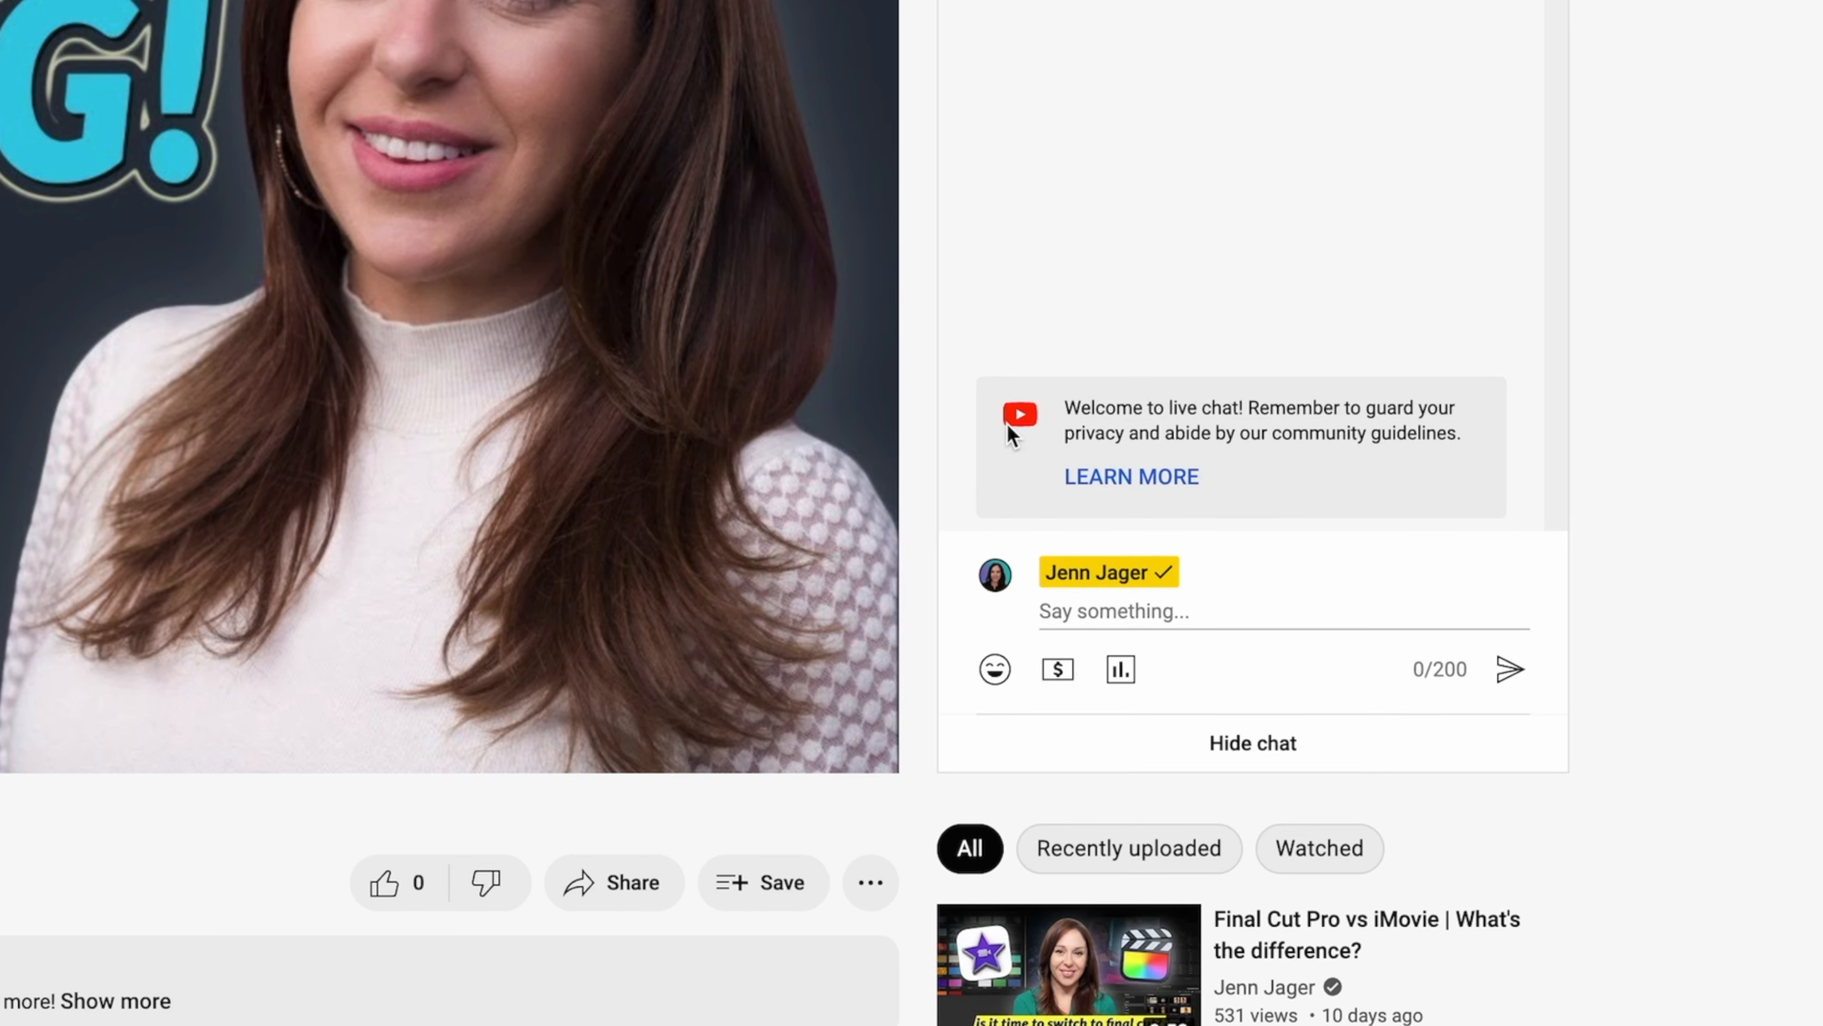
mouse_move(1125, 544)
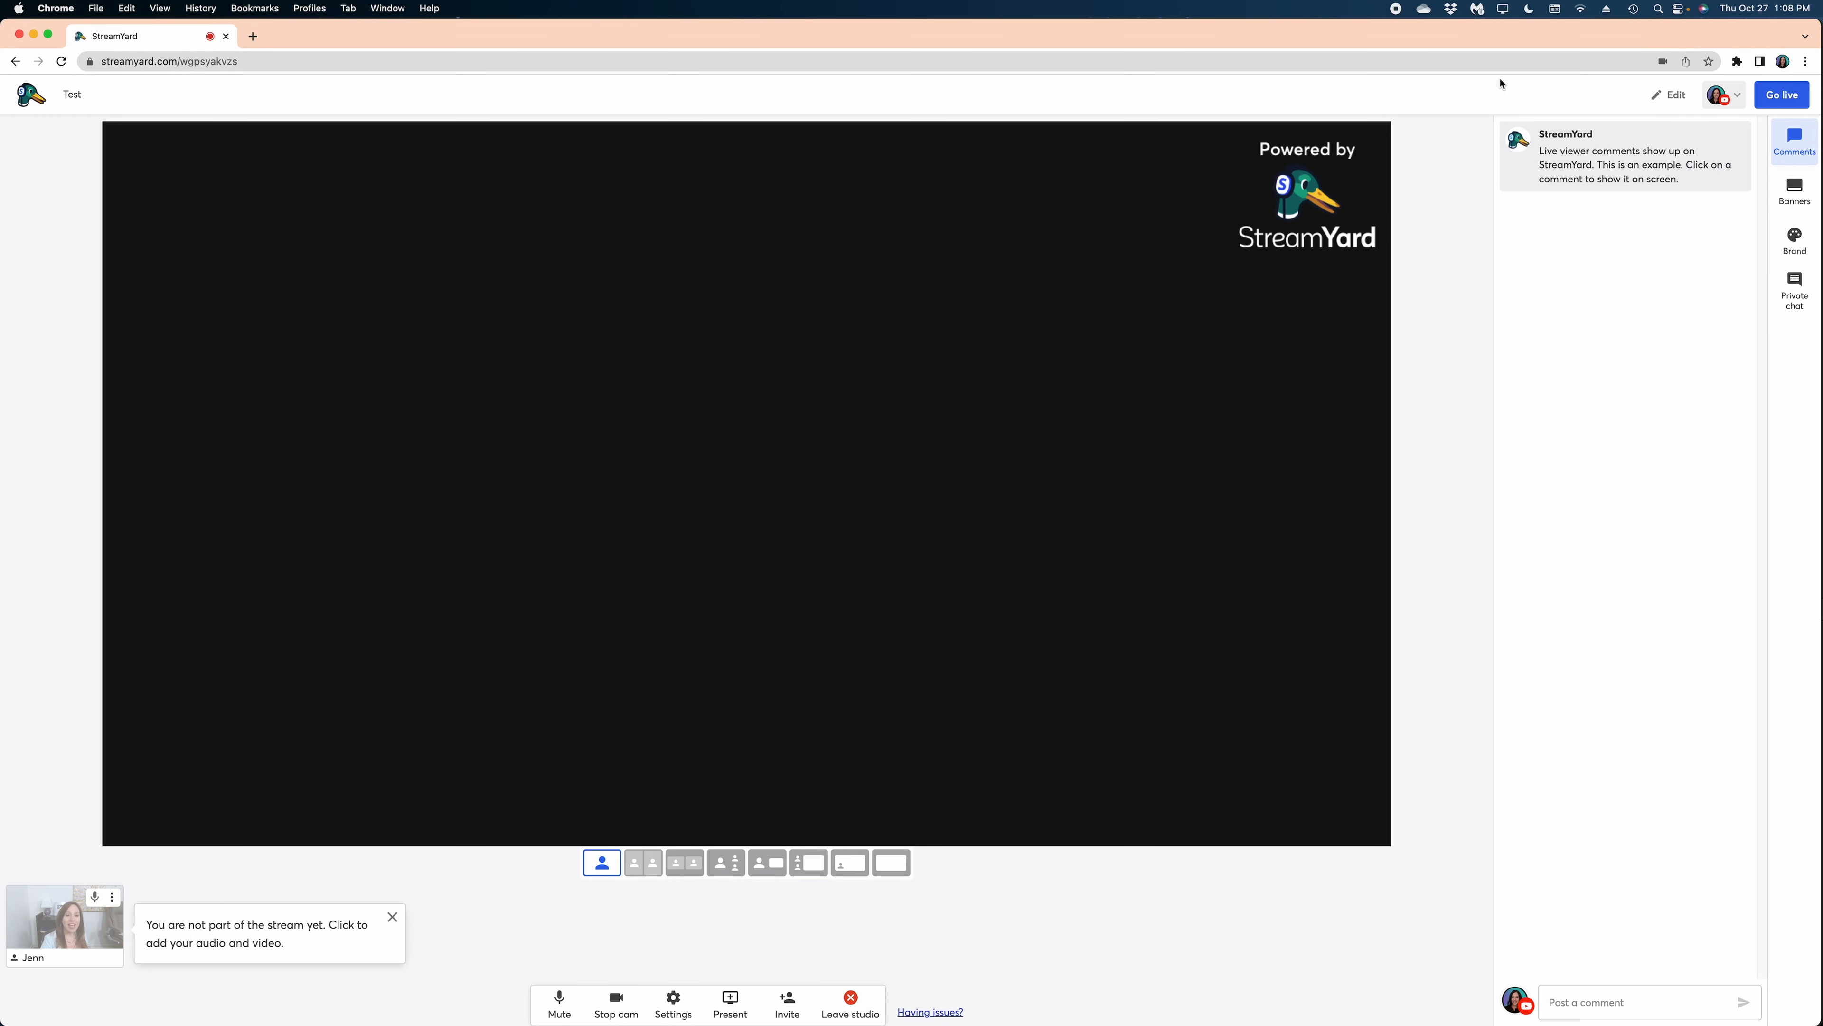
mouse_move(1423, 181)
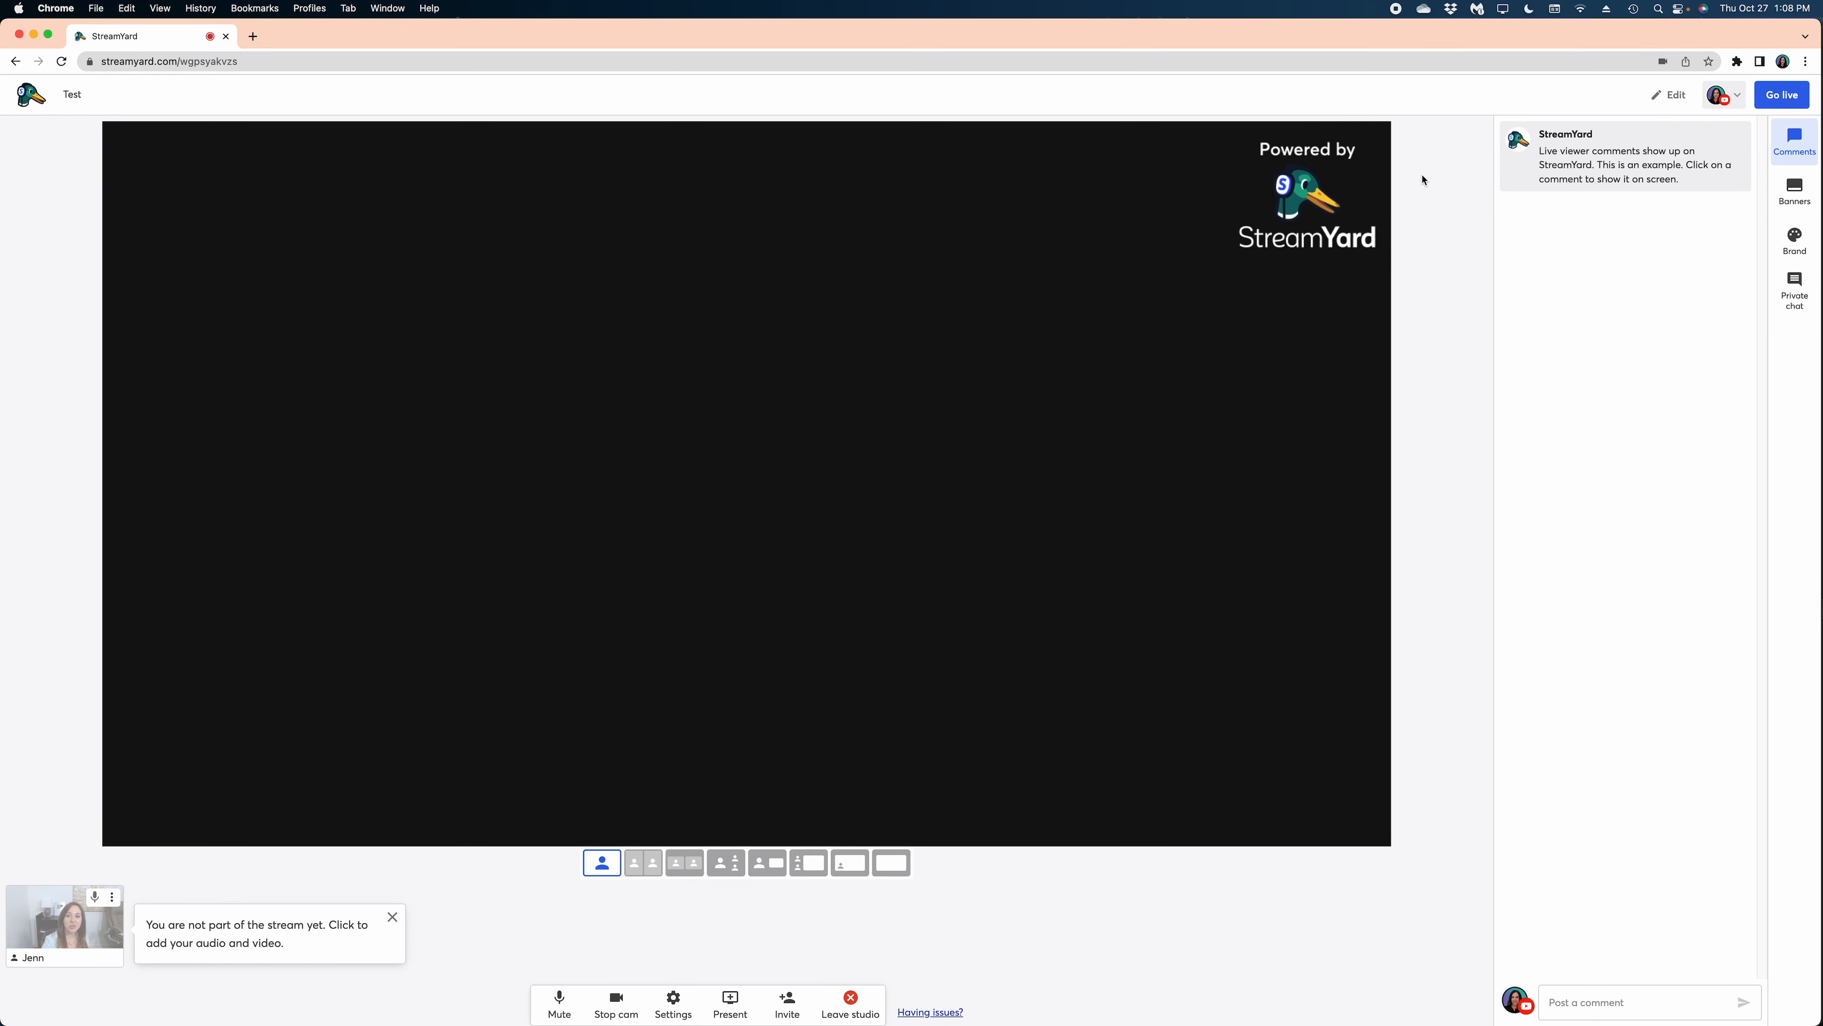
mouse_move(1478, 212)
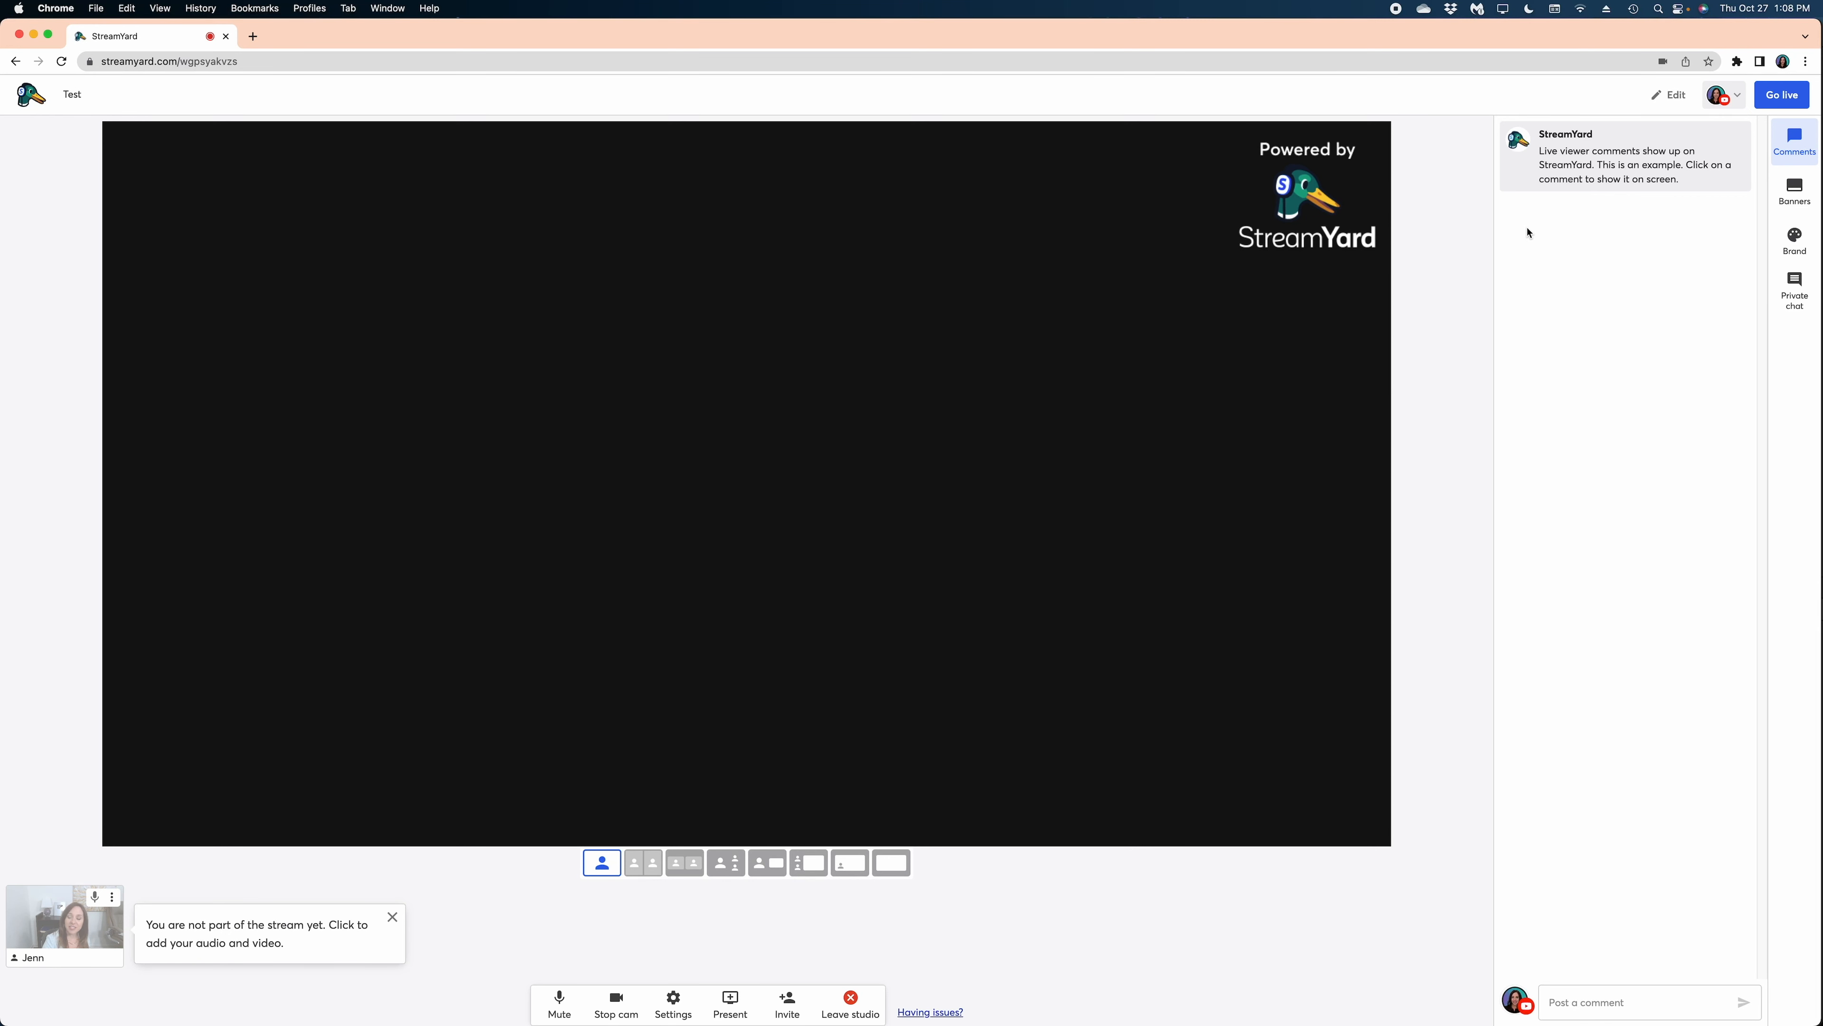
mouse_move(1547, 253)
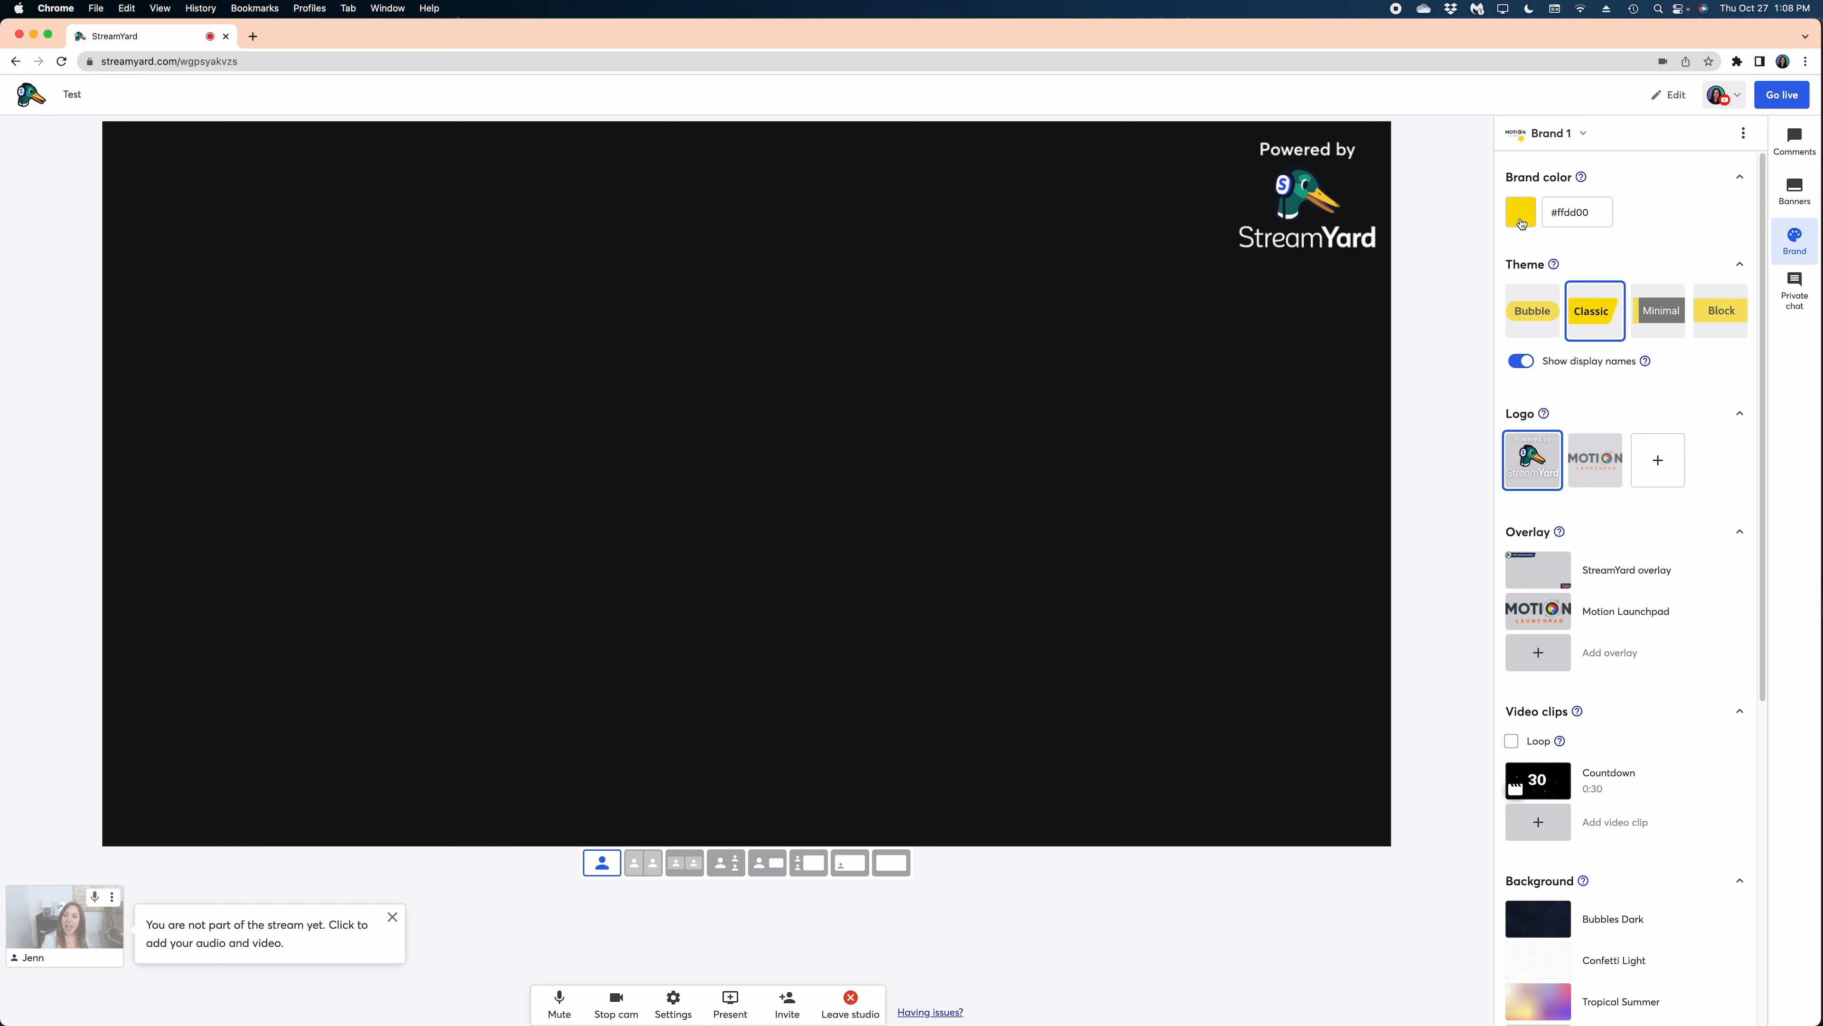
- Set the brand colour to green #00ff9a and the name-tag theme to Block
click(1519, 211)
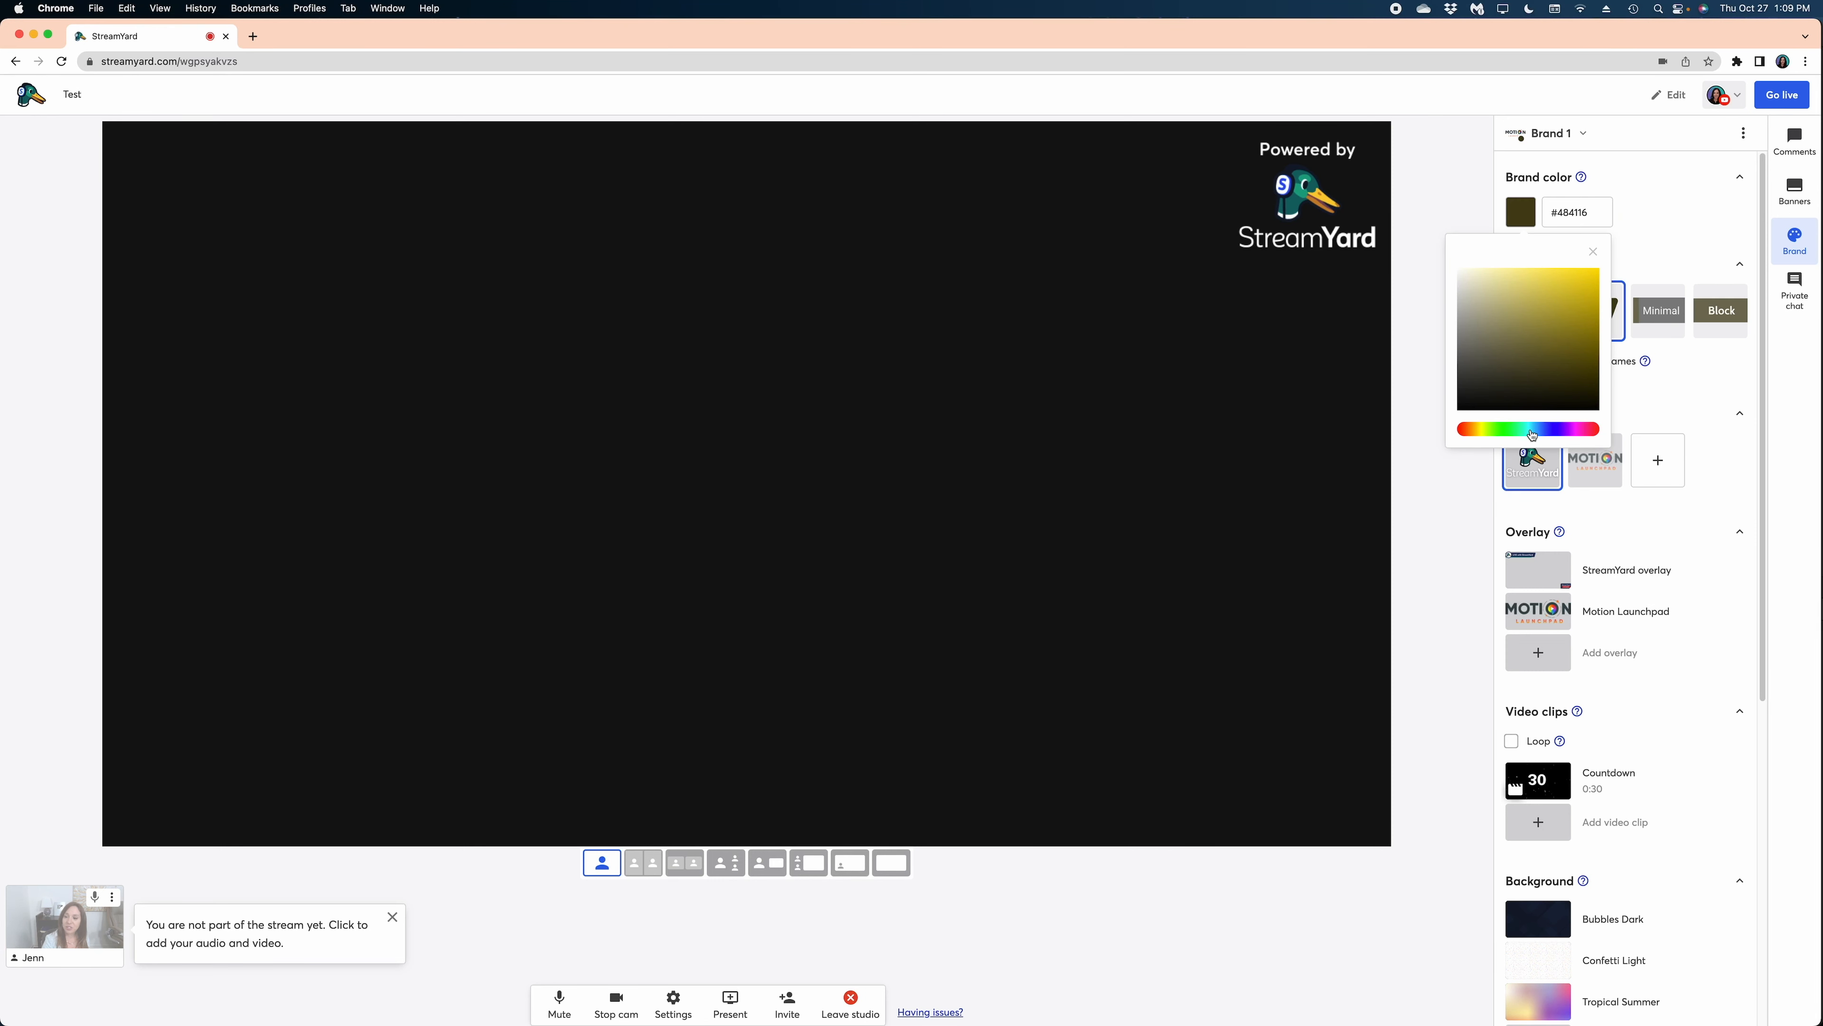
click(1514, 429)
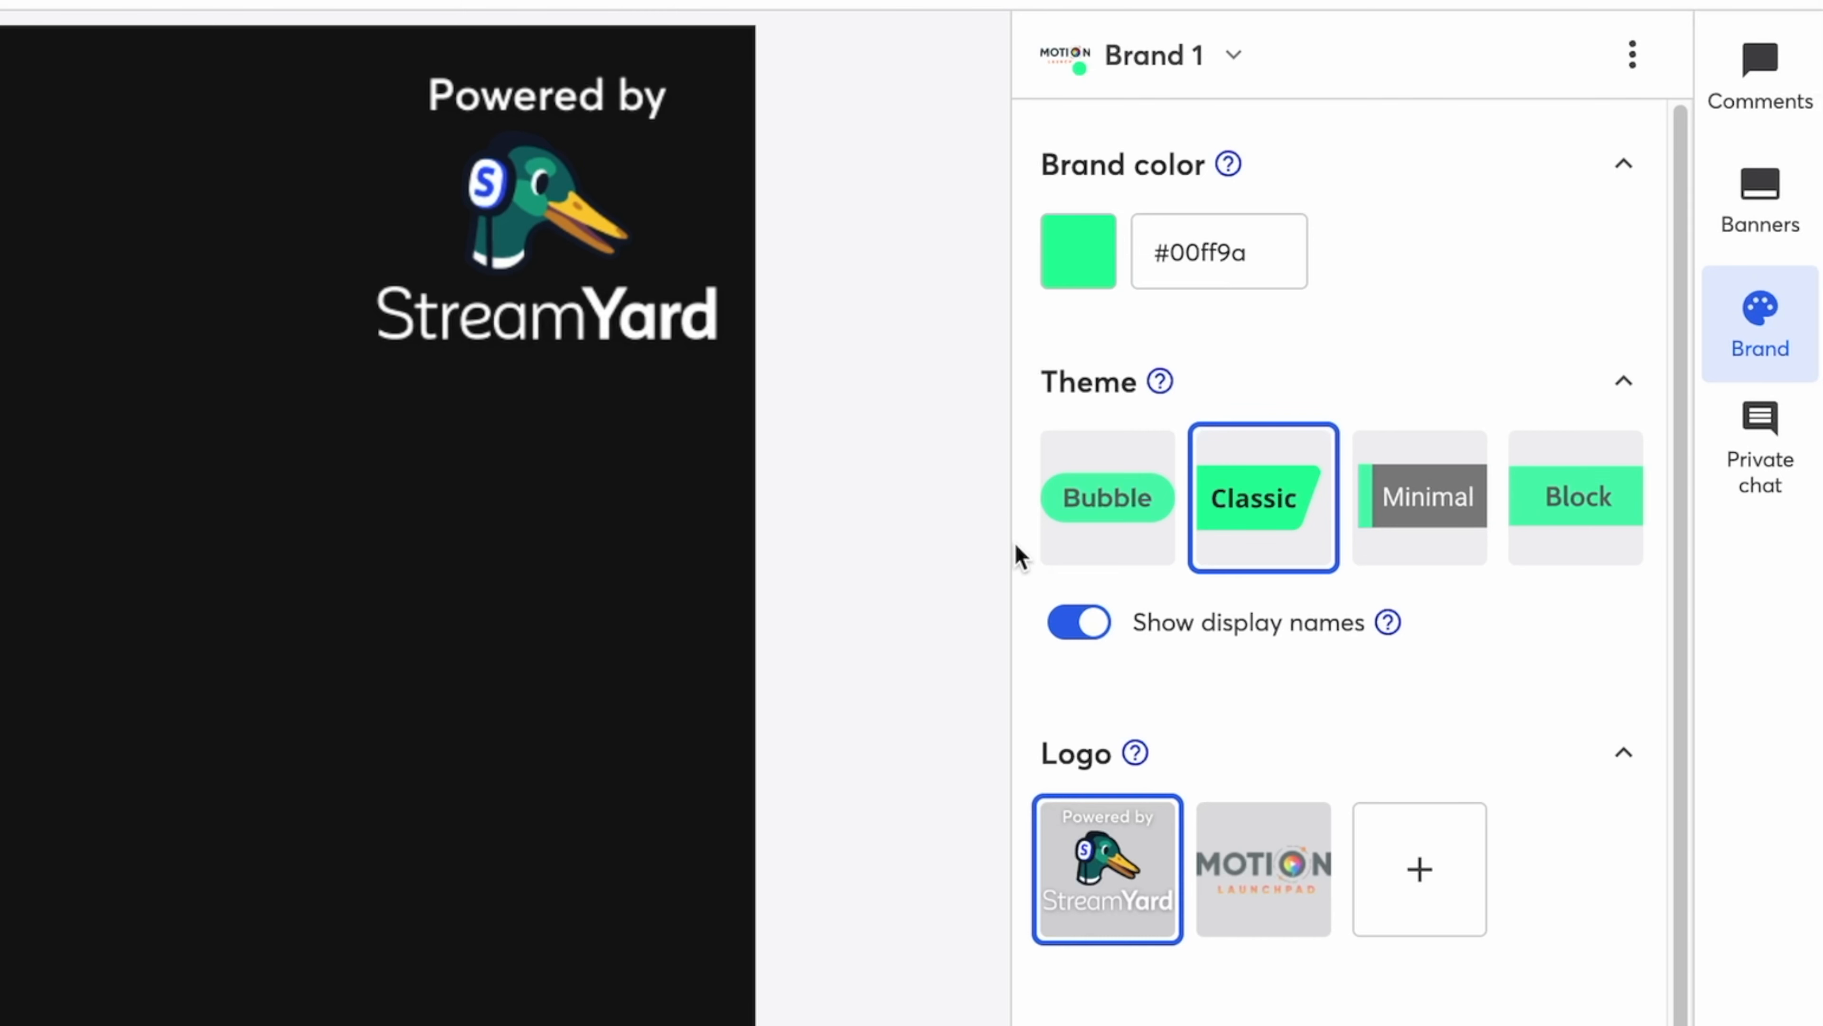
mouse_move(1105, 497)
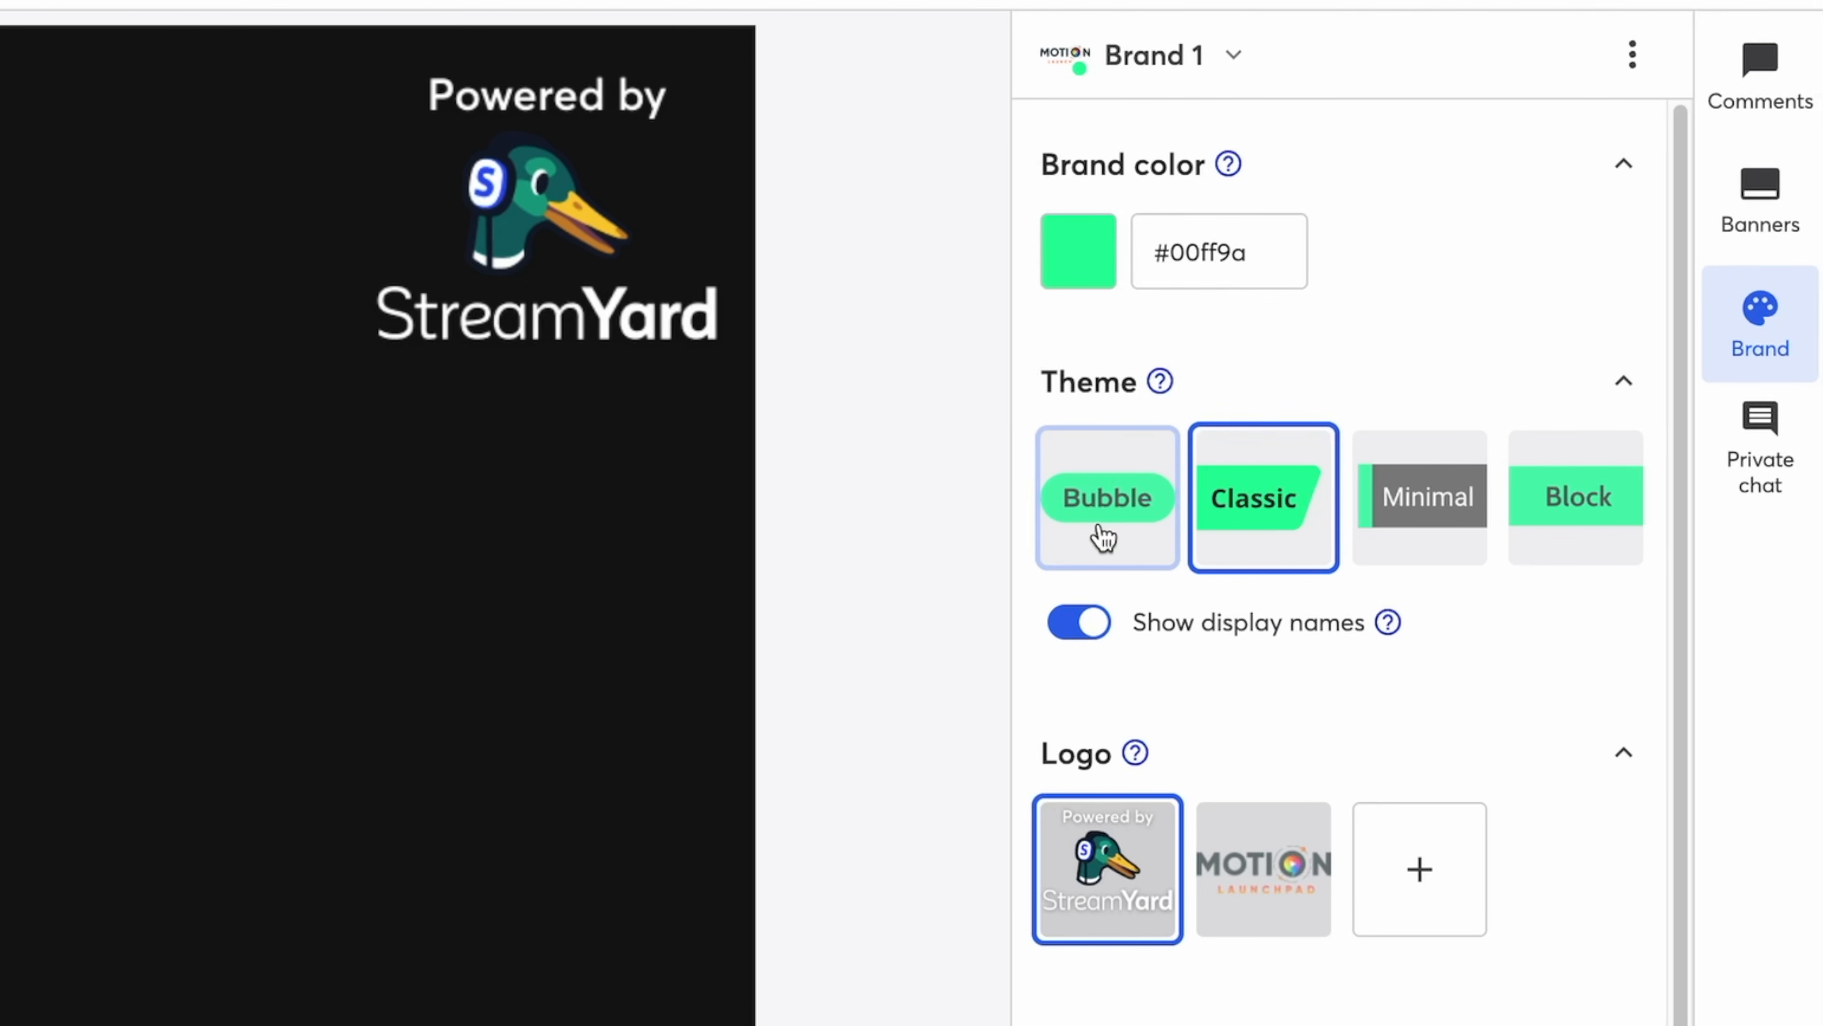
click(1419, 497)
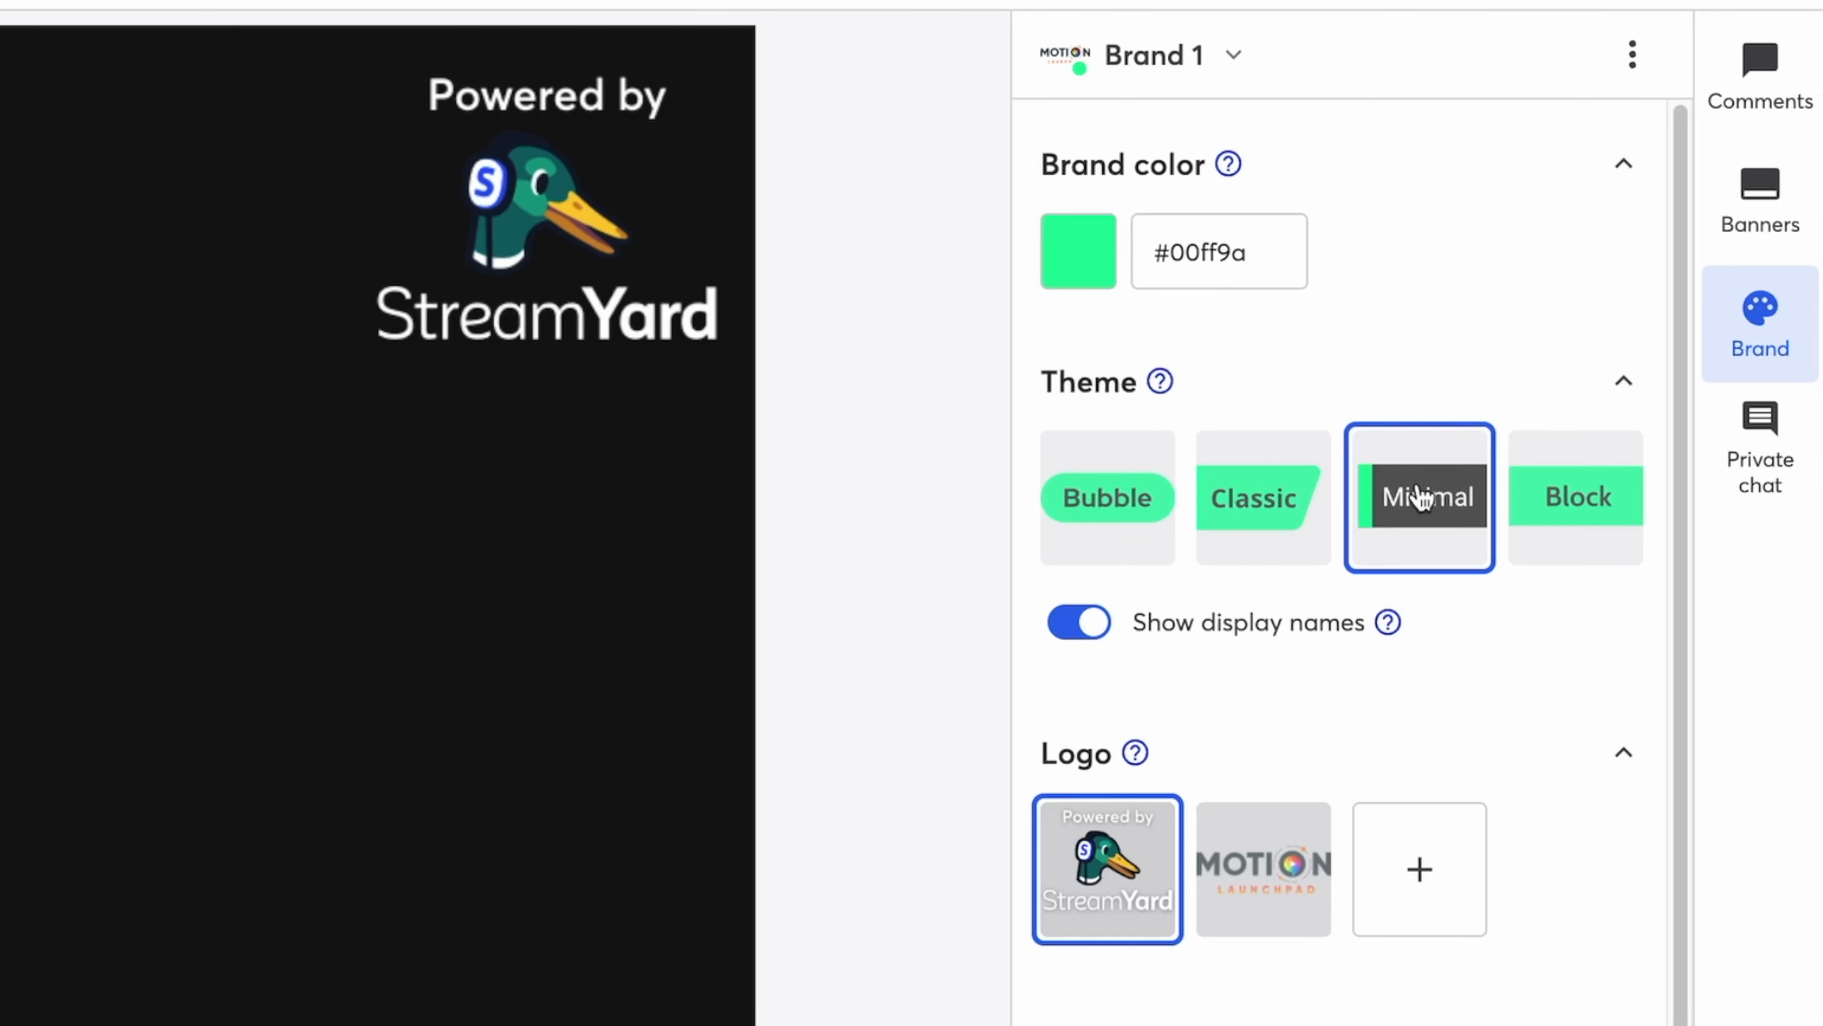
click(1575, 497)
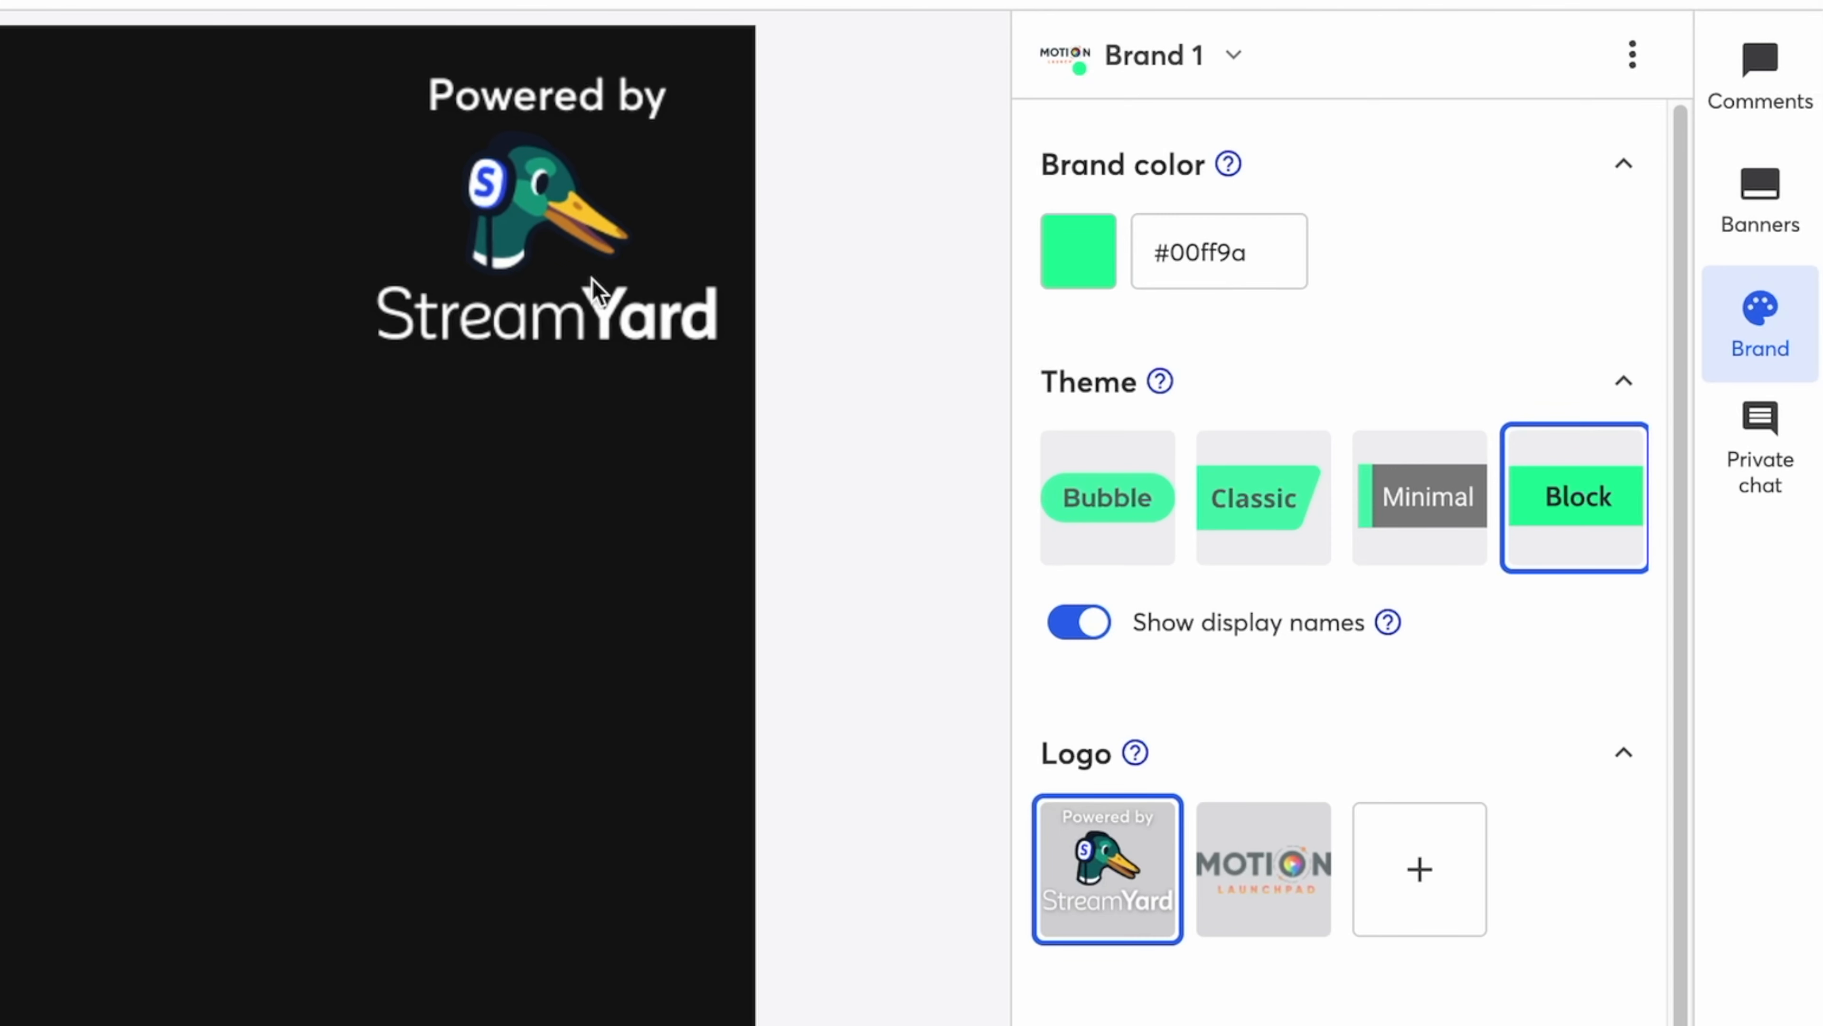
mouse_move(1263, 866)
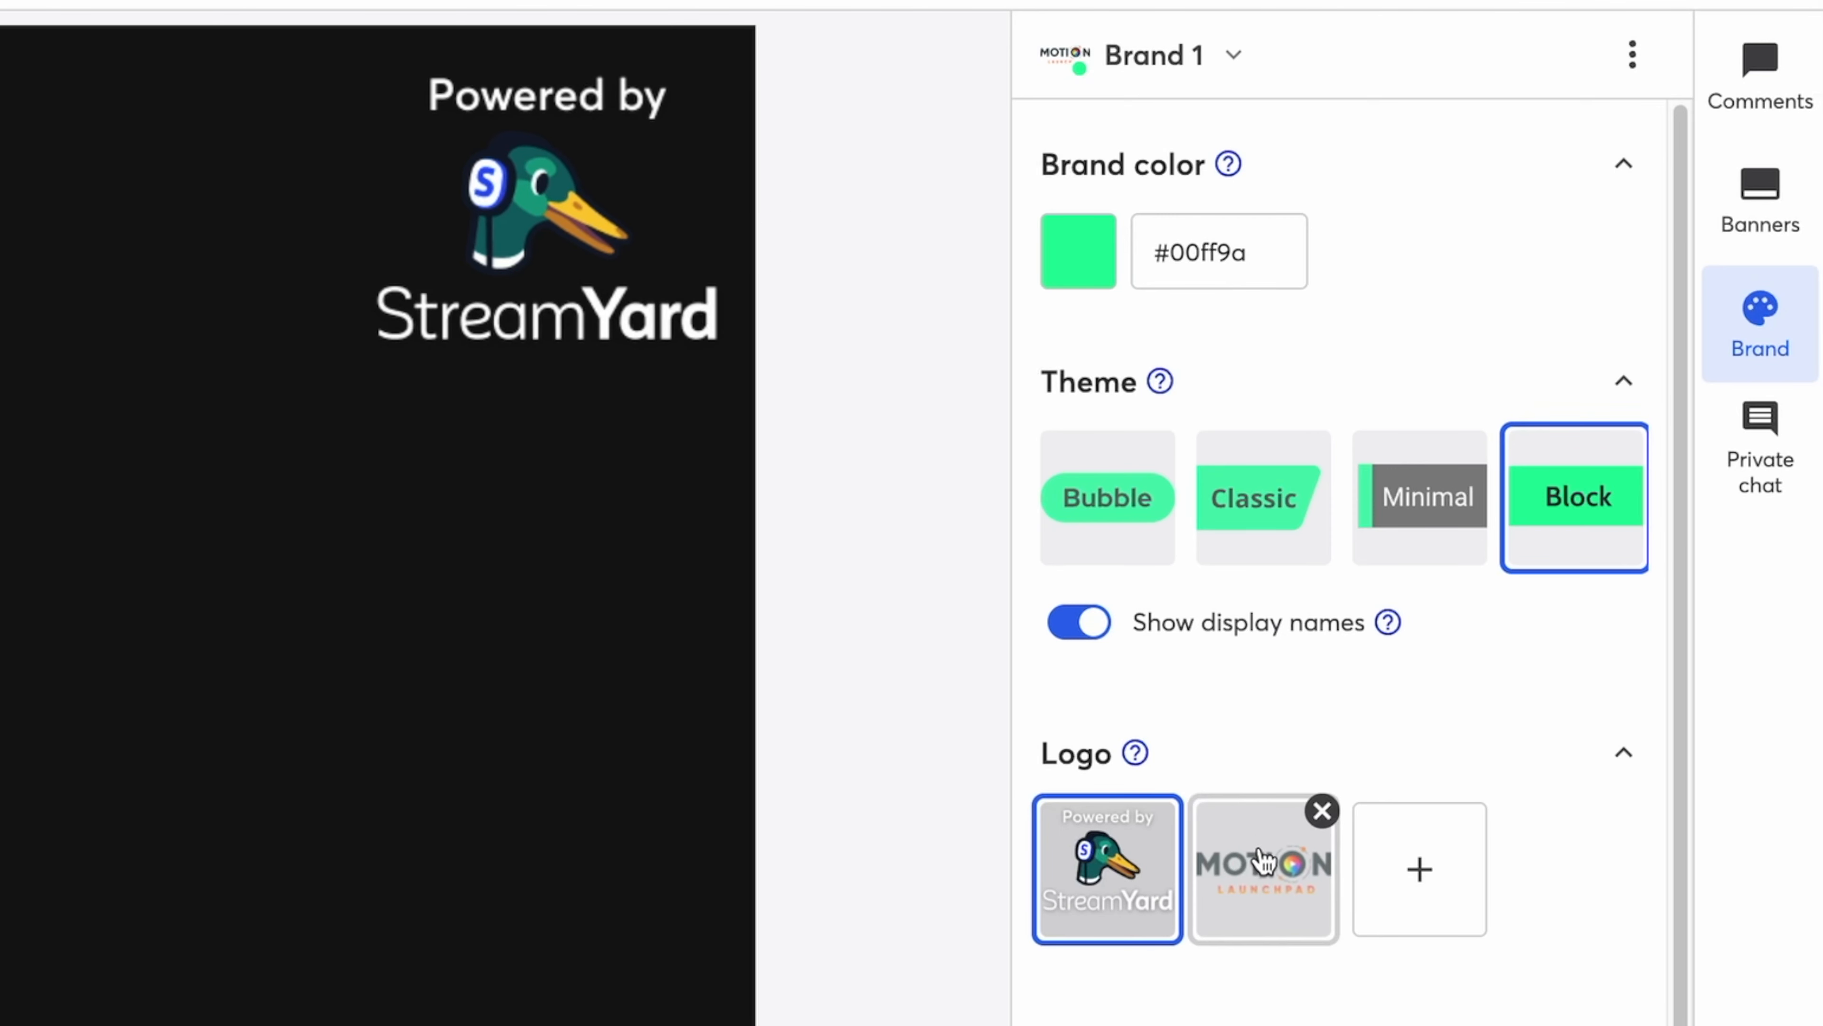
- Show the Motion Launchpad logo on stream and reveal the banner folders
click(1262, 867)
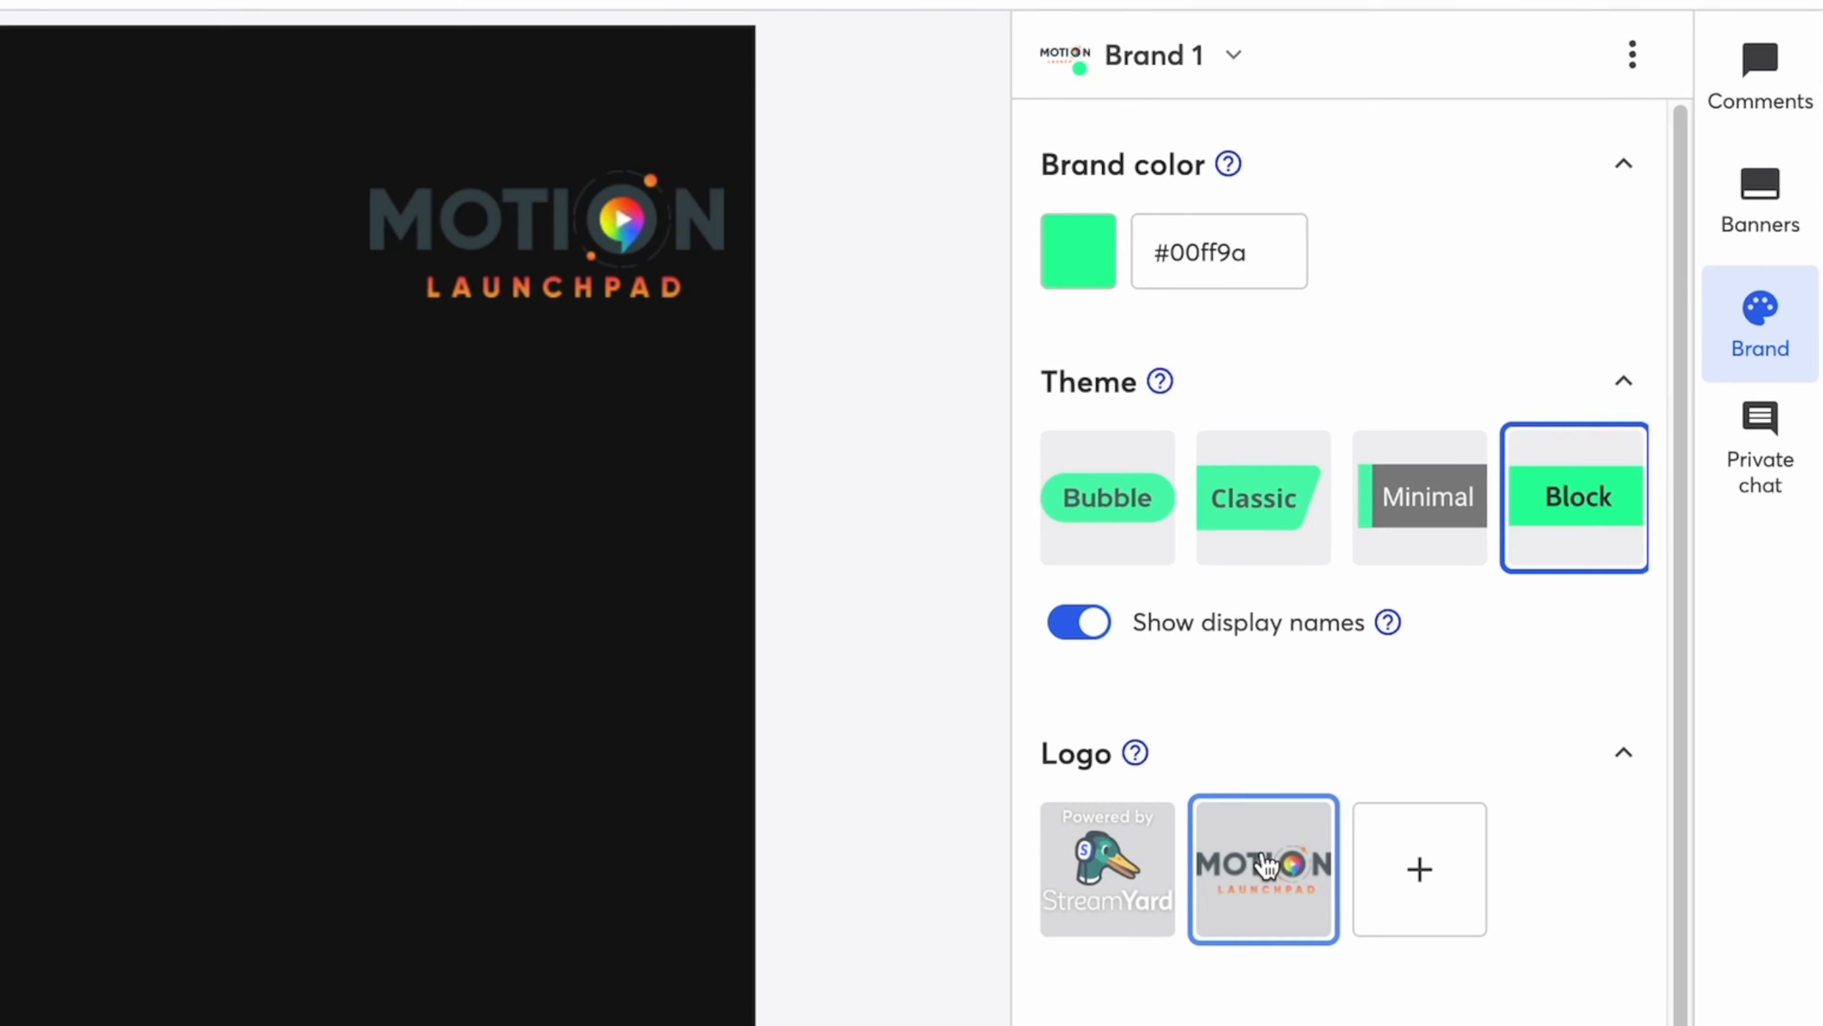
mouse_move(1263, 867)
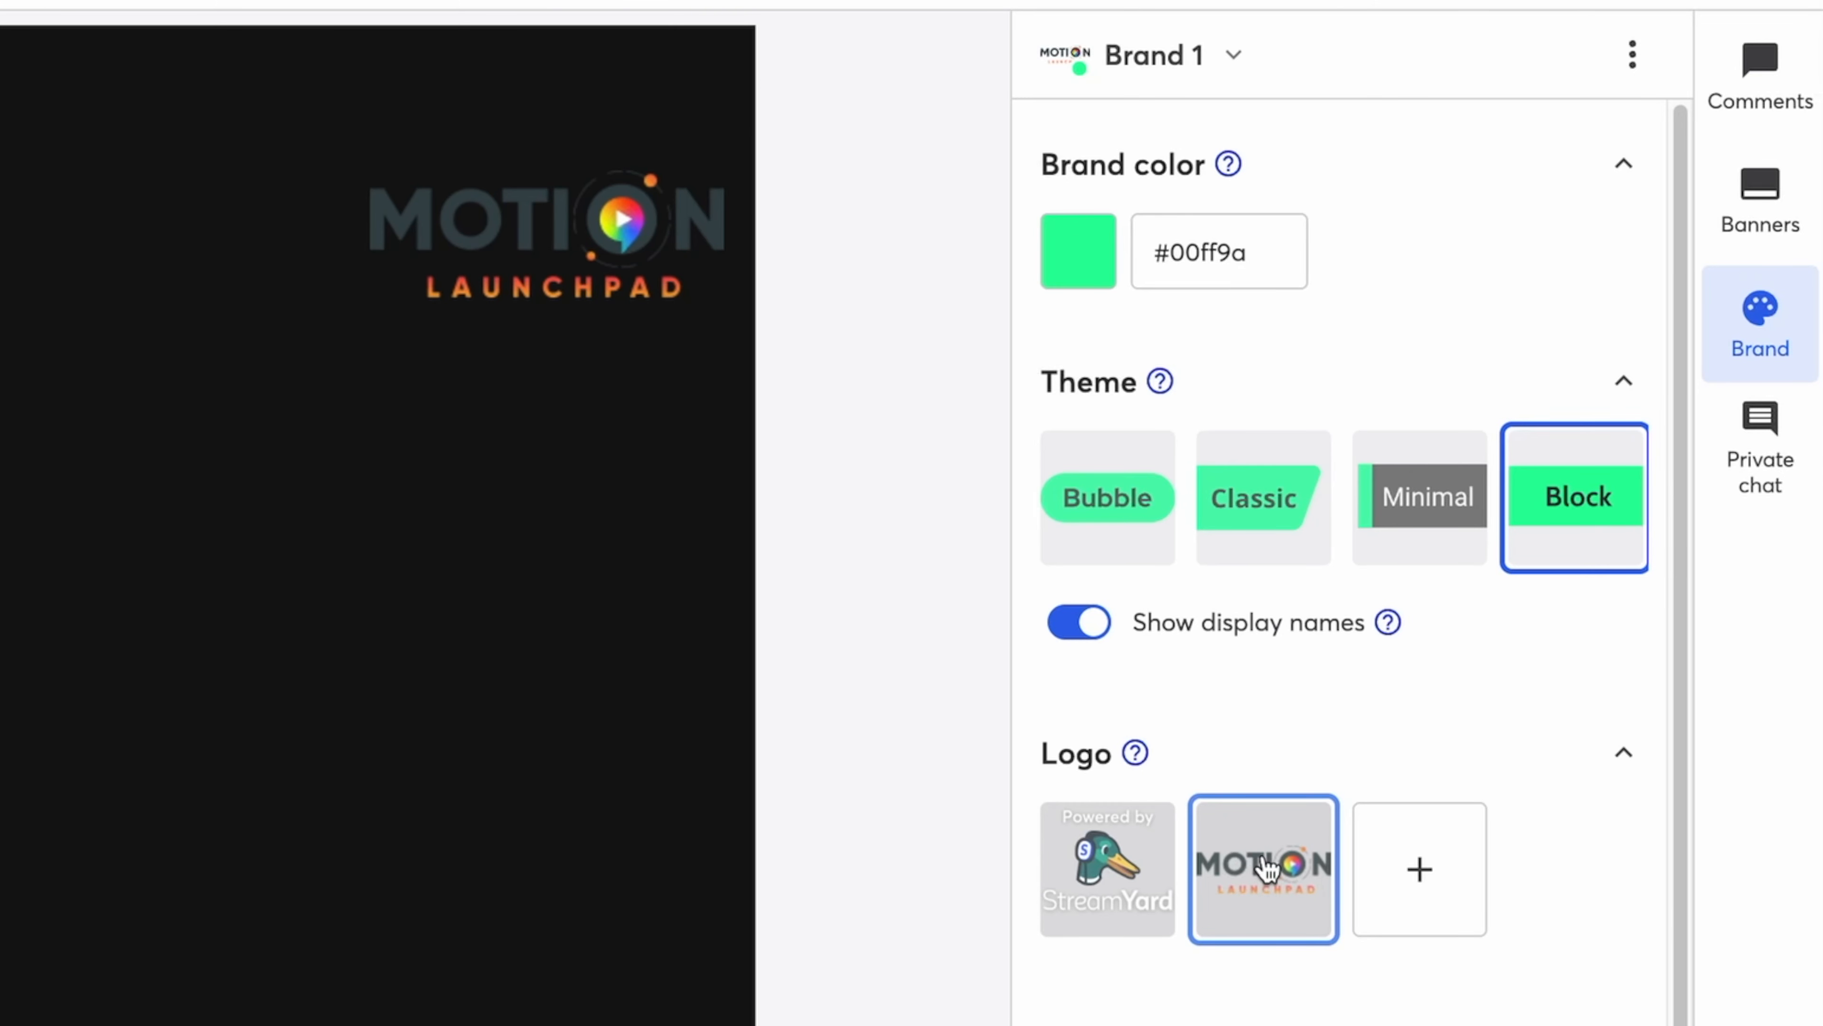
click(1794, 192)
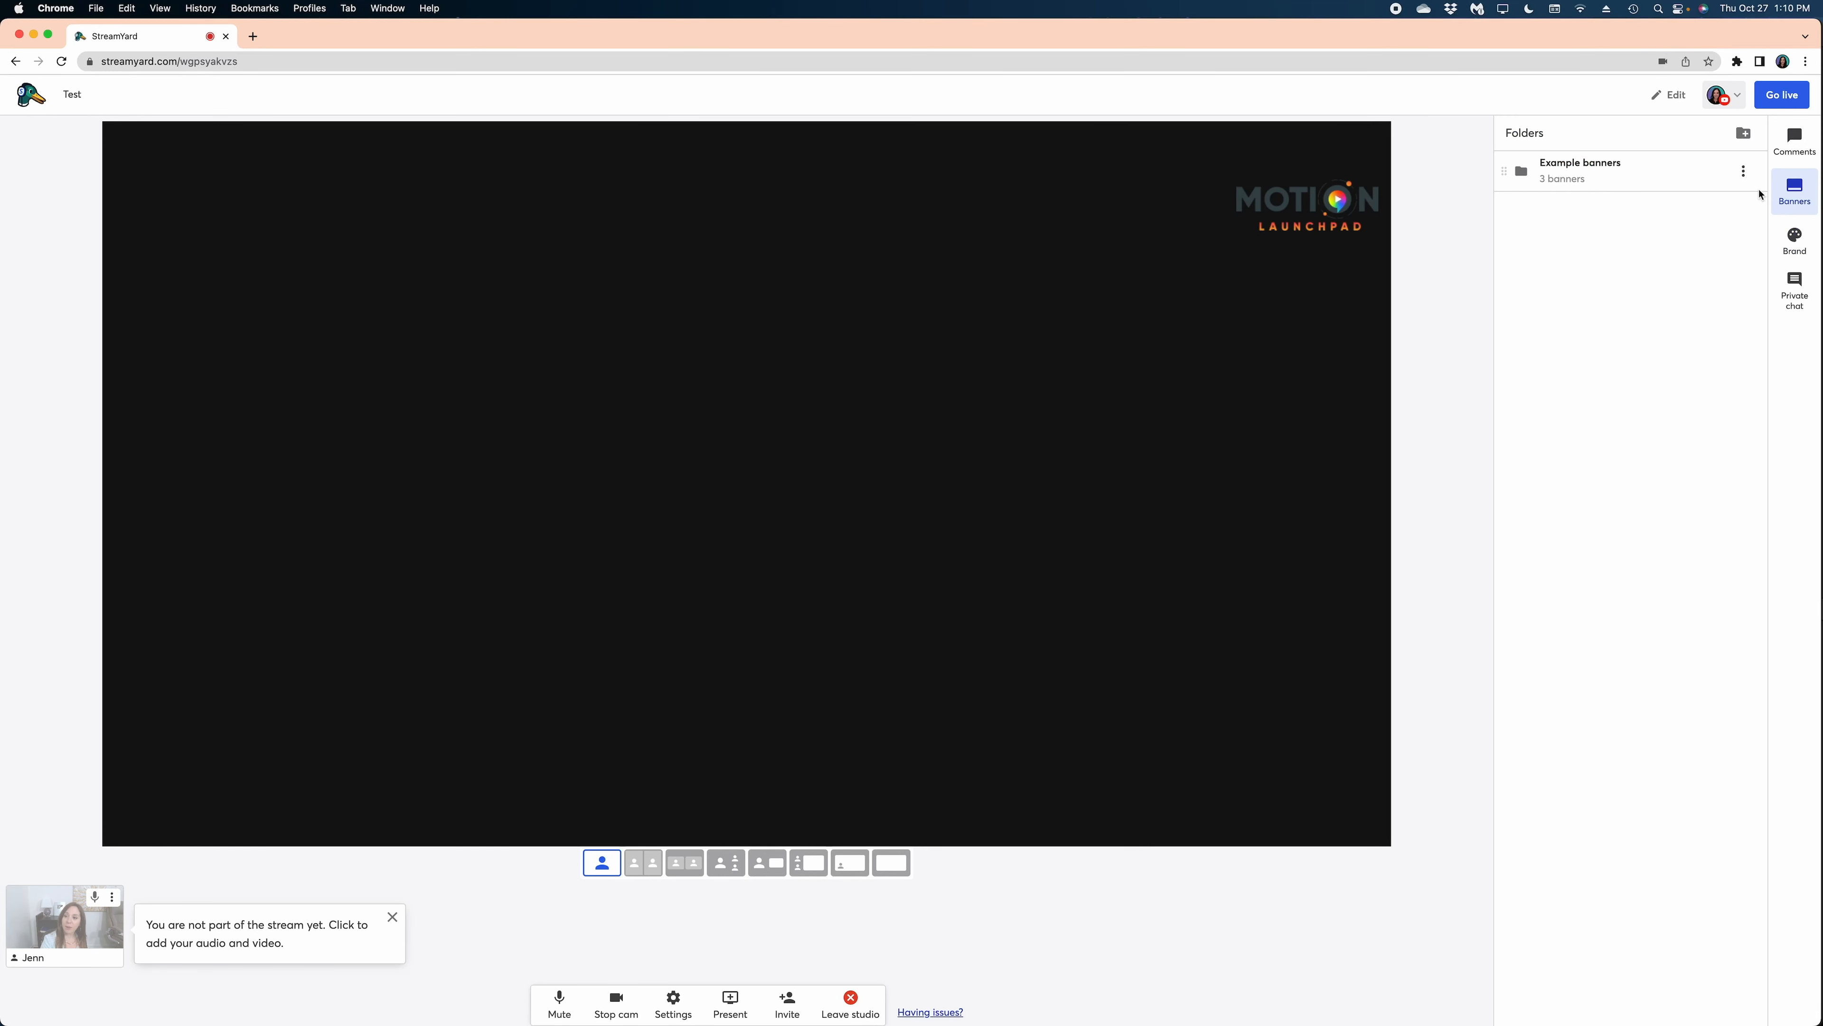
- Show each Example banner in turn, keeping only the scrolling Patreon ticker, then begin a new banner
click(1579, 171)
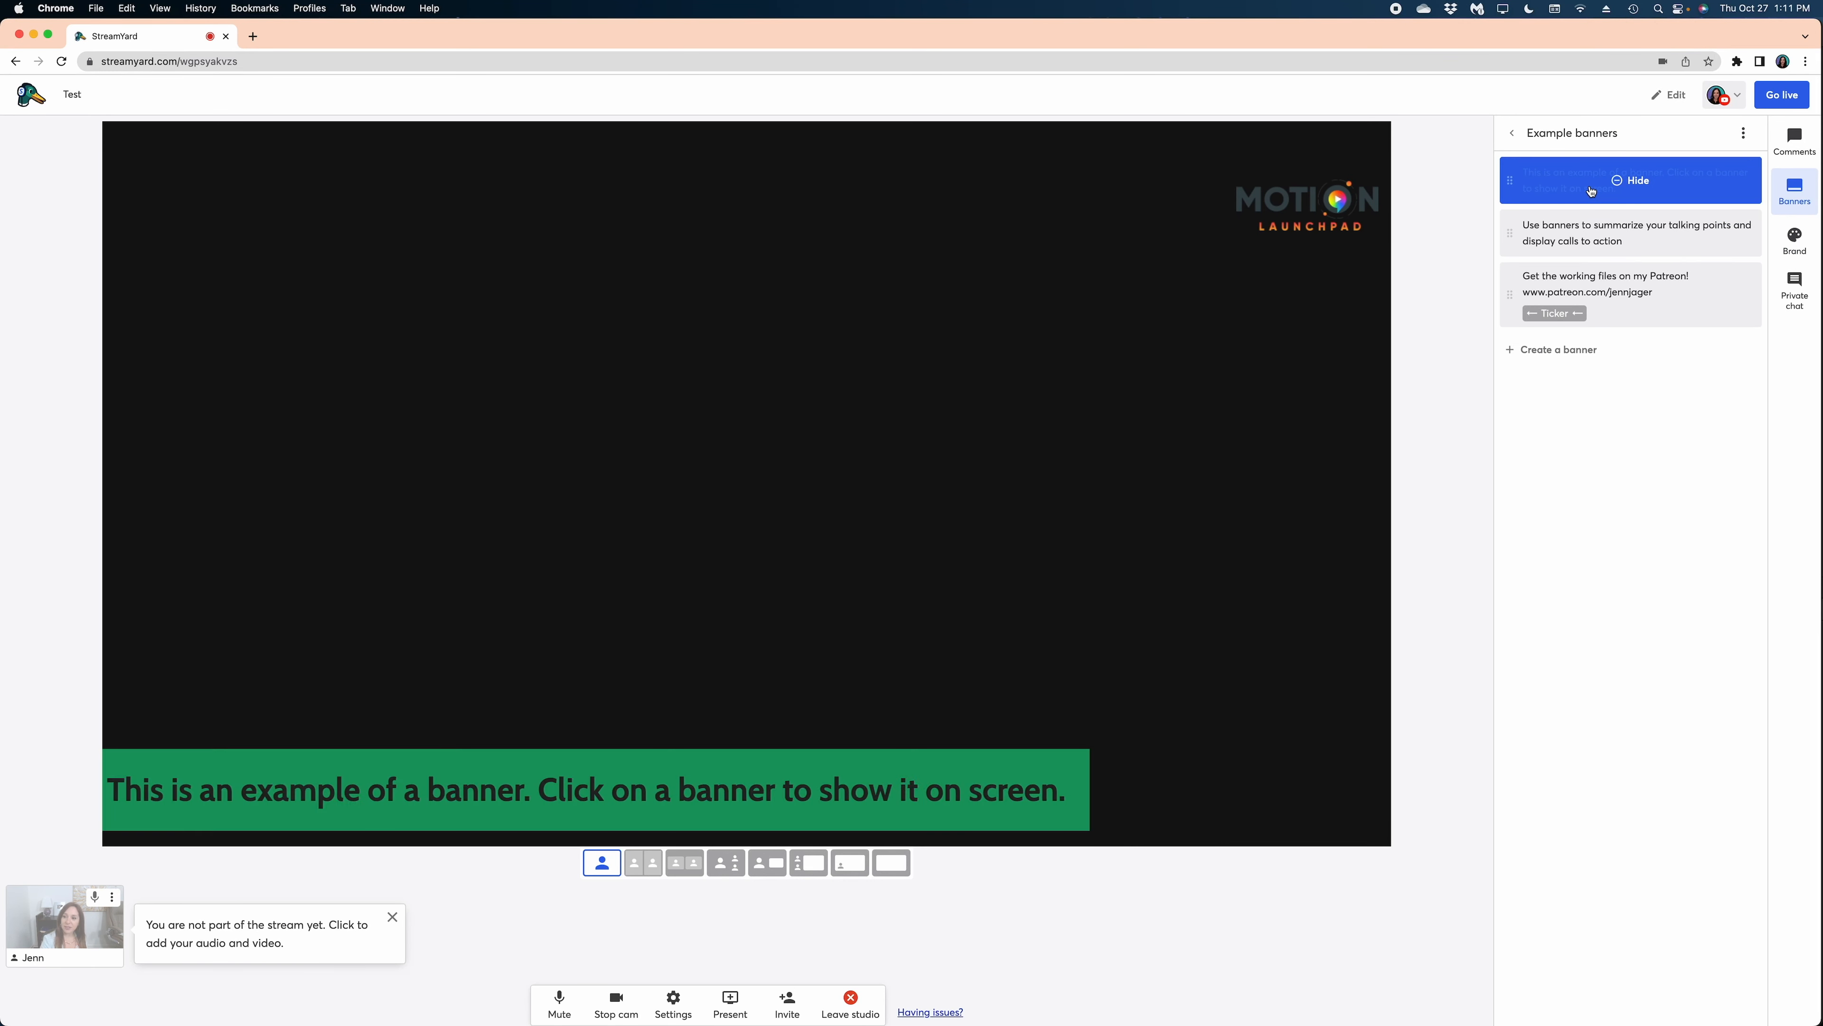
click(1631, 181)
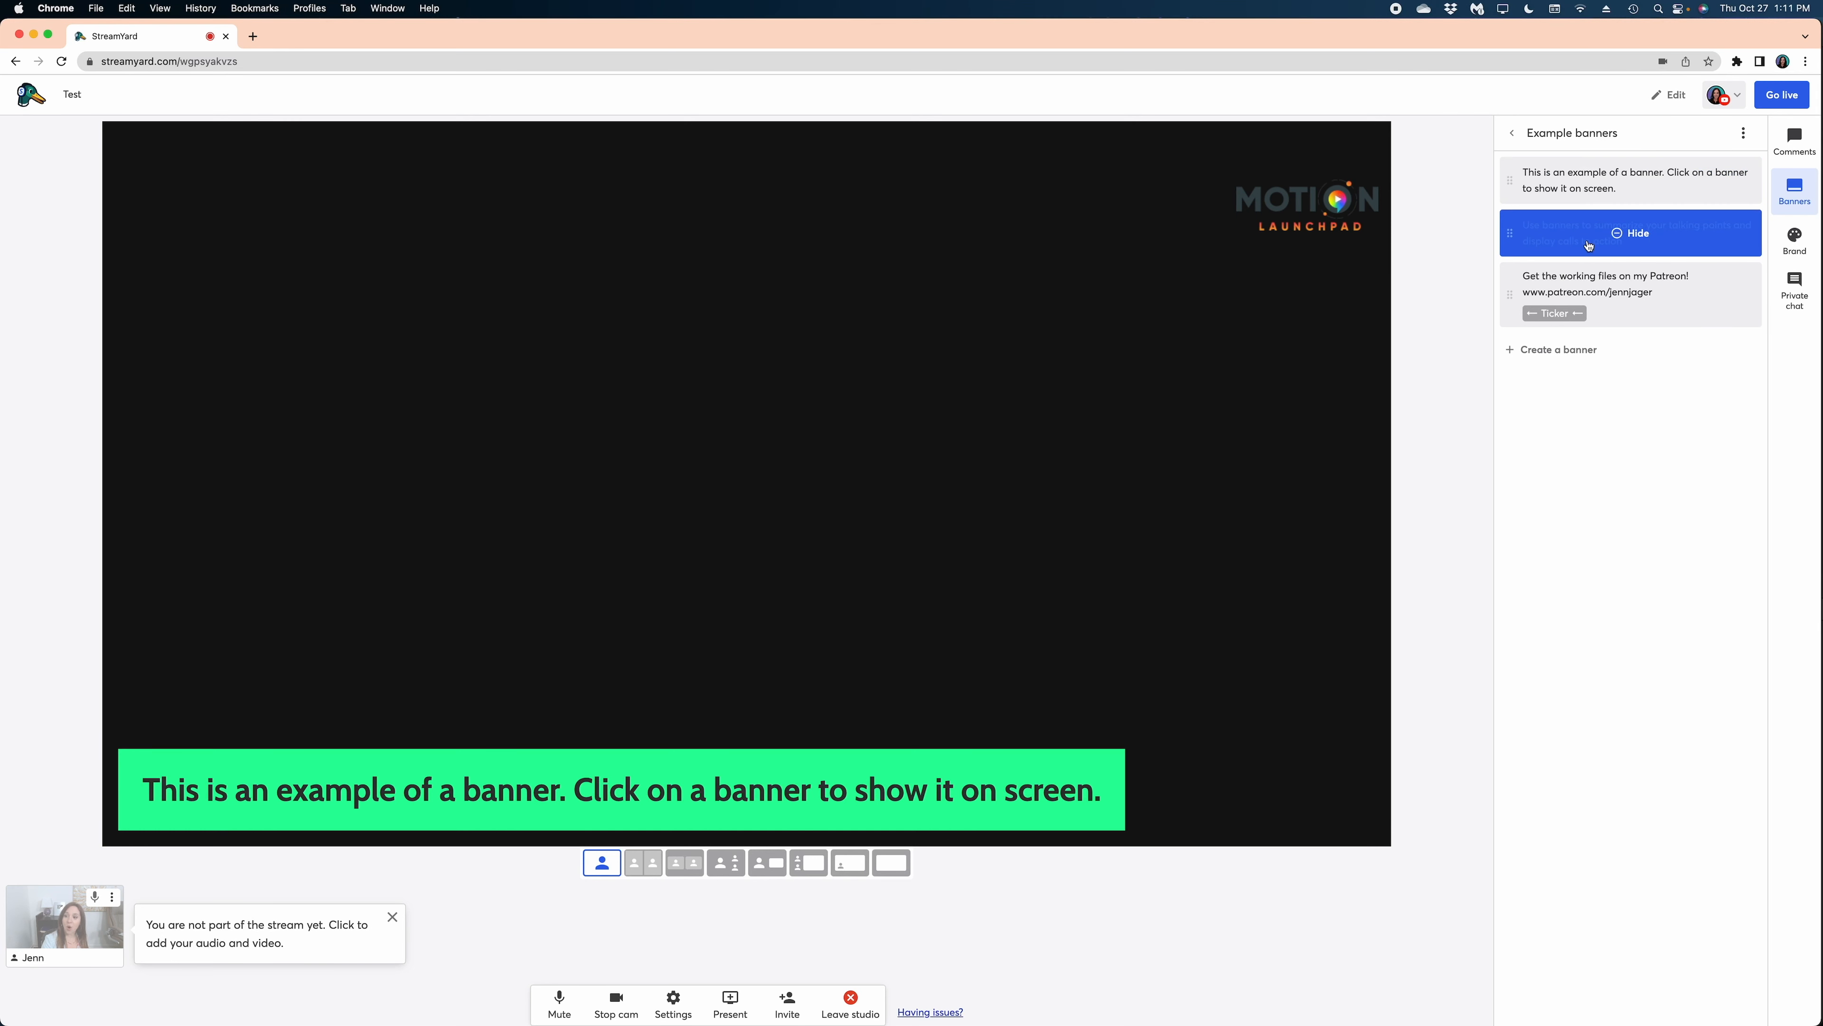
click(1630, 233)
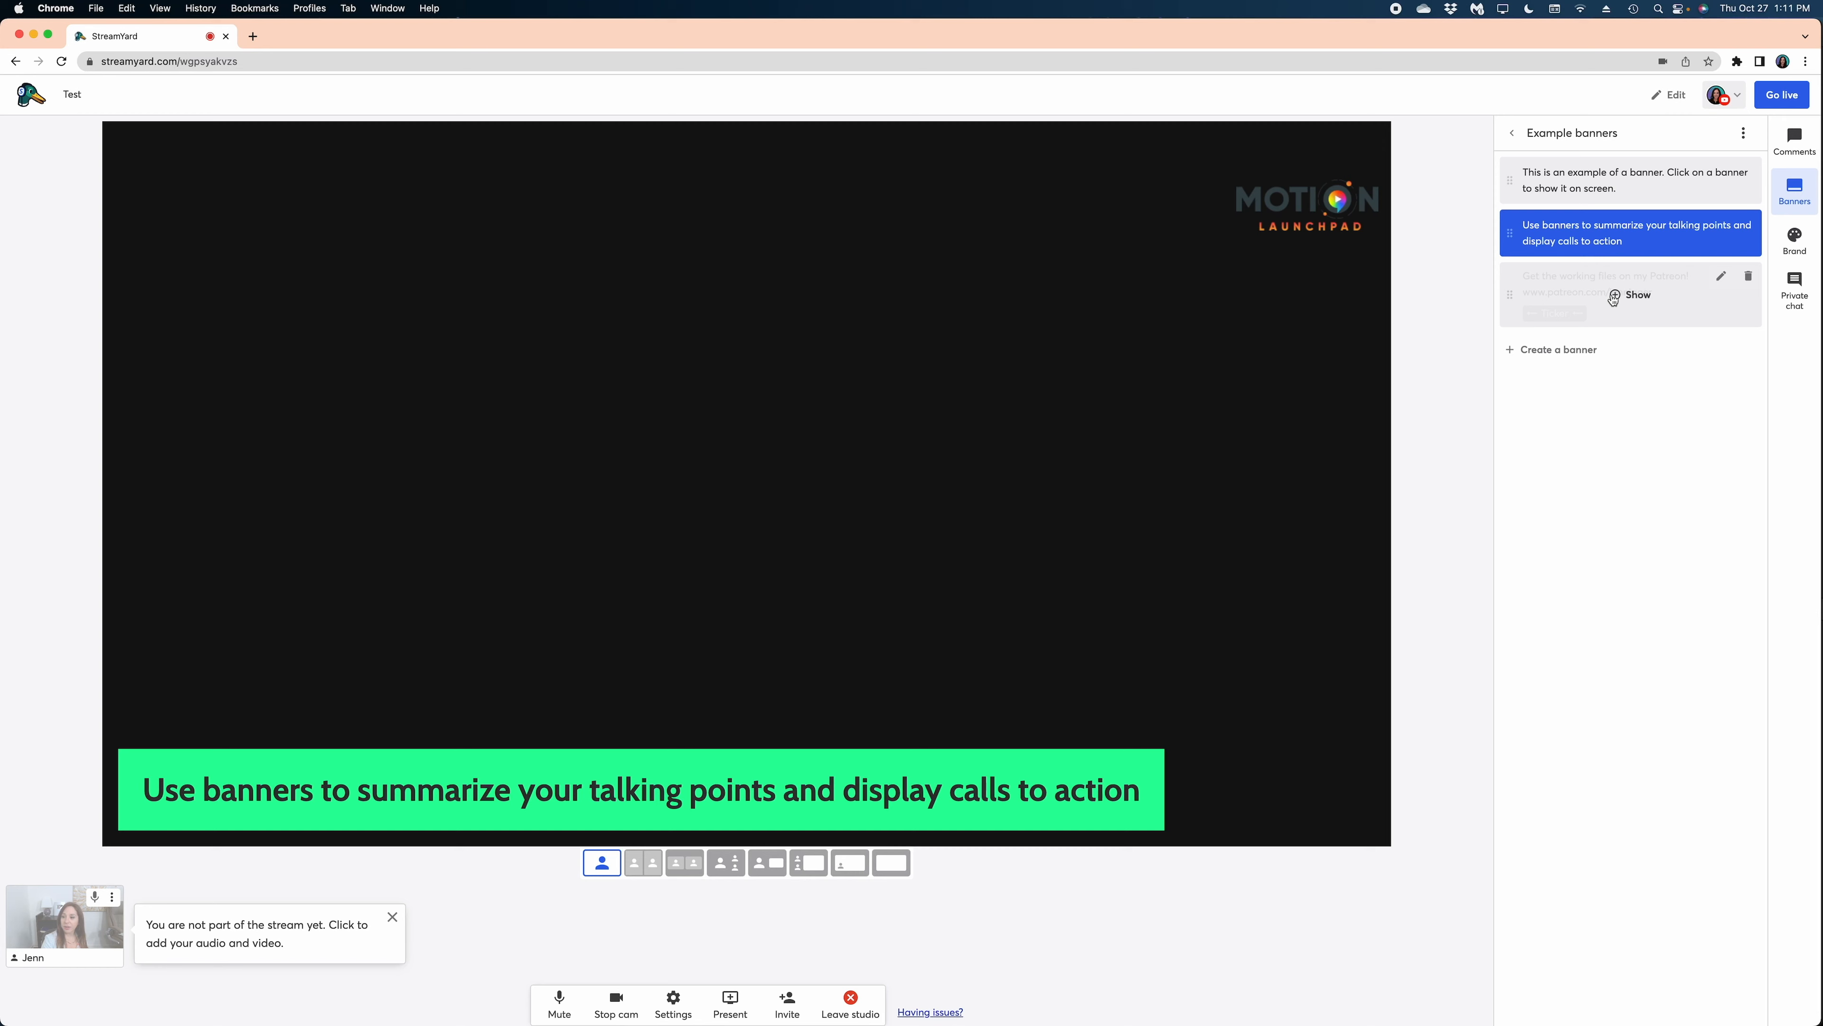
click(1631, 294)
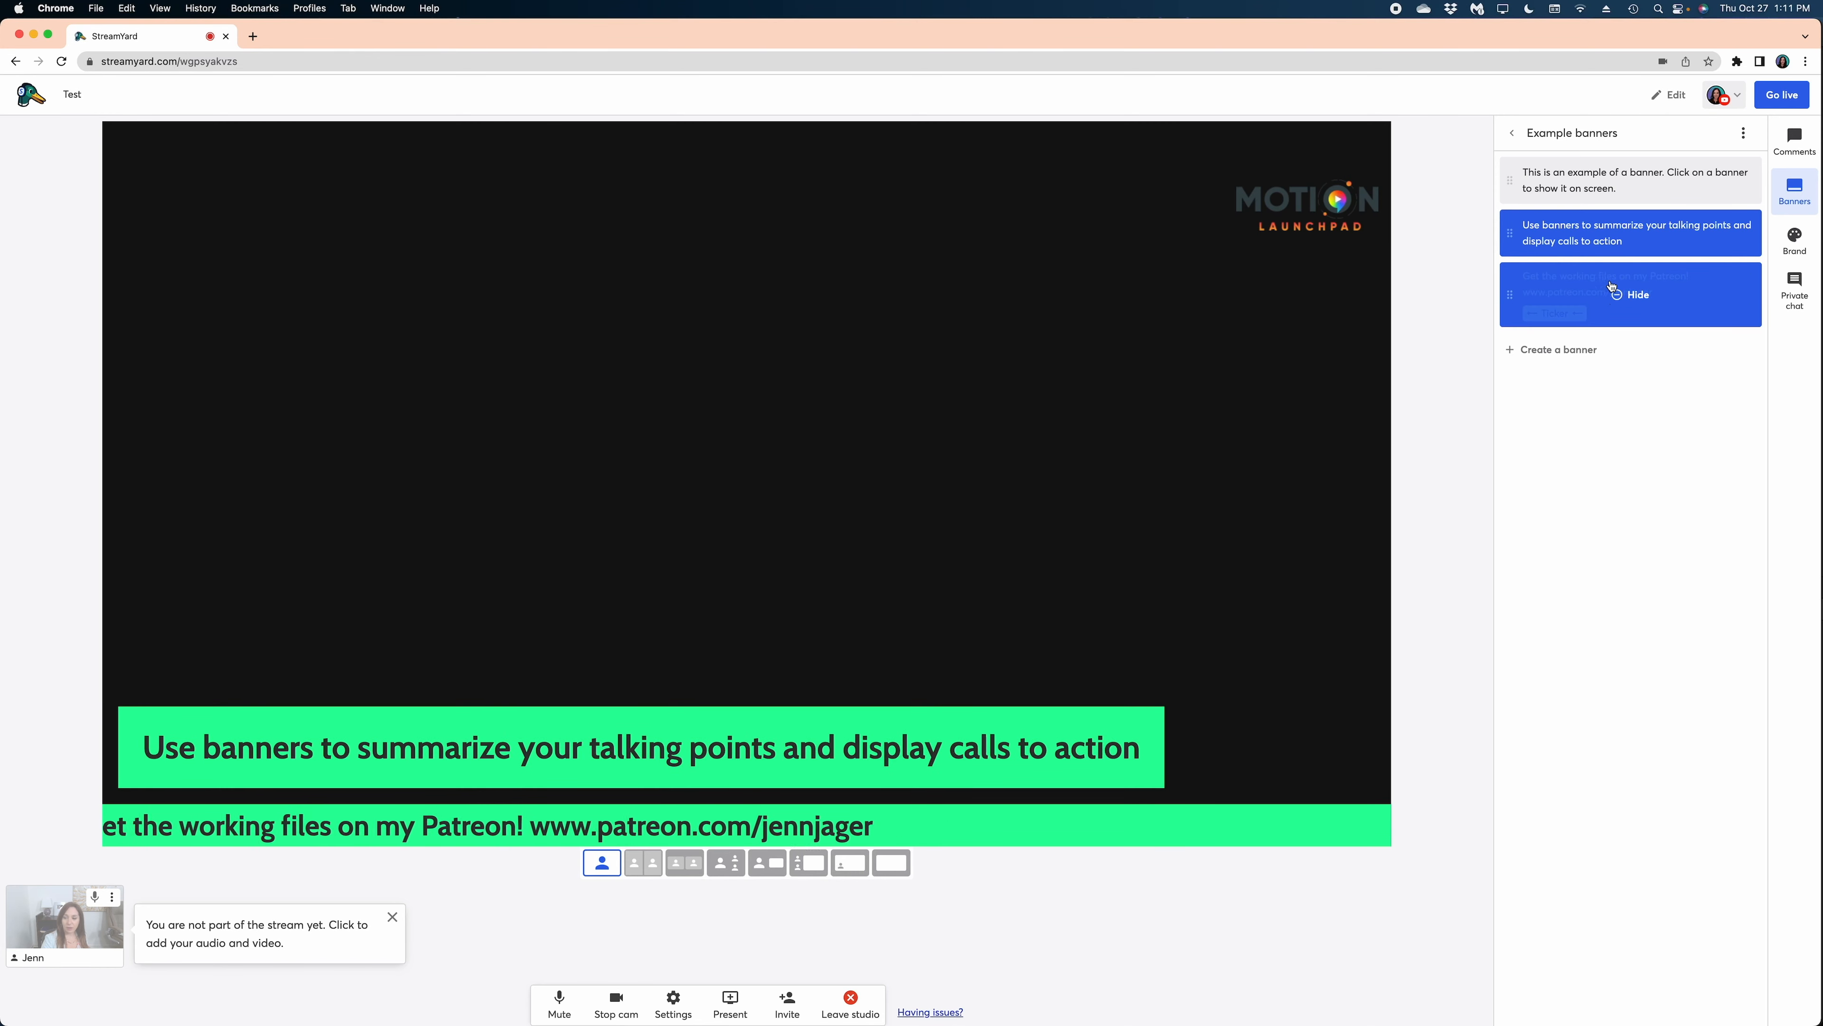
click(1629, 294)
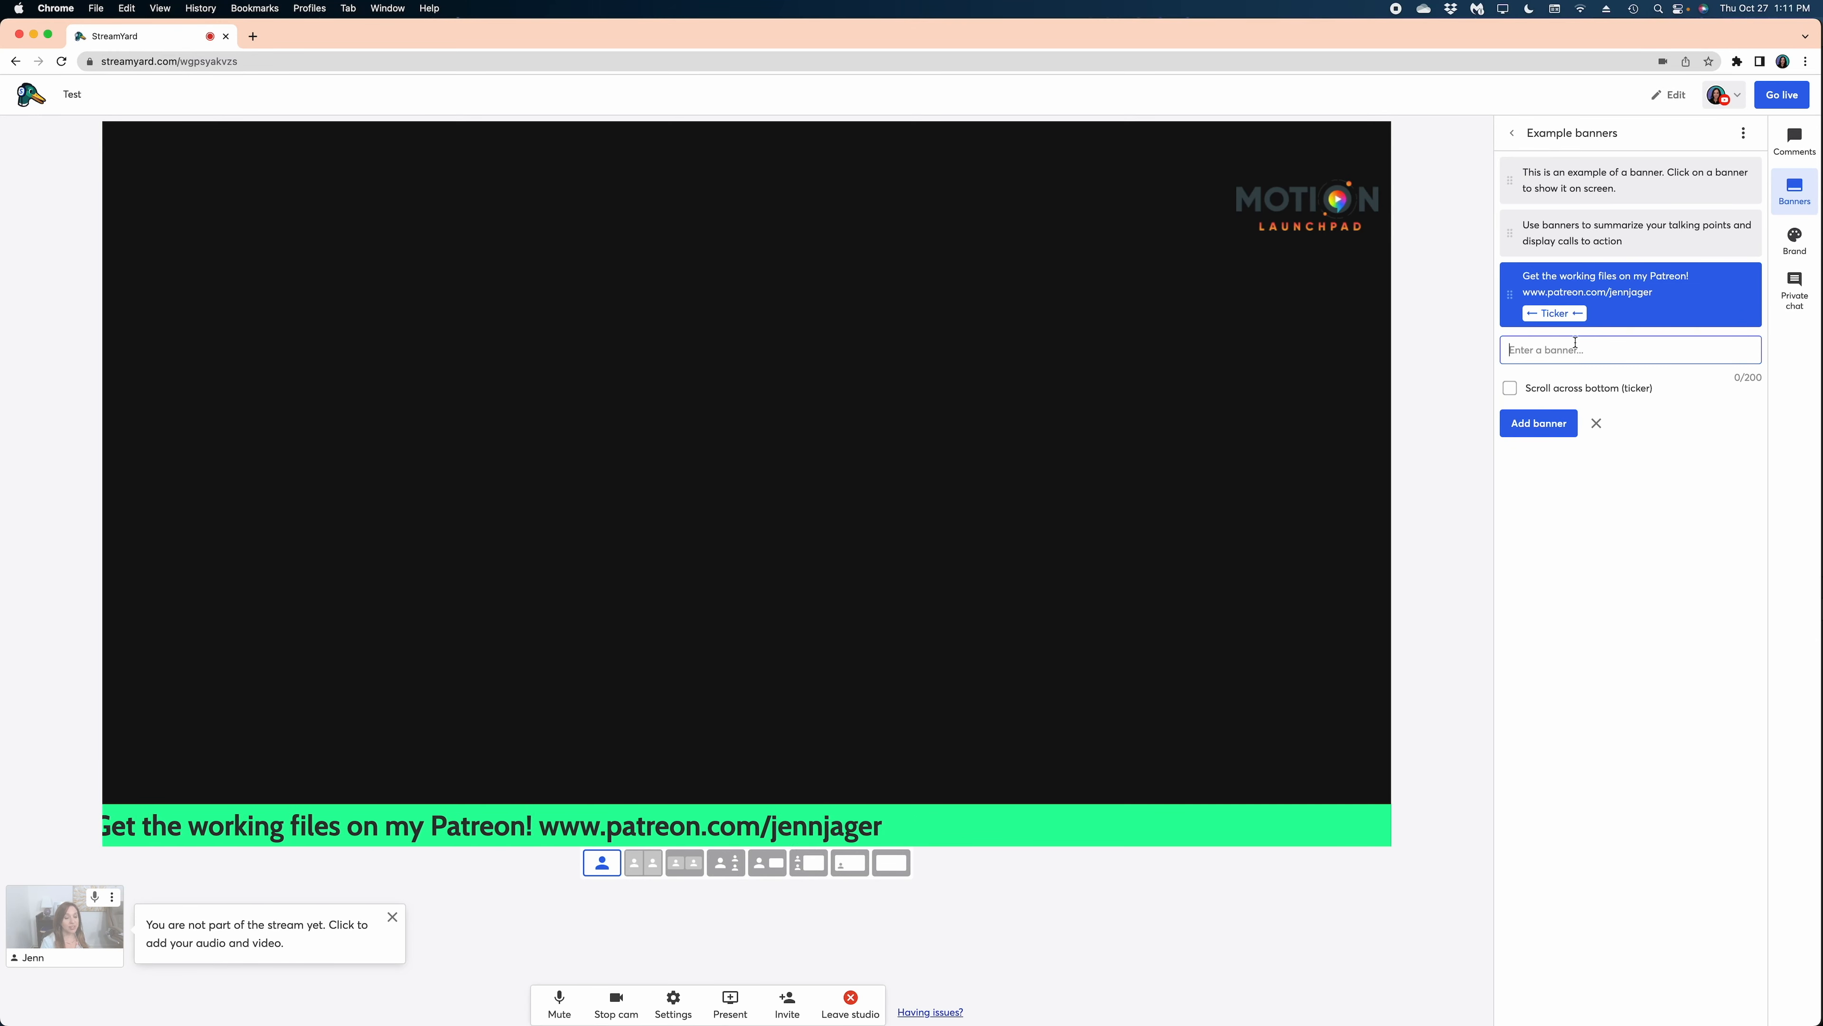
click(1794, 238)
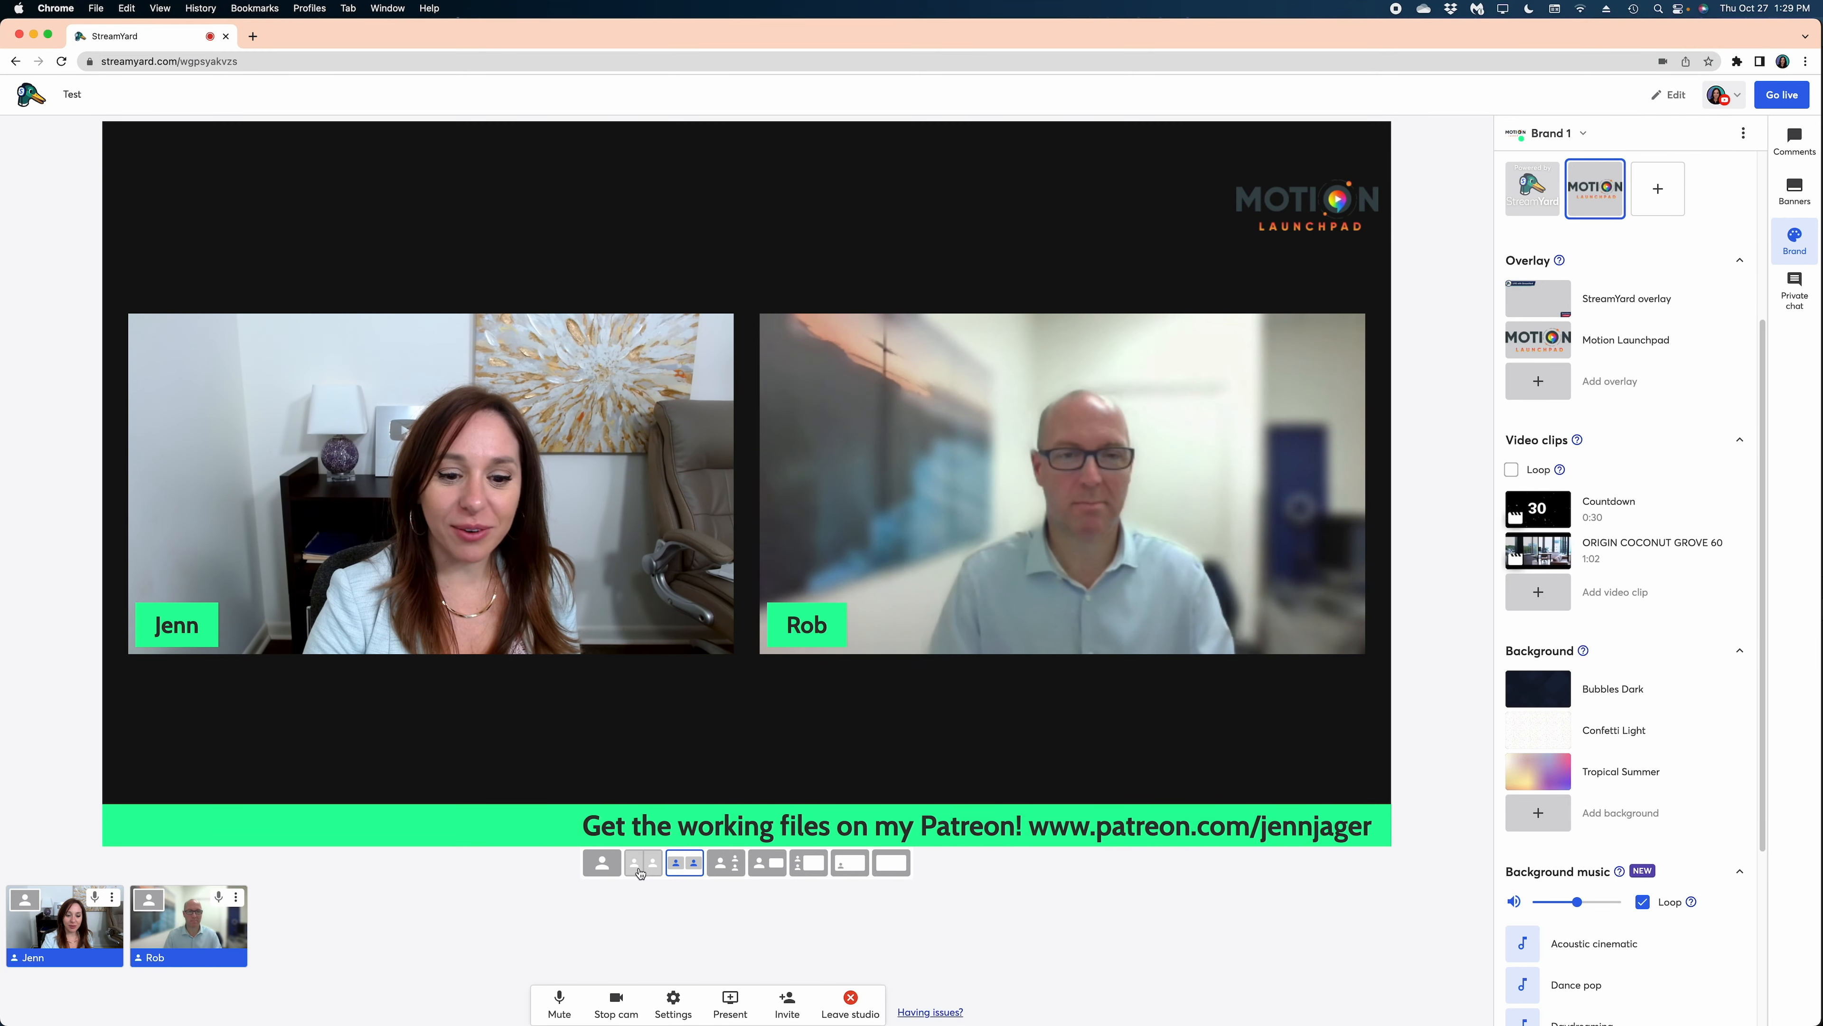
- Switch the two-guest layout, then remove the host so Rob fills the stream alone
click(643, 861)
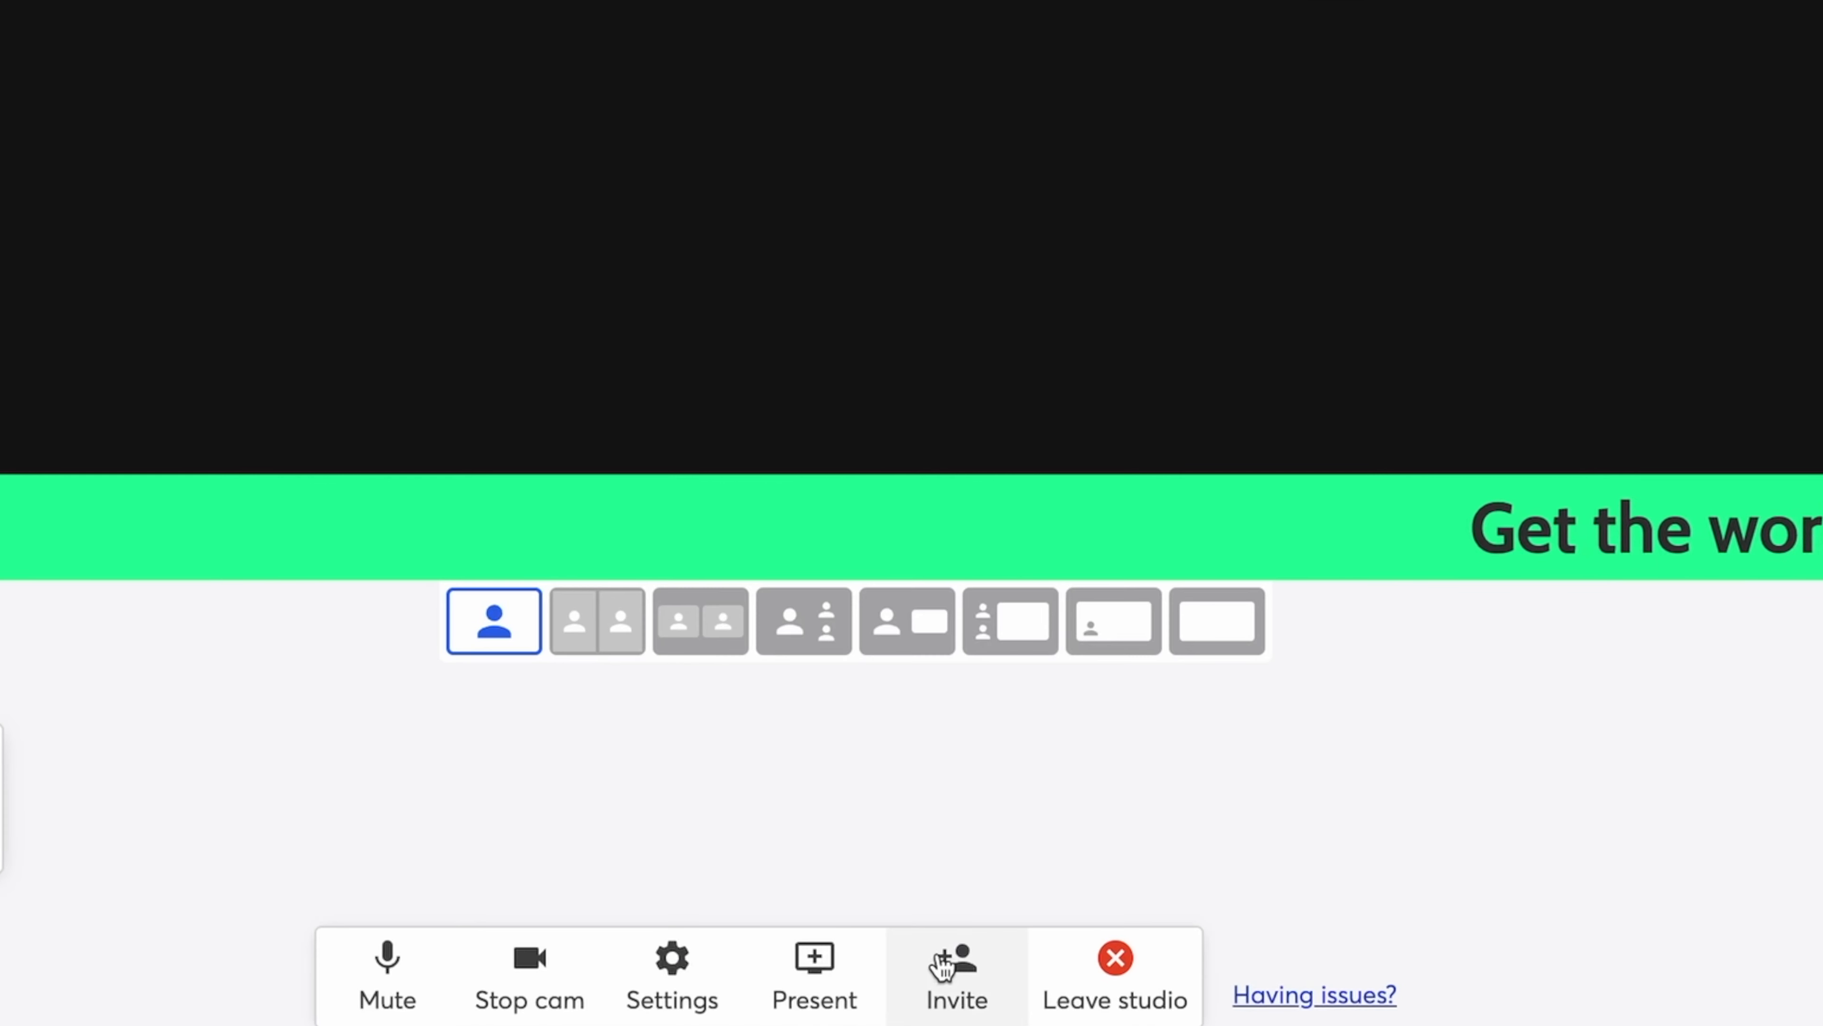
click(956, 975)
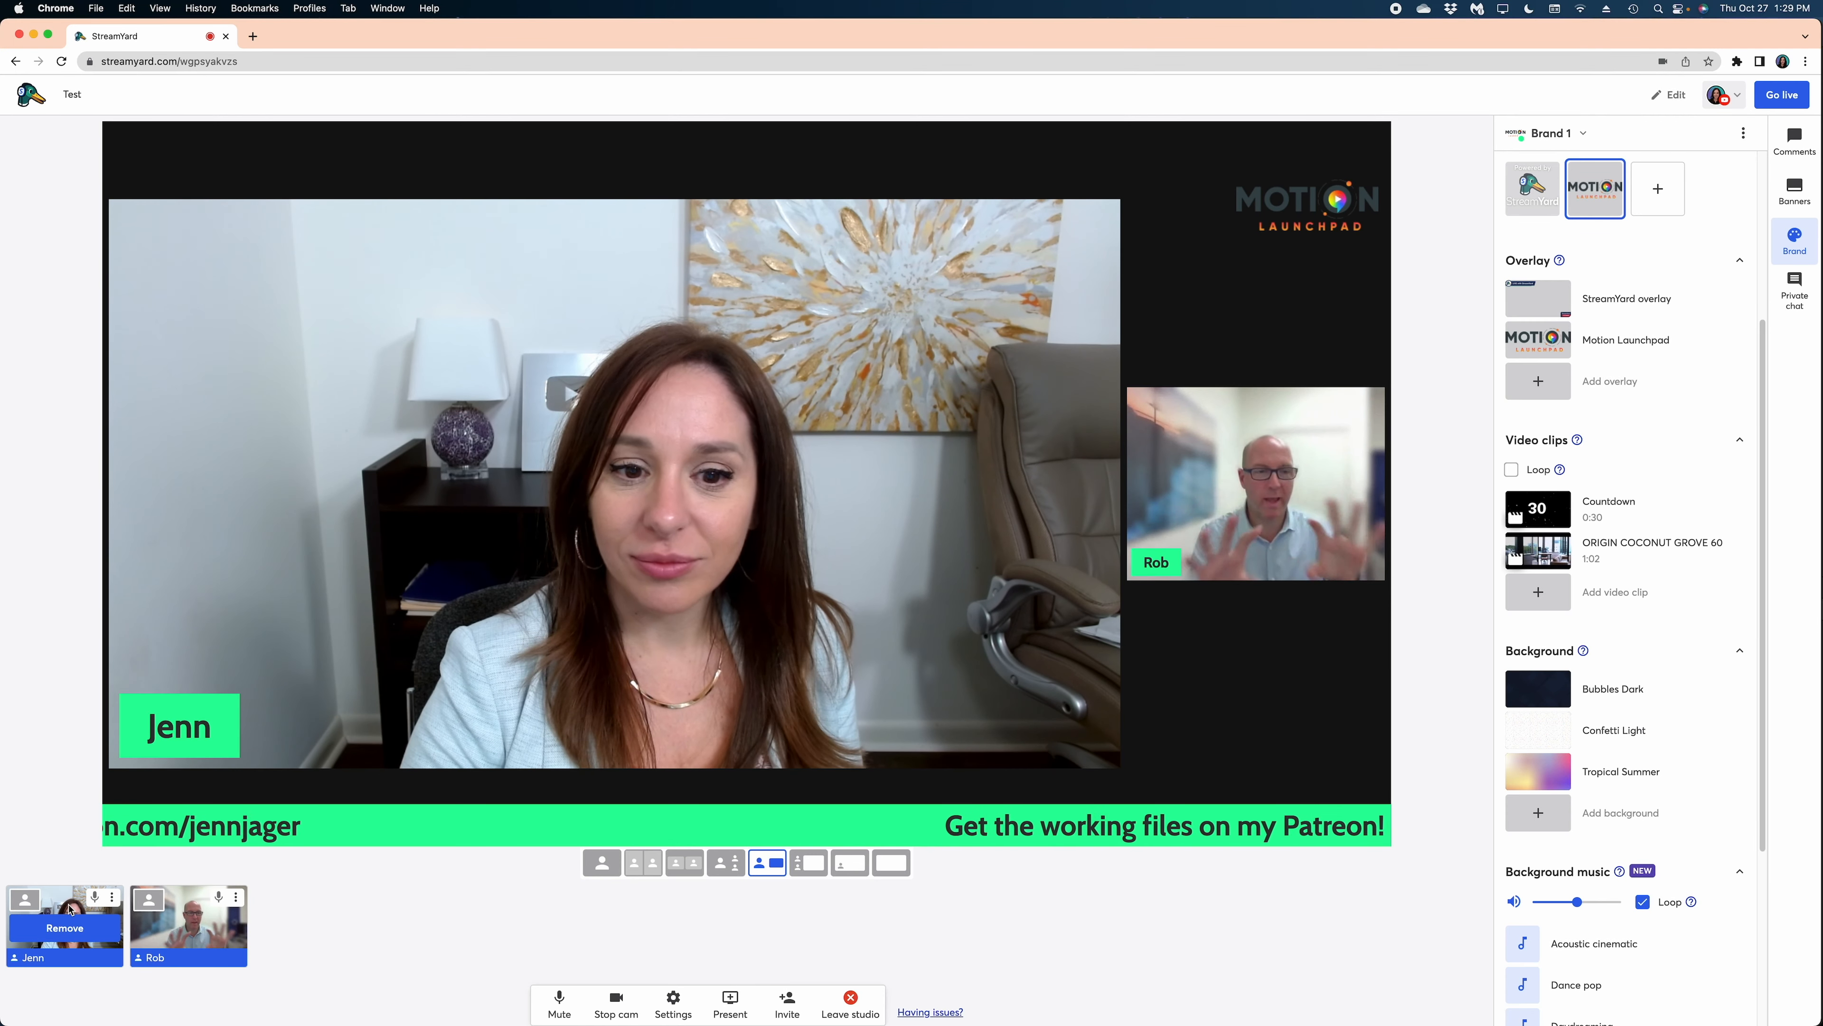
click(63, 927)
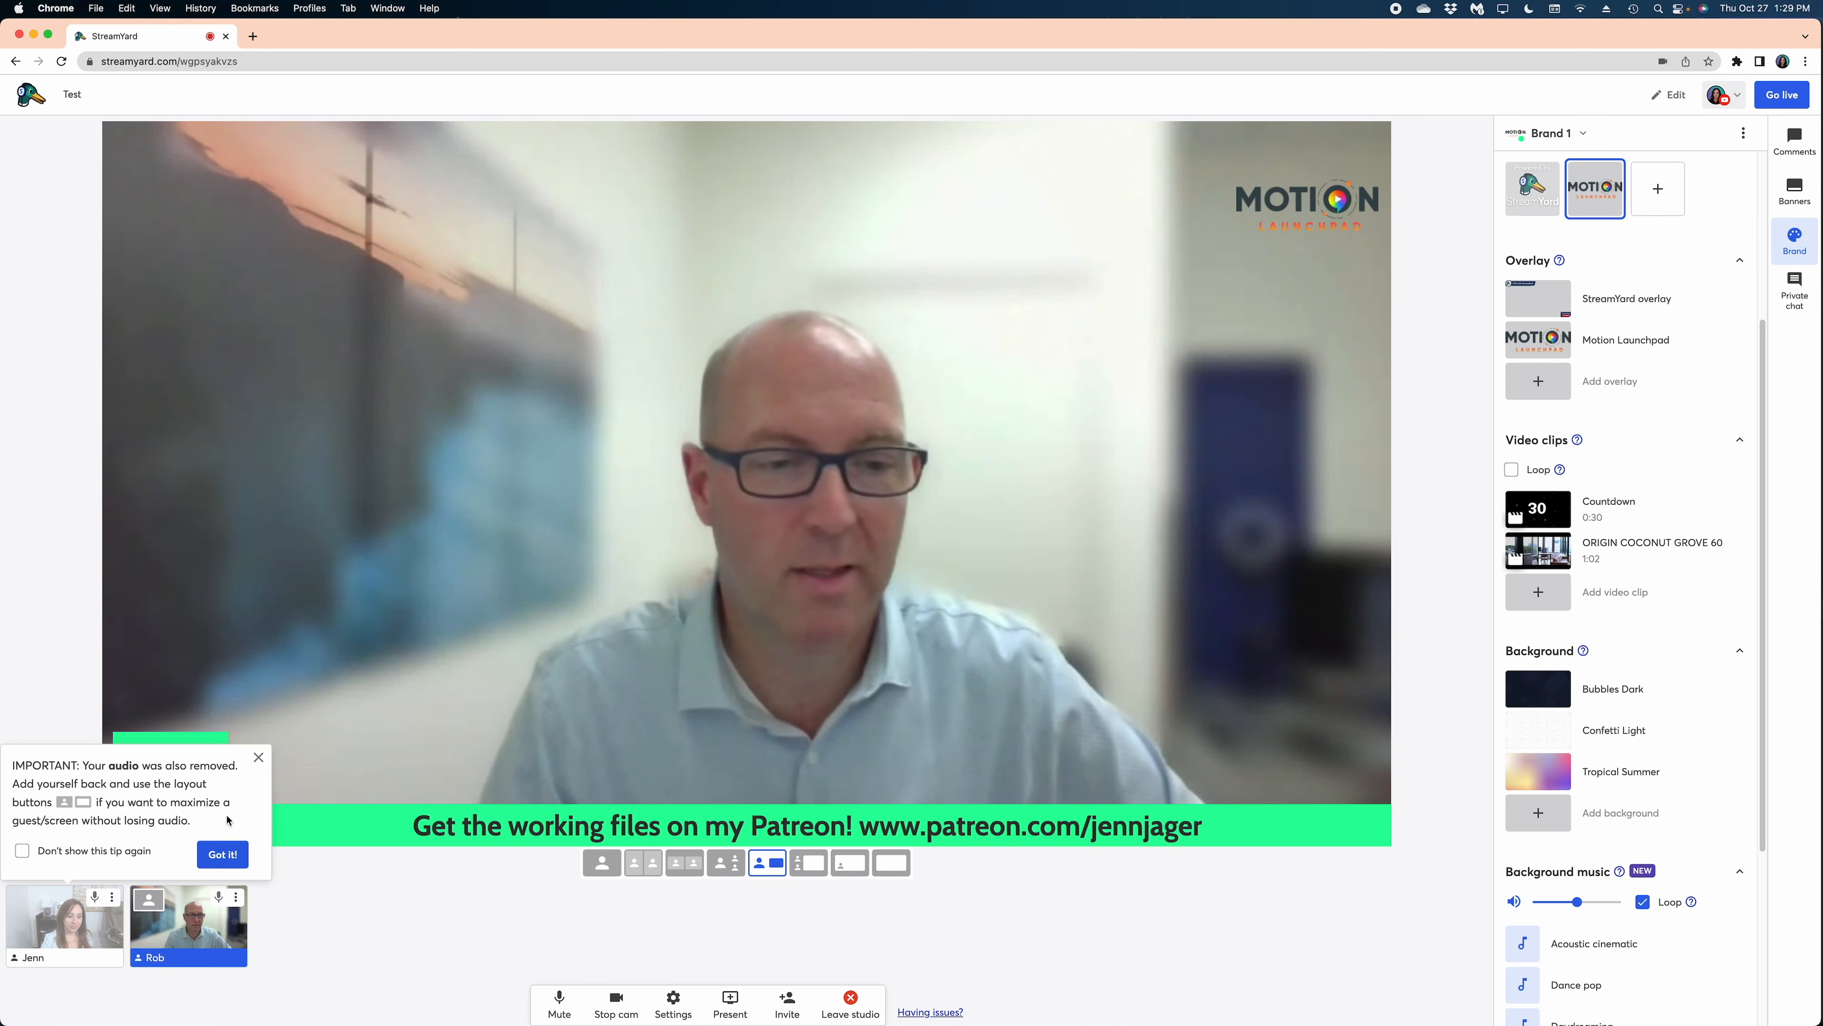
click(221, 853)
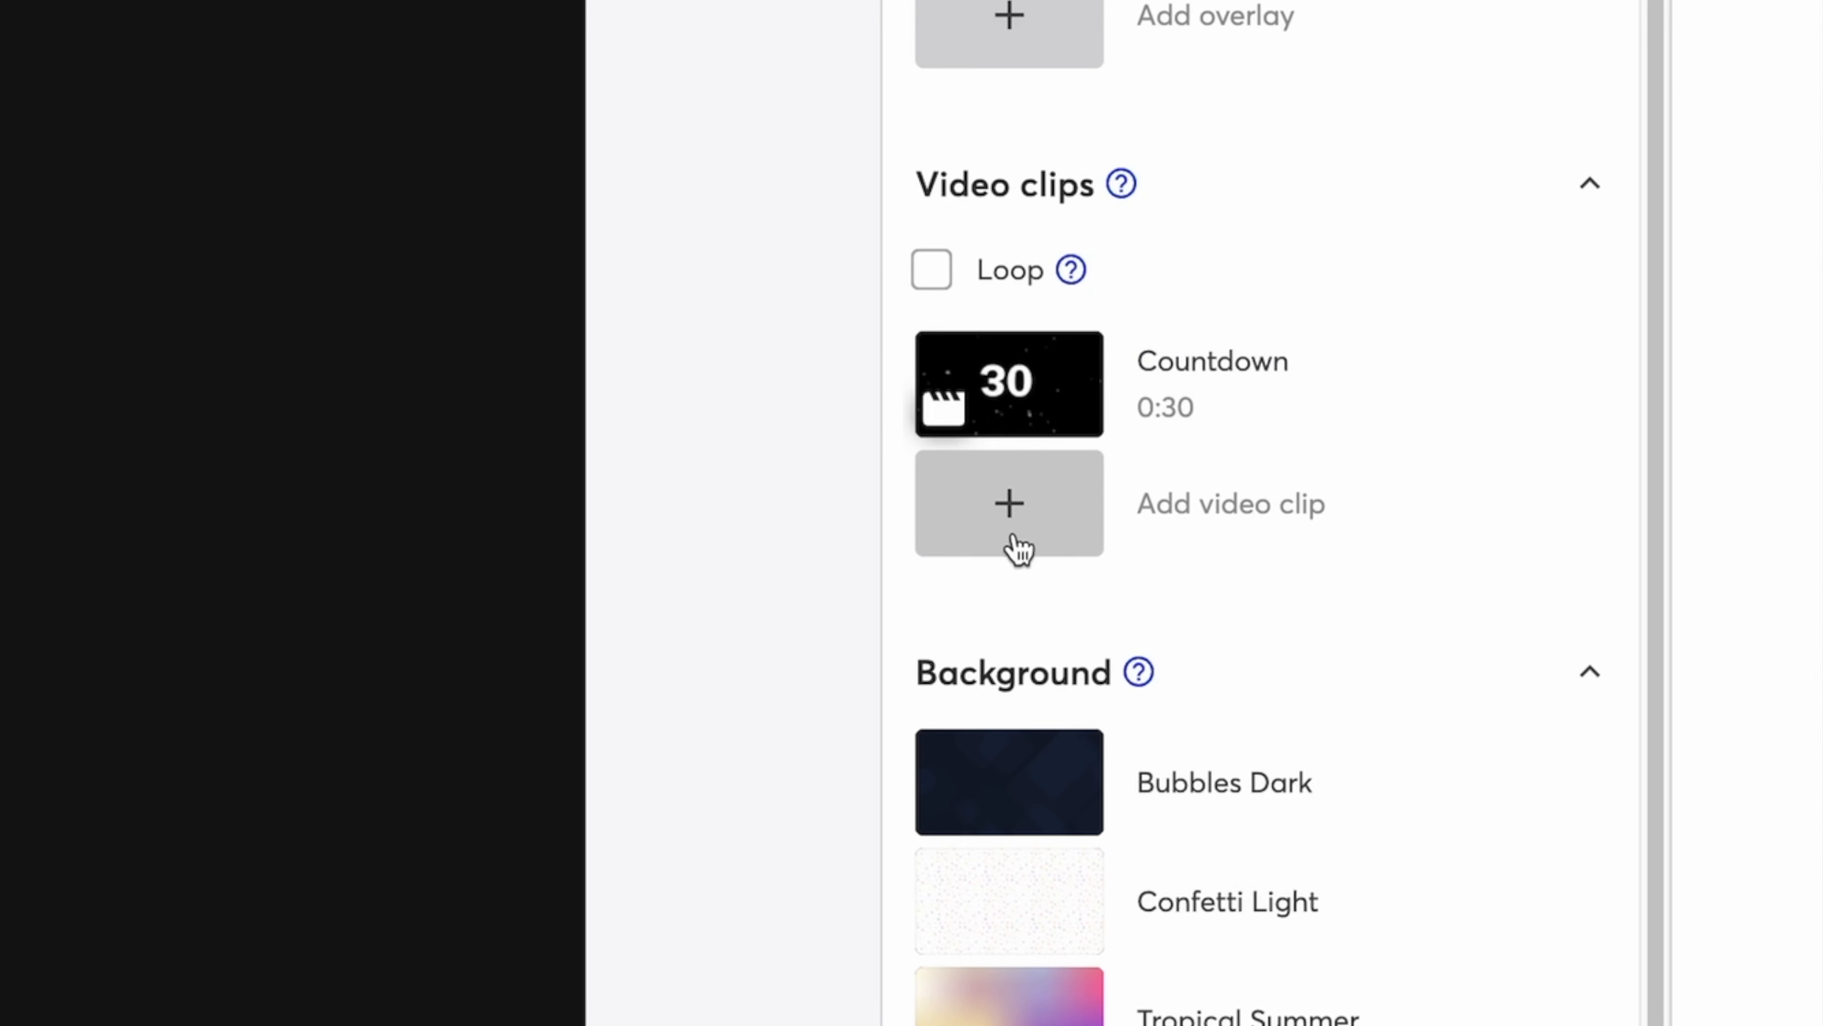
- Add a new video clip alongside the Countdown clip in the Brand panel
click(1008, 503)
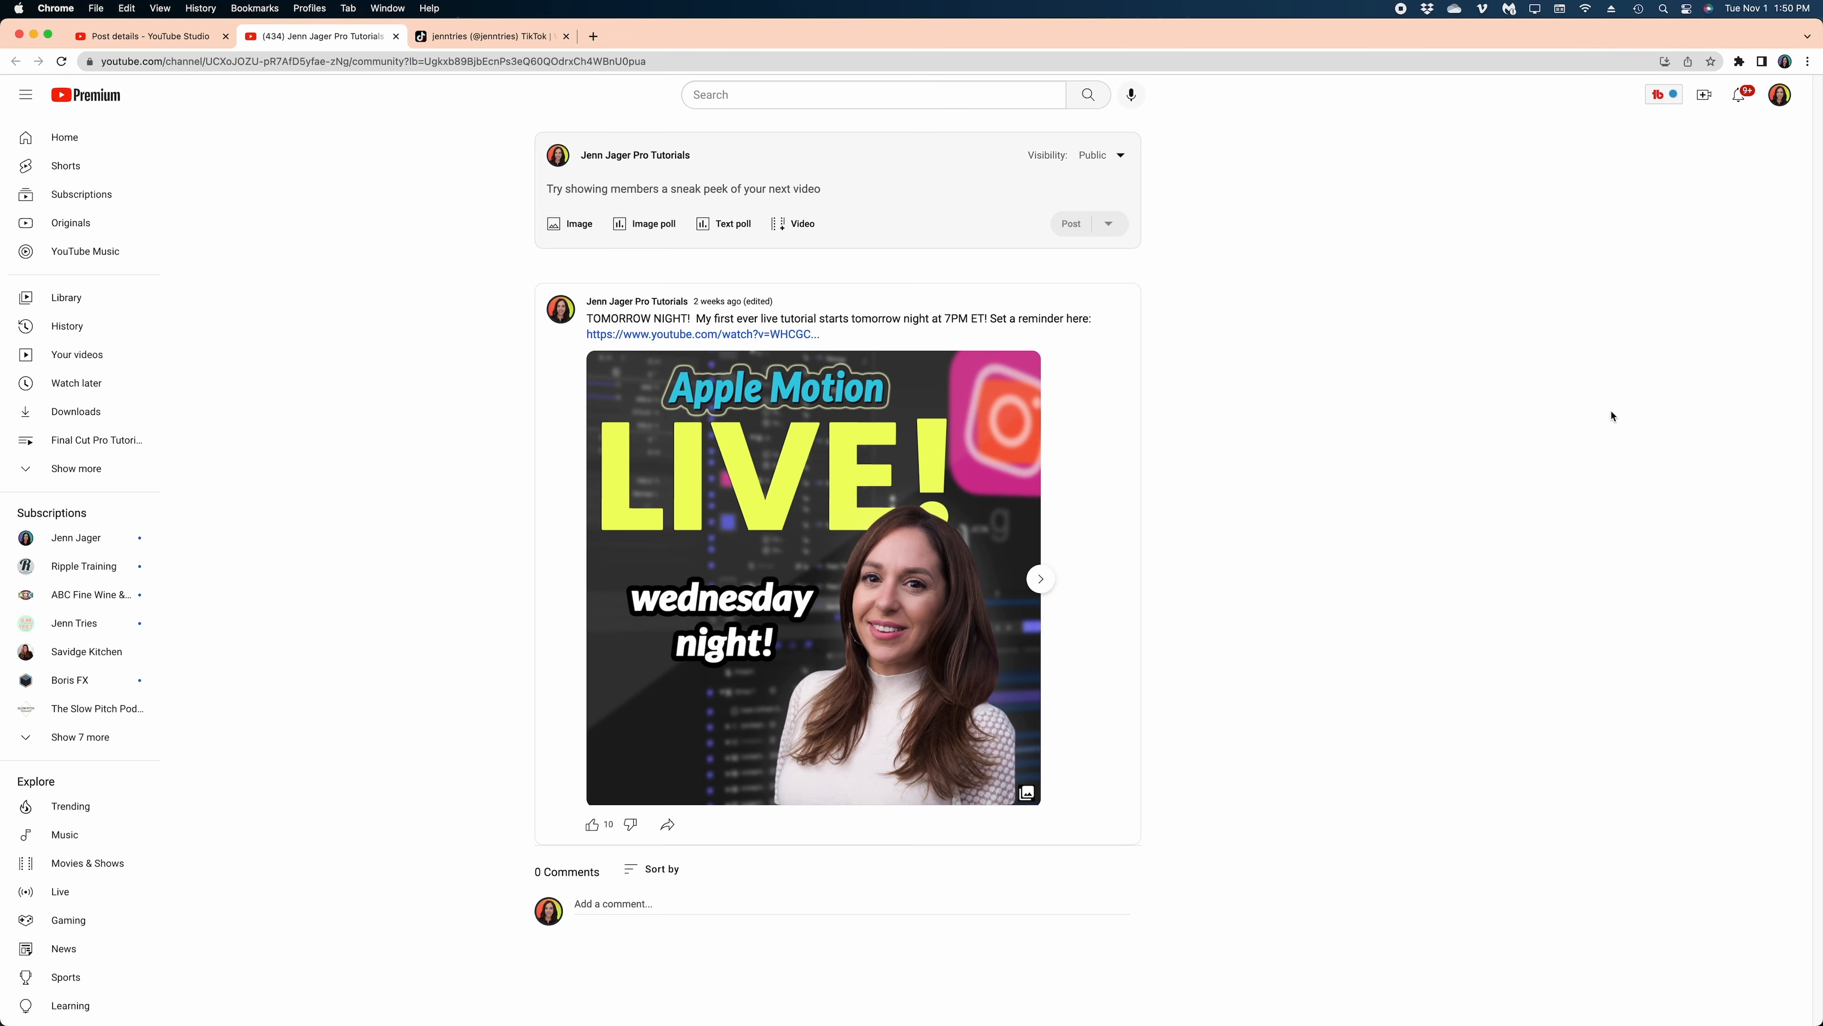
- Scroll down the Community feed to the post celebrating the first live stream
scroll(down, 3)
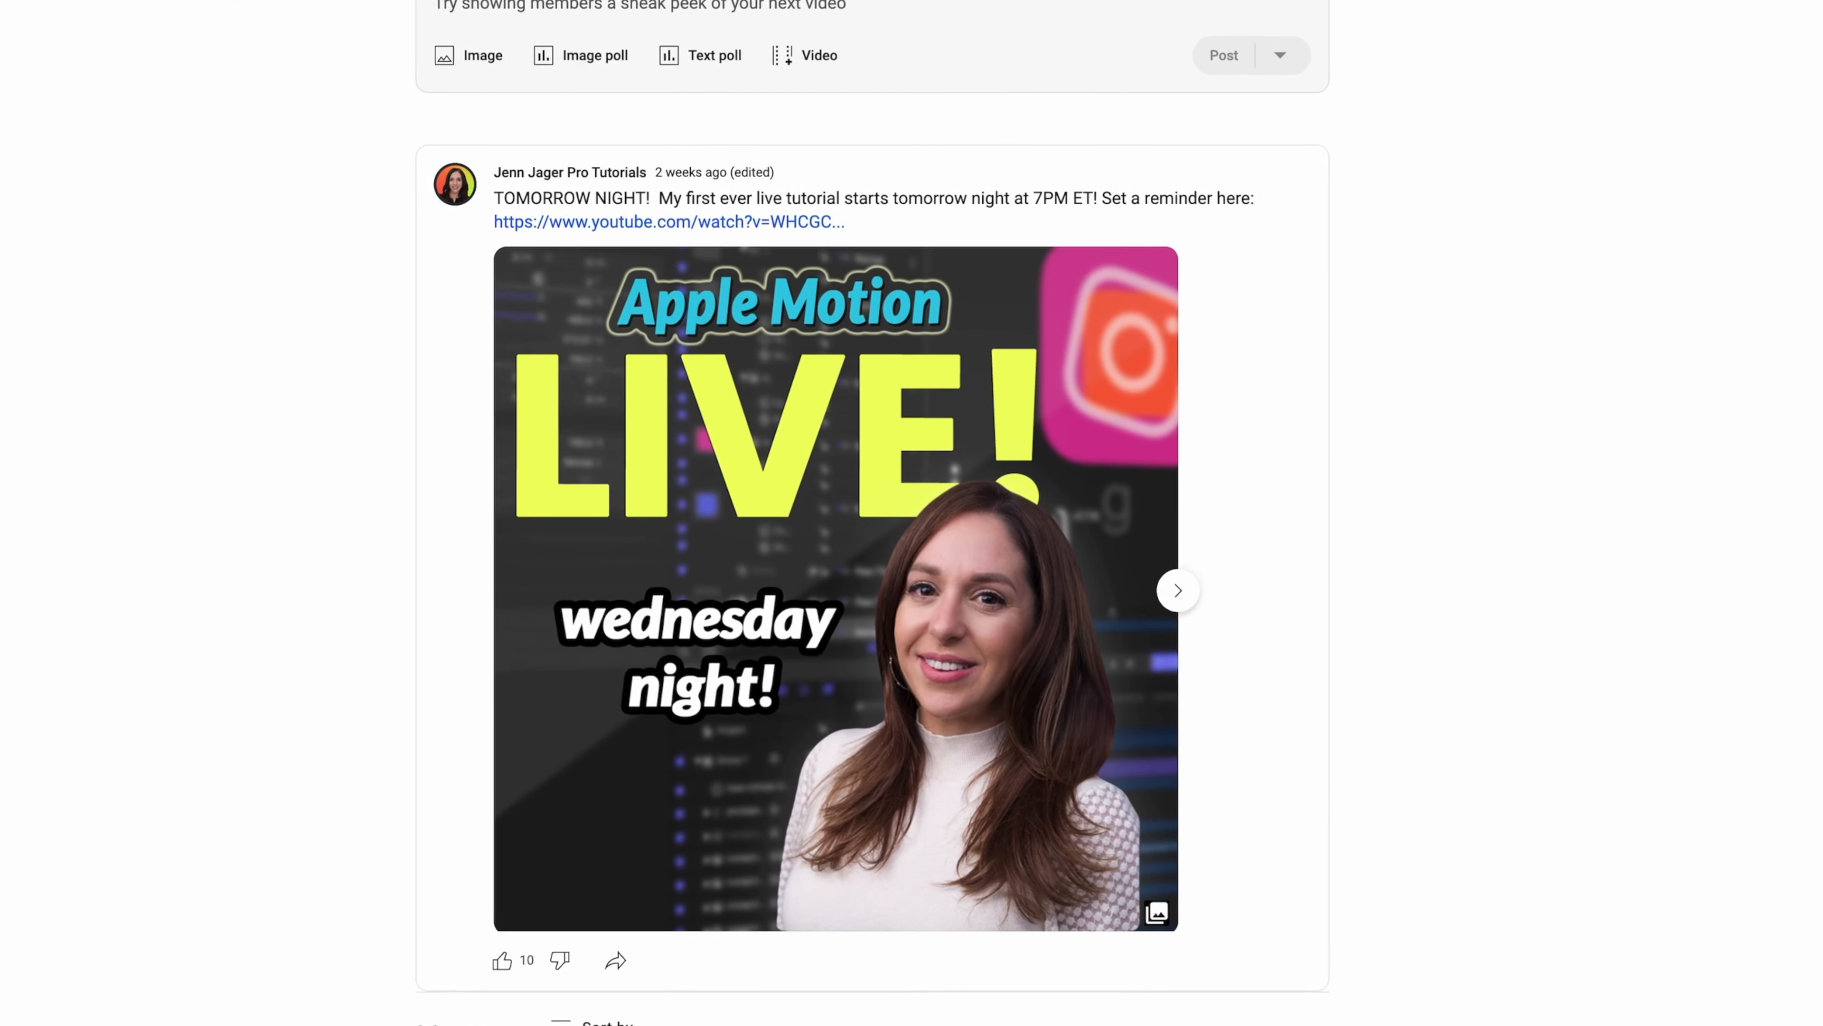
scroll(down, 3)
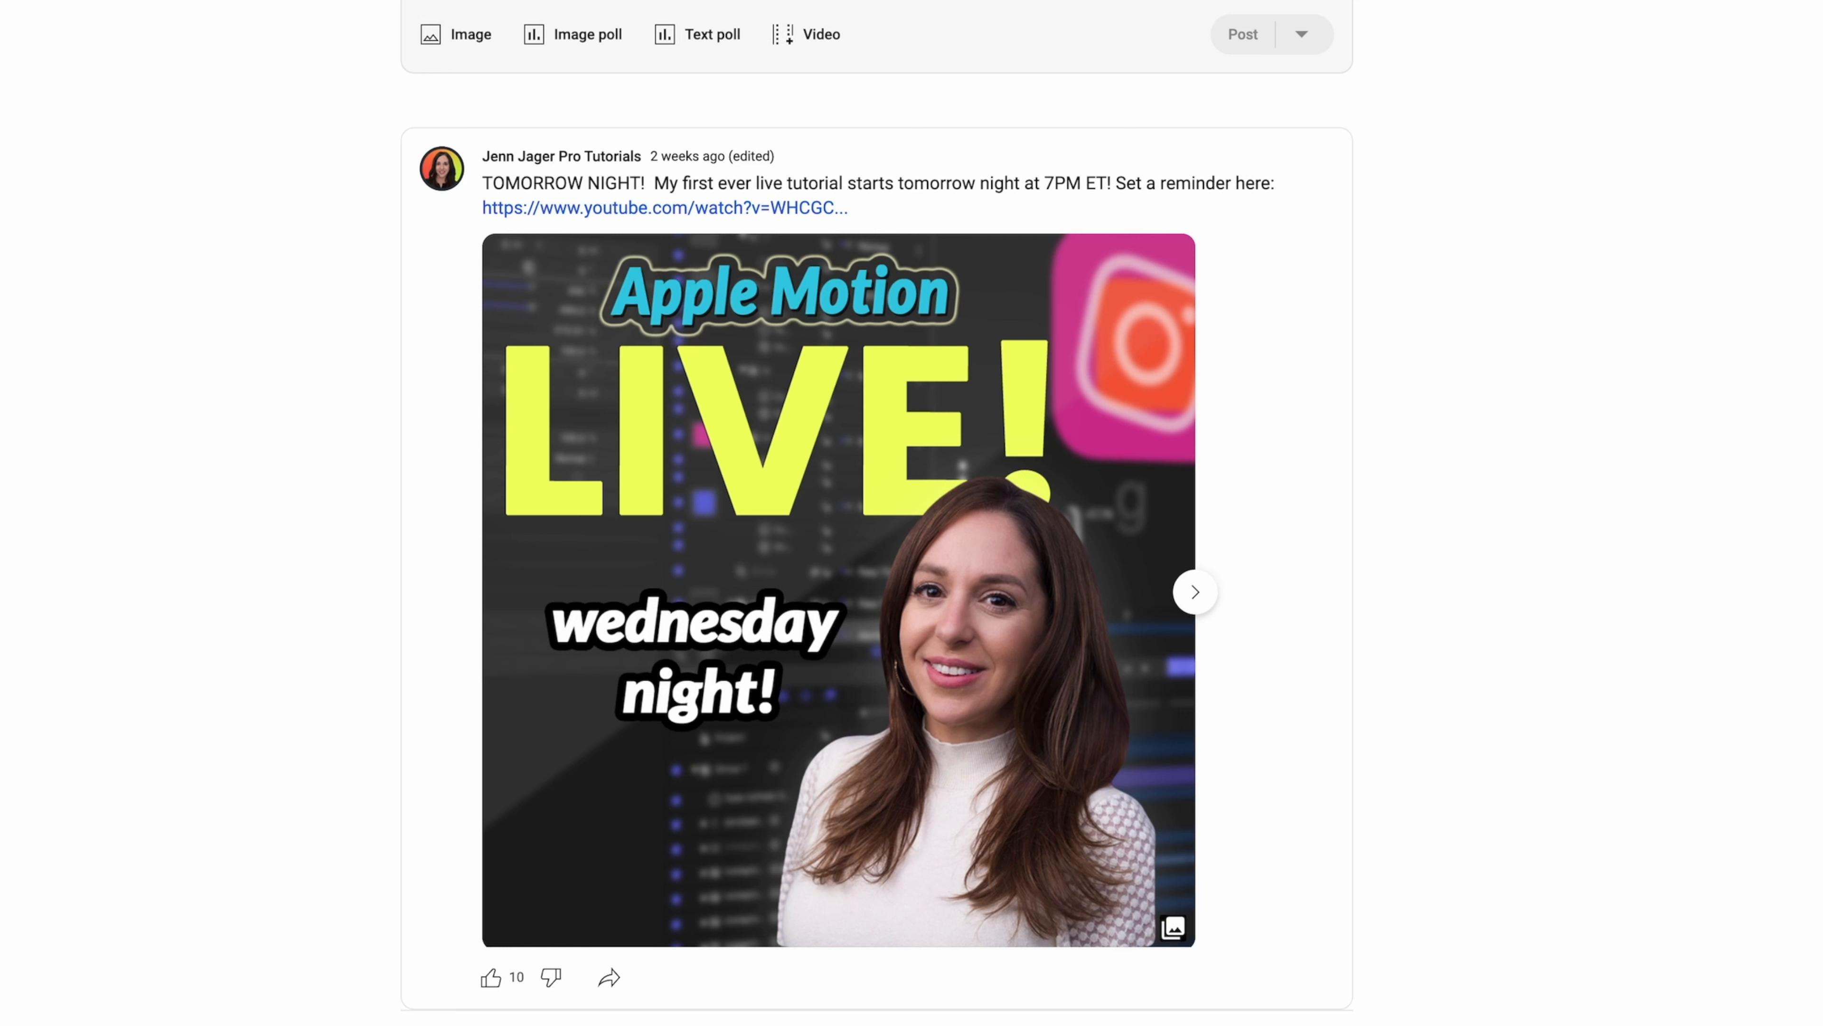
scroll(down, 3)
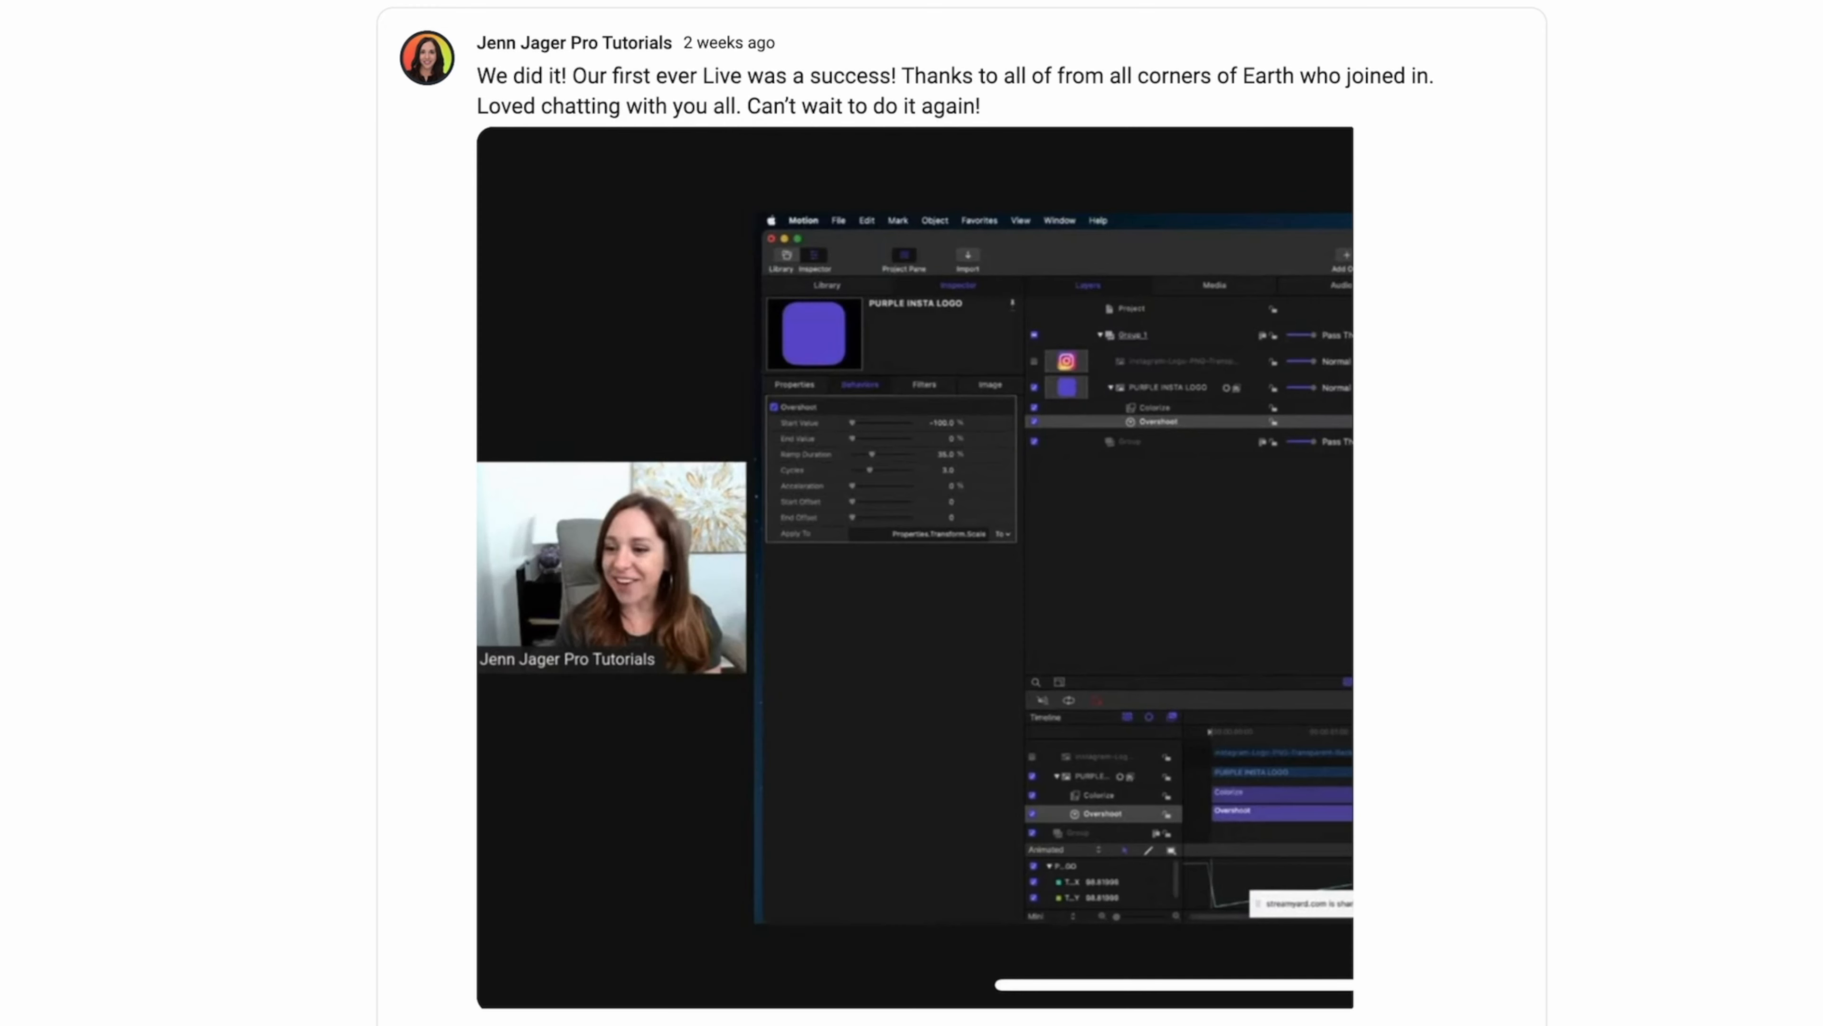